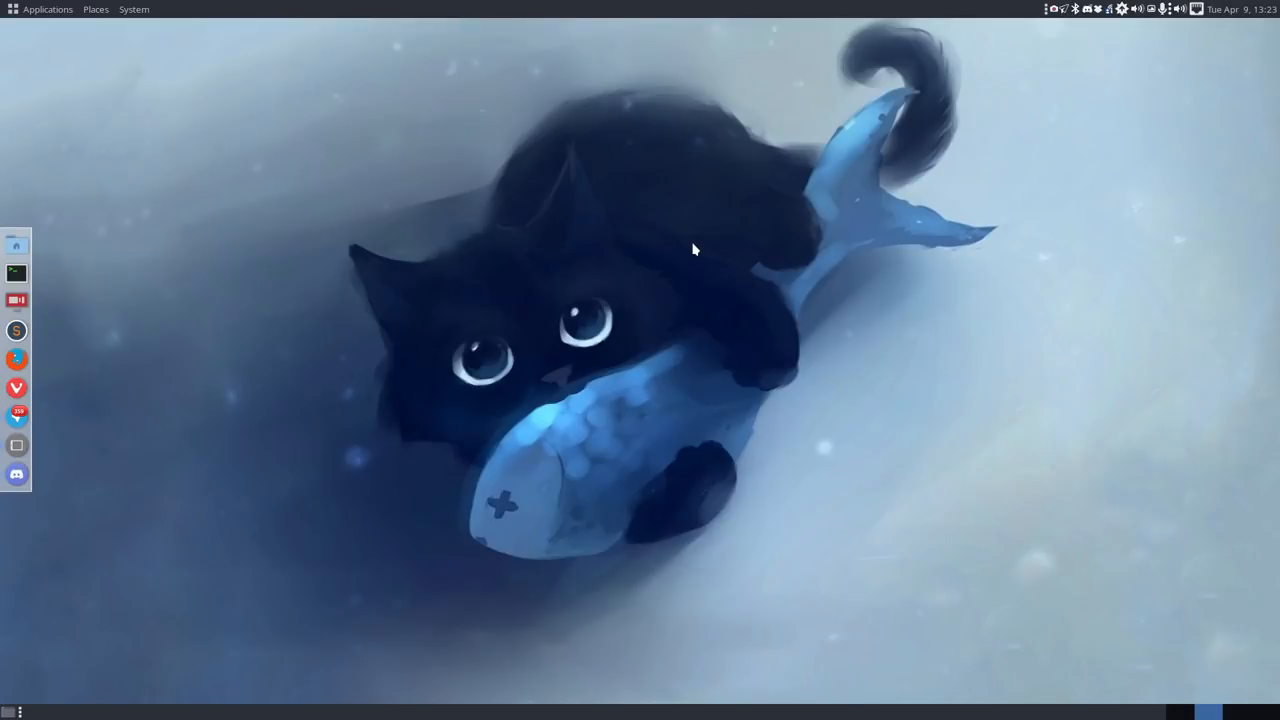
Briefly look over a terminal and the Control Center on the host before starting the VM.
{"action": "left_click", "coordinate": [16, 272]}
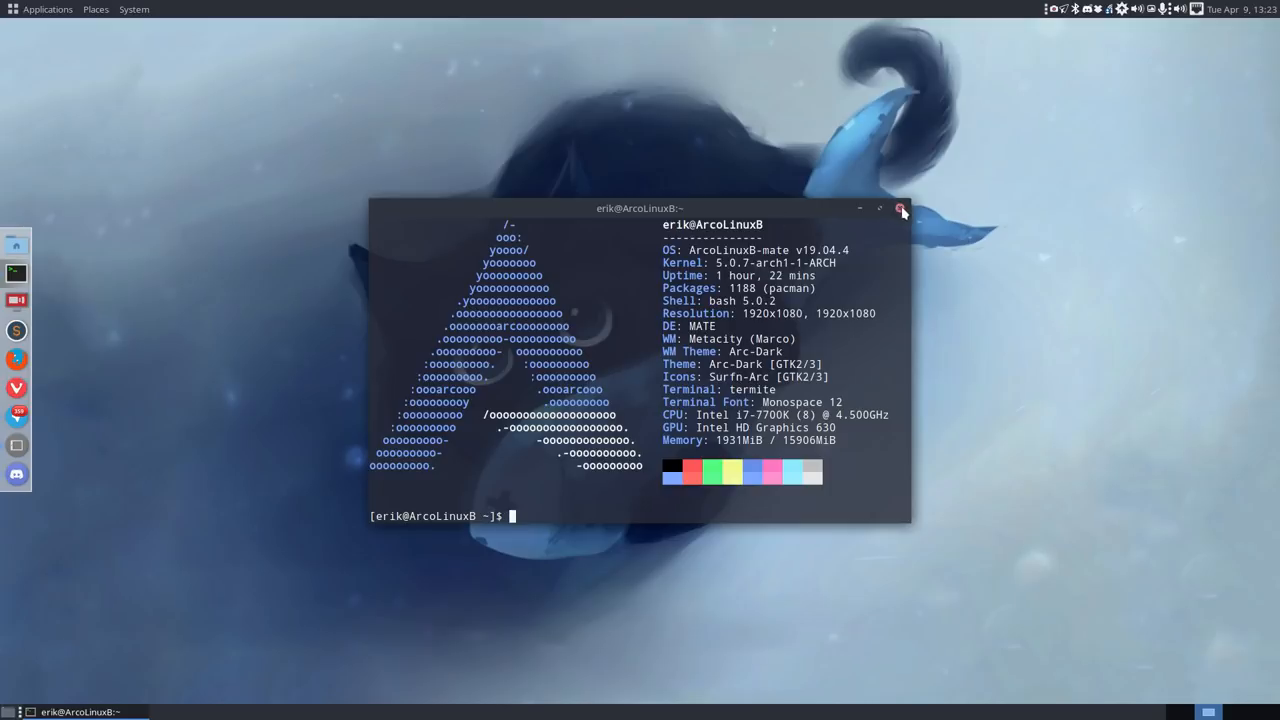
{"action": "left_click", "coordinate": [900, 210]}
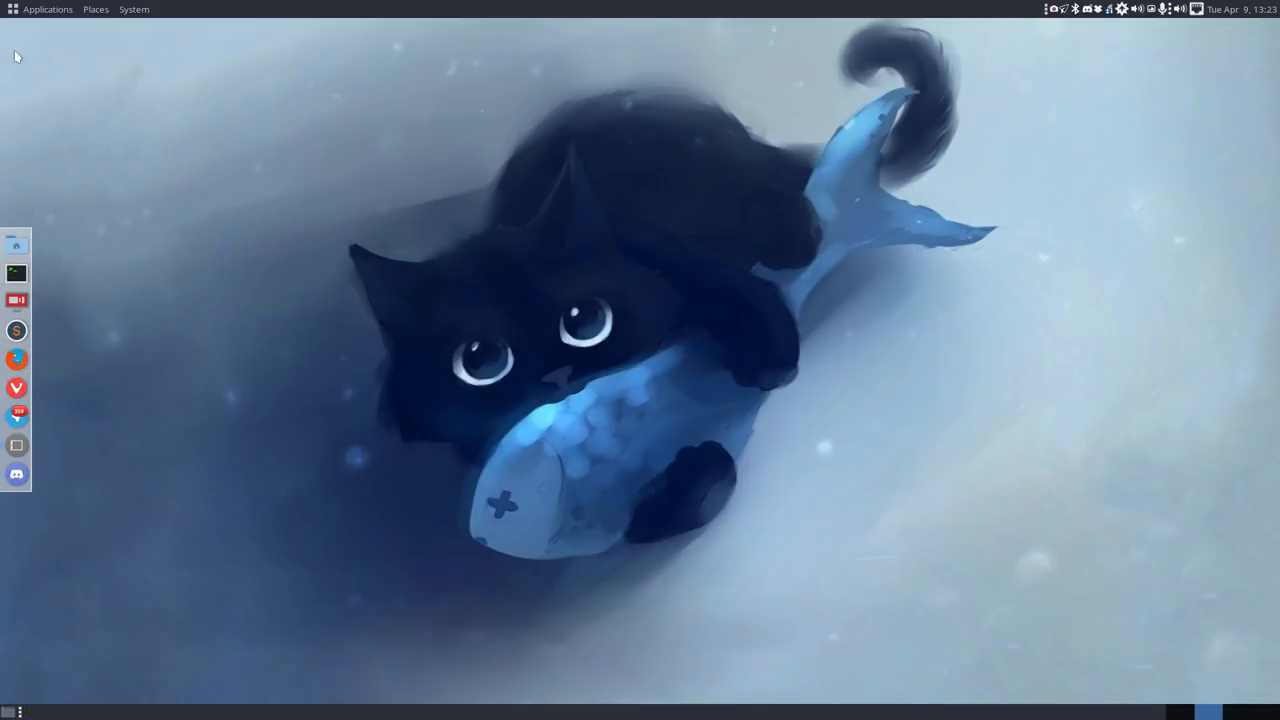
{"action": "left_click", "coordinate": [48, 8]}
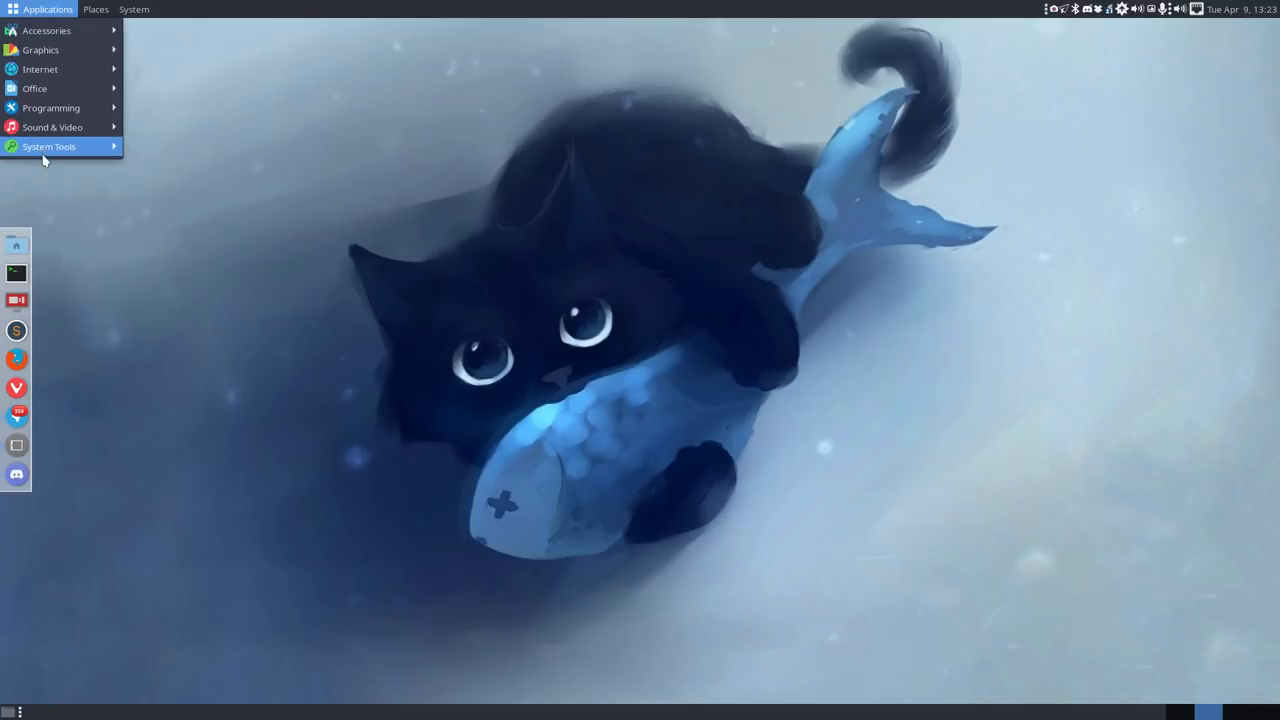
{"action": "left_click", "coordinate": [132, 8]}
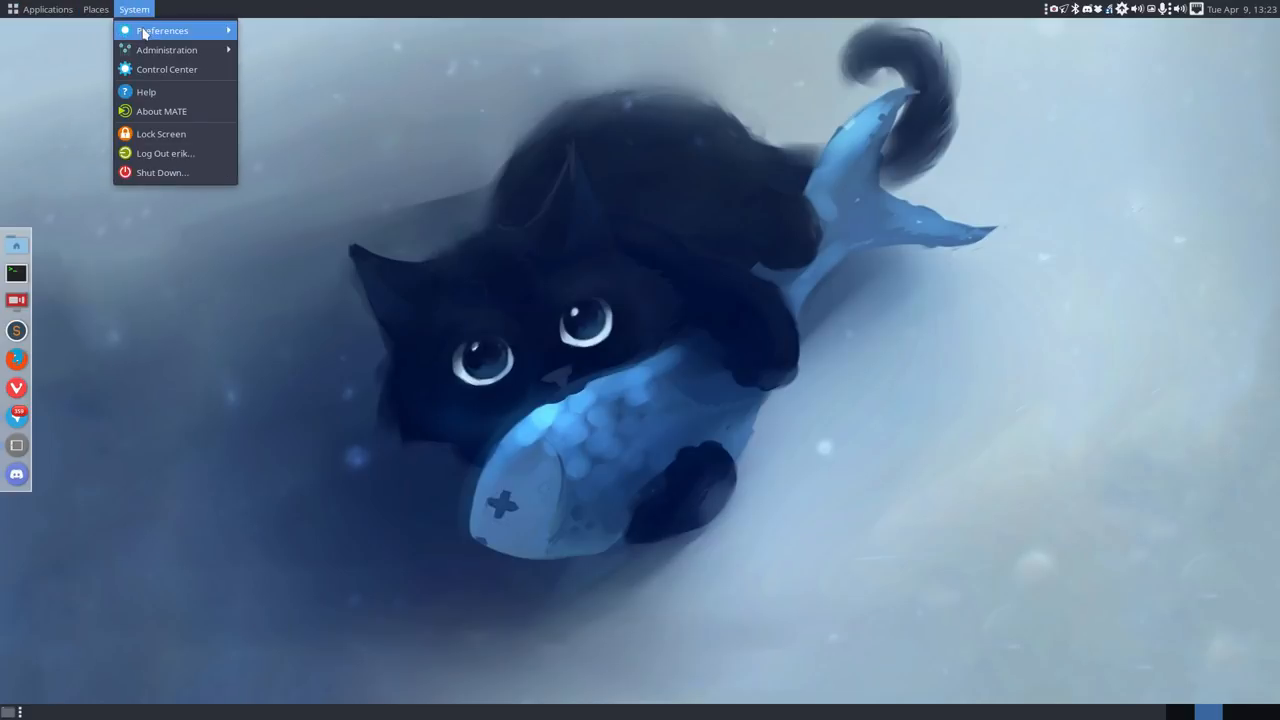
{"action": "left_click", "coordinate": [166, 68]}
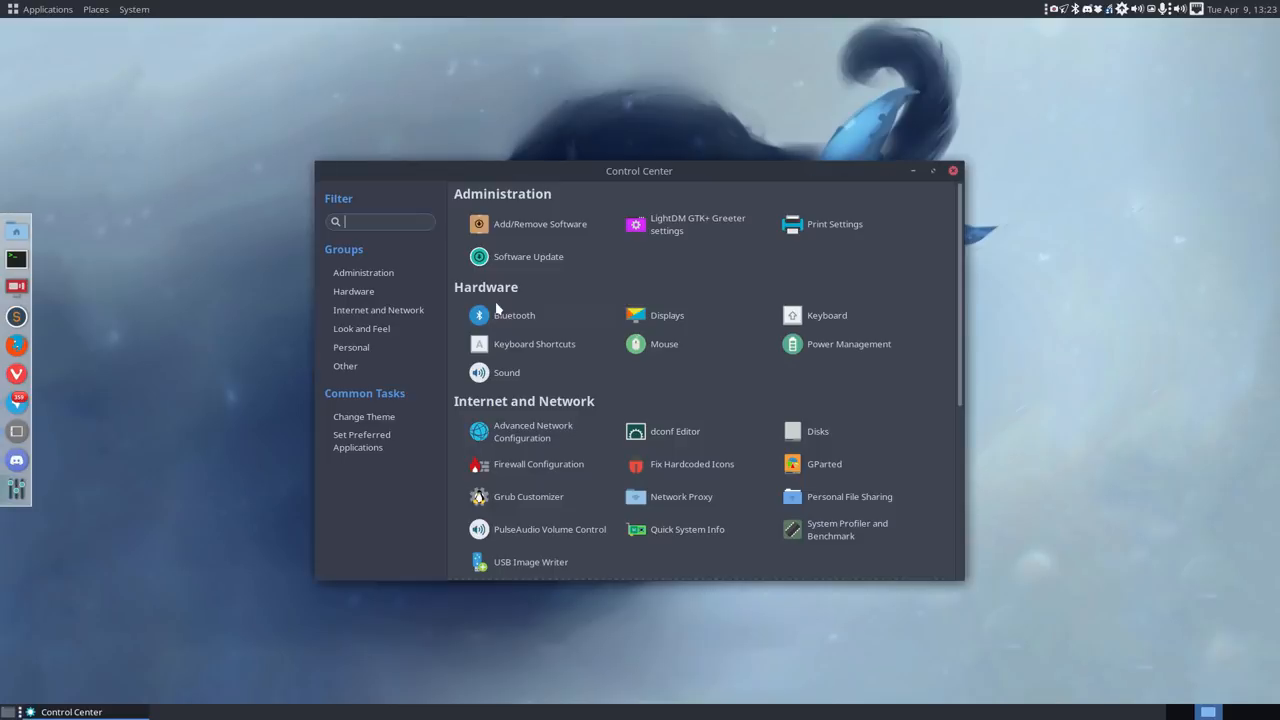
{"action": "scroll", "scroll_direction": "down", "scroll_amount": 3}
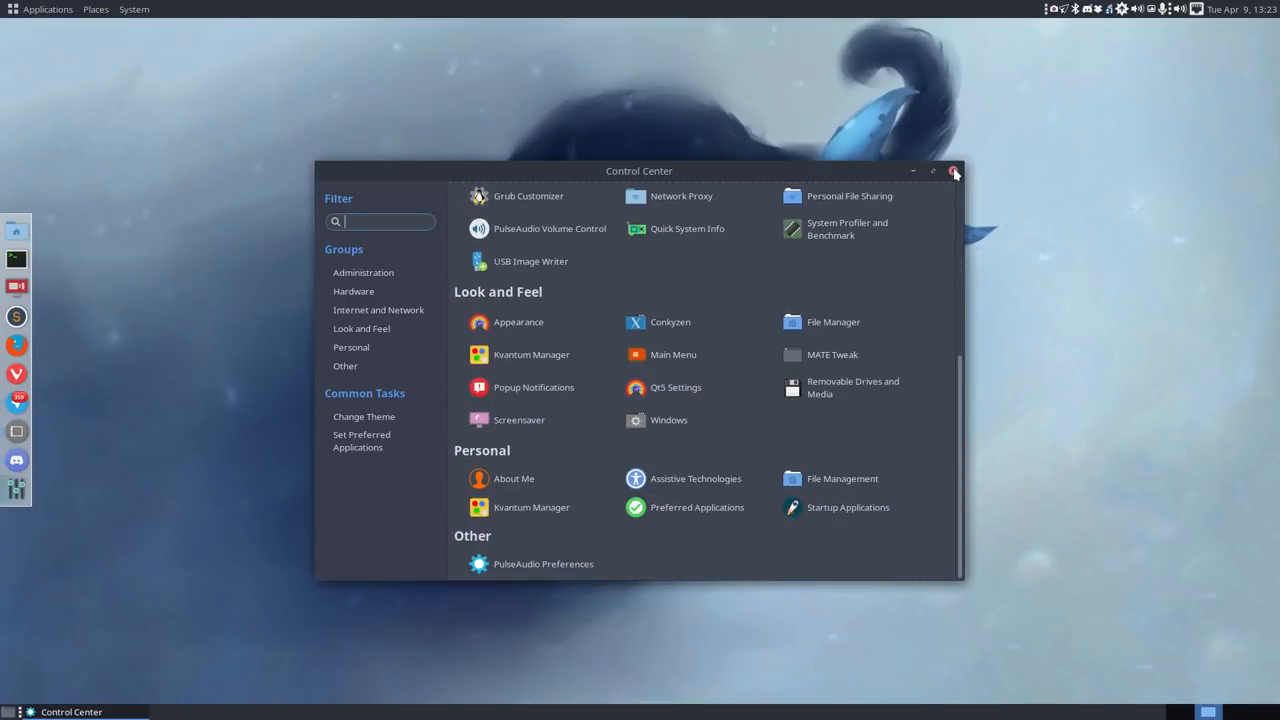
{"action": "left_click", "coordinate": [954, 172]}
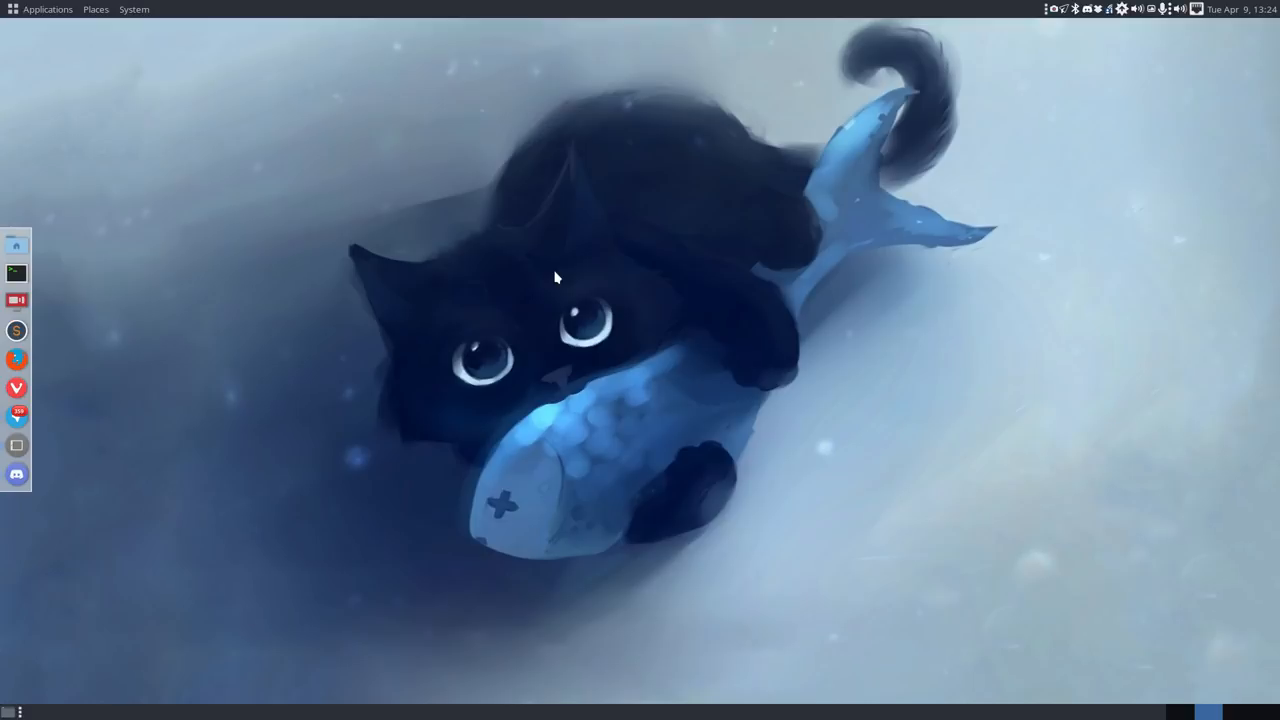
{"action": "mouse_move", "coordinate": [314, 276]}
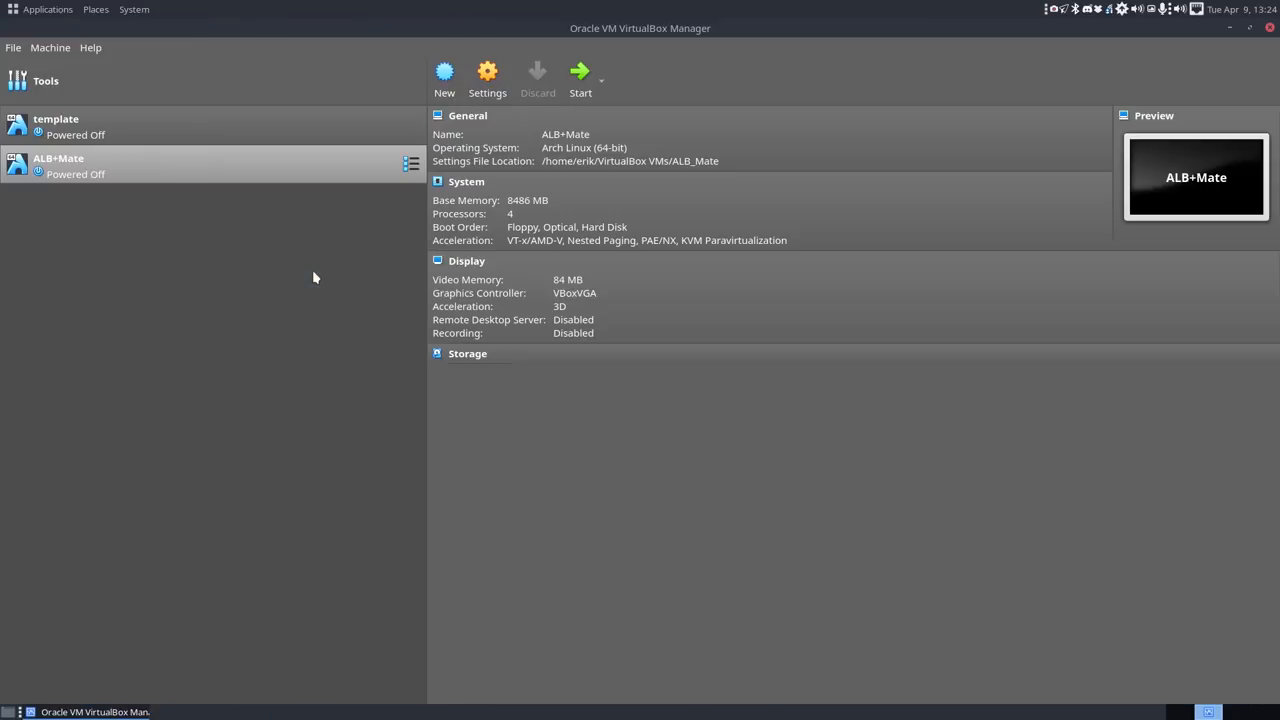
{"action": "mouse_move", "coordinate": [184, 174]}
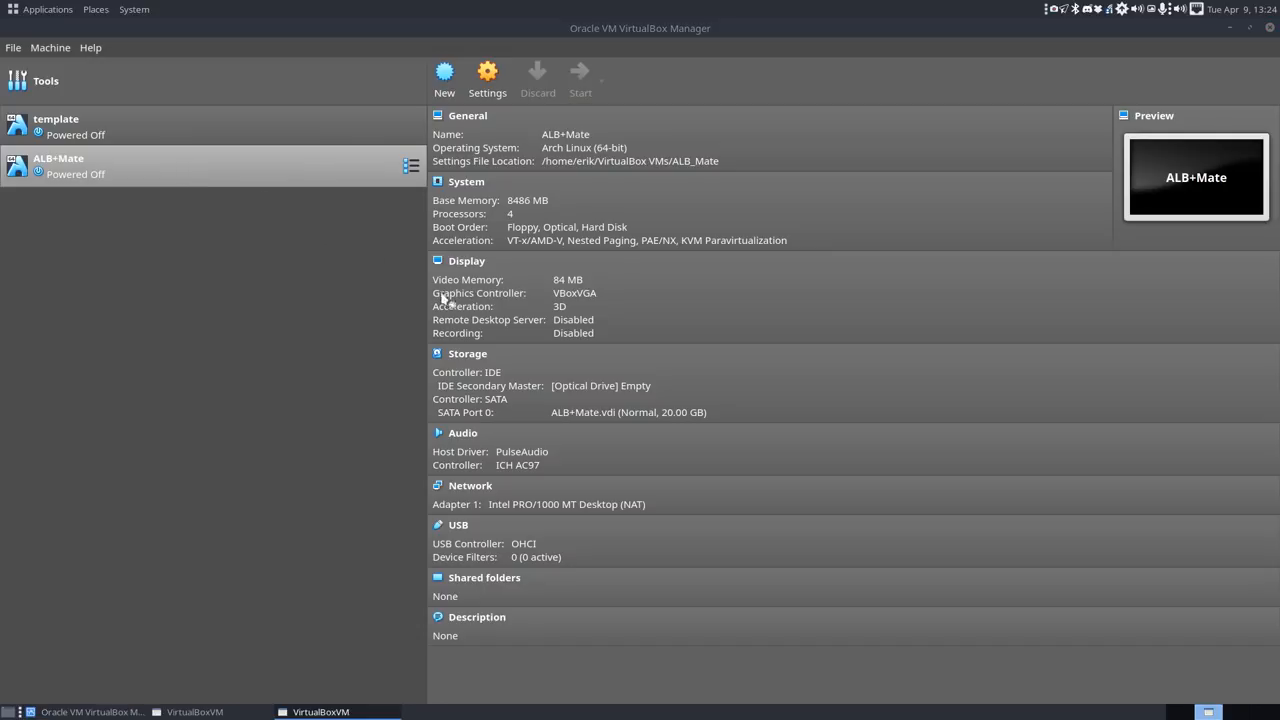
Start the ALB+Mate virtual machine from VirtualBox Manager.
{"action": "left_click", "coordinate": [580, 76]}
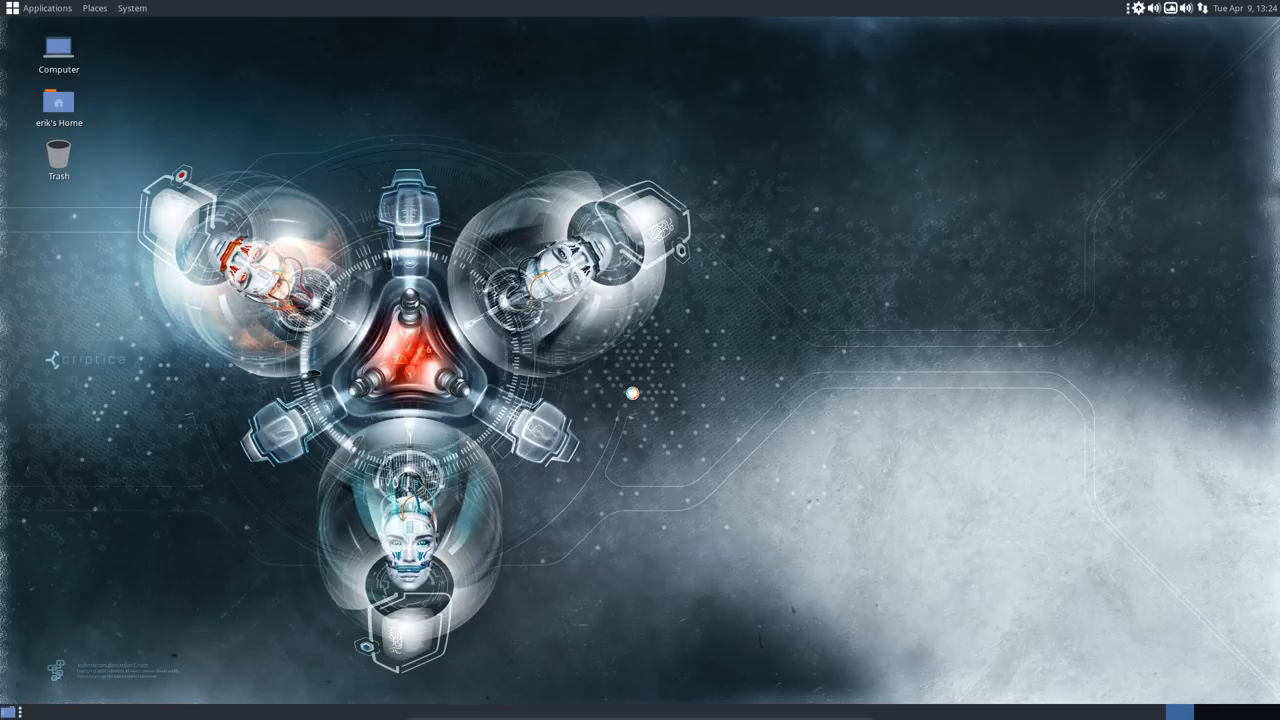
{"action": "mouse_move", "coordinate": [96, 8]}
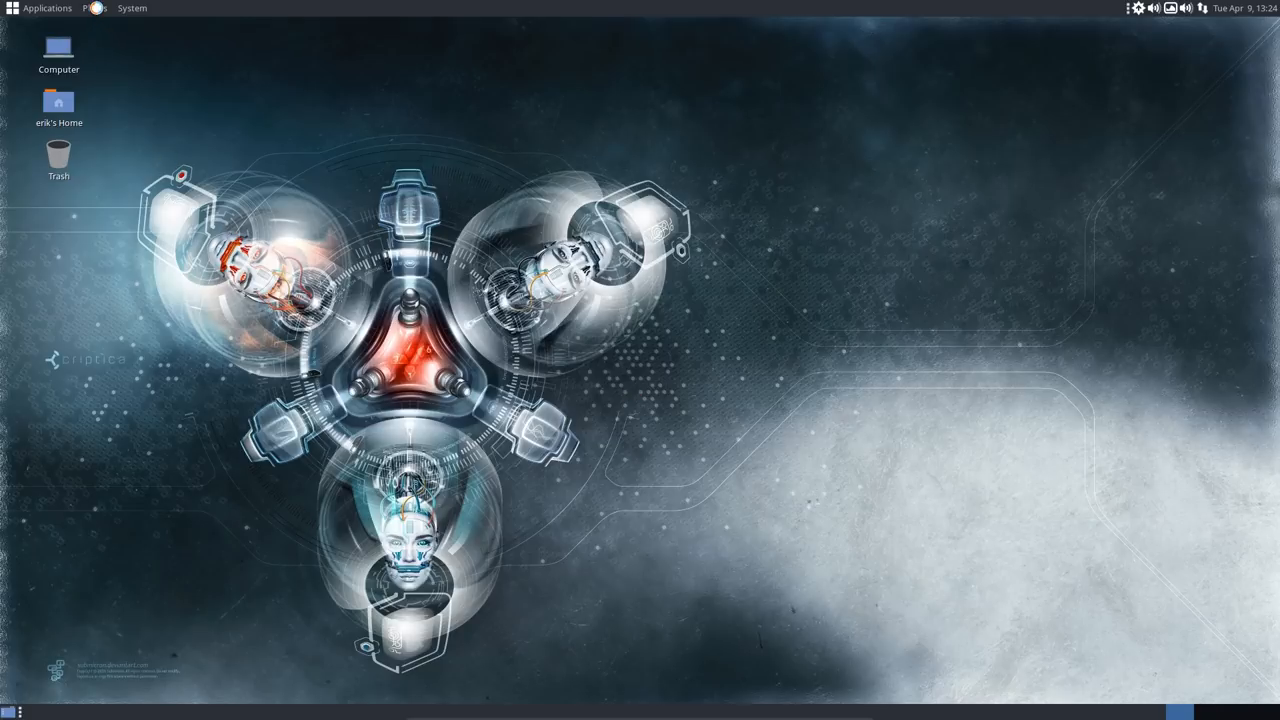
{"action": "left_click", "coordinate": [46, 8]}
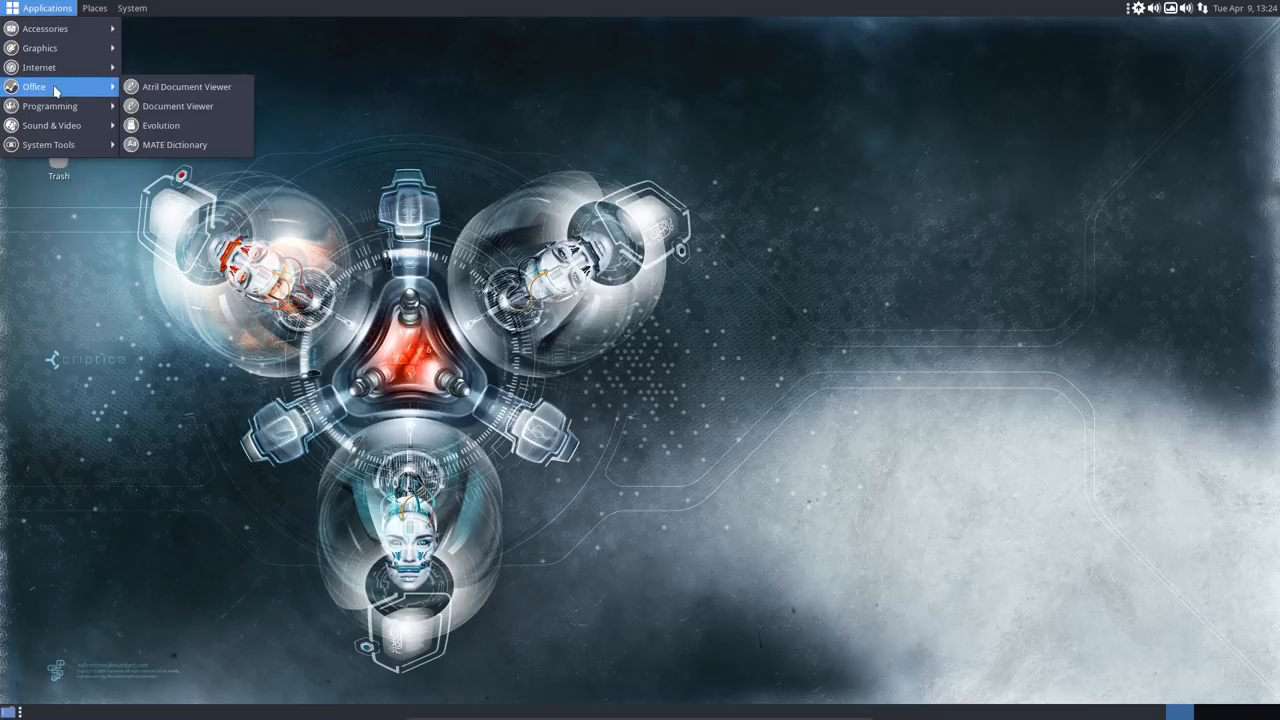
{"action": "mouse_move", "coordinate": [60, 124]}
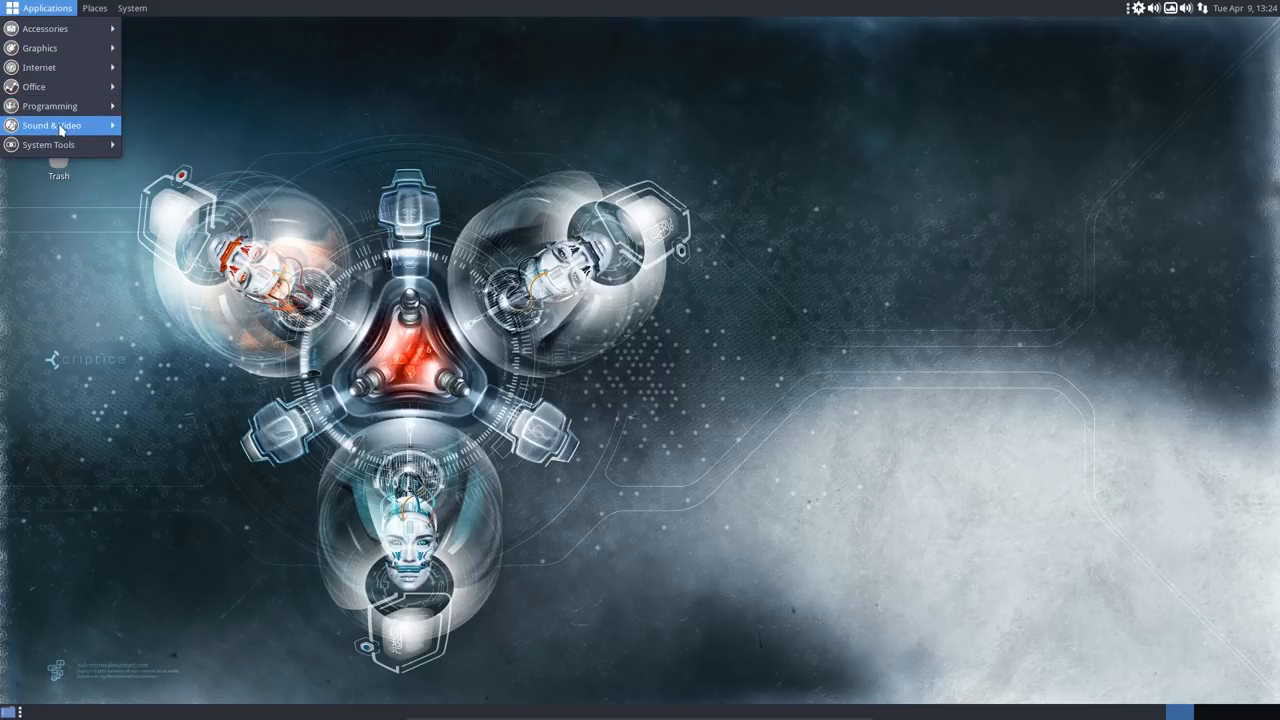
{"action": "mouse_move", "coordinate": [50, 106]}
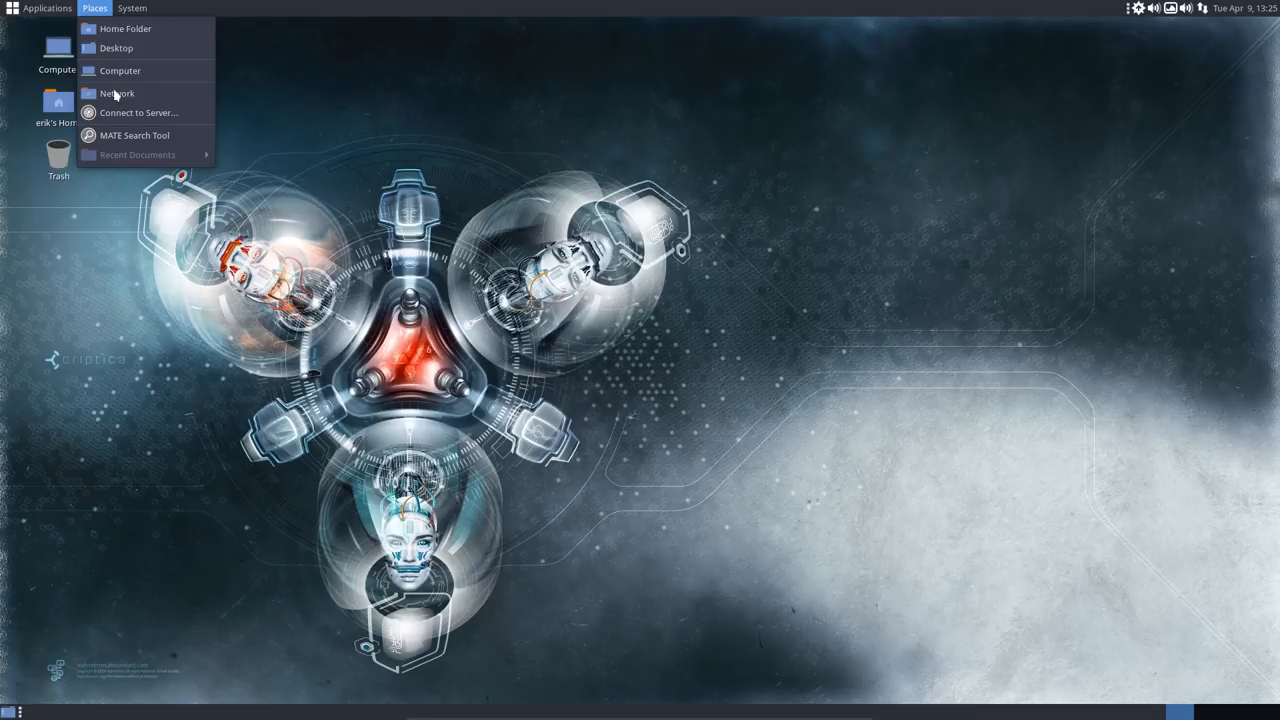
{"action": "left_click", "coordinate": [132, 8]}
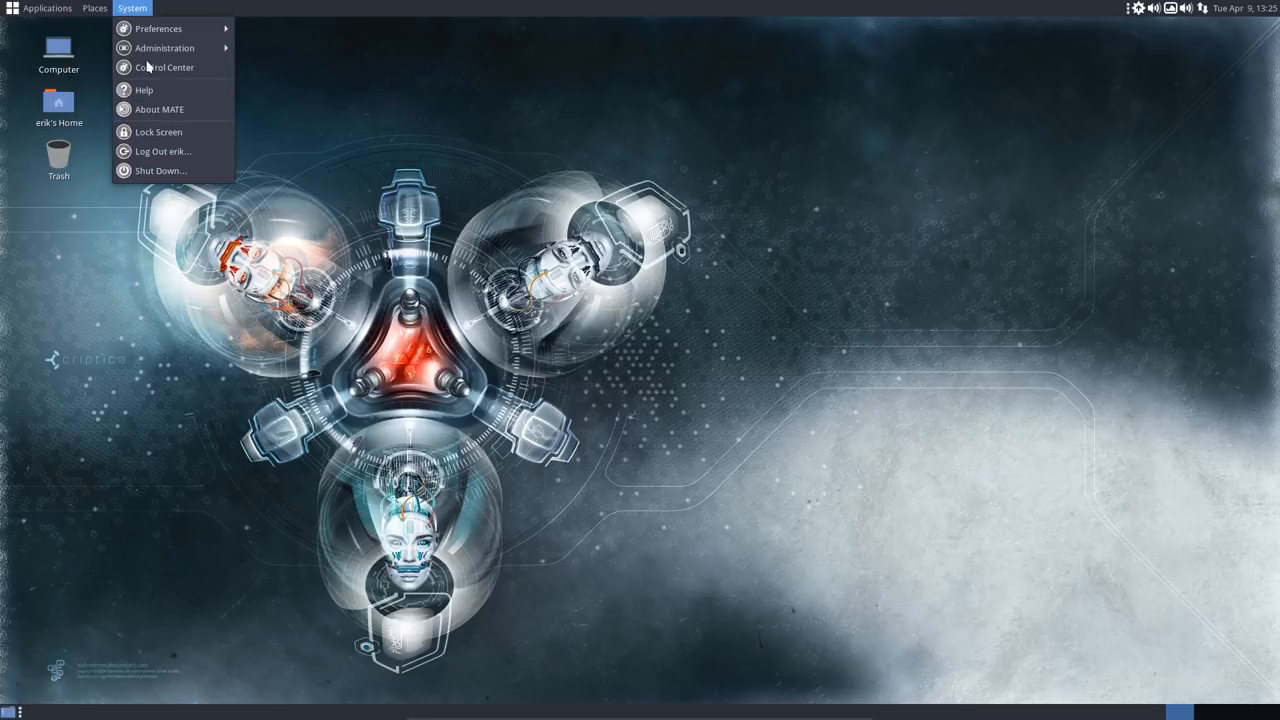
{"action": "mouse_move", "coordinate": [416, 224]}
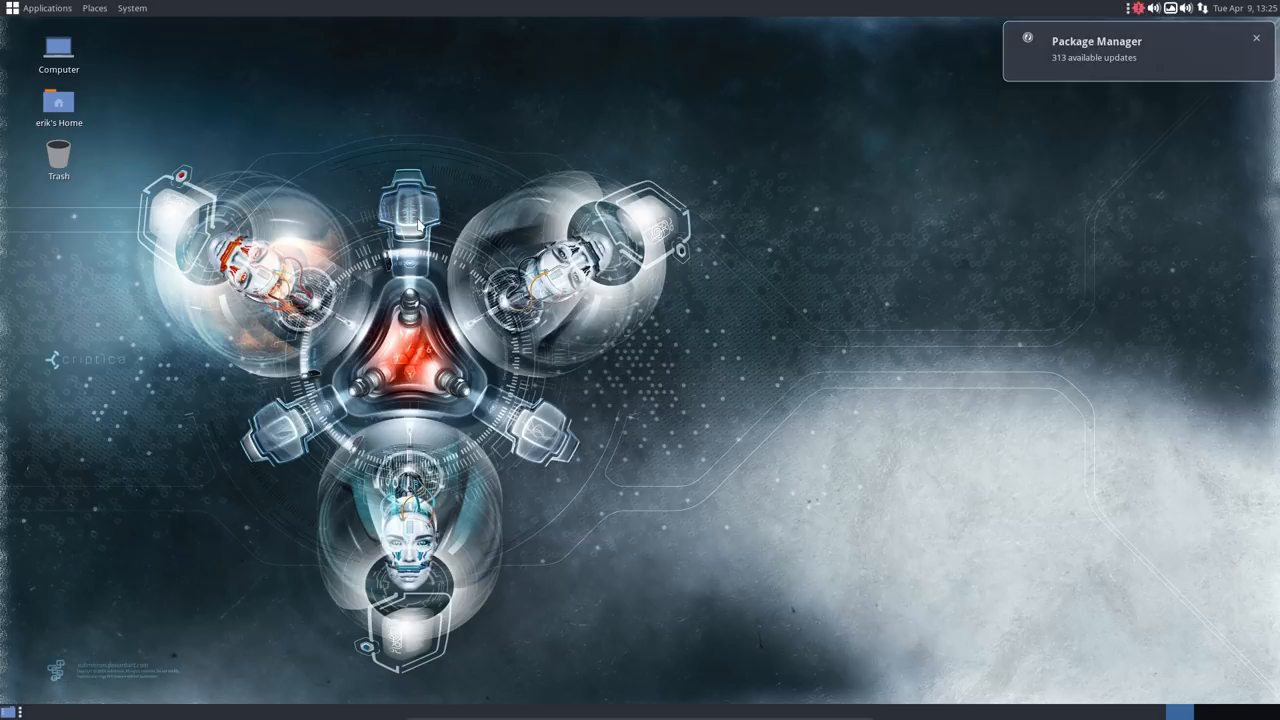
{"action": "mouse_move", "coordinate": [742, 268]}
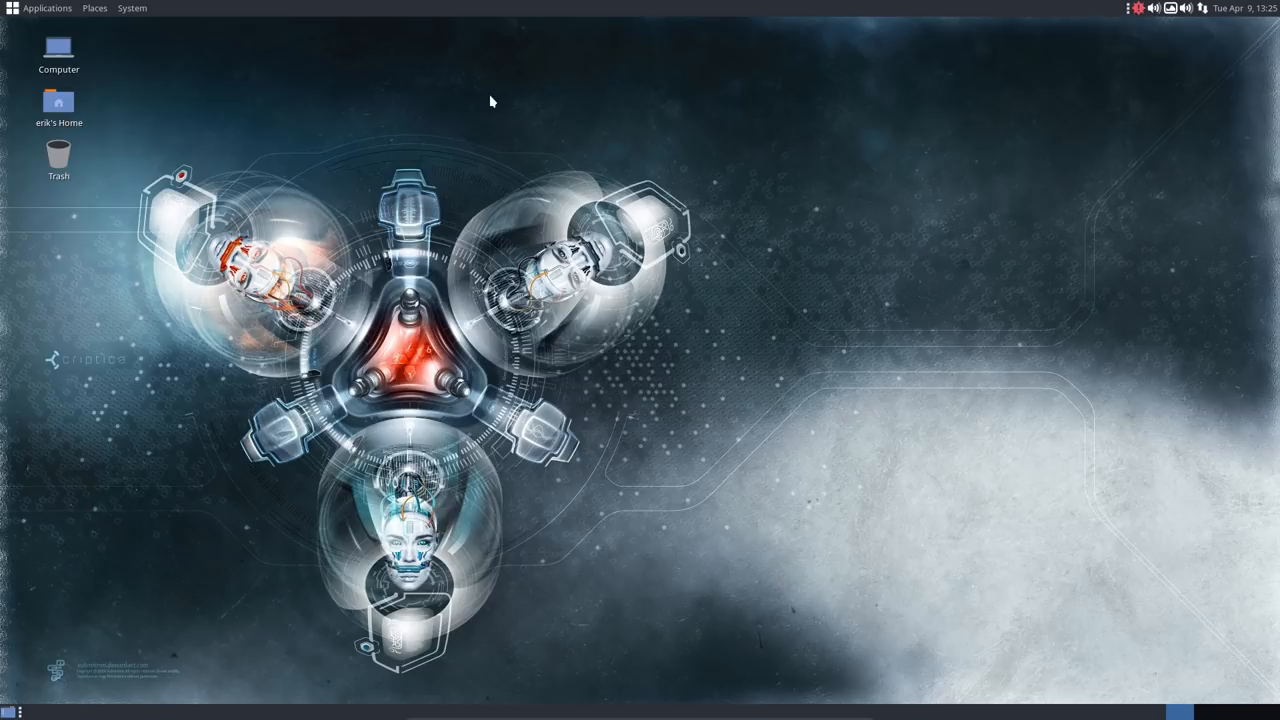
{"action": "mouse_move", "coordinate": [456, 306]}
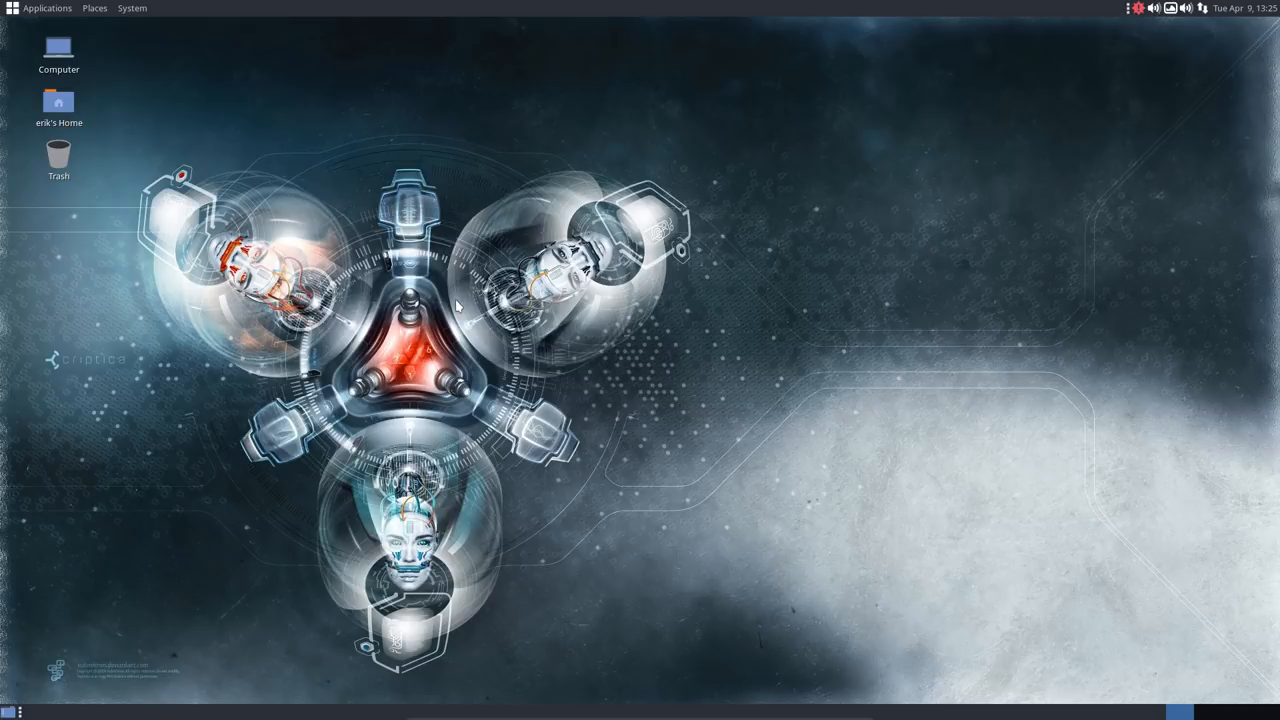
{"action": "mouse_move", "coordinate": [44, 28]}
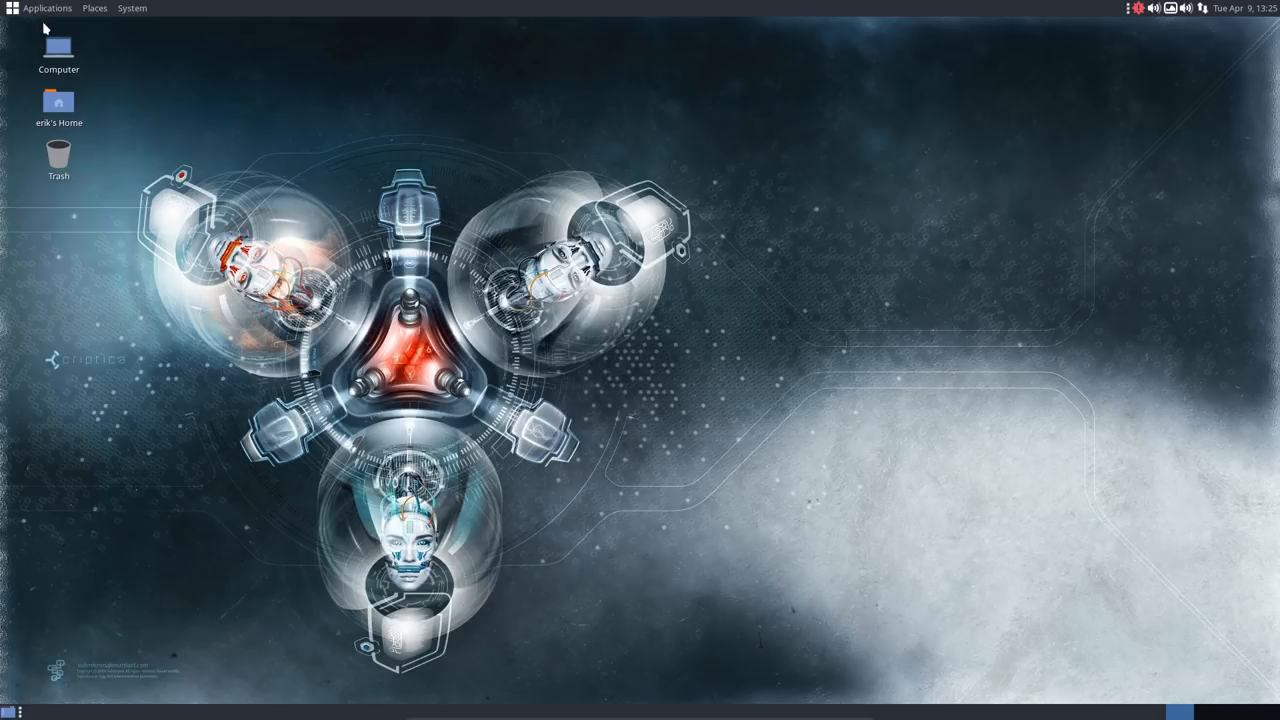
{"action": "left_click", "coordinate": [48, 8]}
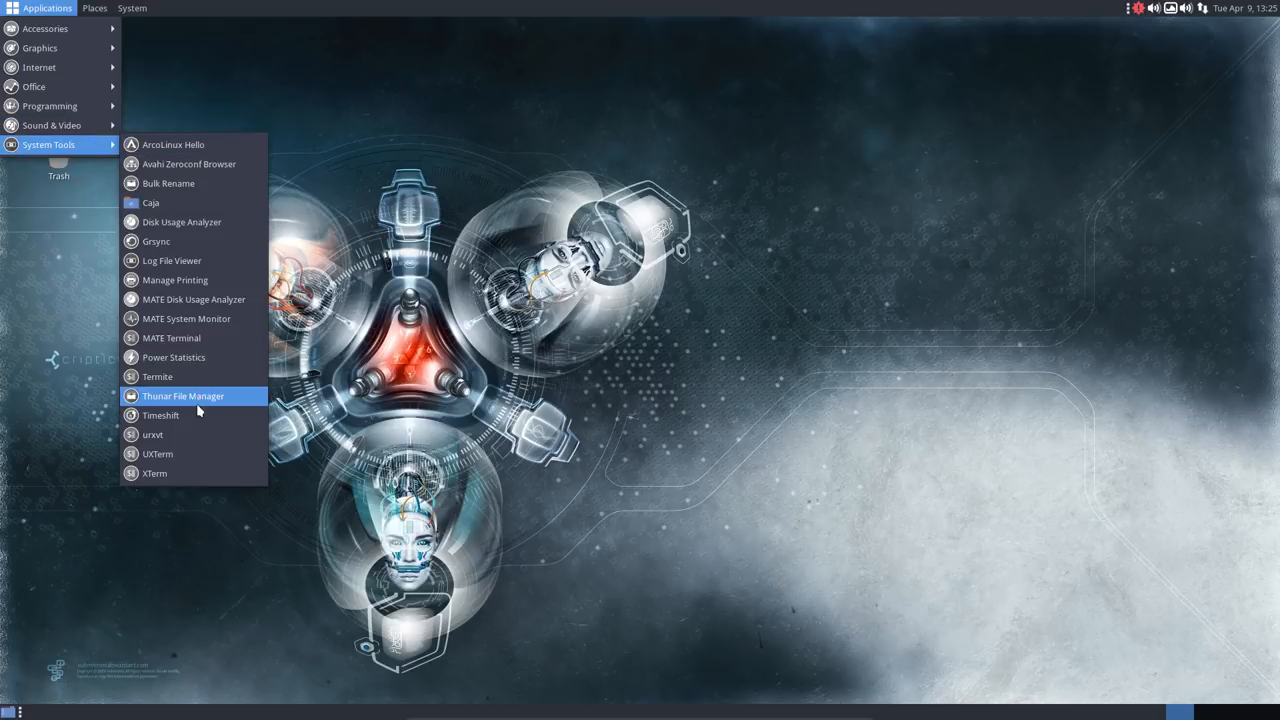
Launch Termite and reposition and enlarge its window on the desktop.
{"action": "left_click", "coordinate": [182, 396]}
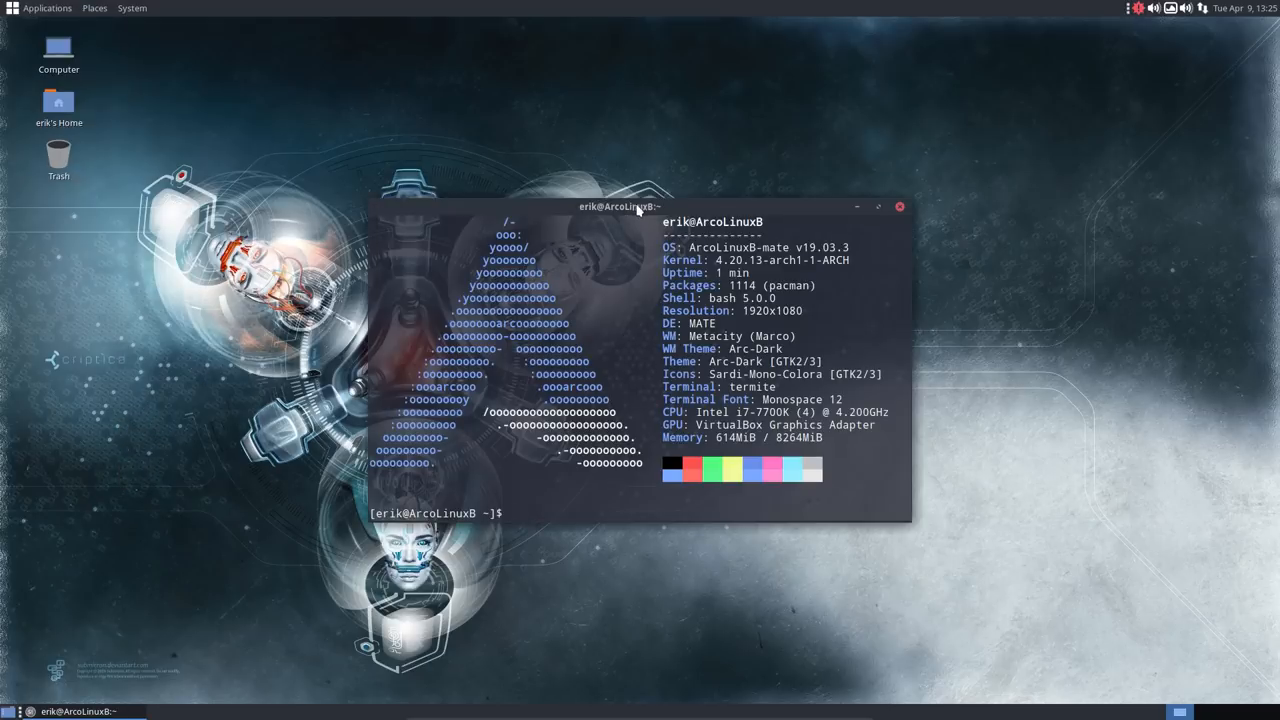
{"action": "left_click_drag", "start_coordinate": [636, 206], "coordinate": [622, 80]}
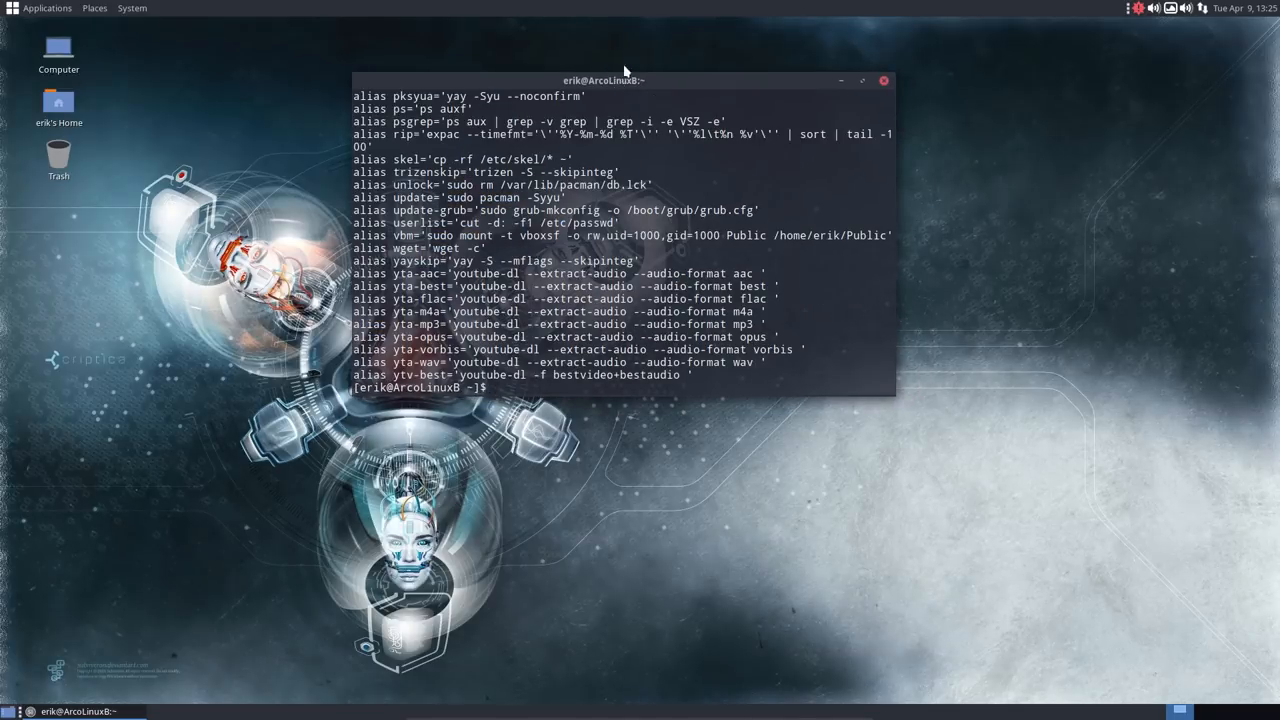
{"action": "mouse_move", "coordinate": [640, 84]}
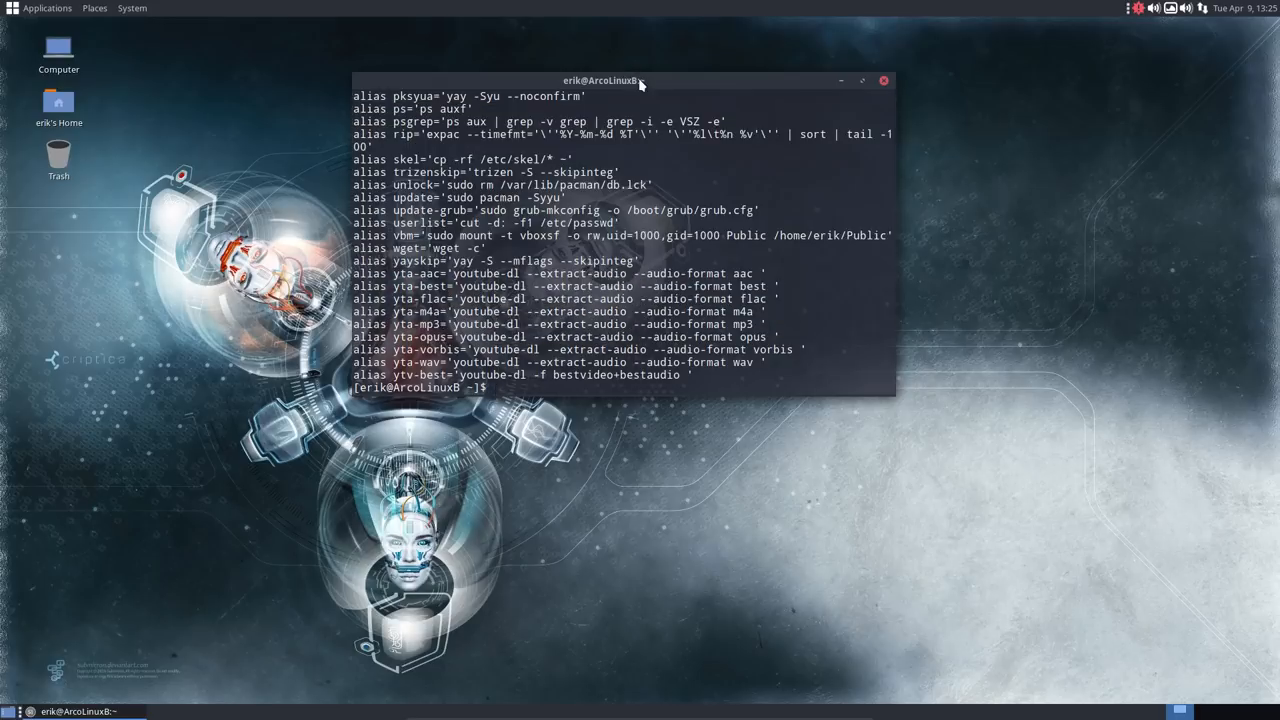
{"action": "left_click_drag", "start_coordinate": [600, 80], "coordinate": [624, 368]}
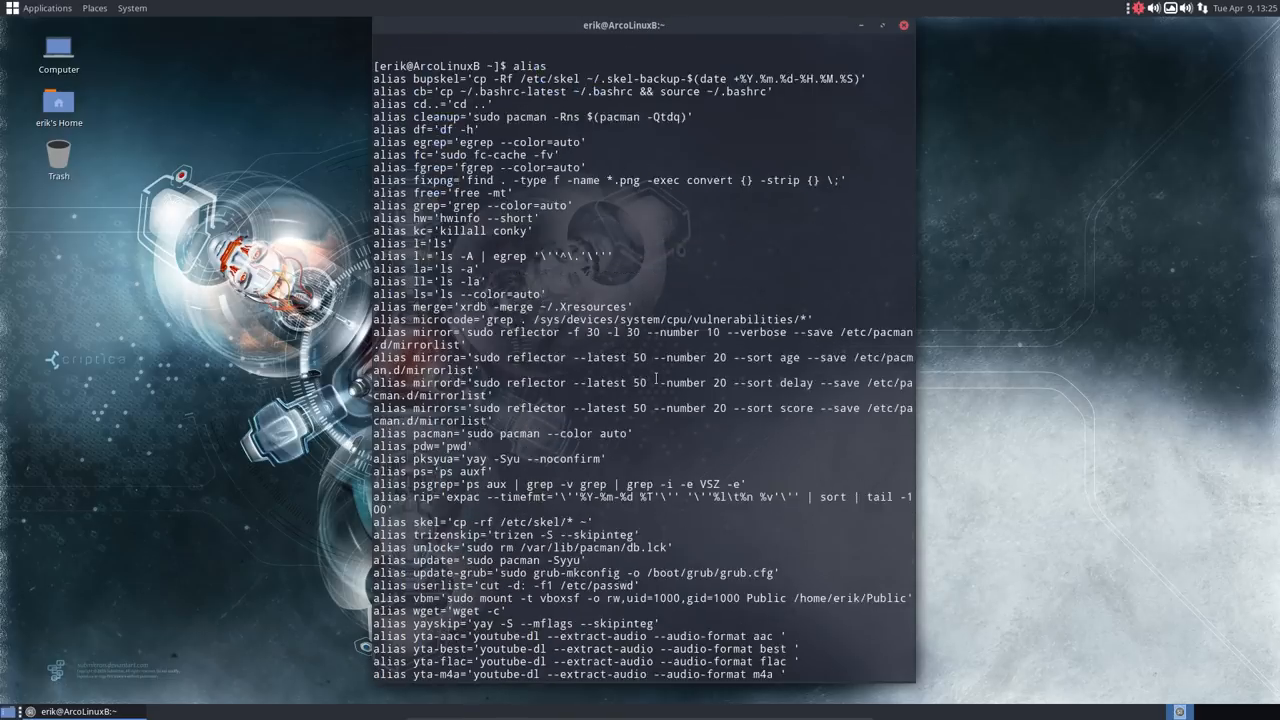
List the defined shell aliases and mark the bupskel alias name.
{"action": "scroll", "scroll_direction": "down", "scroll_amount": 3}
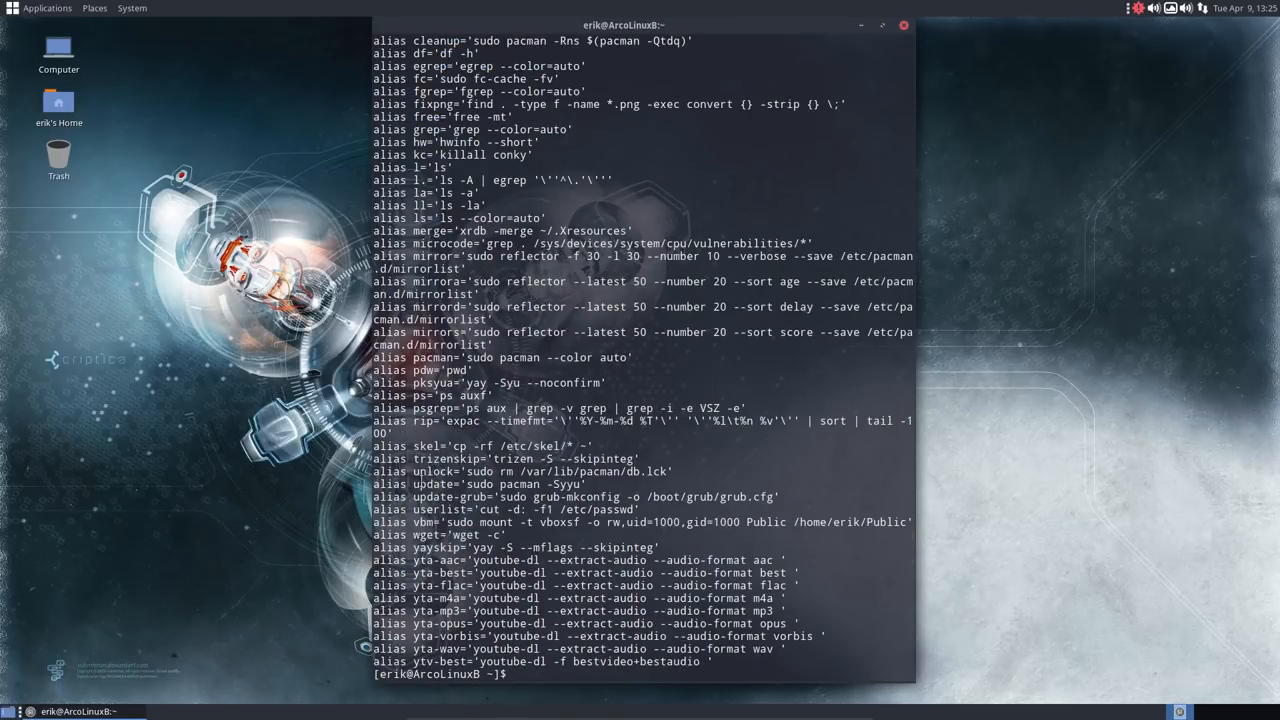
{"action": "double_click", "coordinate": [510, 484]}
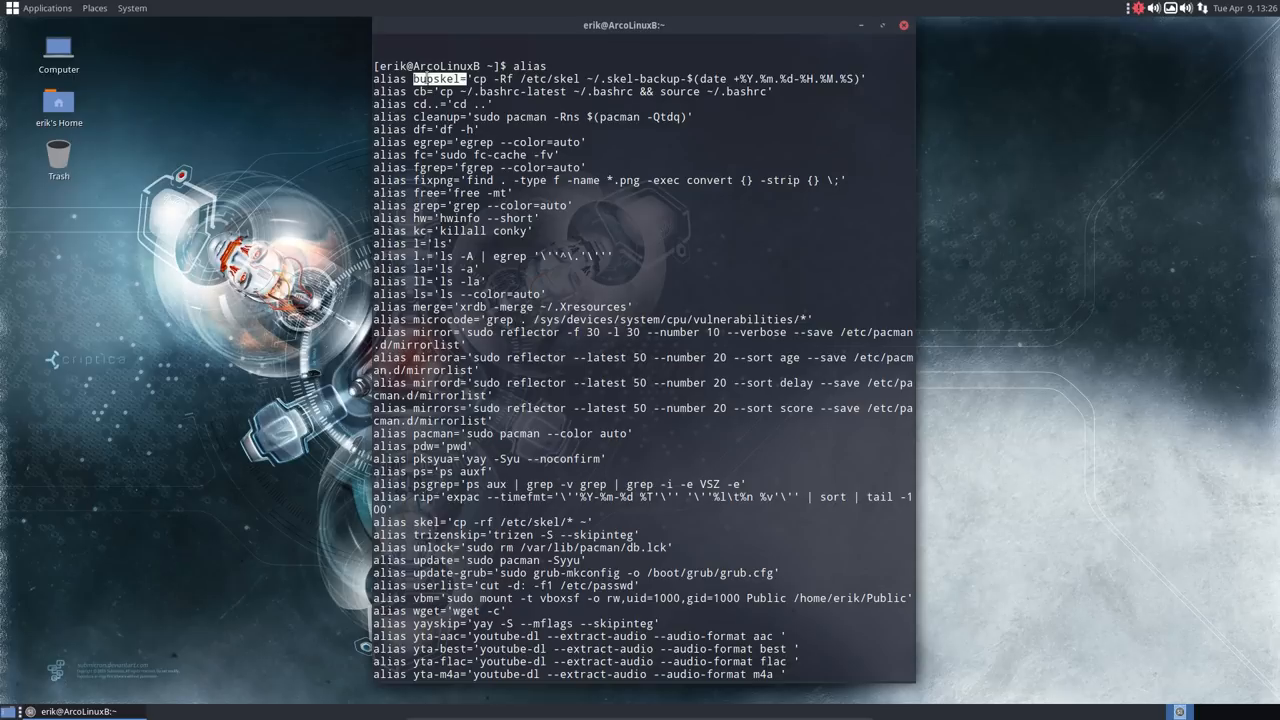
{"action": "mouse_move", "coordinate": [608, 100]}
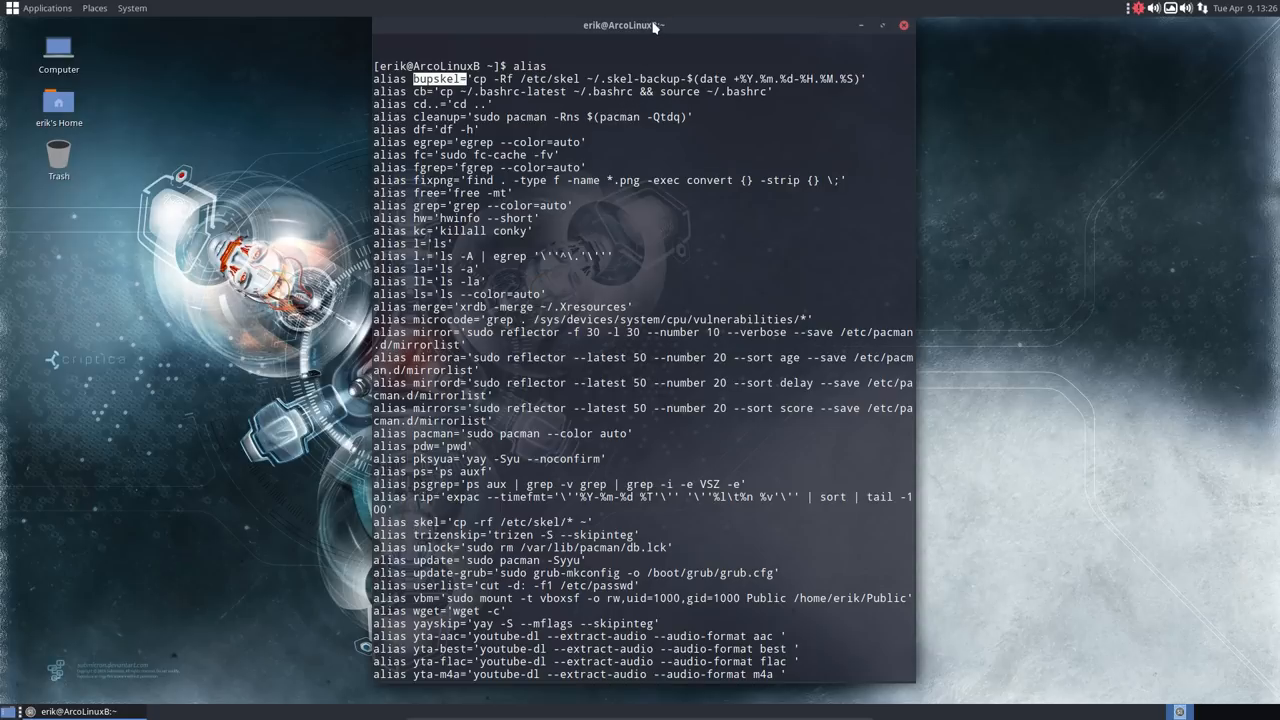
{"action": "scroll", "scroll_direction": "down", "scroll_amount": 3}
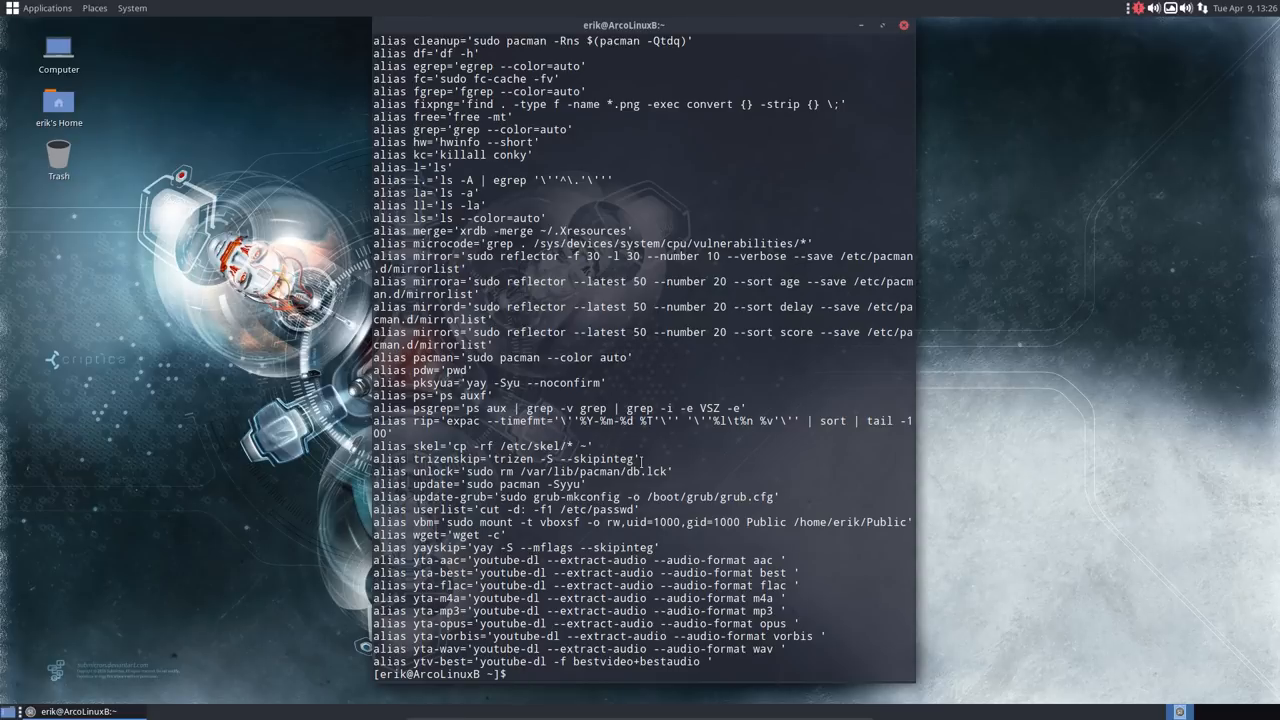
Run the bupskel alias to back up the skel configuration.
{"action": "type", "text": "bu"}
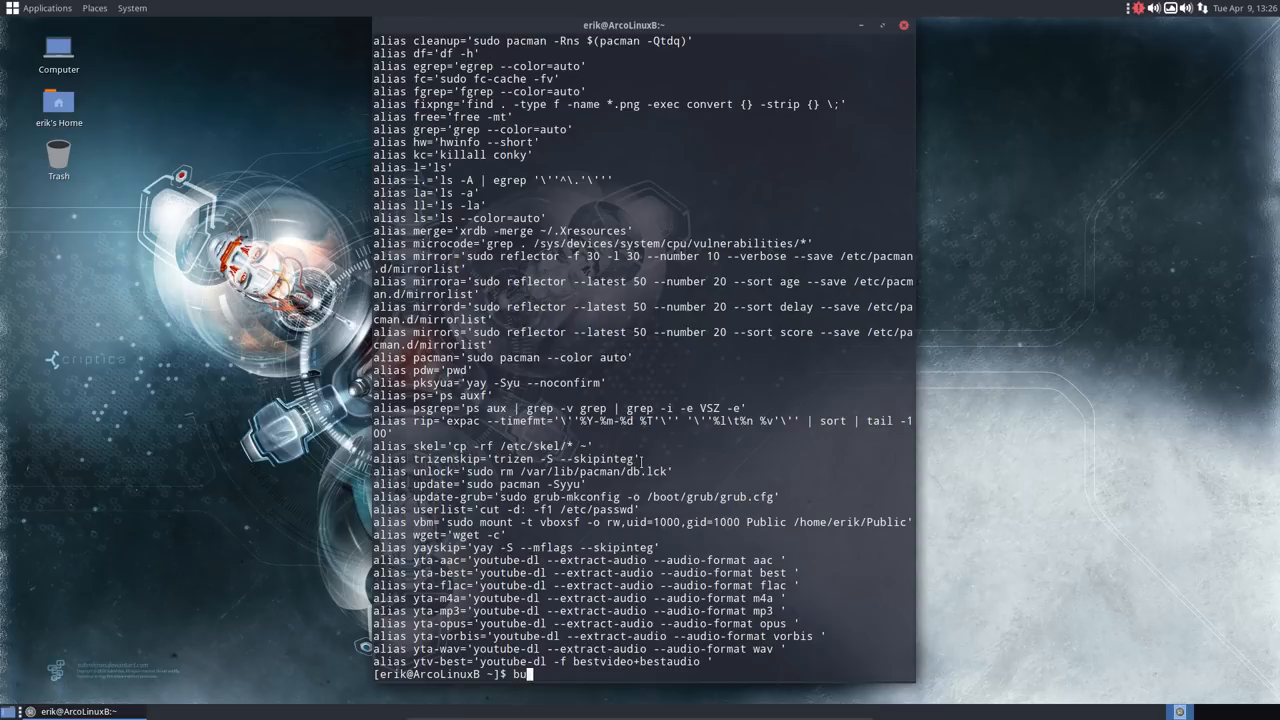
{"action": "key", "text": "Return"}
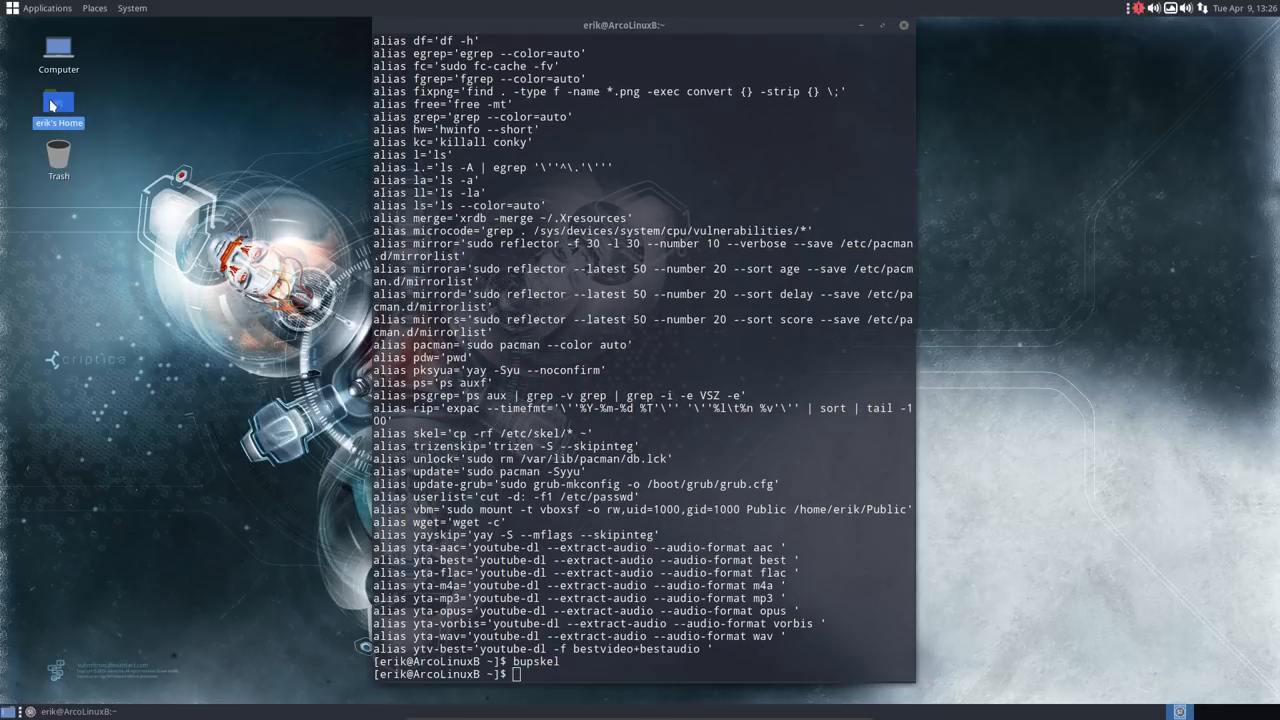
Open erik's Home in Caja, check the .skel-backup folder, then go to the File System root.
{"action": "double_click", "coordinate": [58, 100]}
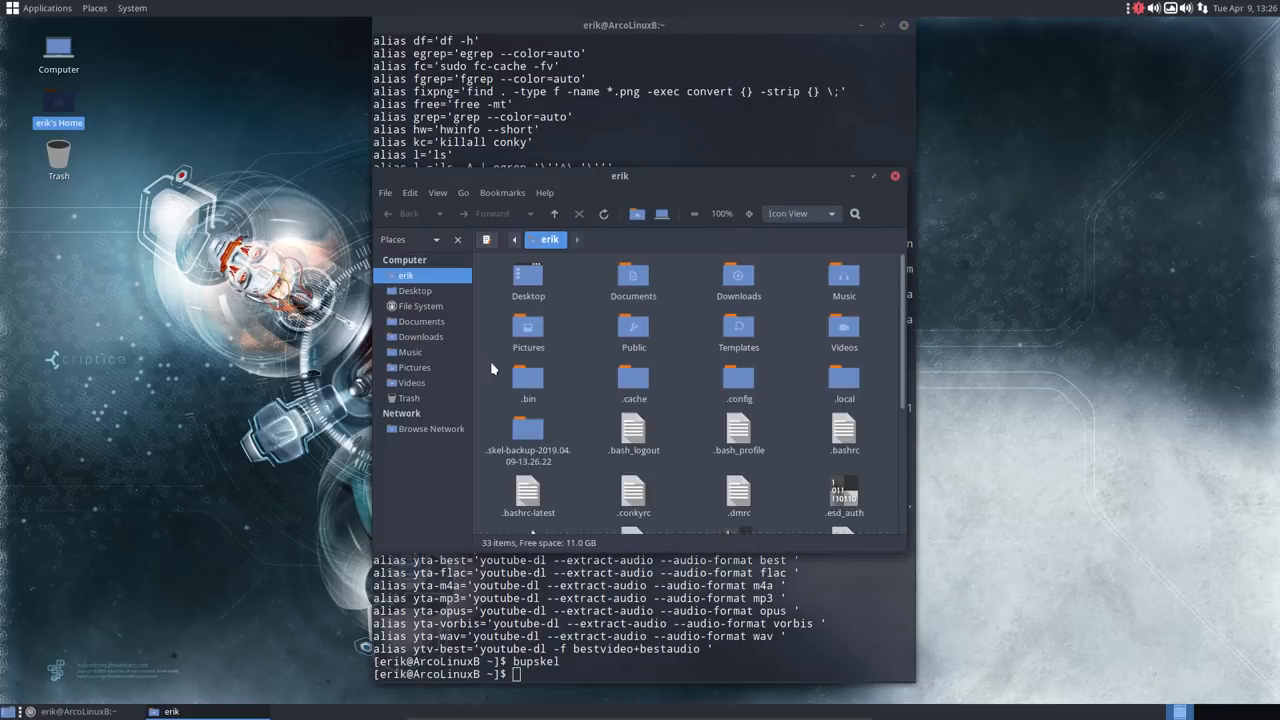
{"action": "left_click", "coordinate": [528, 436]}
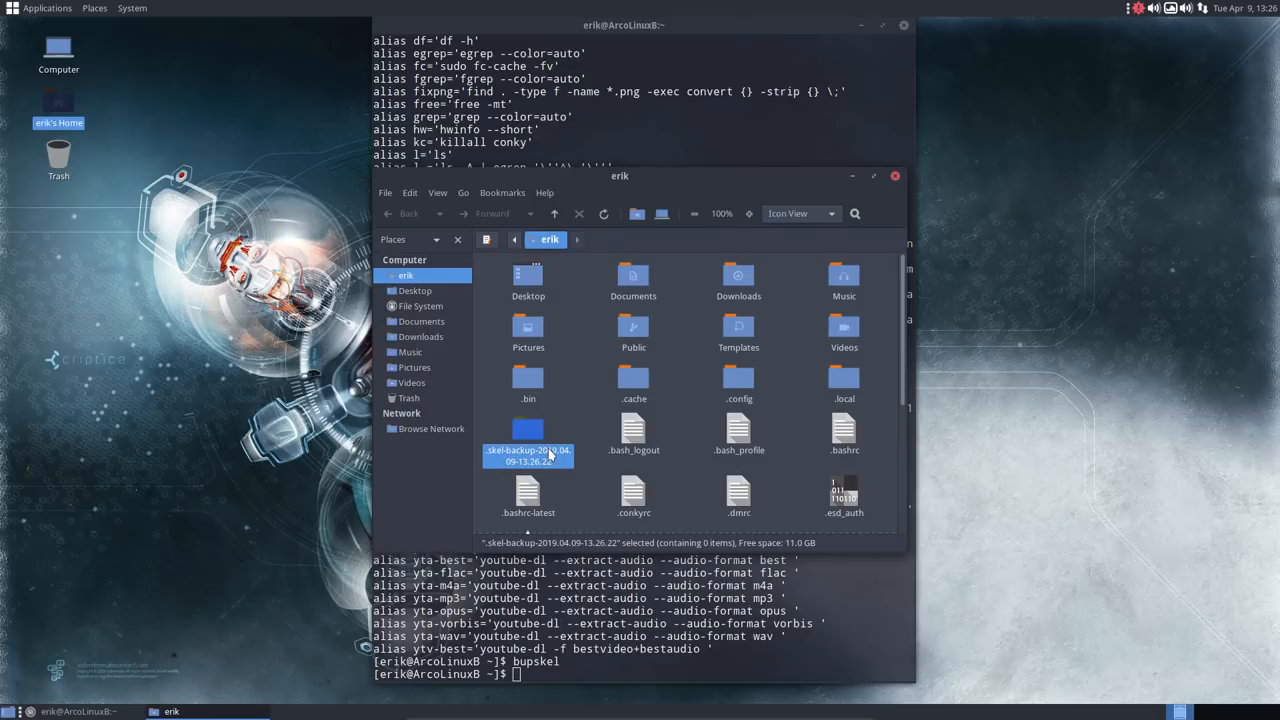
{"action": "mouse_move", "coordinate": [510, 470]}
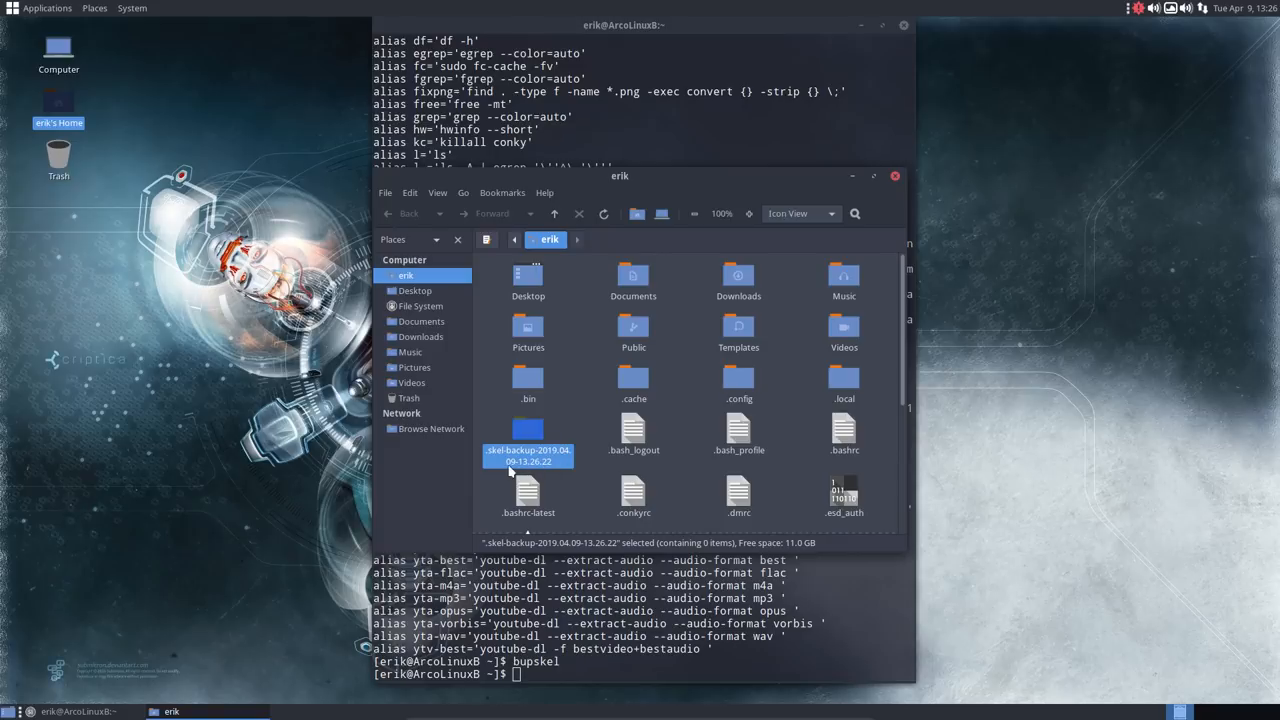
{"action": "mouse_move", "coordinate": [550, 472]}
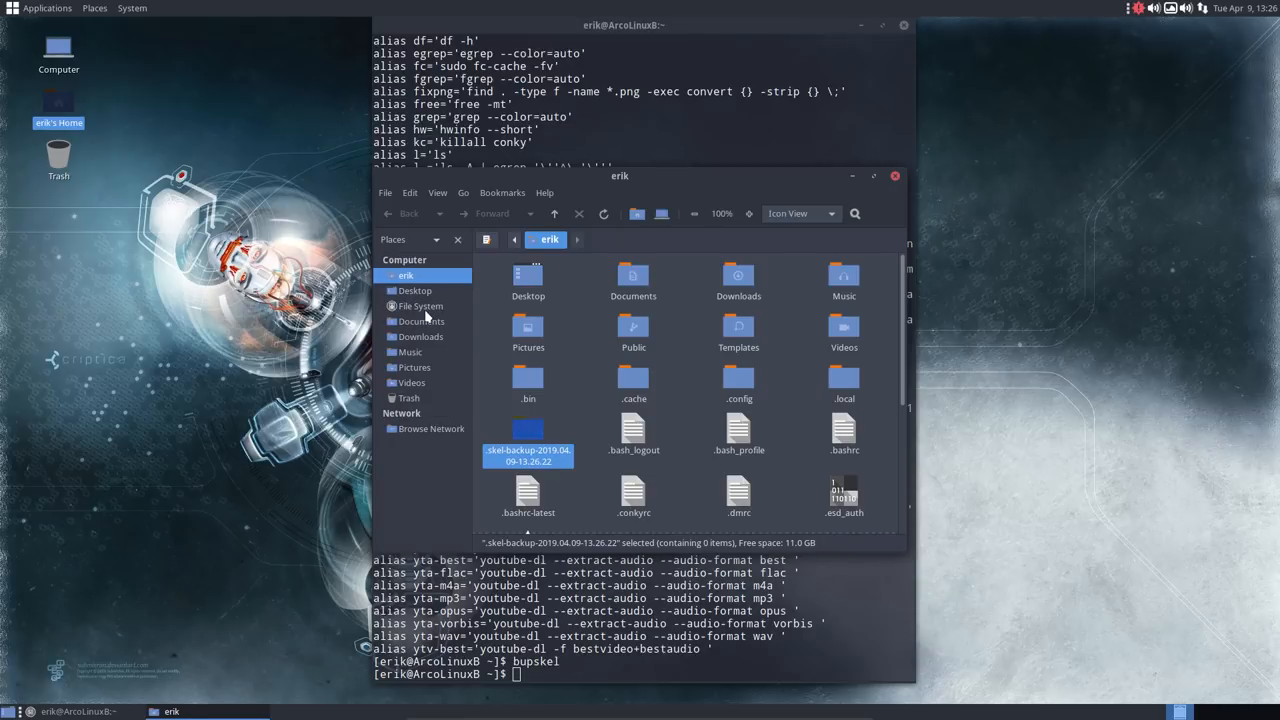
{"action": "left_click", "coordinate": [420, 306]}
{"action": "type", "text": "etc"}
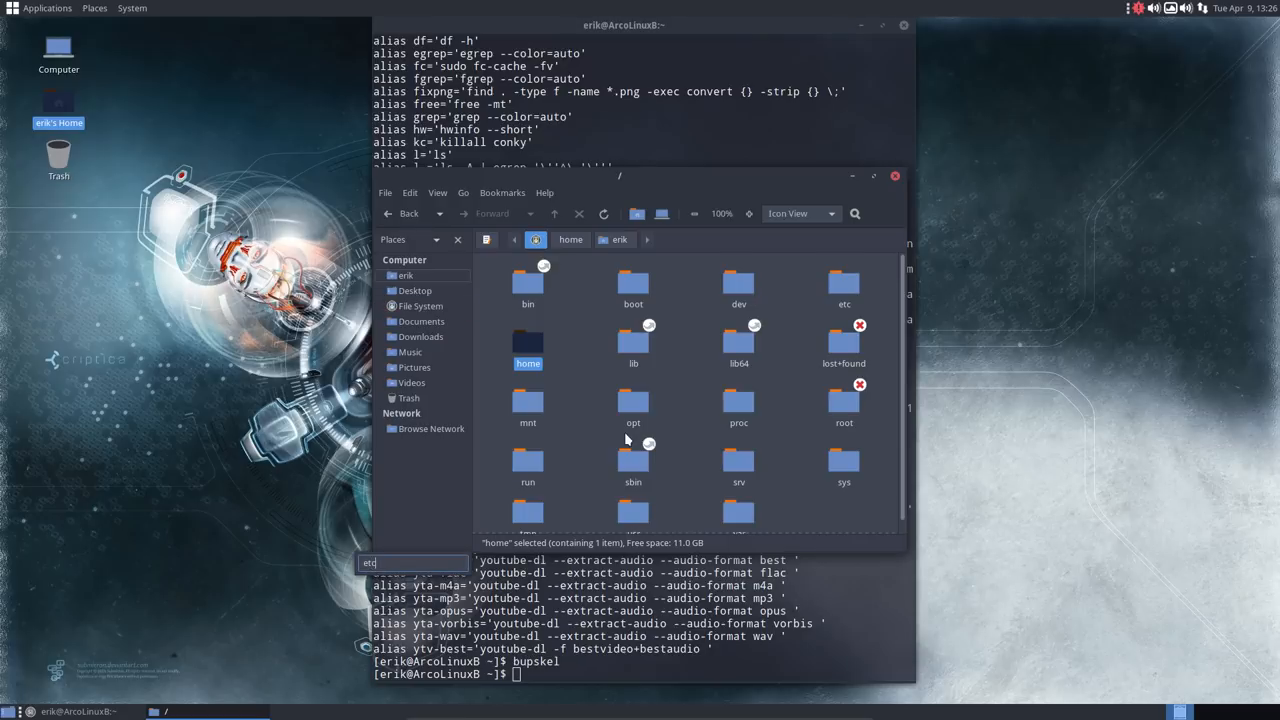
{"action": "mouse_move", "coordinate": [840, 288]}
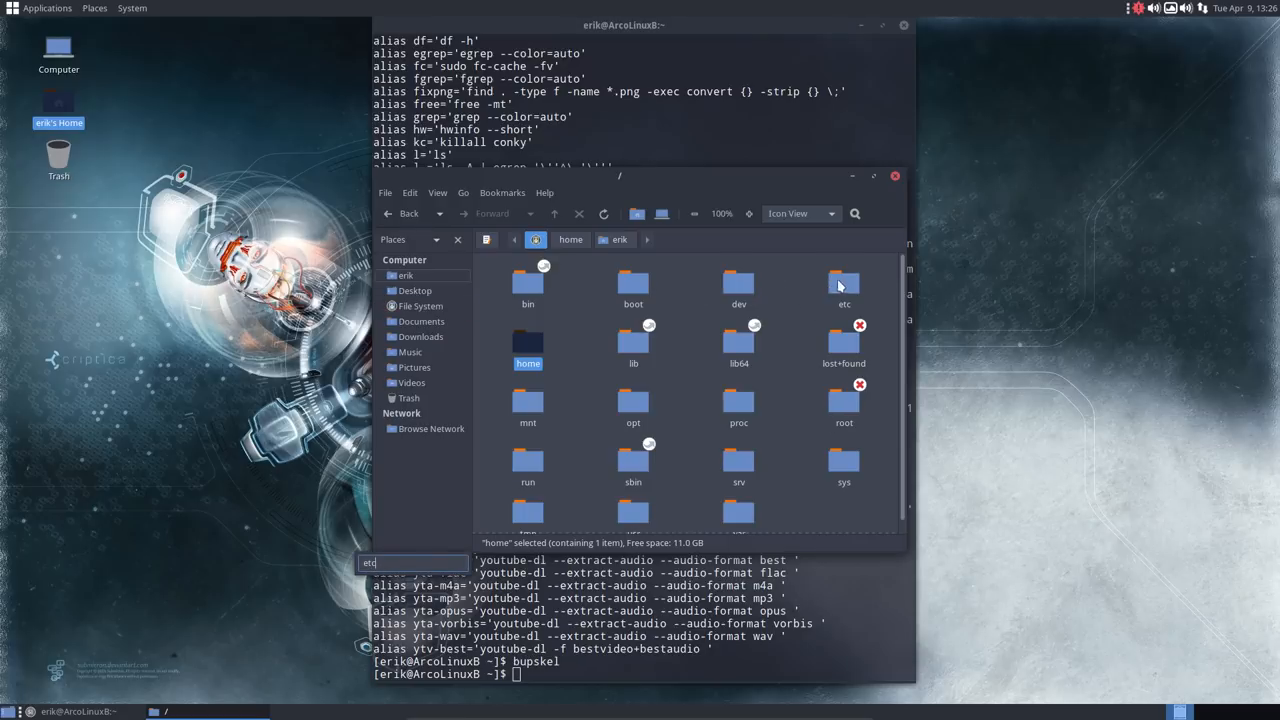
Browse into /etc/skel and select all of its contents.
{"action": "double_click", "coordinate": [844, 284]}
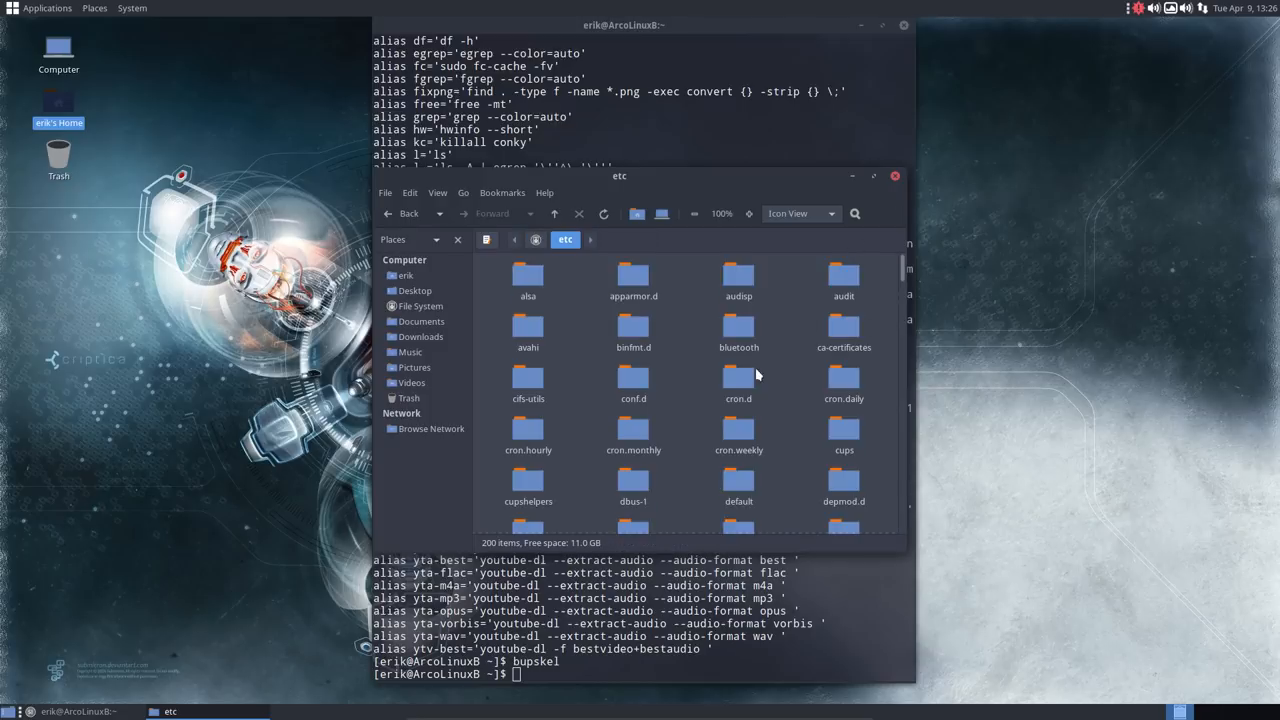
{"action": "type", "text": "skel"}
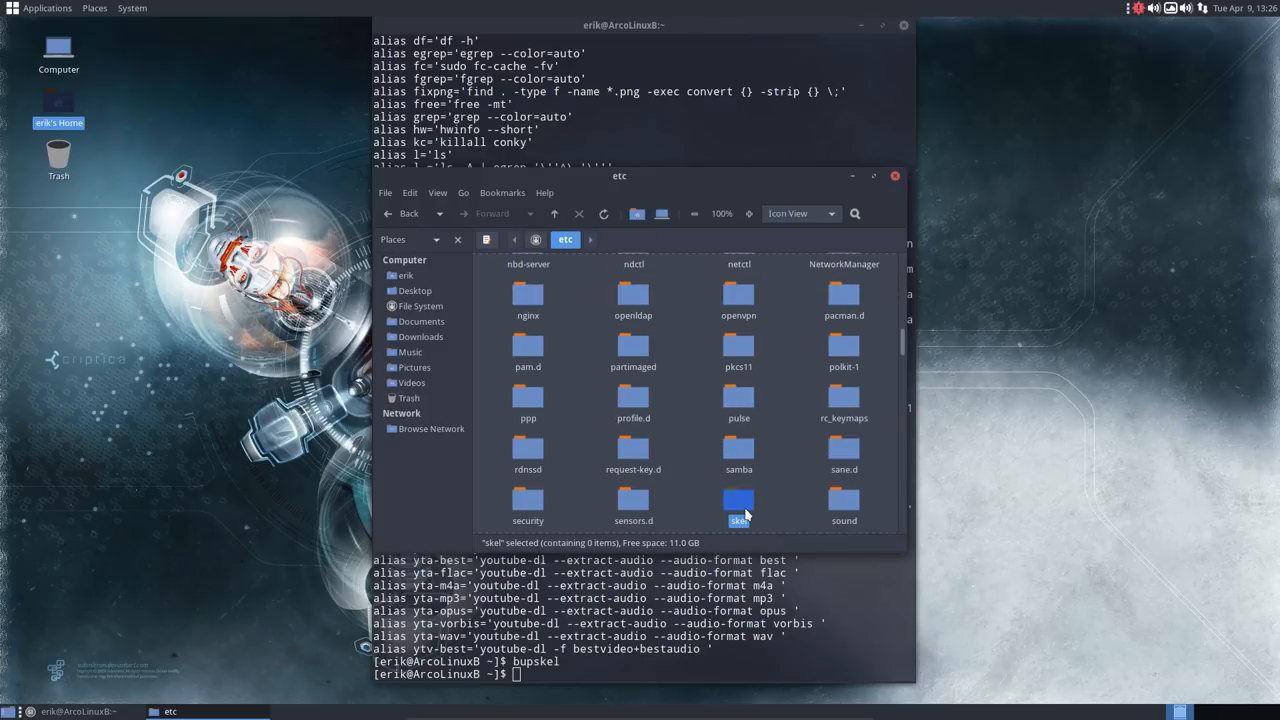
{"action": "double_click", "coordinate": [738, 504]}
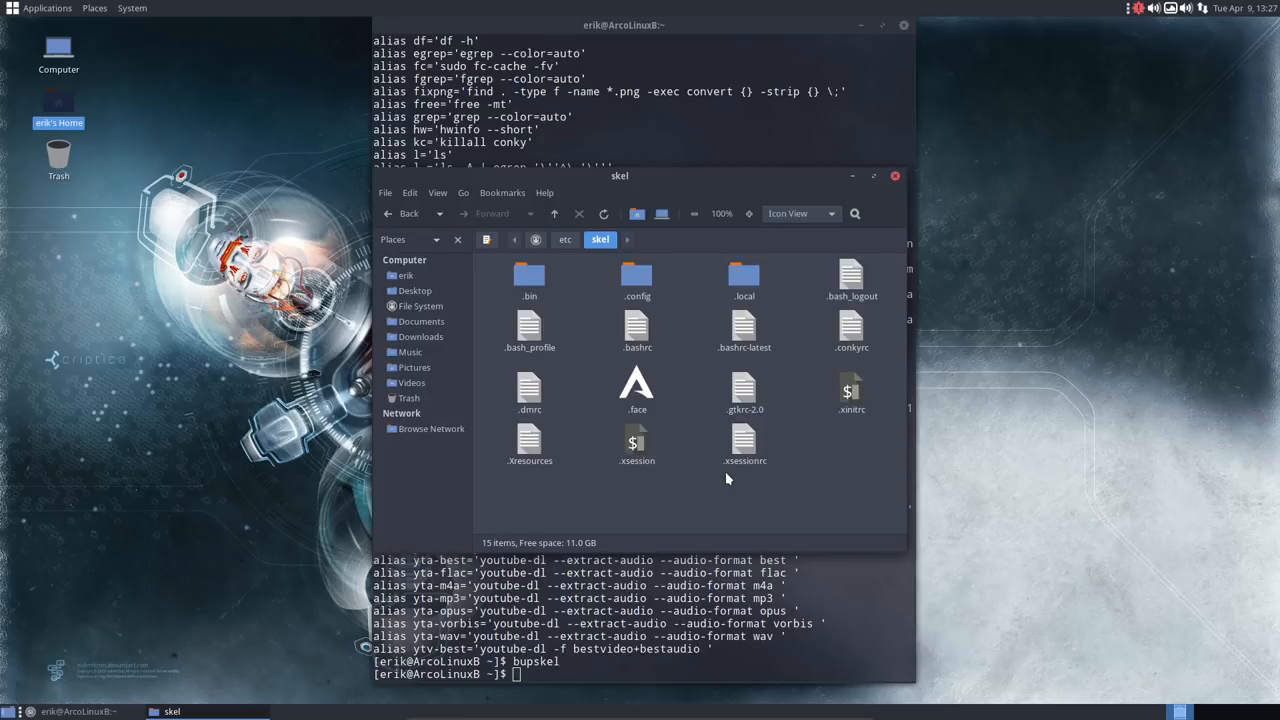
{"action": "mouse_move", "coordinate": [722, 412]}
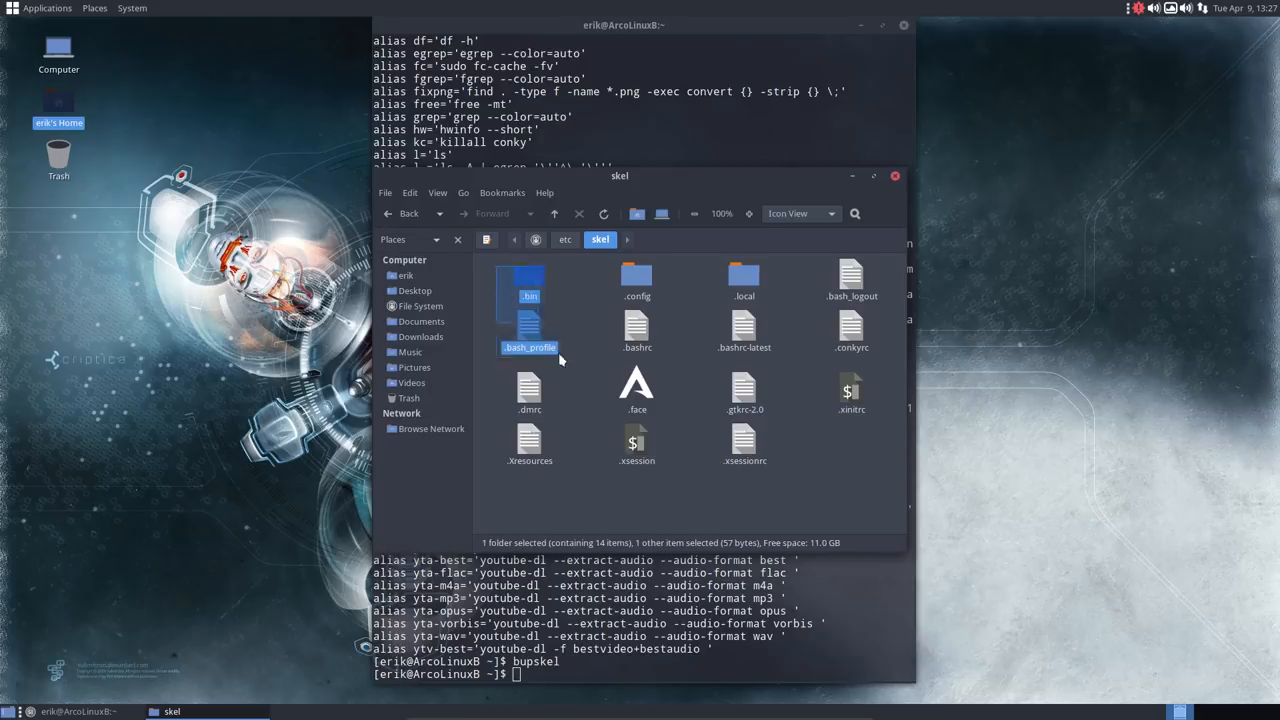
{"action": "key", "text": "ctrl+a"}
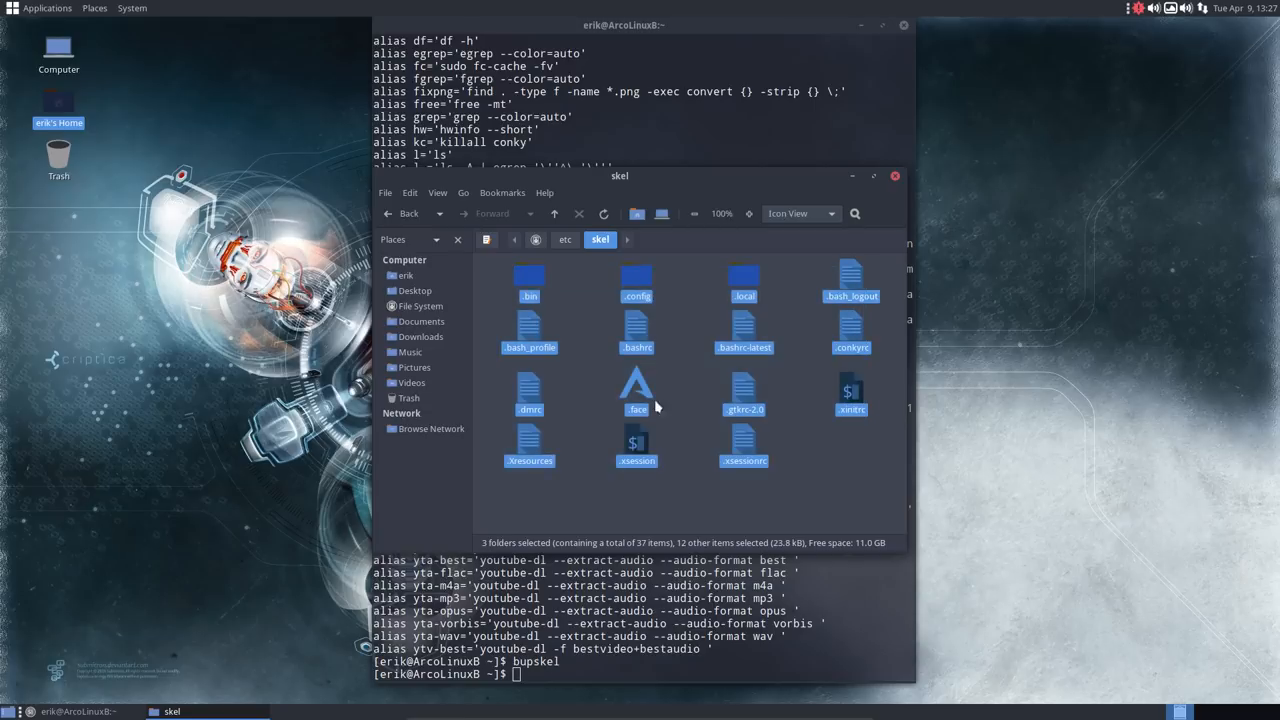
{"action": "left_click_drag", "start_coordinate": [620, 176], "coordinate": [300, 356]}
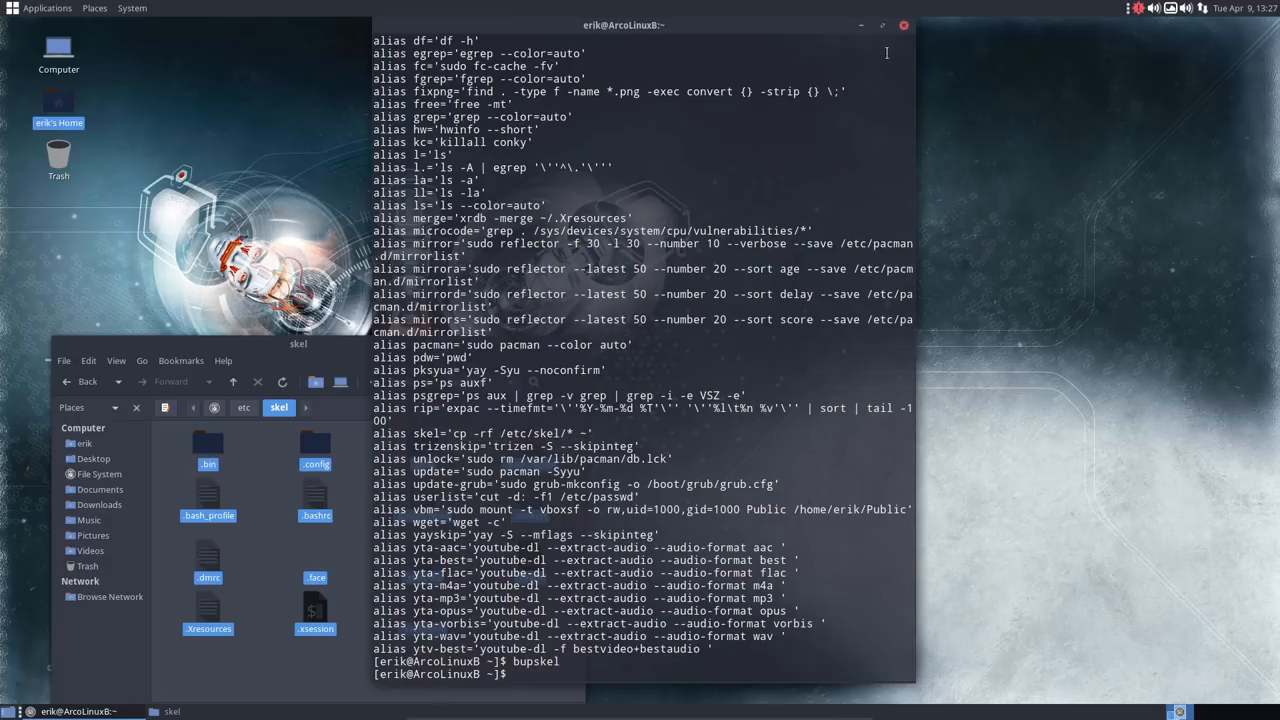
Open erik's Home folder in another Caja window.
{"action": "left_click", "coordinate": [904, 24]}
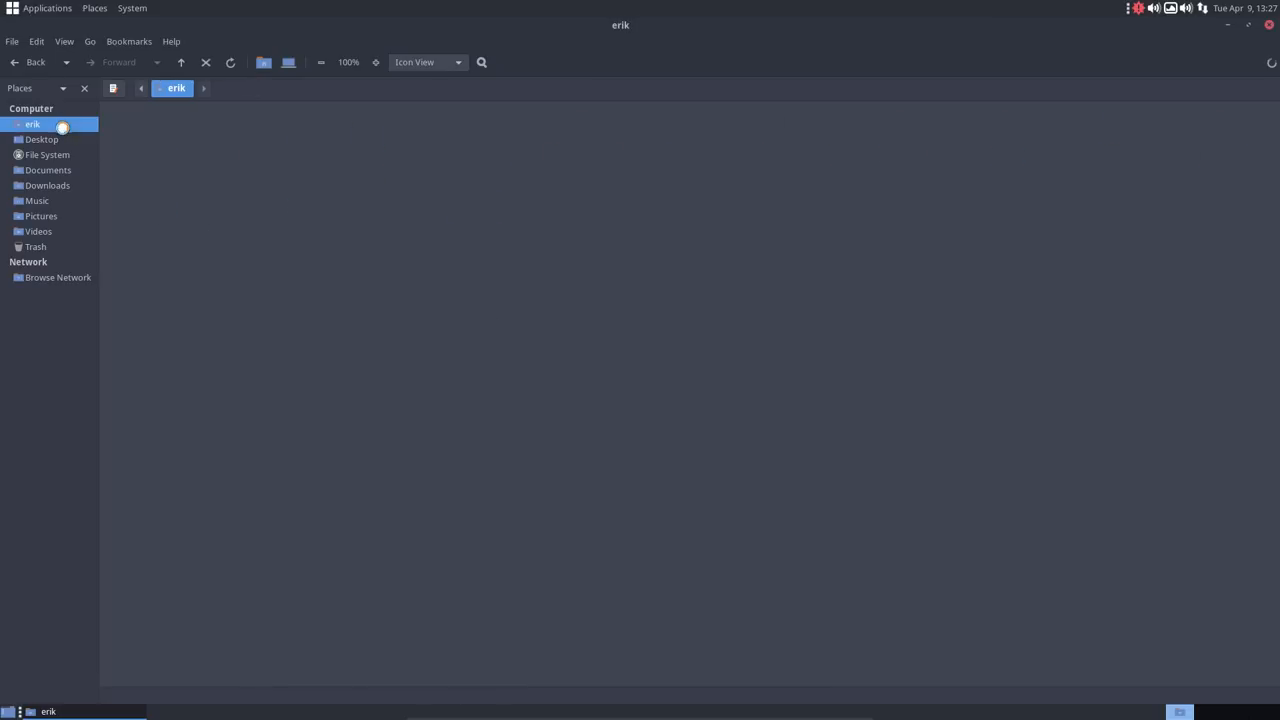
{"action": "left_click", "coordinate": [32, 124]}
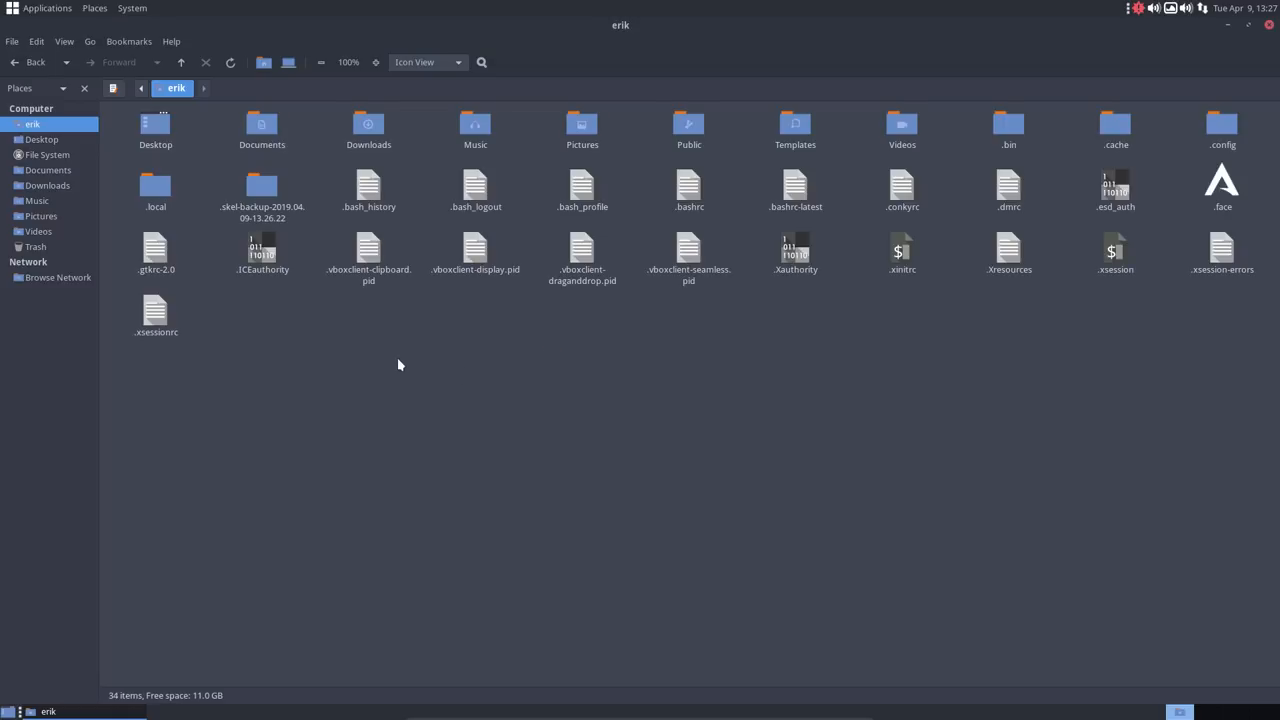
{"action": "mouse_move", "coordinate": [942, 328]}
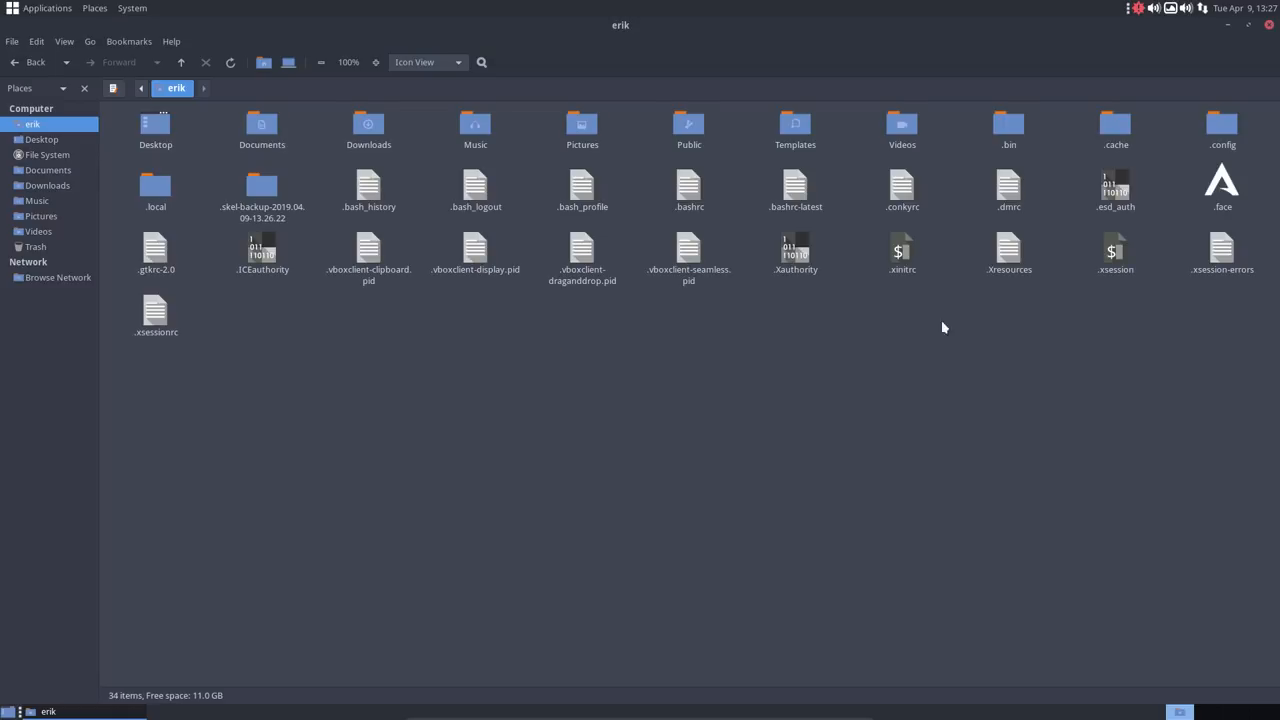
Duplicate .config and .local in the home folder as .config (copy) and .local (copy).
{"action": "left_click", "coordinate": [1220, 128]}
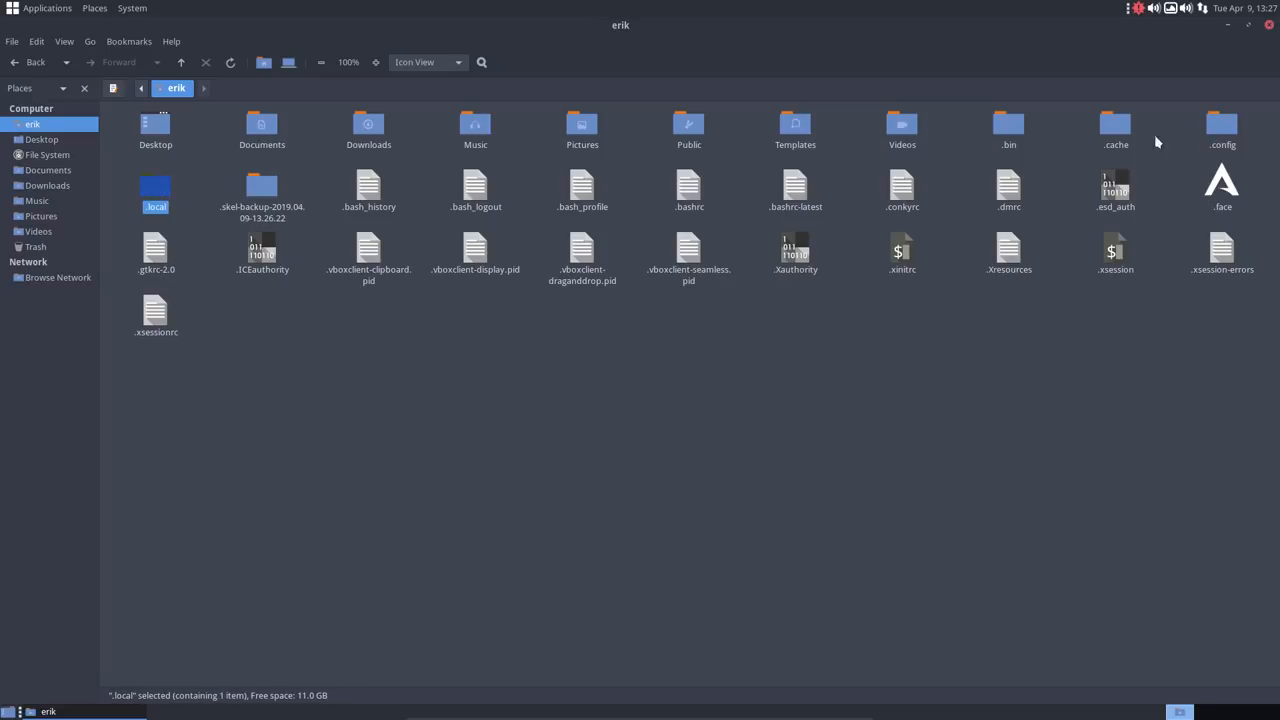
{"action": "left_click", "coordinate": [1220, 130]}
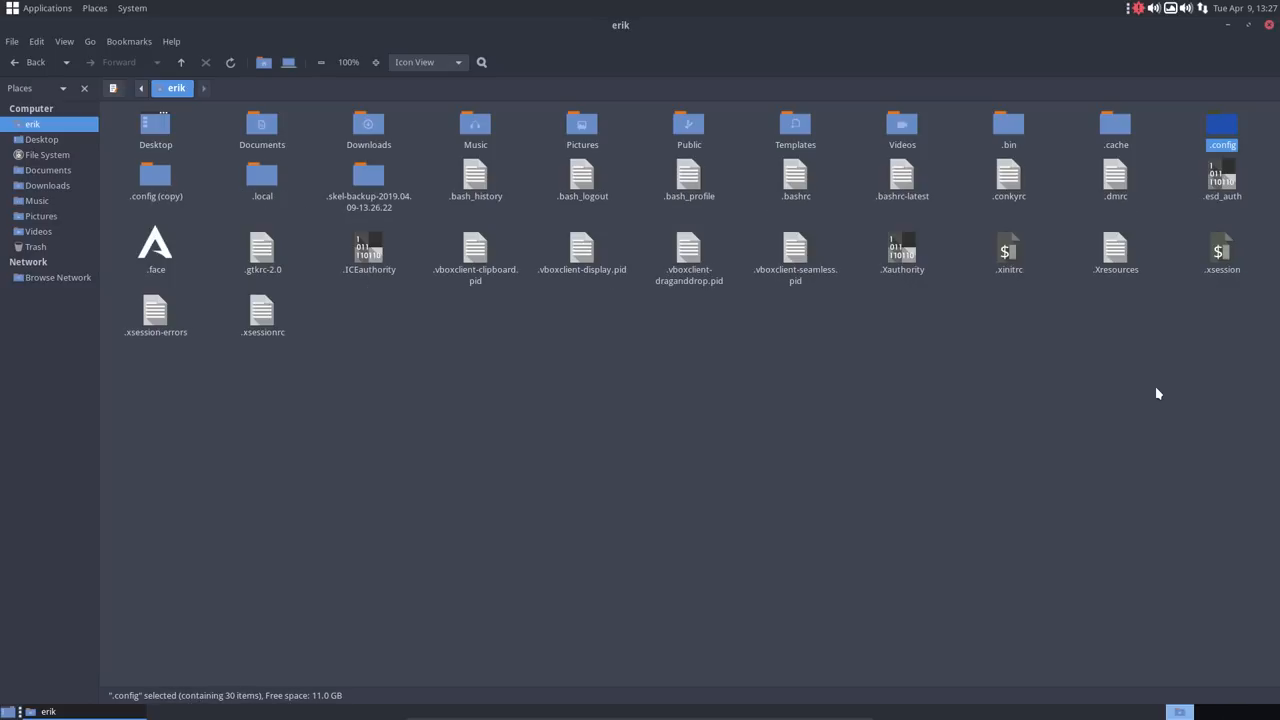
{"action": "left_click", "coordinate": [156, 178]}
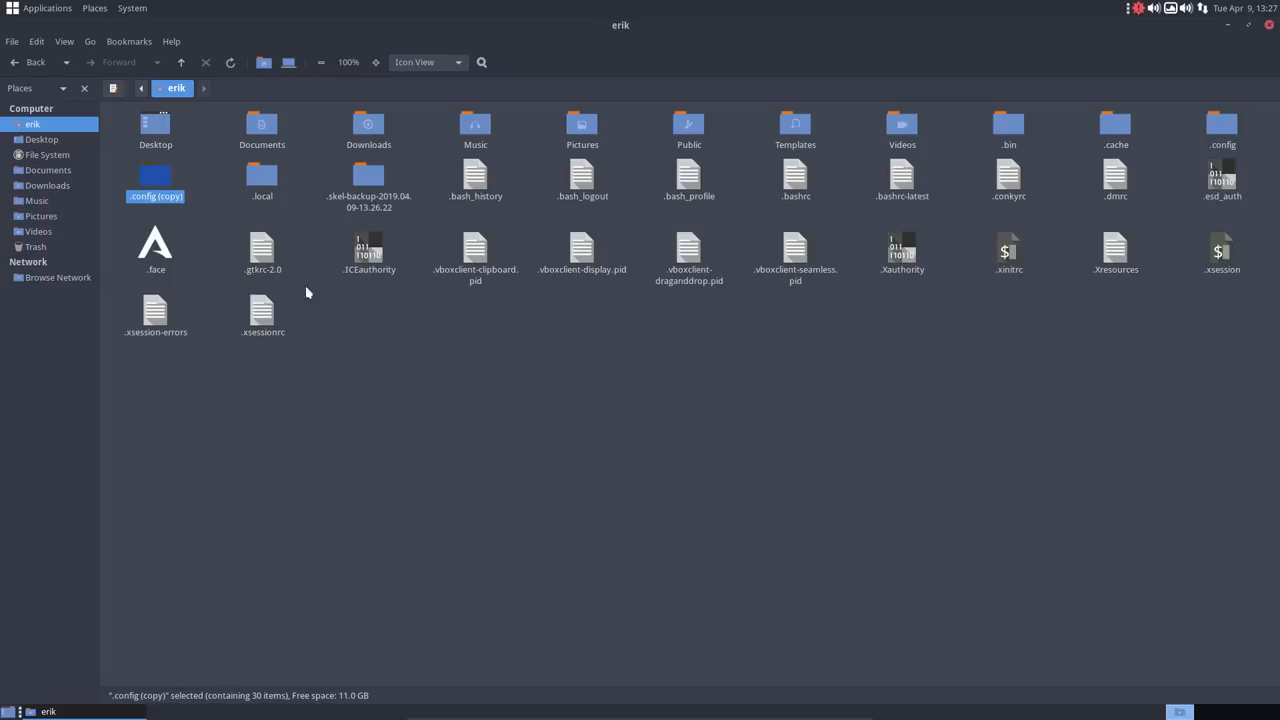
{"action": "left_click", "coordinate": [260, 178]}
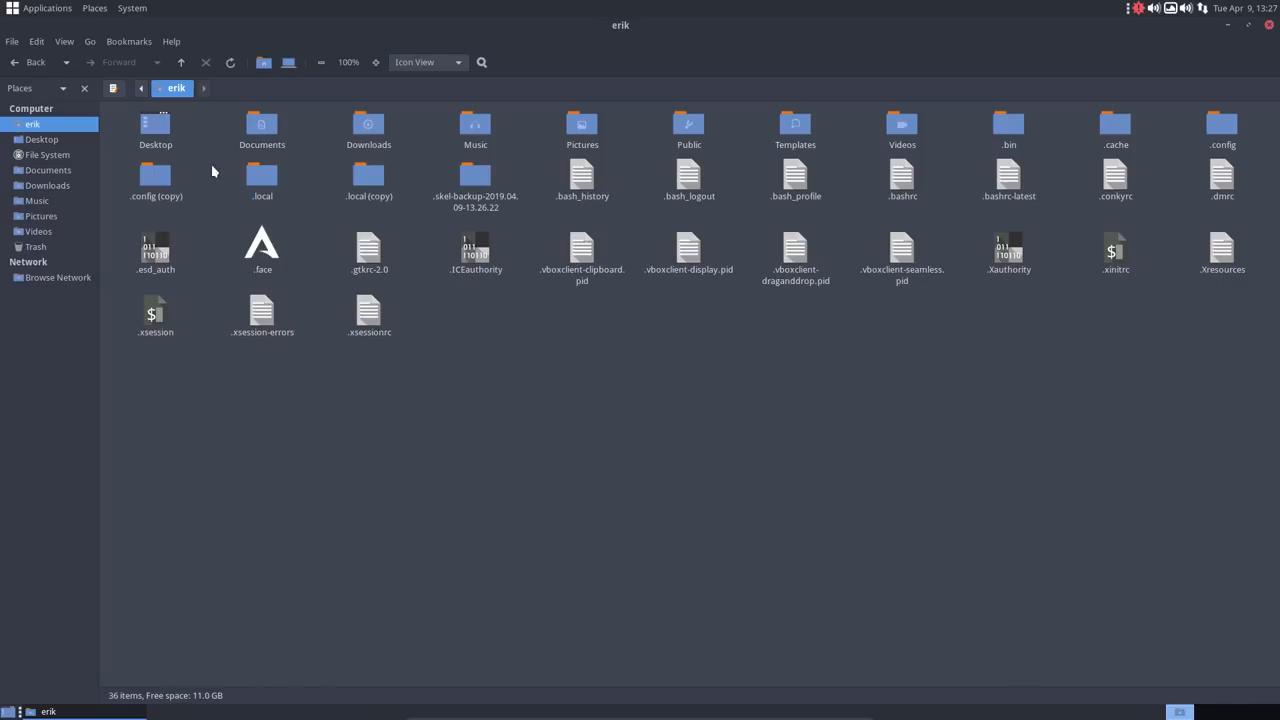
{"action": "left_click", "coordinate": [156, 180]}
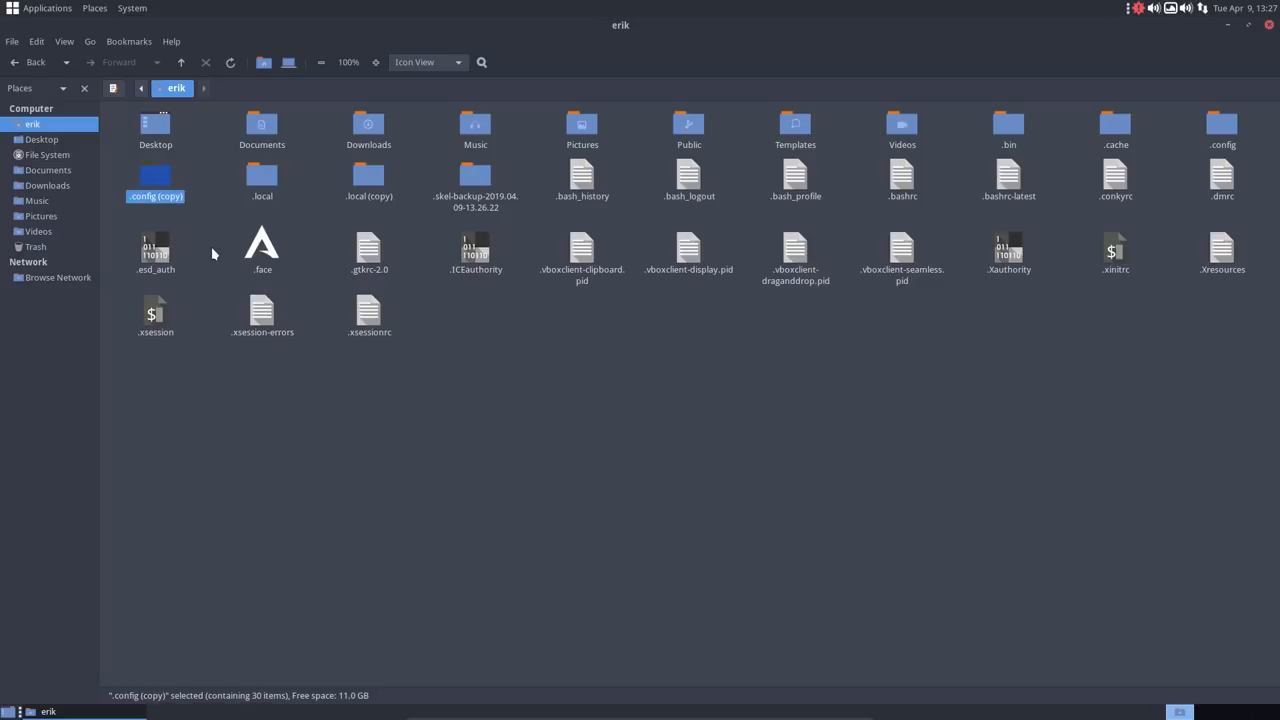
{"action": "mouse_move", "coordinate": [668, 212]}
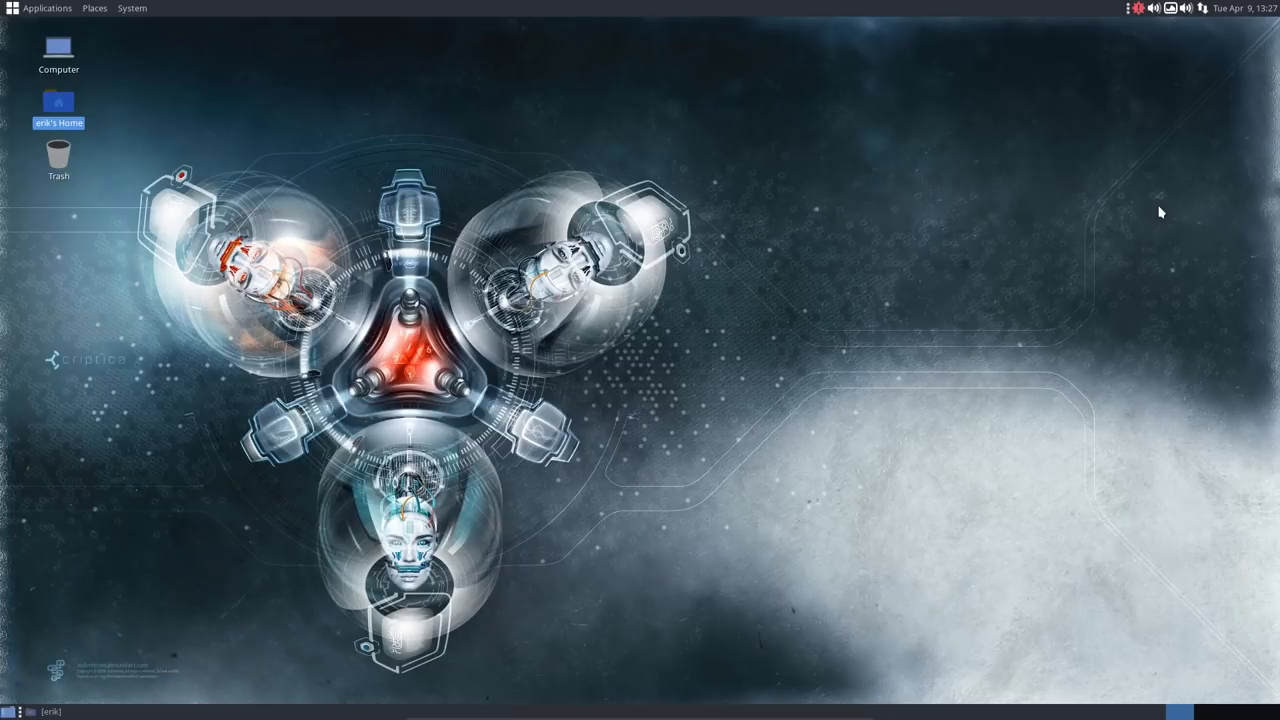
{"action": "mouse_move", "coordinate": [1156, 44]}
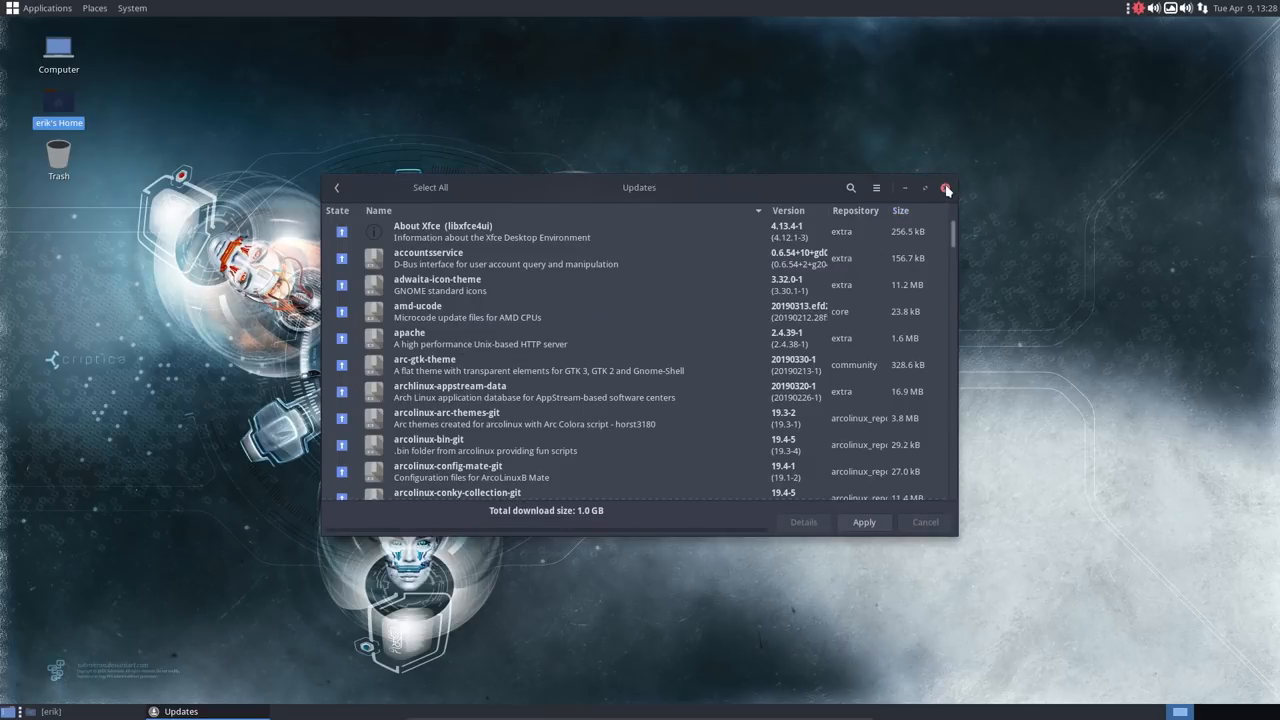
Close the Pamac Updates window and launch Termite from System Tools.
{"action": "left_click", "coordinate": [944, 188]}
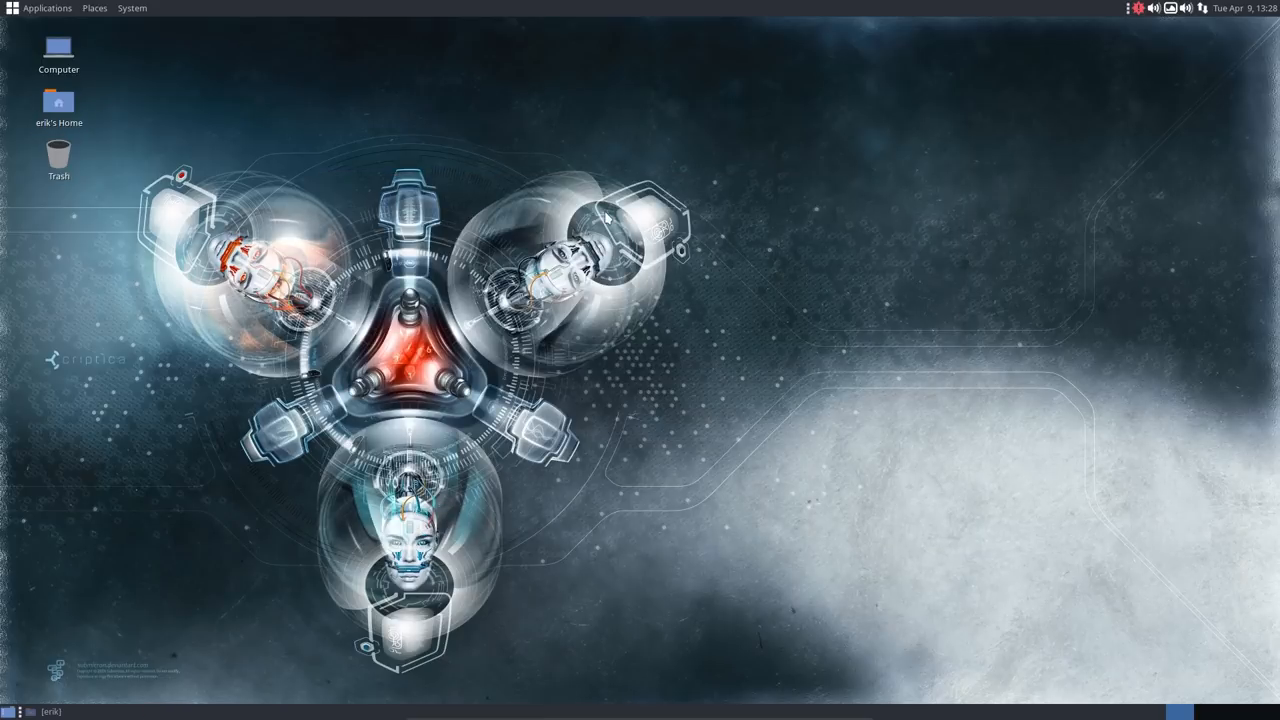
{"action": "left_click", "coordinate": [46, 8]}
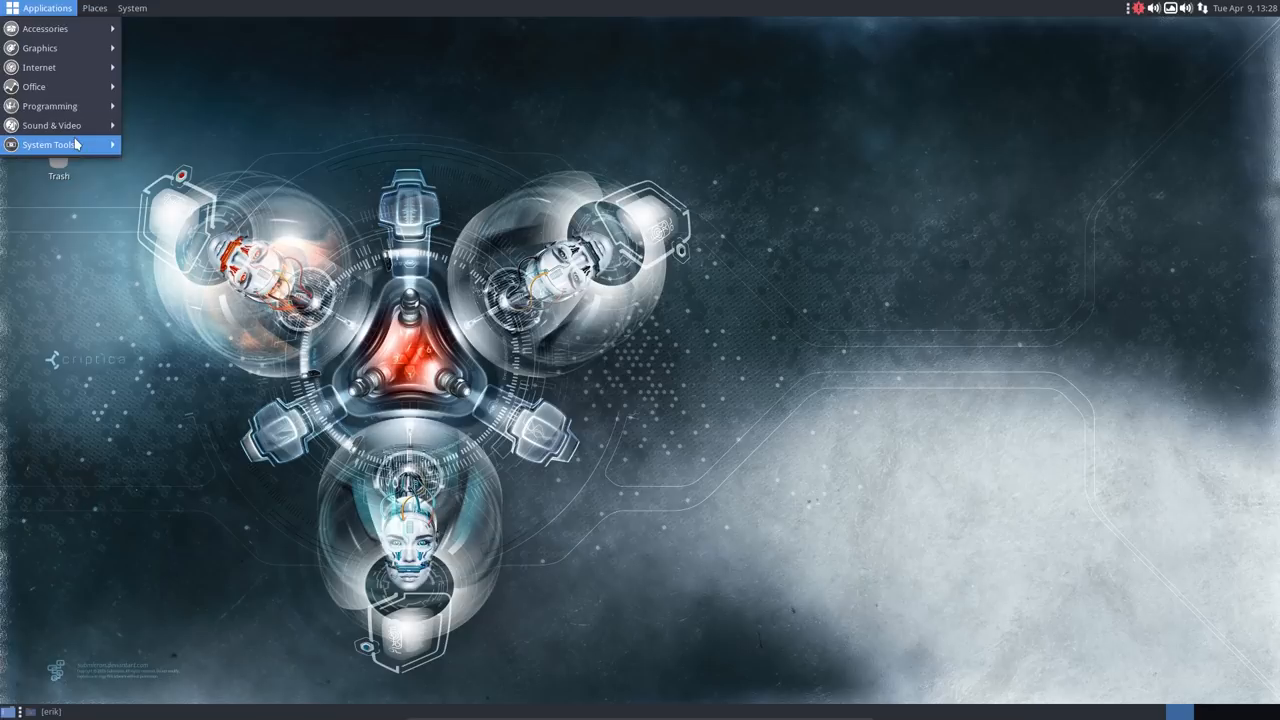
{"action": "left_click", "coordinate": [48, 144]}
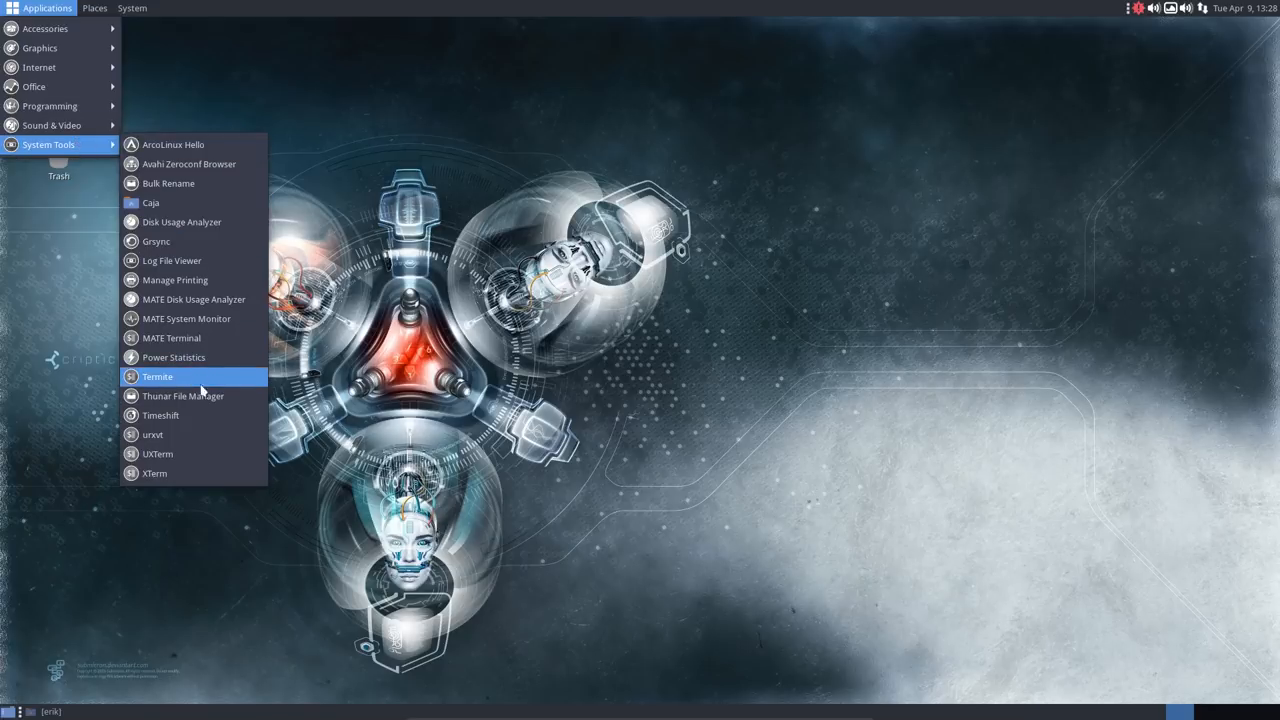
{"action": "mouse_move", "coordinate": [160, 414]}
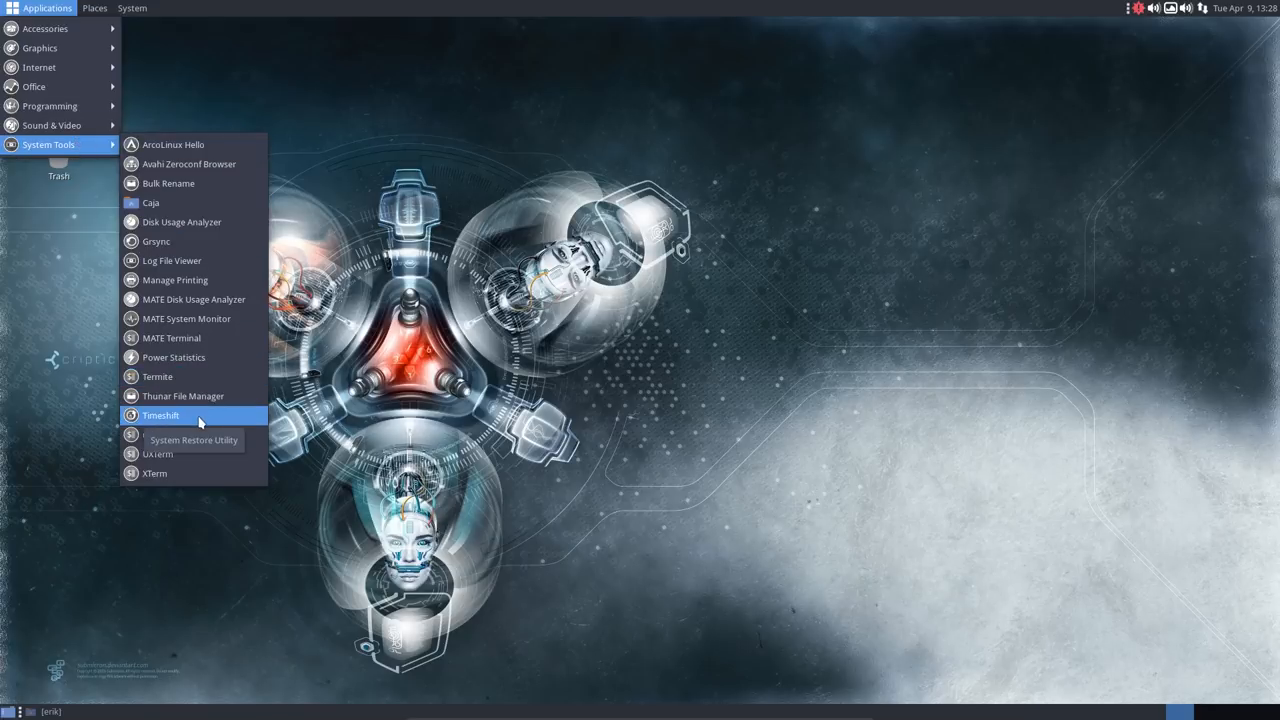
{"action": "mouse_move", "coordinate": [204, 434]}
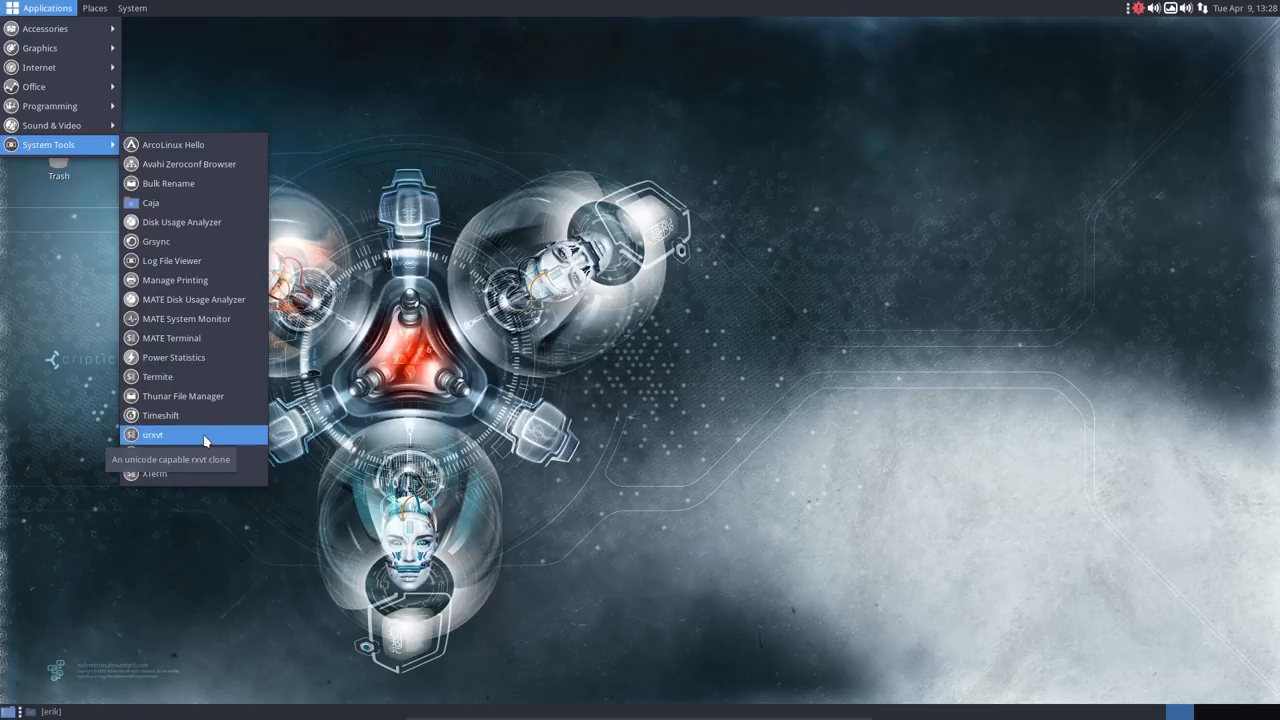
{"action": "left_click", "coordinate": [152, 434]}
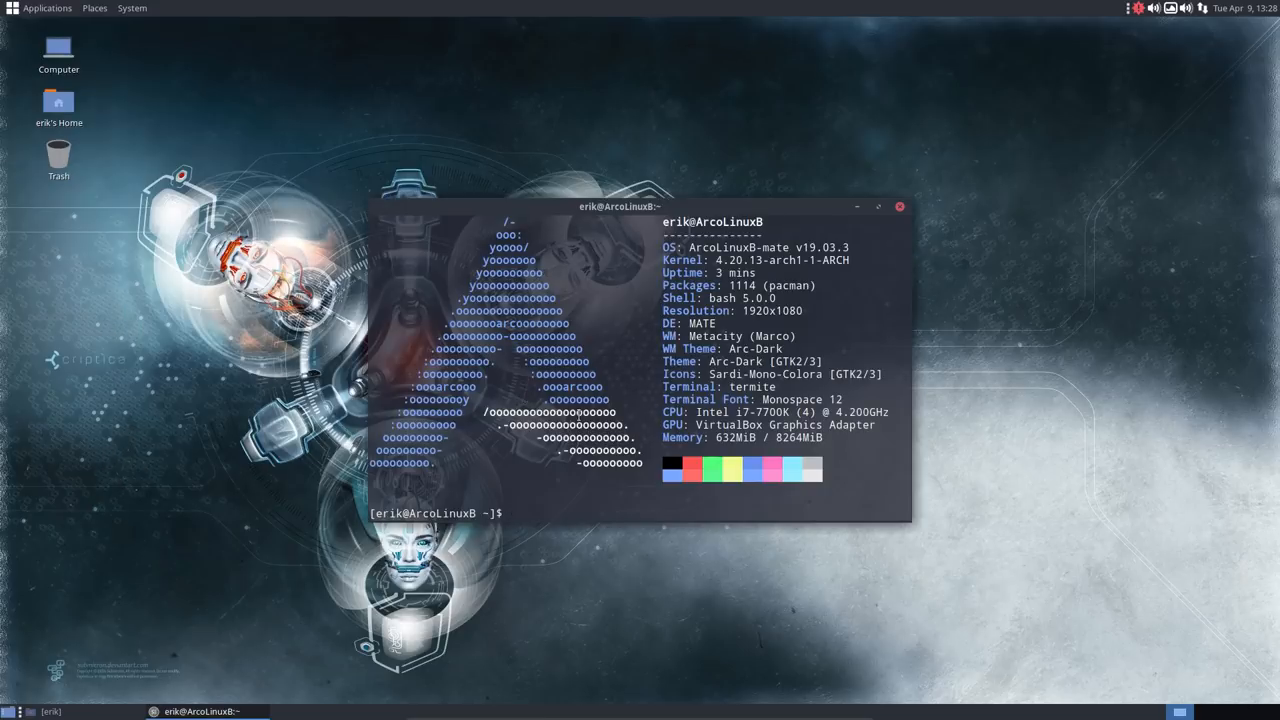
Start the full system update, enter the password and answer Y to proceed with installation.
{"action": "type", "text": "update"}
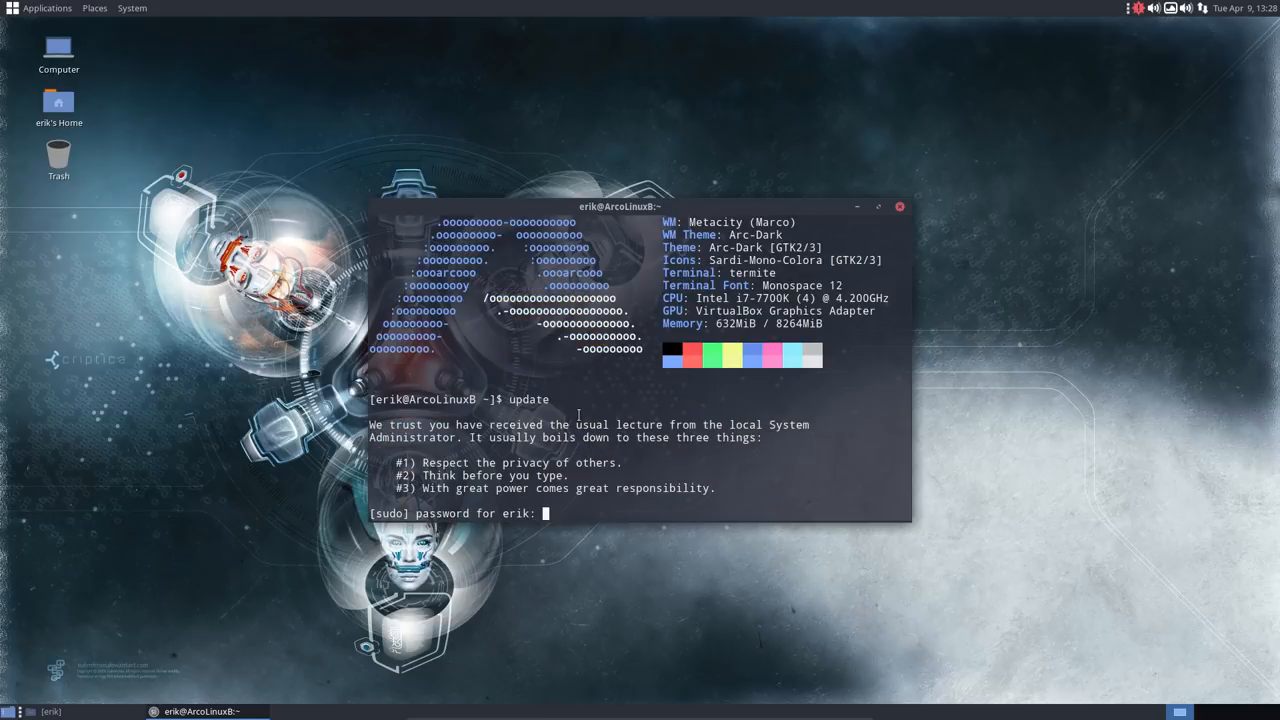
{"action": "key", "text": "Return"}
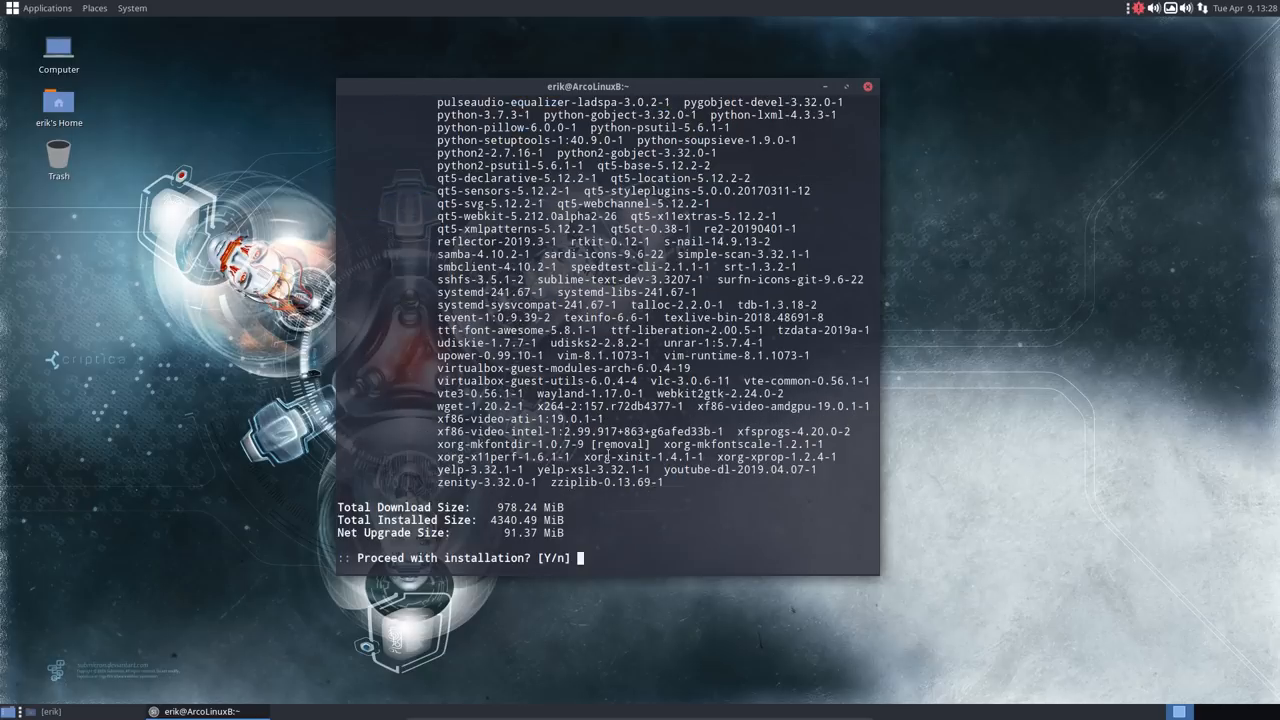
{"action": "type", "text": "Y"}
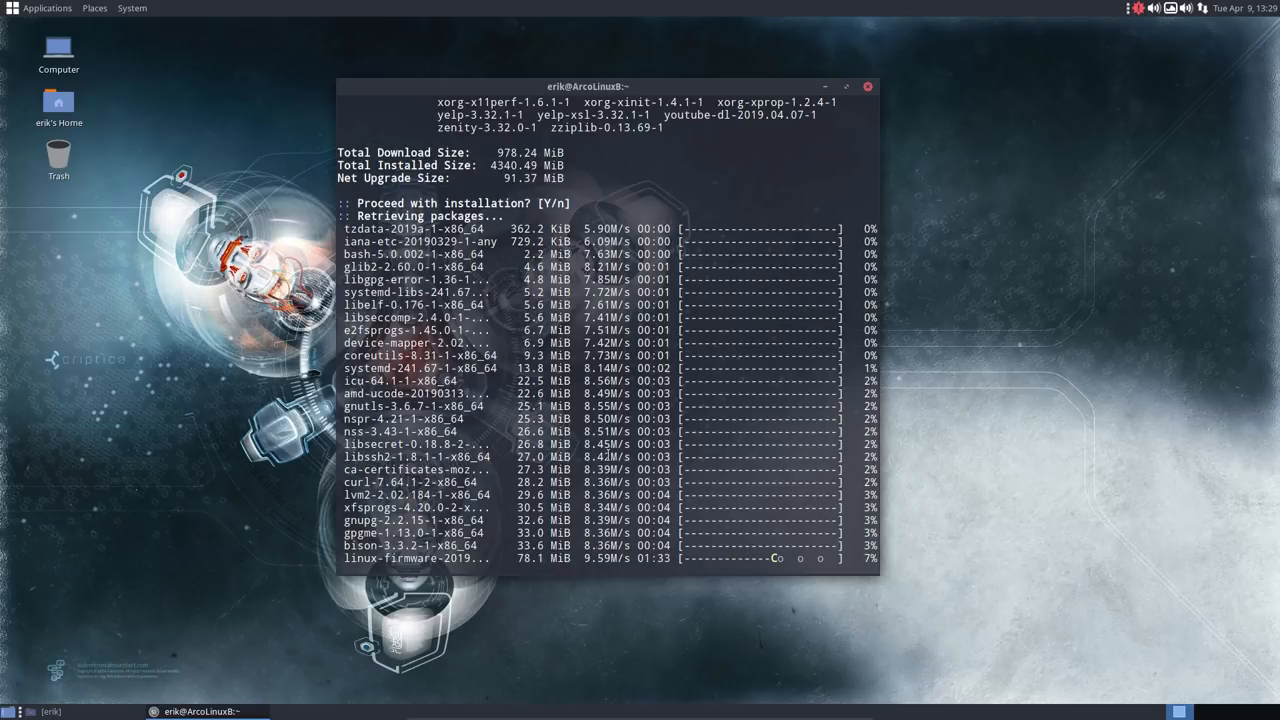
{"action": "scroll", "scroll_direction": "down", "scroll_amount": 3}
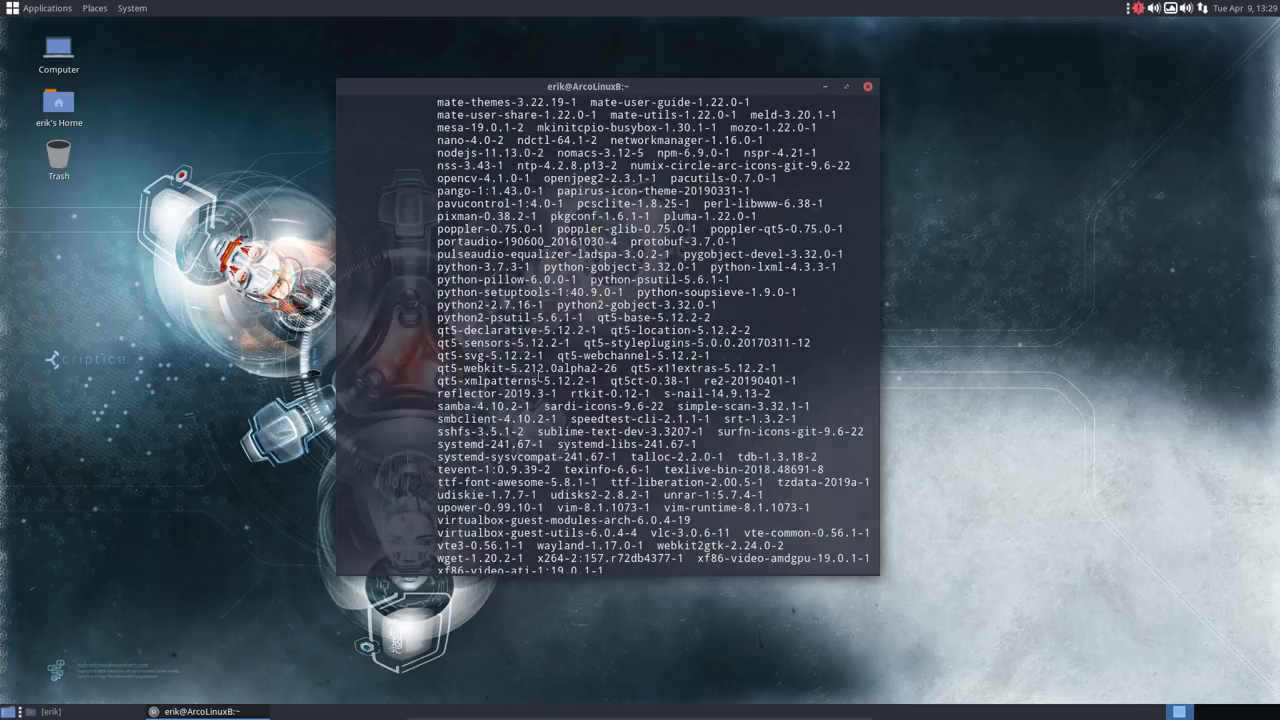
{"action": "scroll", "scroll_direction": "up", "scroll_amount": 3}
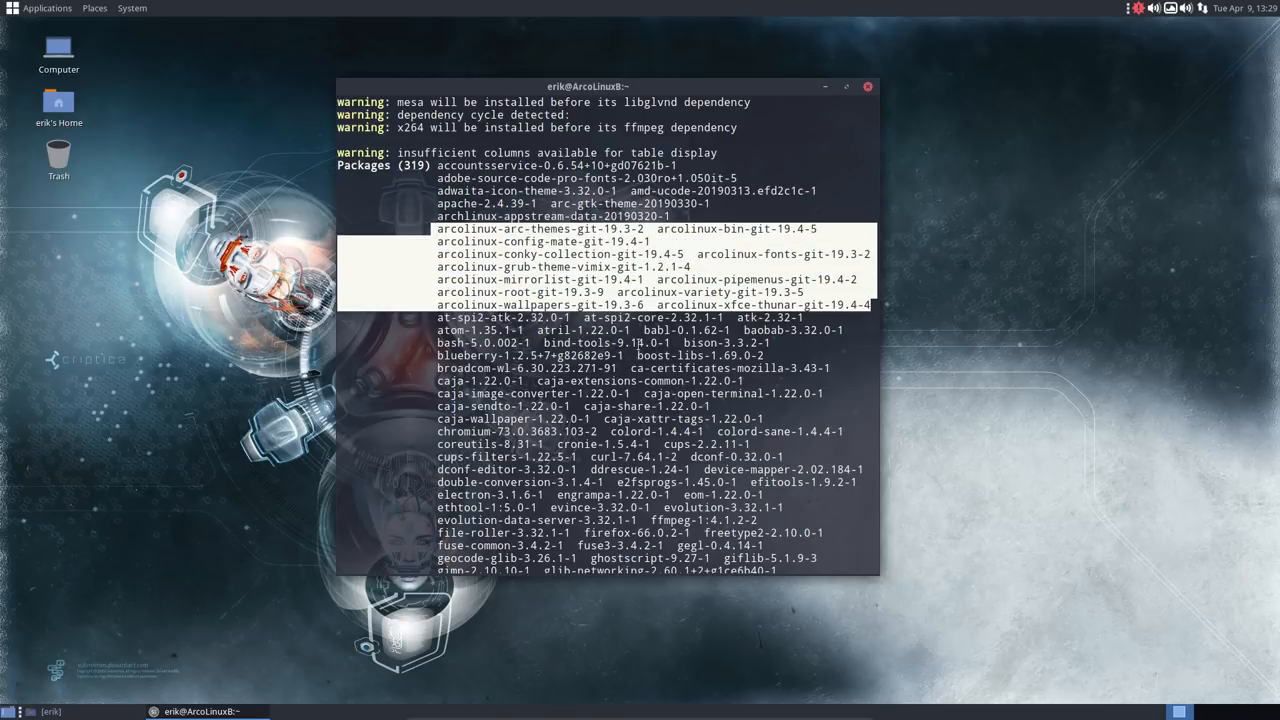
{"action": "scroll", "scroll_direction": "down", "scroll_amount": 3}
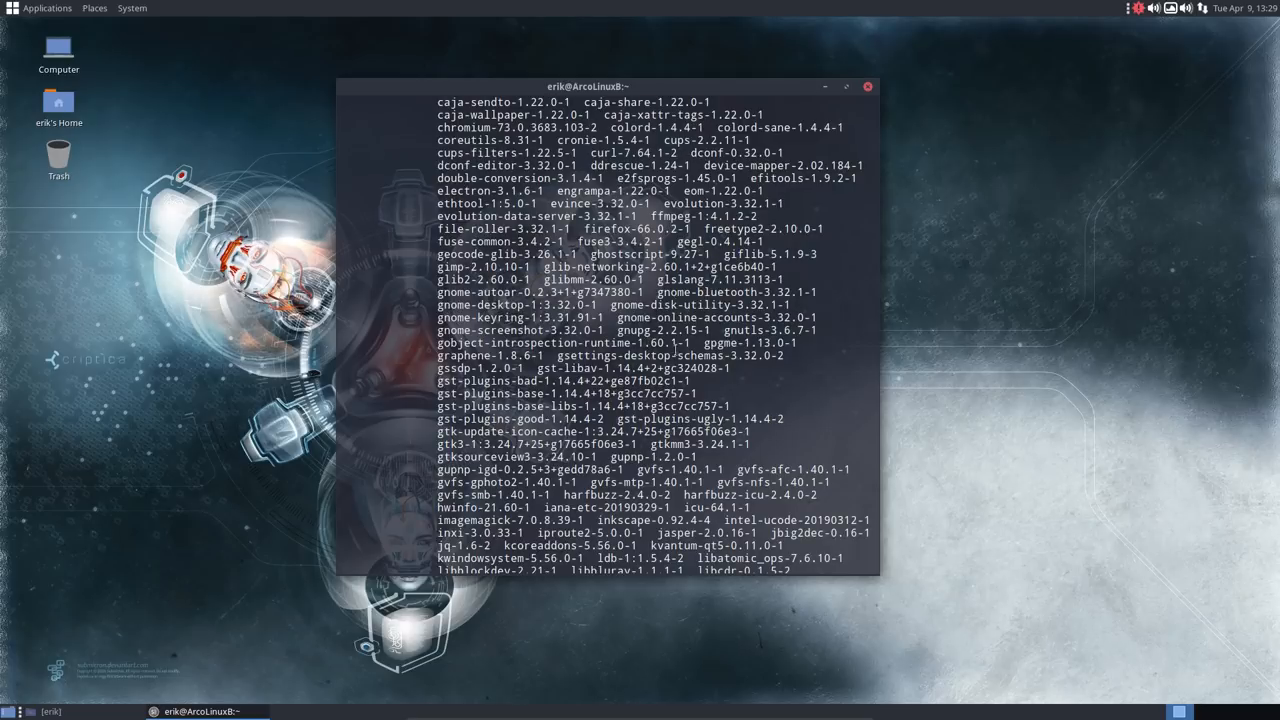
{"action": "scroll", "scroll_direction": "down", "scroll_amount": 3}
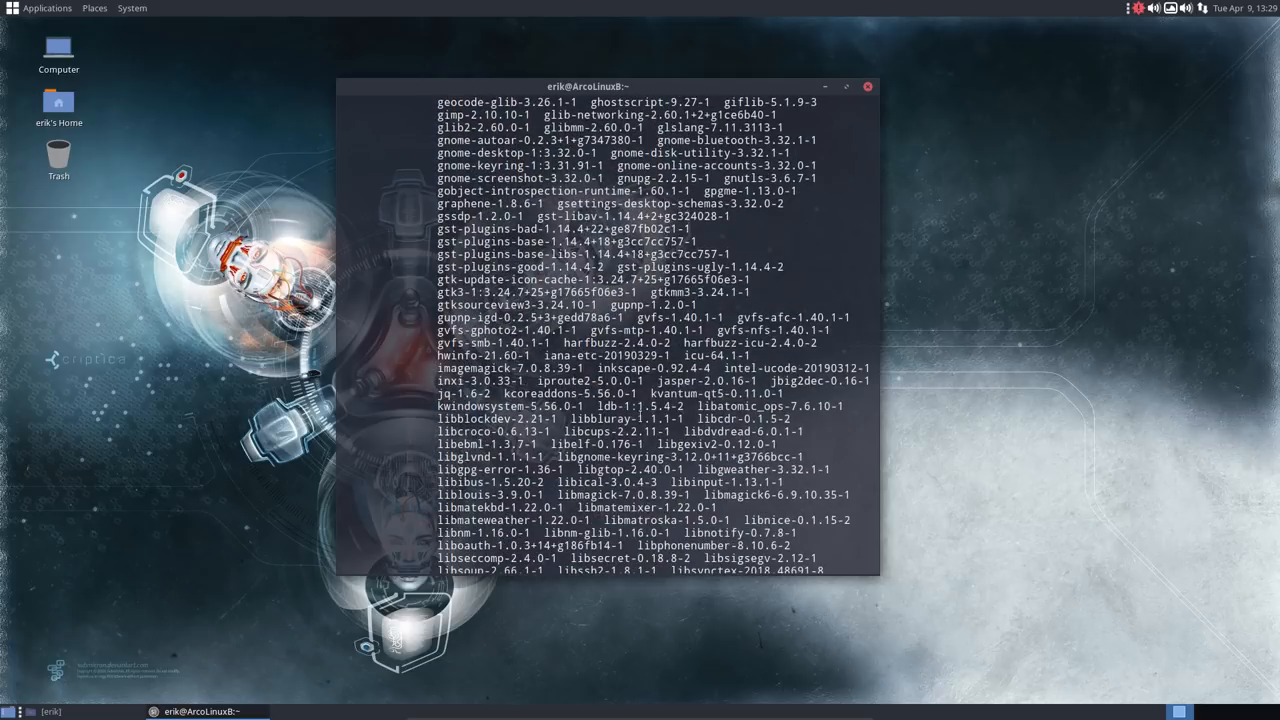
{"action": "scroll", "scroll_direction": "up", "scroll_amount": 3}
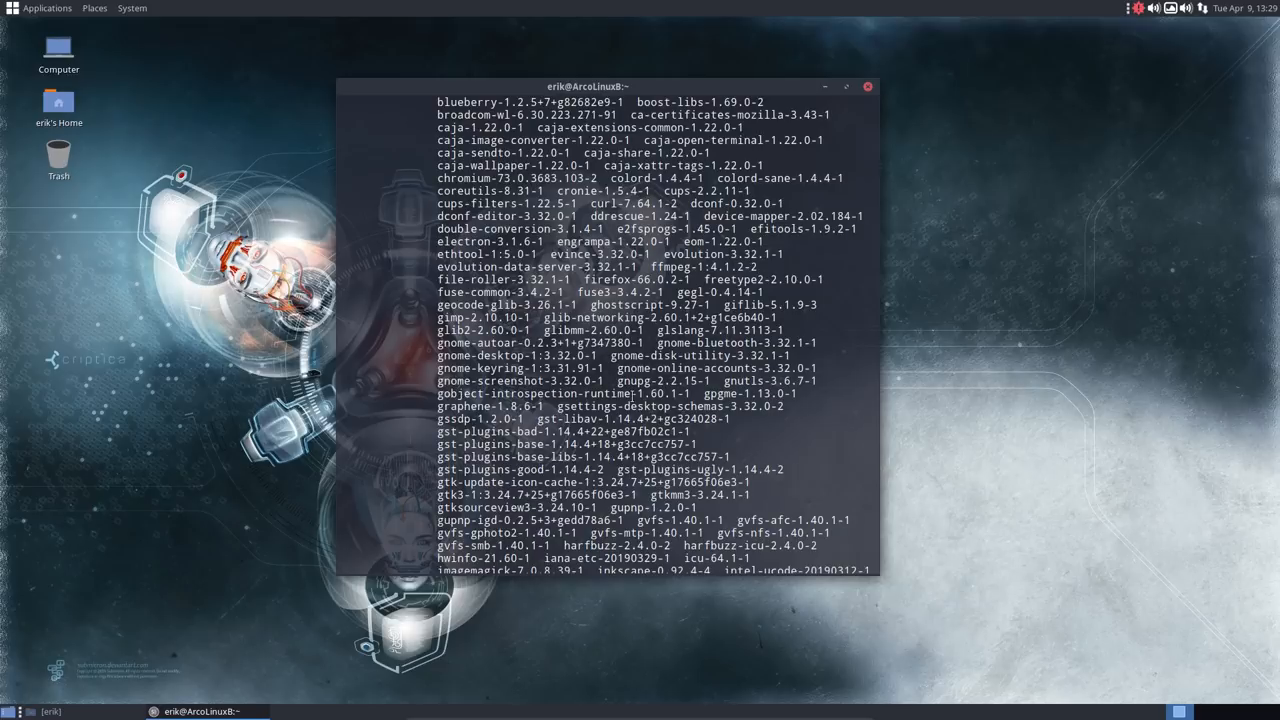
{"action": "scroll", "scroll_direction": "down", "scroll_amount": 3}
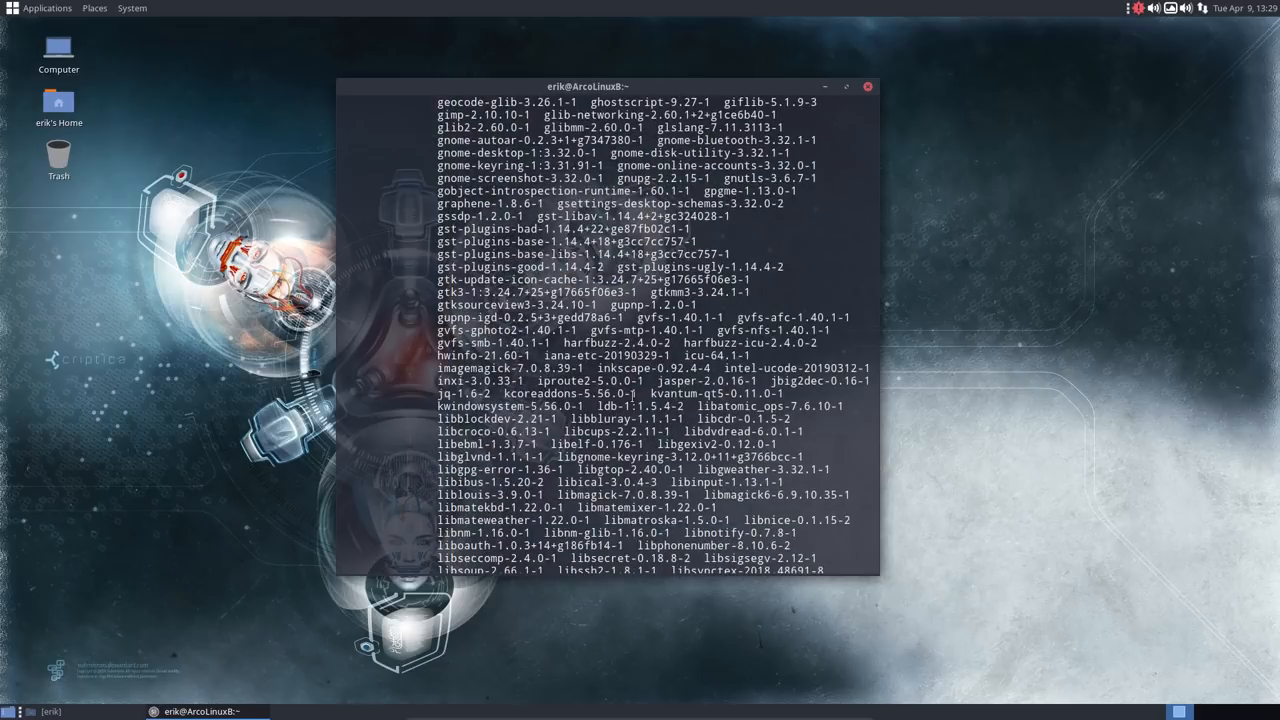
{"action": "scroll", "scroll_direction": "down", "scroll_amount": 3}
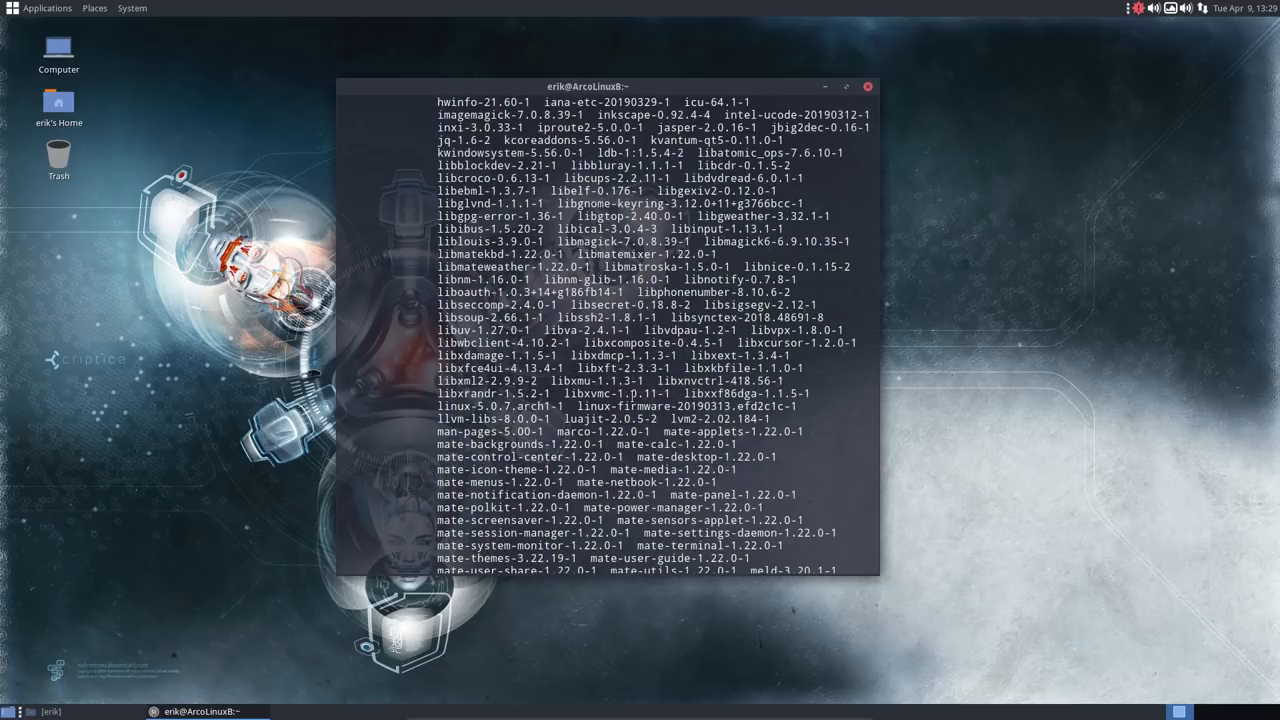
{"action": "double_click", "coordinate": [628, 406]}
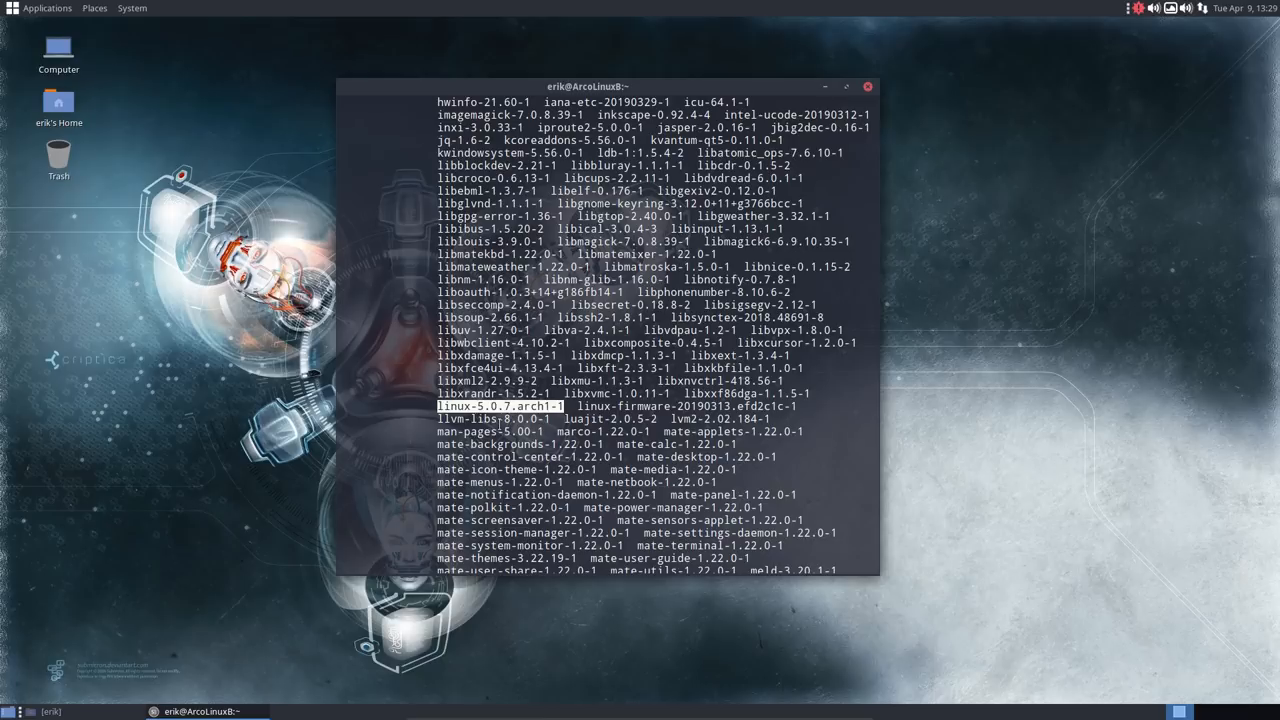
{"action": "scroll", "scroll_direction": "down", "scroll_amount": 3}
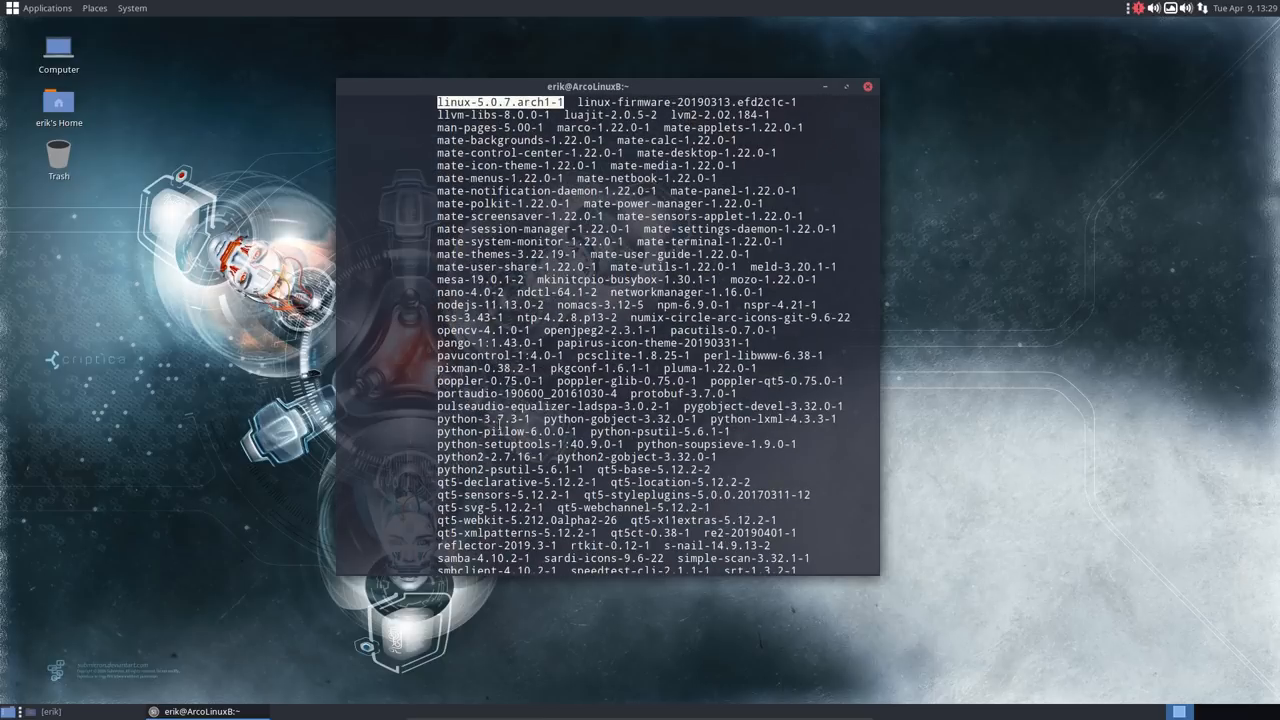
{"action": "scroll", "scroll_direction": "down", "scroll_amount": 3}
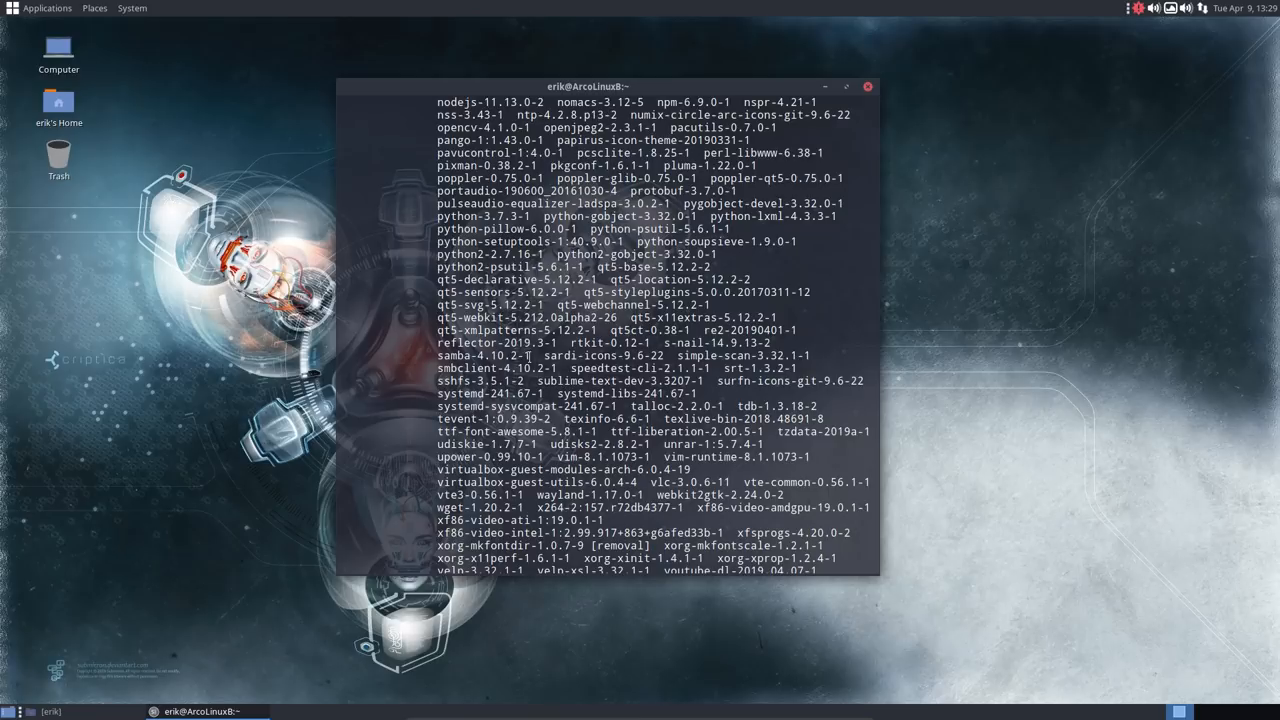
{"action": "double_click", "coordinate": [484, 356]}
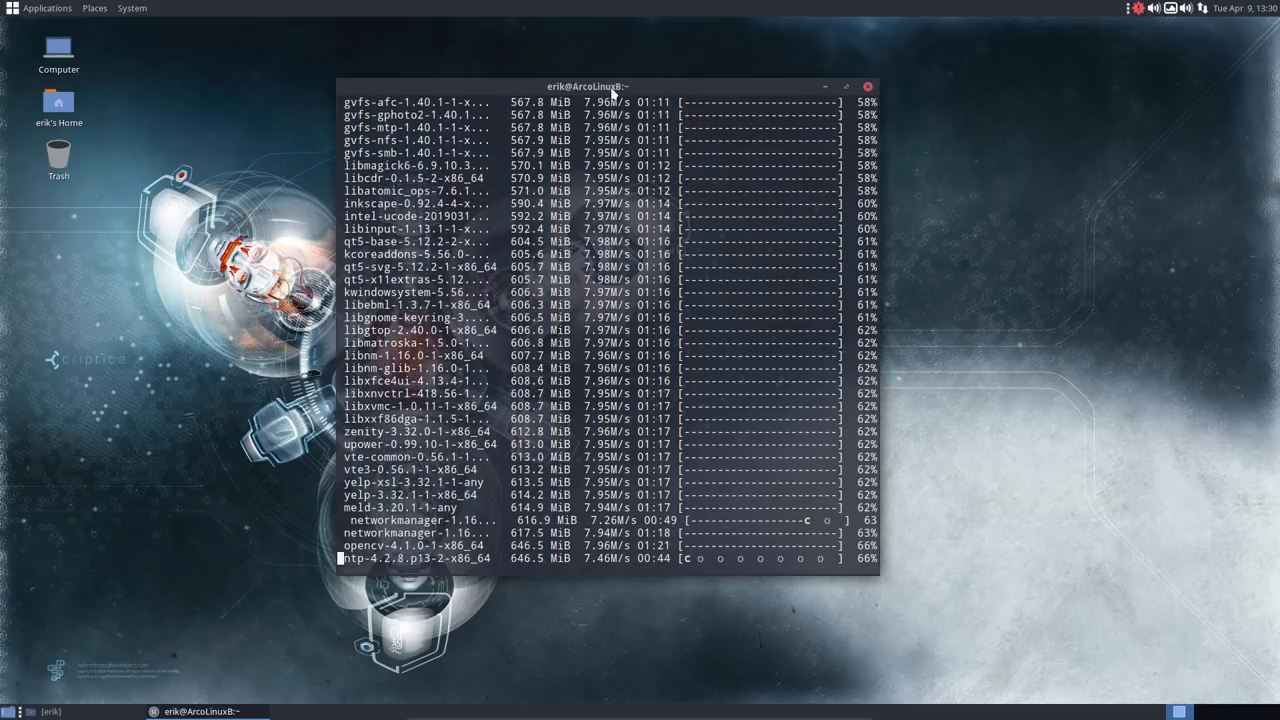
Move the upgrade terminal window to the right edge of the screen.
{"action": "left_click_drag", "start_coordinate": [588, 86], "coordinate": [976, 76]}
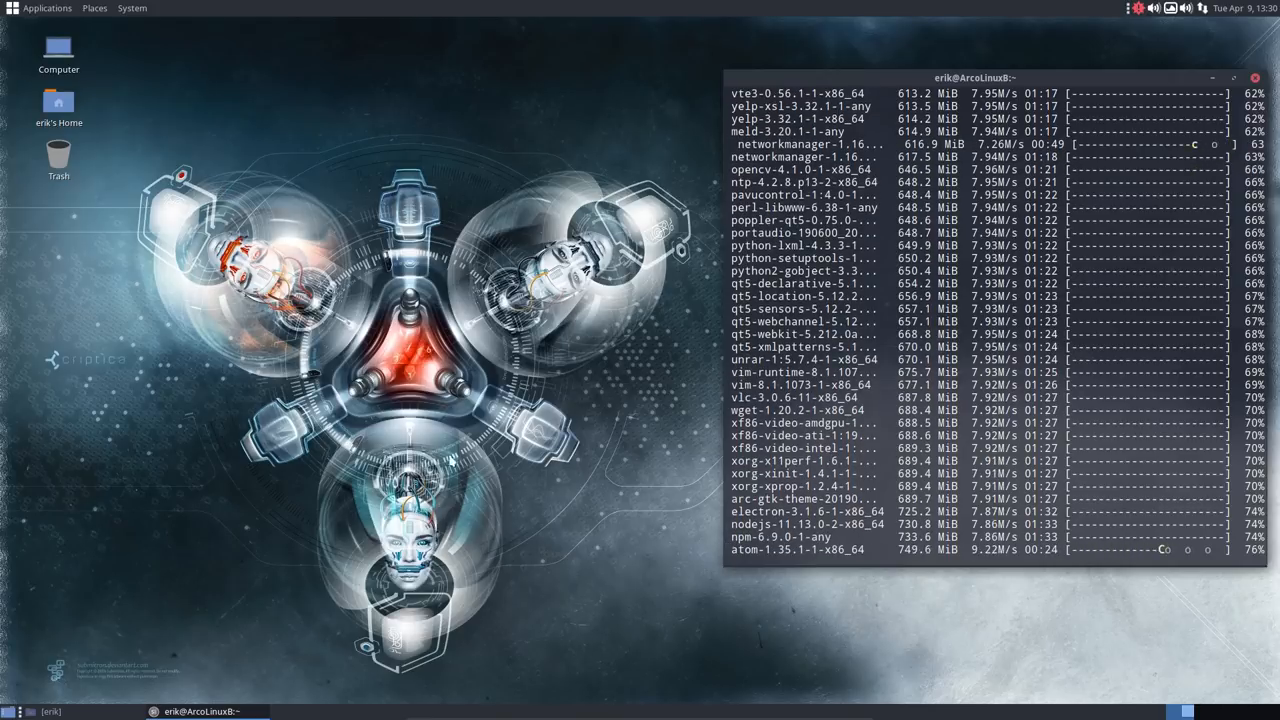
{"action": "scroll", "scroll_direction": "down", "scroll_amount": 3}
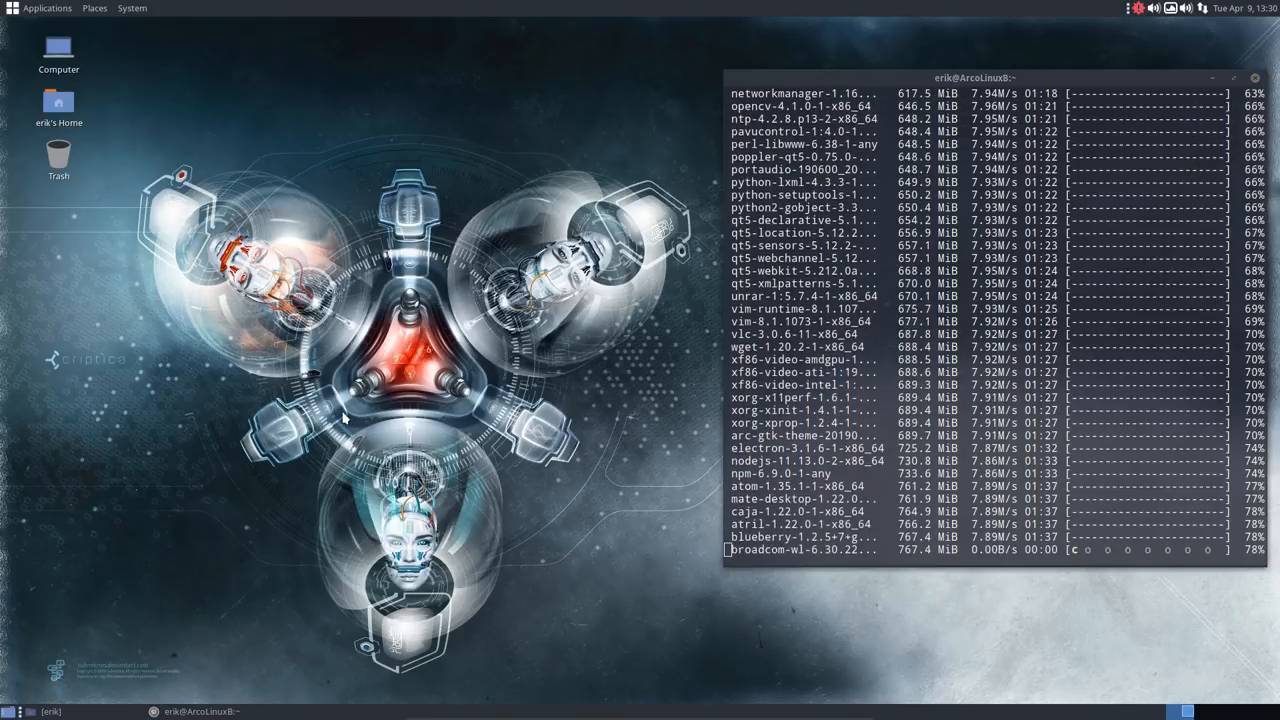
{"action": "scroll", "scroll_direction": "down", "scroll_amount": 3}
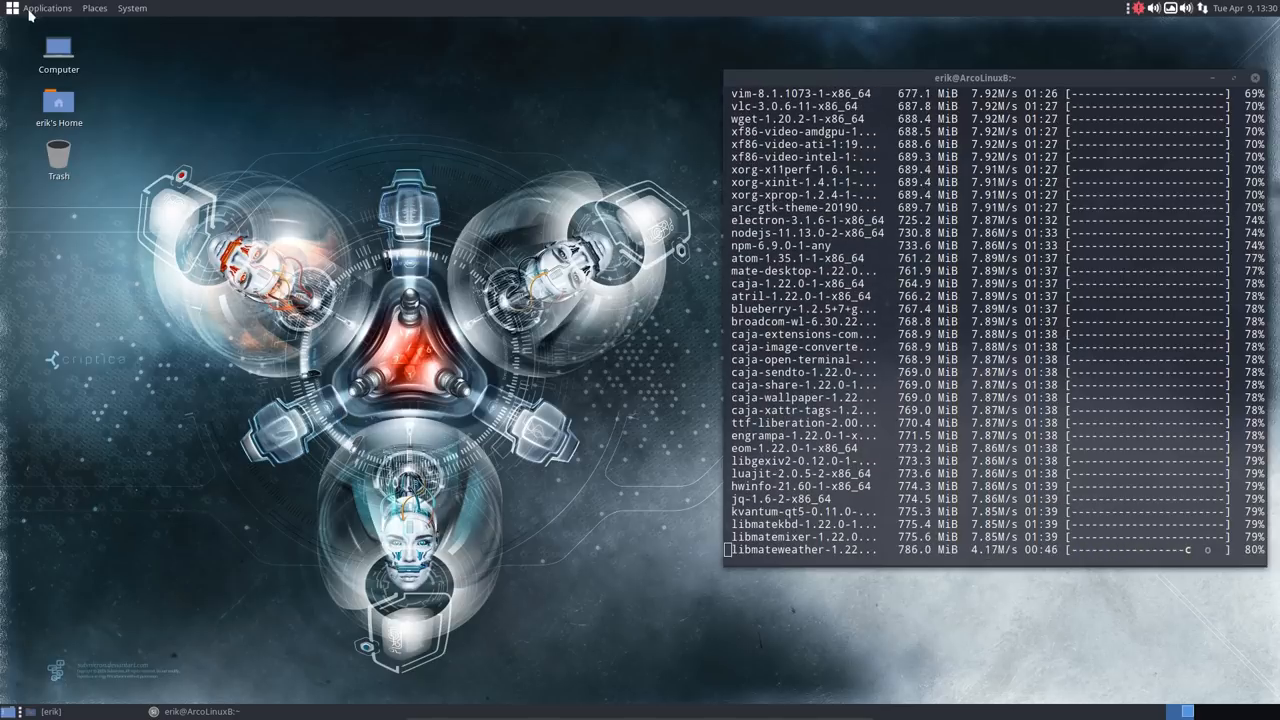
Bring up the Applications list to open a second Termite terminal.
{"action": "left_click", "coordinate": [48, 8]}
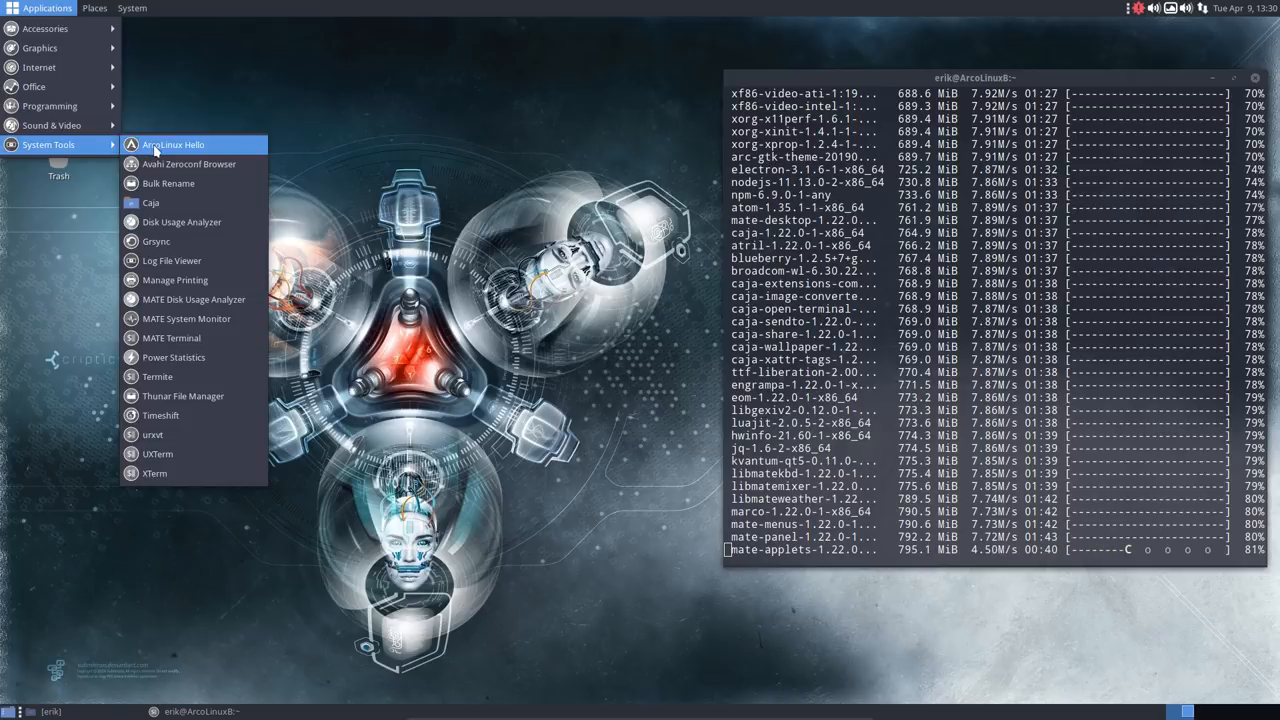
{"action": "mouse_move", "coordinate": [182, 396]}
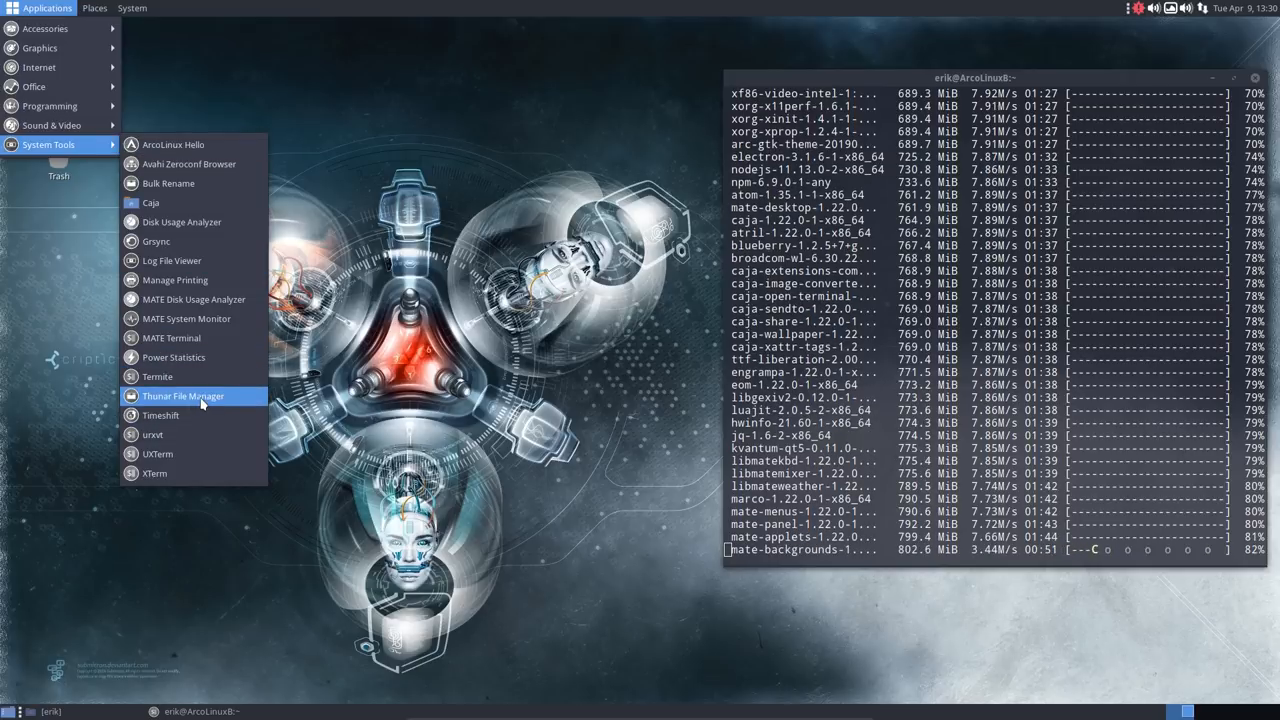
{"action": "mouse_move", "coordinate": [182, 396]}
{"action": "type", "text": "pksyua"}
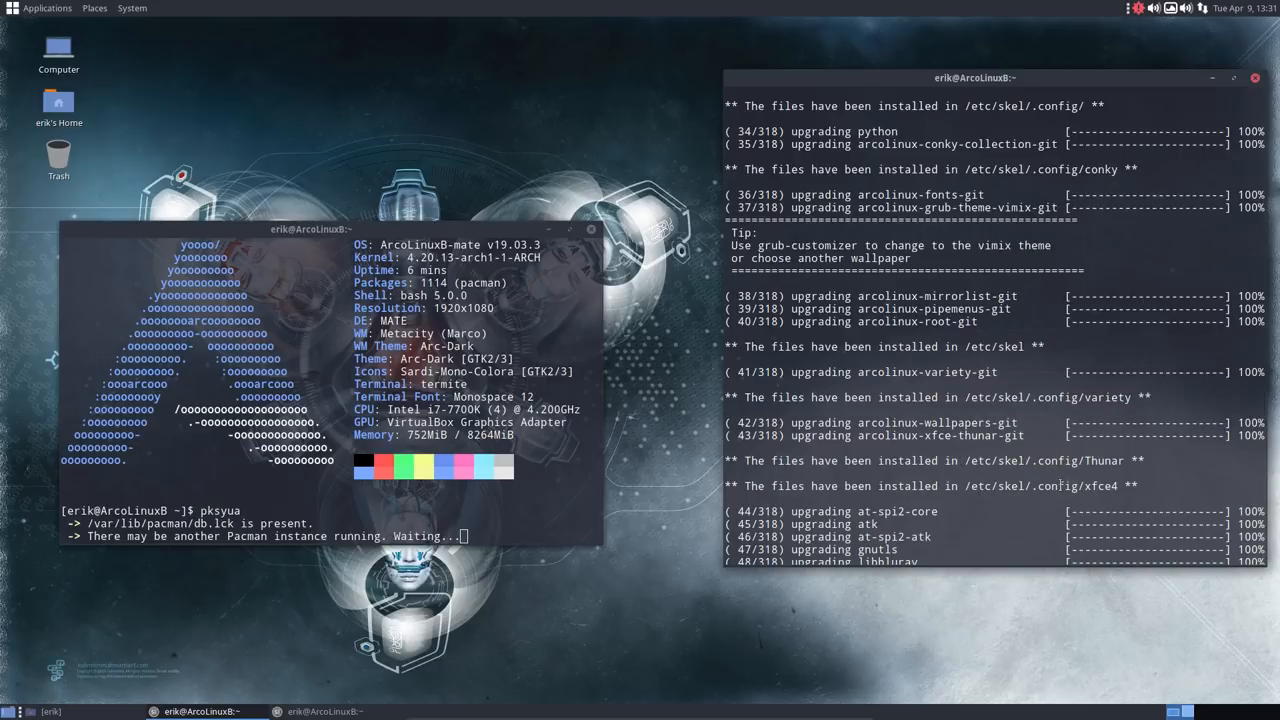
{"action": "scroll", "scroll_direction": "down", "scroll_amount": 3}
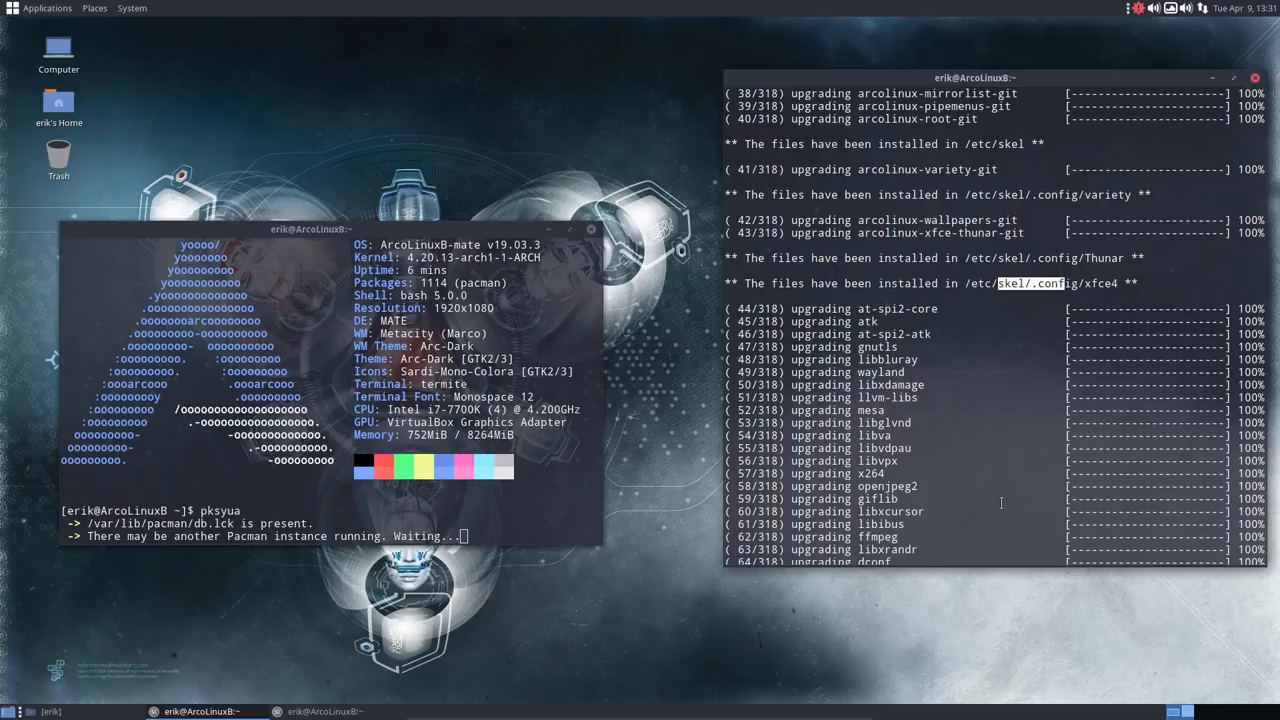
{"action": "scroll", "scroll_direction": "down", "scroll_amount": 3}
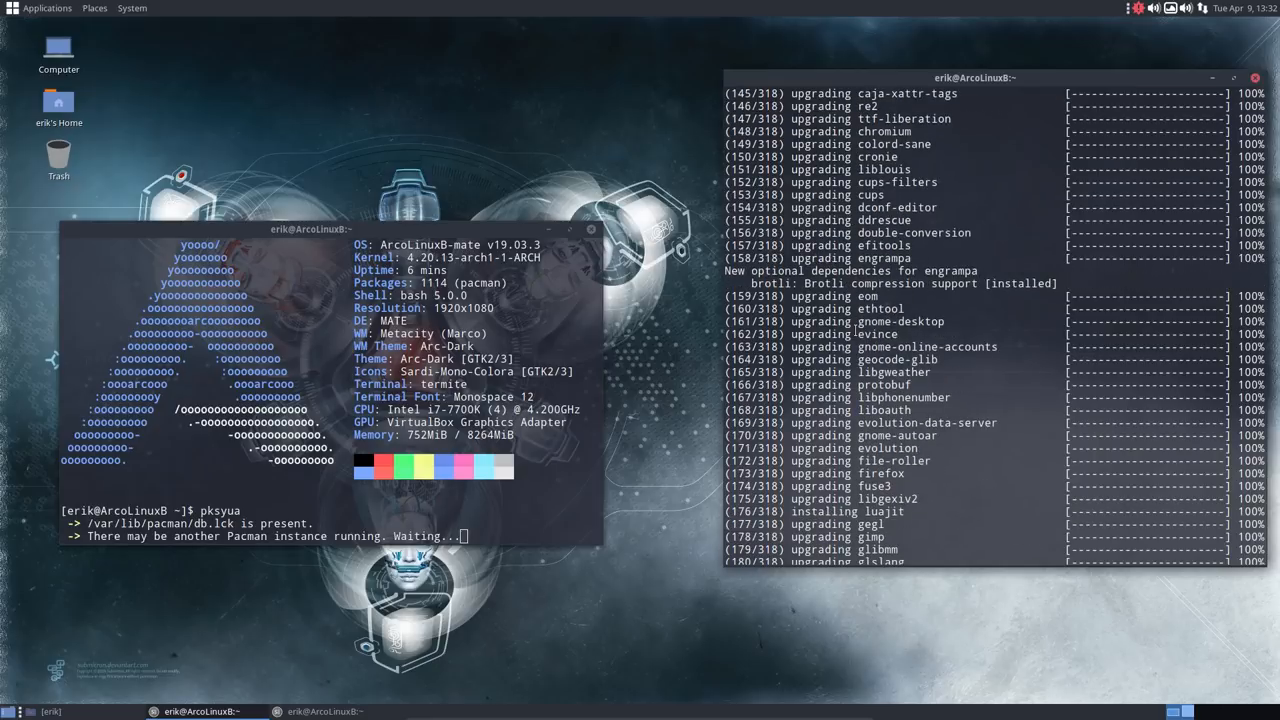
{"action": "left_click", "coordinate": [94, 8]}
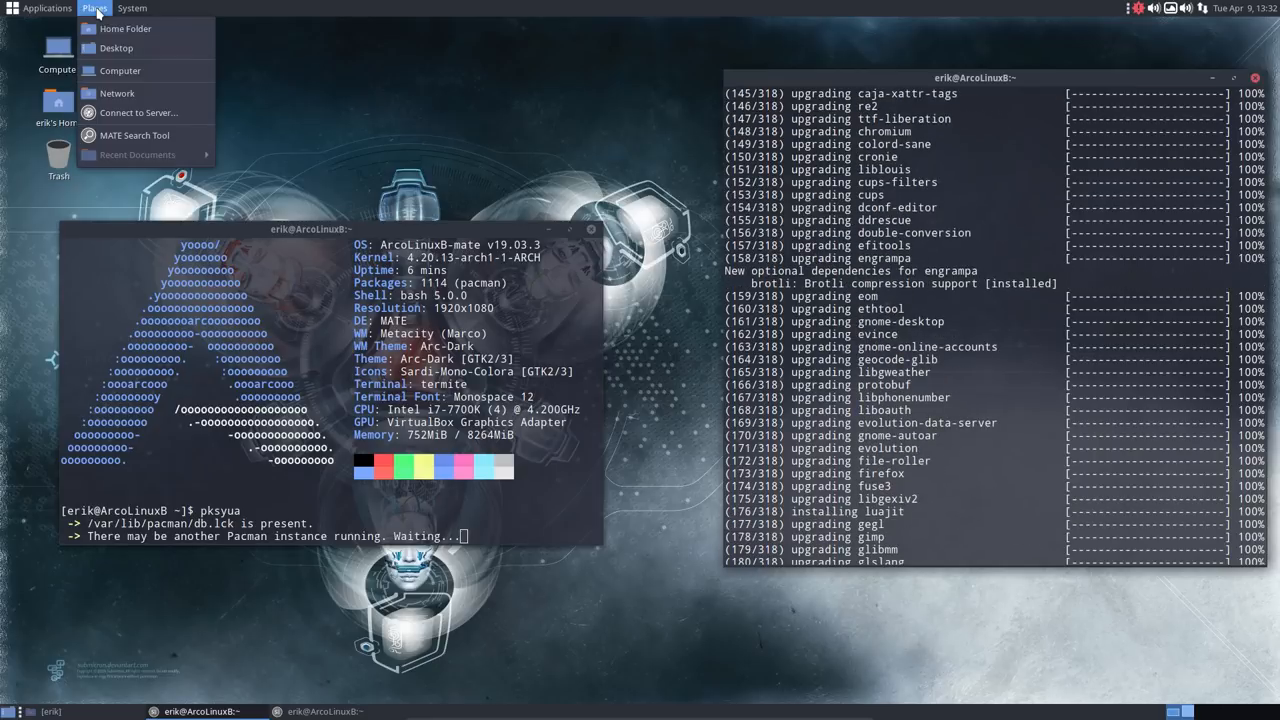
{"action": "left_click", "coordinate": [132, 8]}
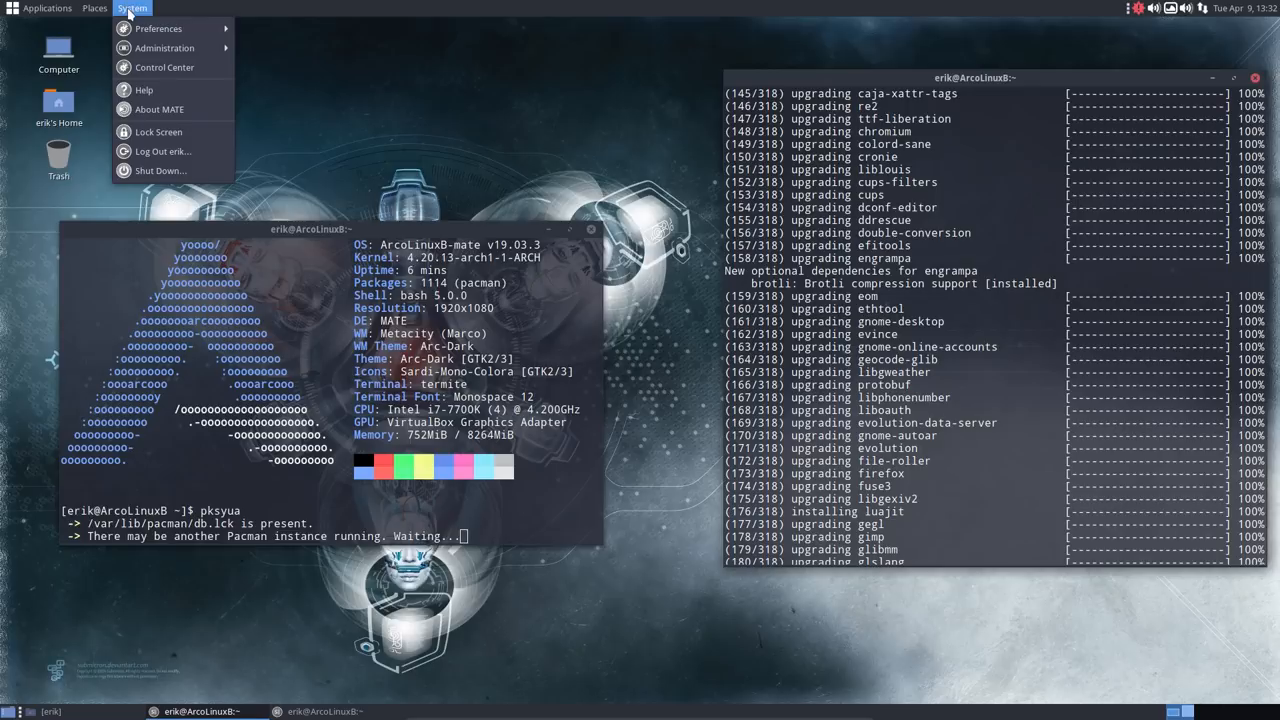
{"action": "left_click", "coordinate": [160, 108]}
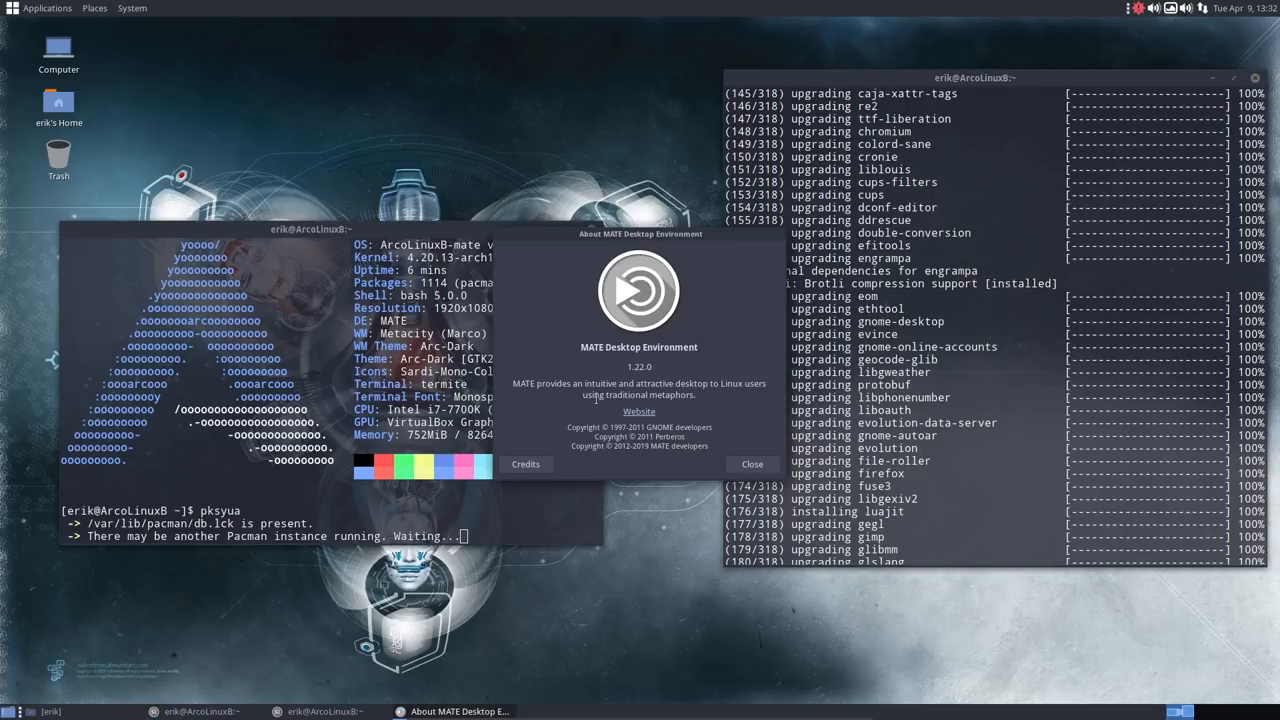
{"action": "left_click", "coordinate": [752, 464]}
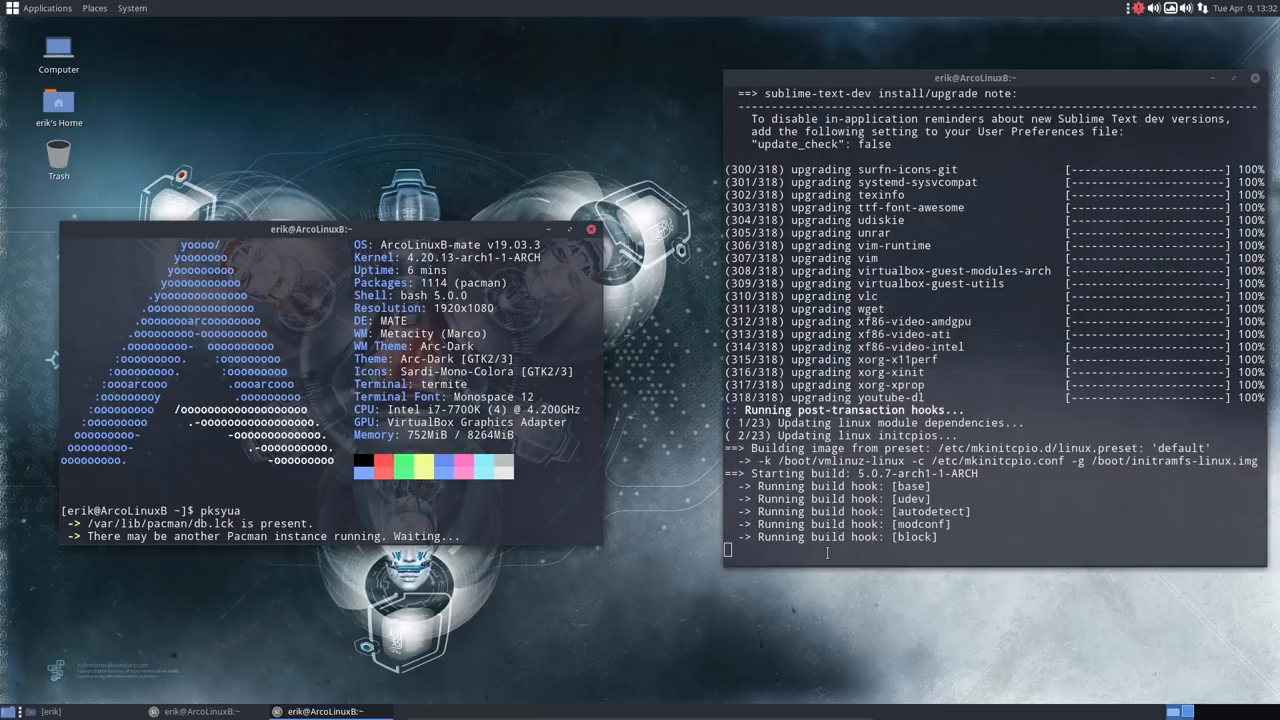
Wait as the pacman upgrade finishes its hooks and pksyua asks for the sudo password.
{"action": "scroll", "scroll_direction": "down", "scroll_amount": 3}
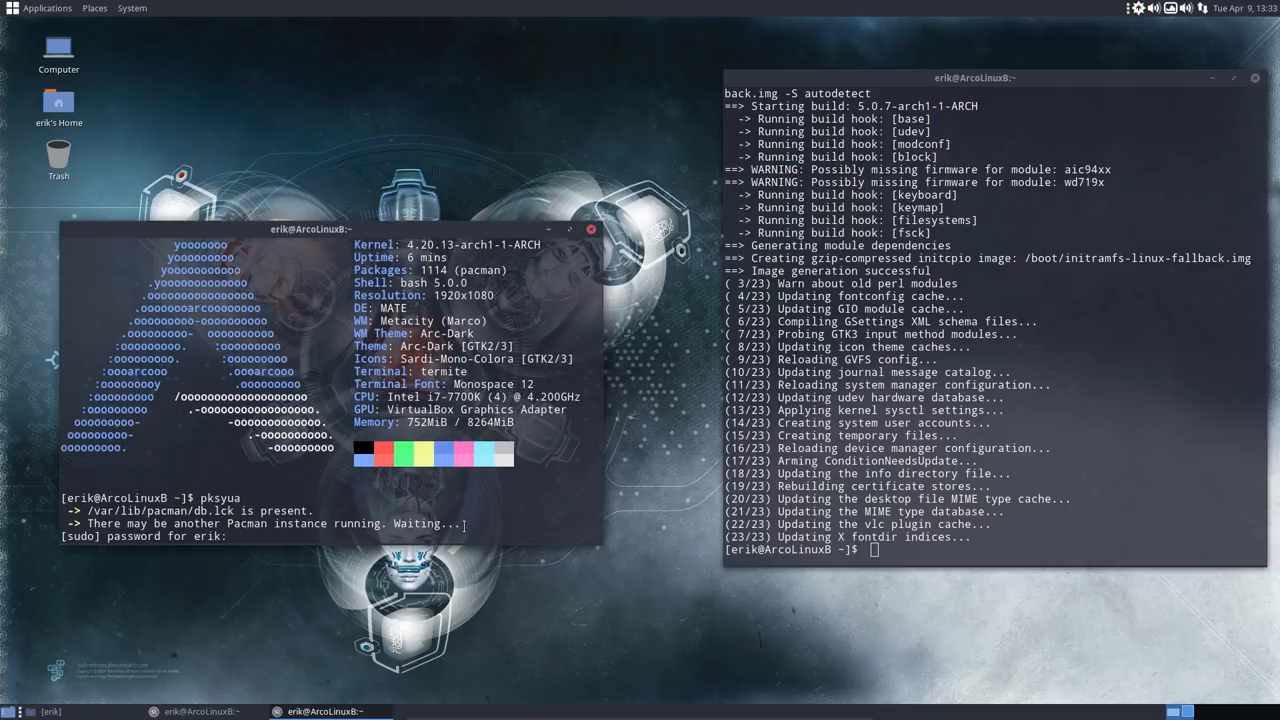
Submit the sudo password, review the 11 pending AUR packages, and close both Termite windows.
{"action": "key", "text": "Return"}
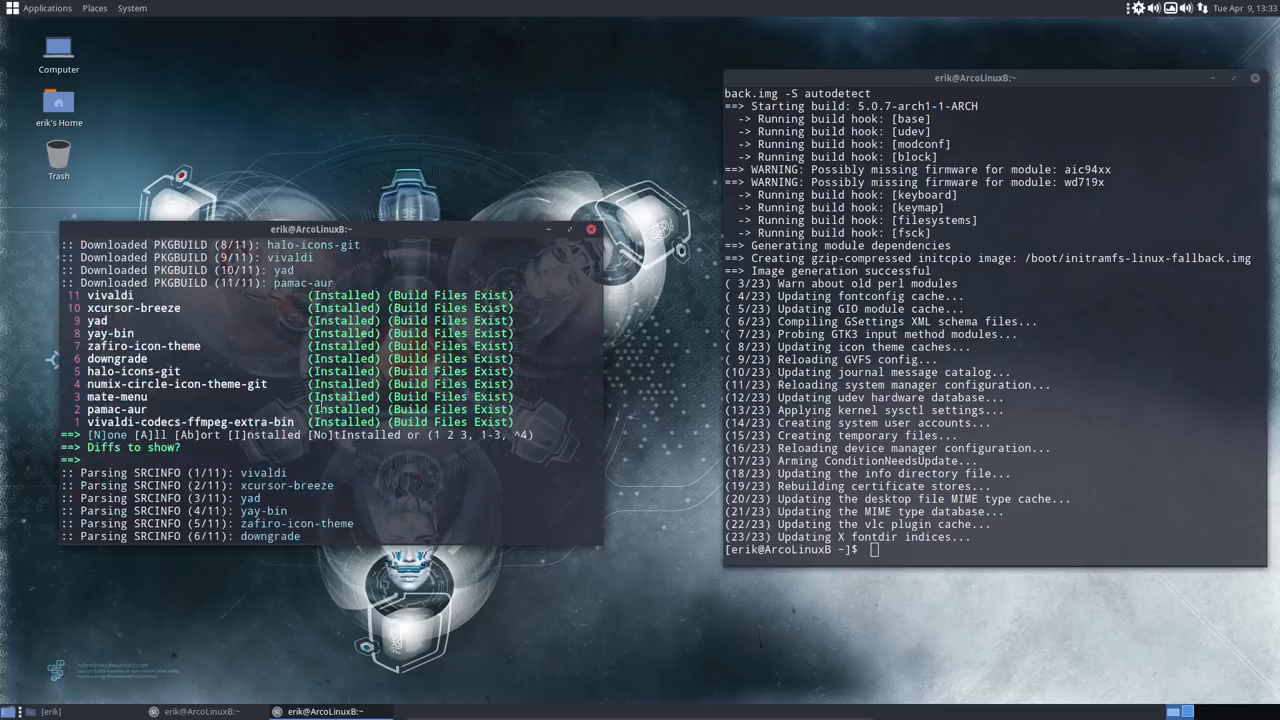
{"action": "scroll", "scroll_direction": "down", "scroll_amount": 3}
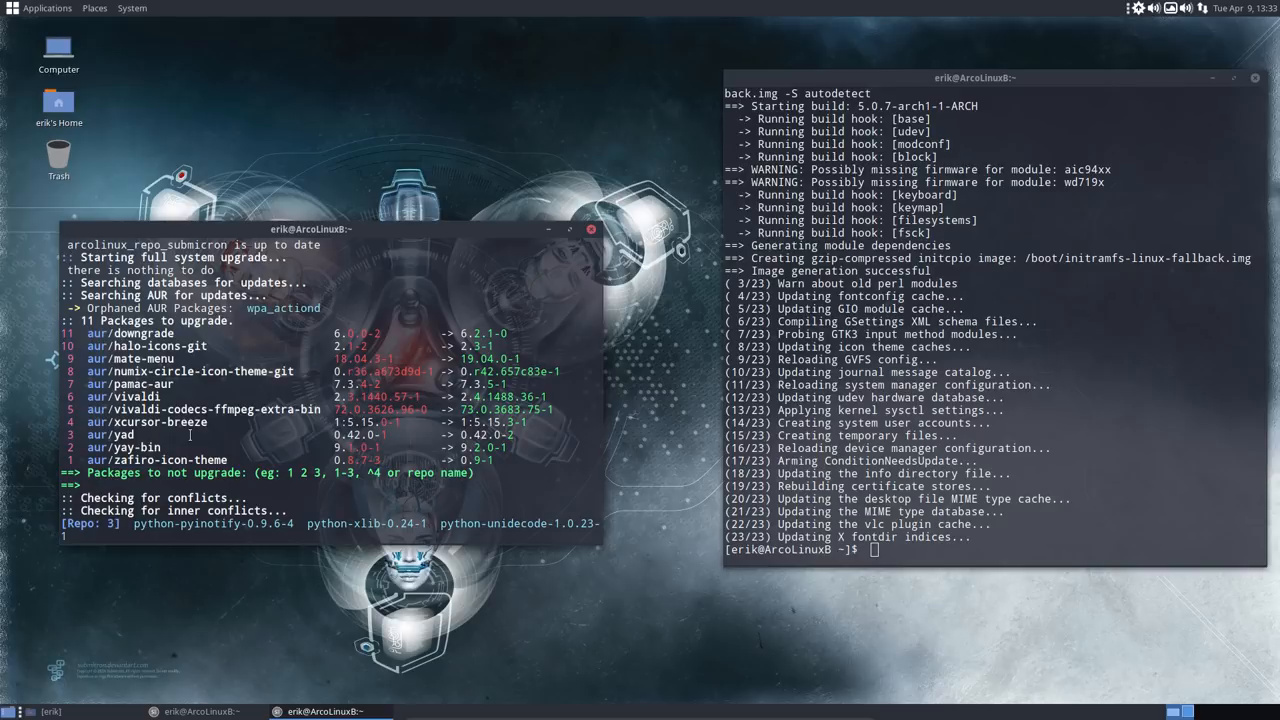
{"action": "left_click", "coordinate": [590, 228]}
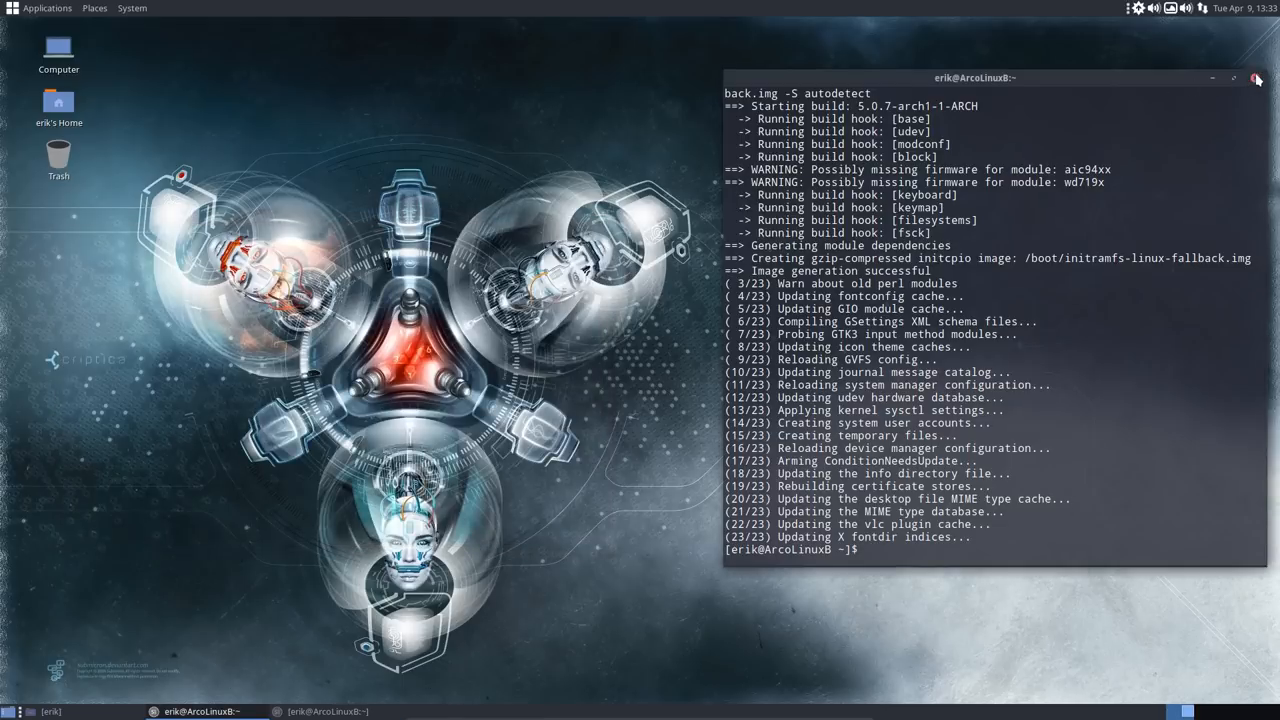
{"action": "left_click", "coordinate": [1256, 78]}
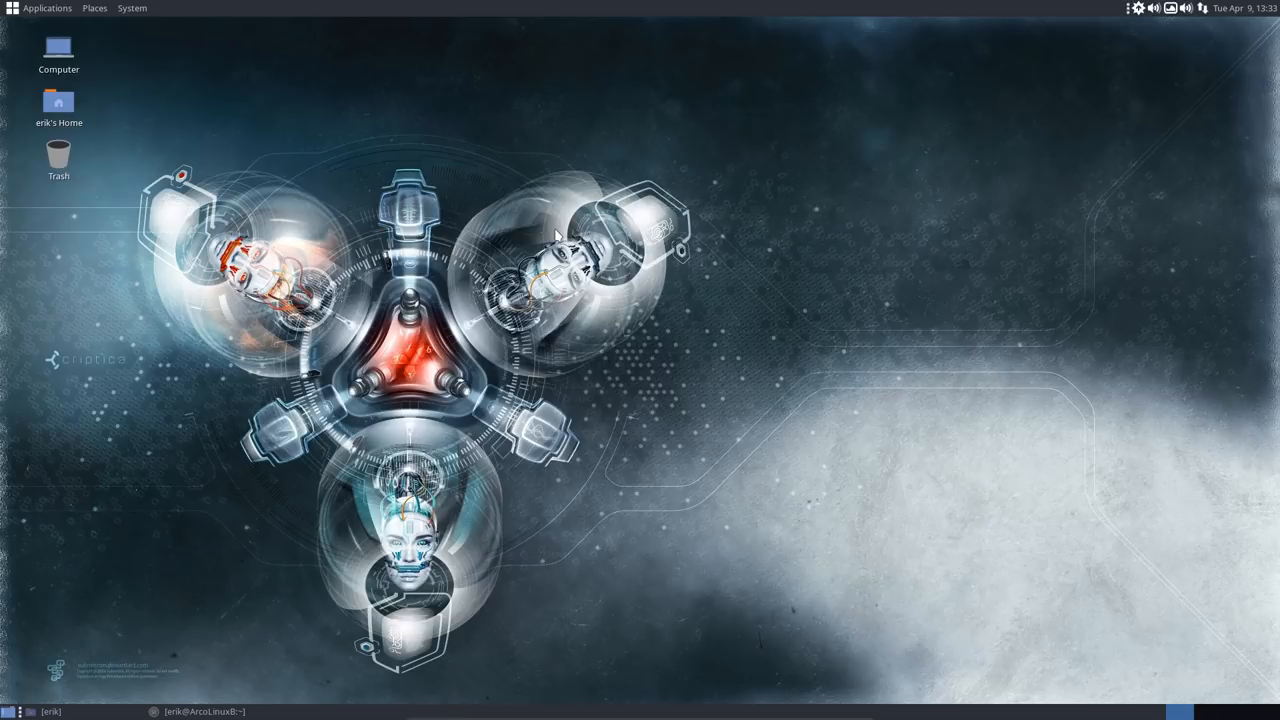
Launch Termite from System Tools and run the 'skel' and 'bupsk' aliases for a timestamped backup.
{"action": "left_click", "coordinate": [48, 8]}
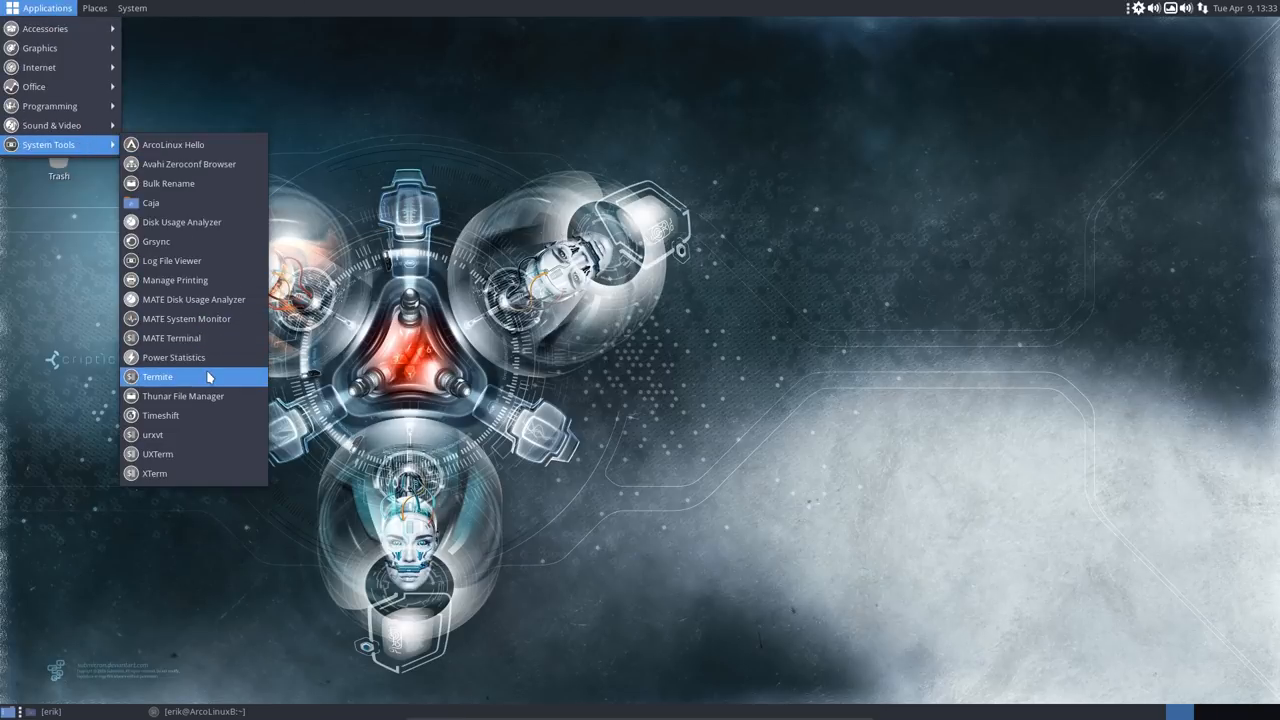
{"action": "left_click", "coordinate": [156, 376]}
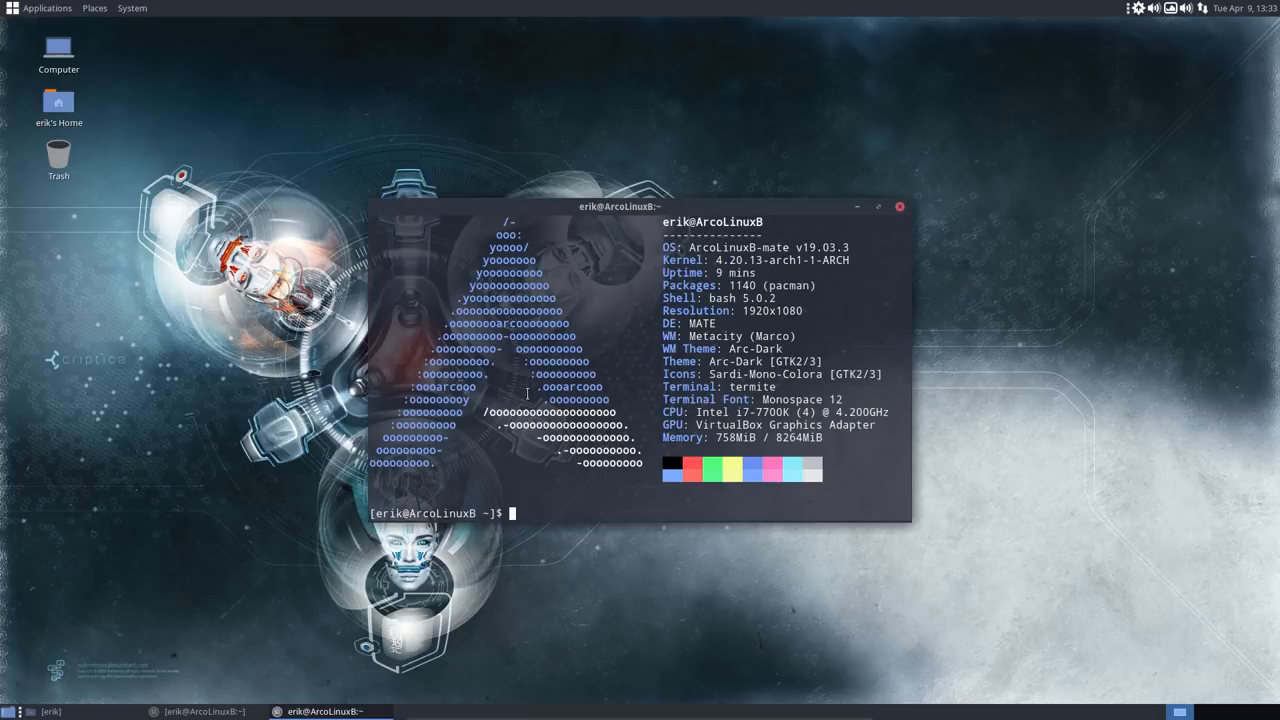
{"action": "type", "text": "skel"}
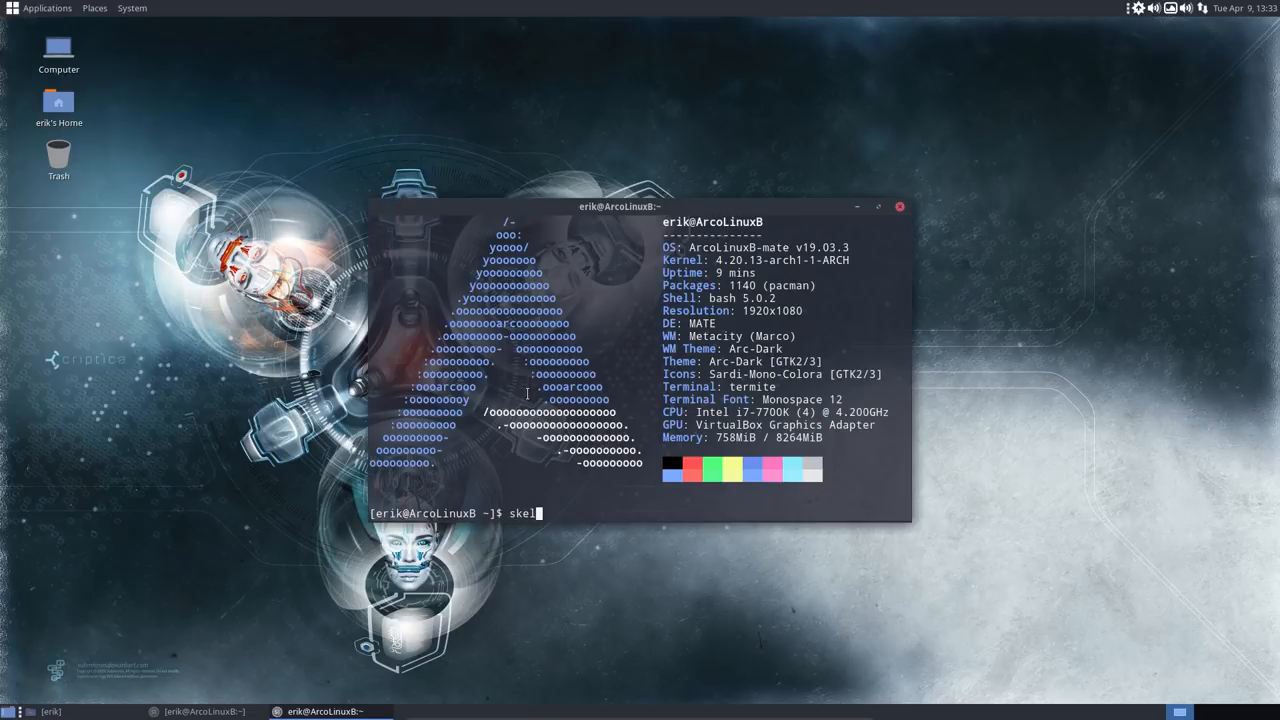
{"action": "key", "text": "Return"}
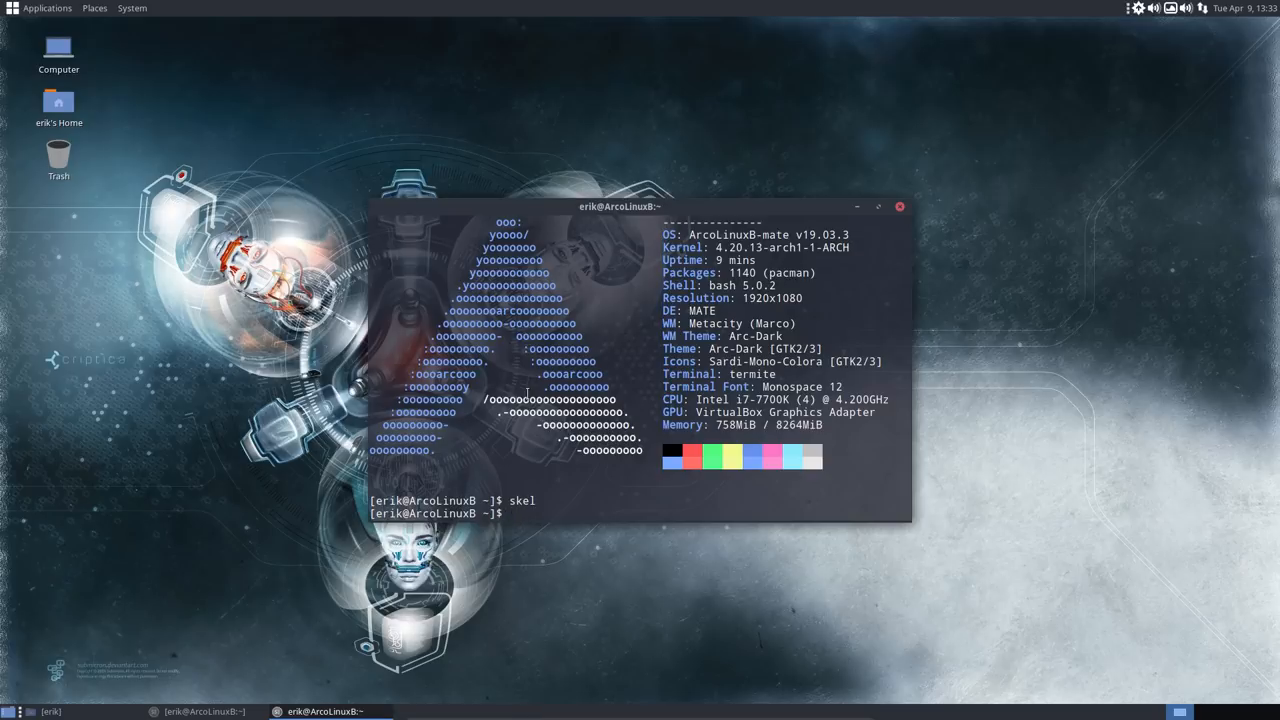
{"action": "type", "text": "bupsk"}
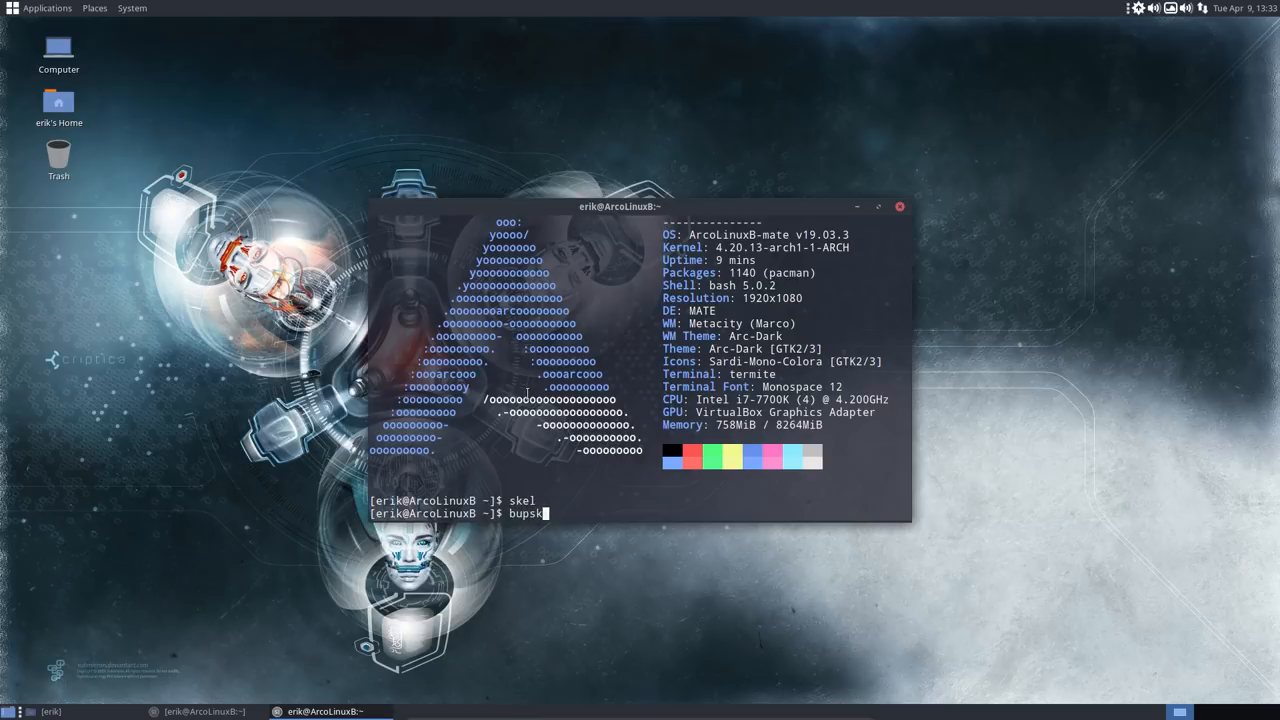
{"action": "key", "text": "Return"}
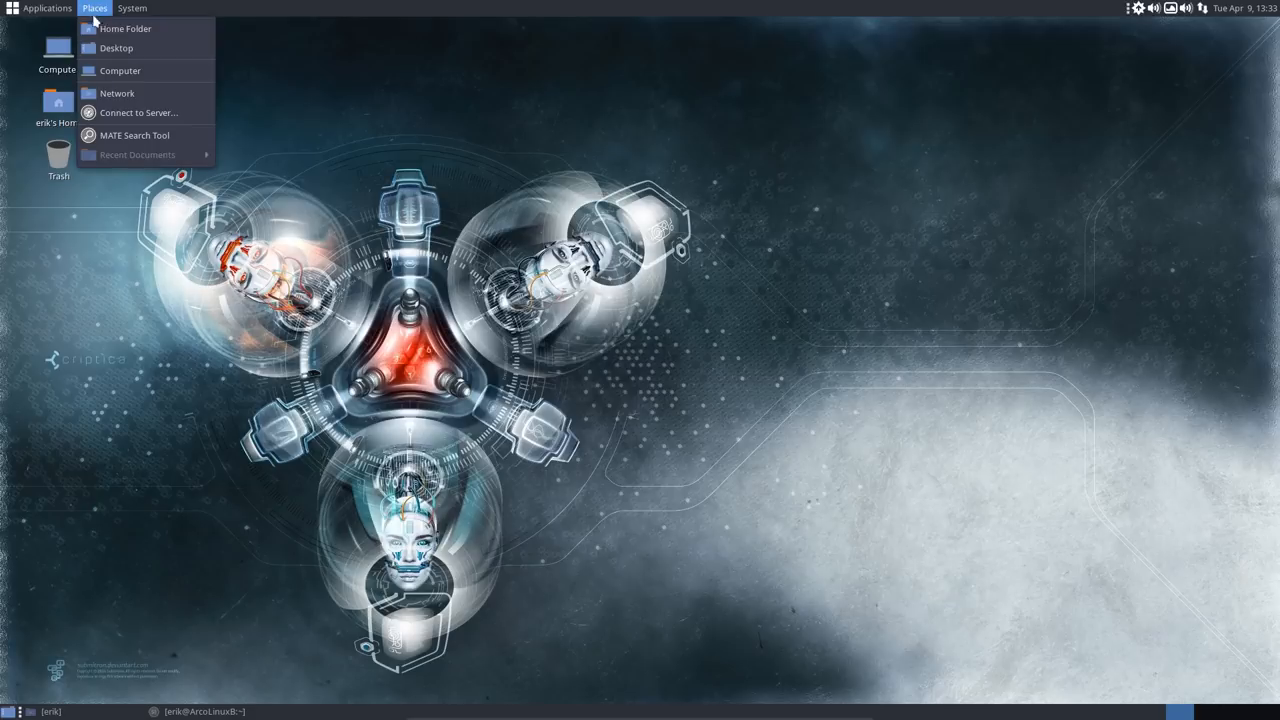
Show the home folder and select the two dated .skel-backup folders.
{"action": "left_click", "coordinate": [124, 28]}
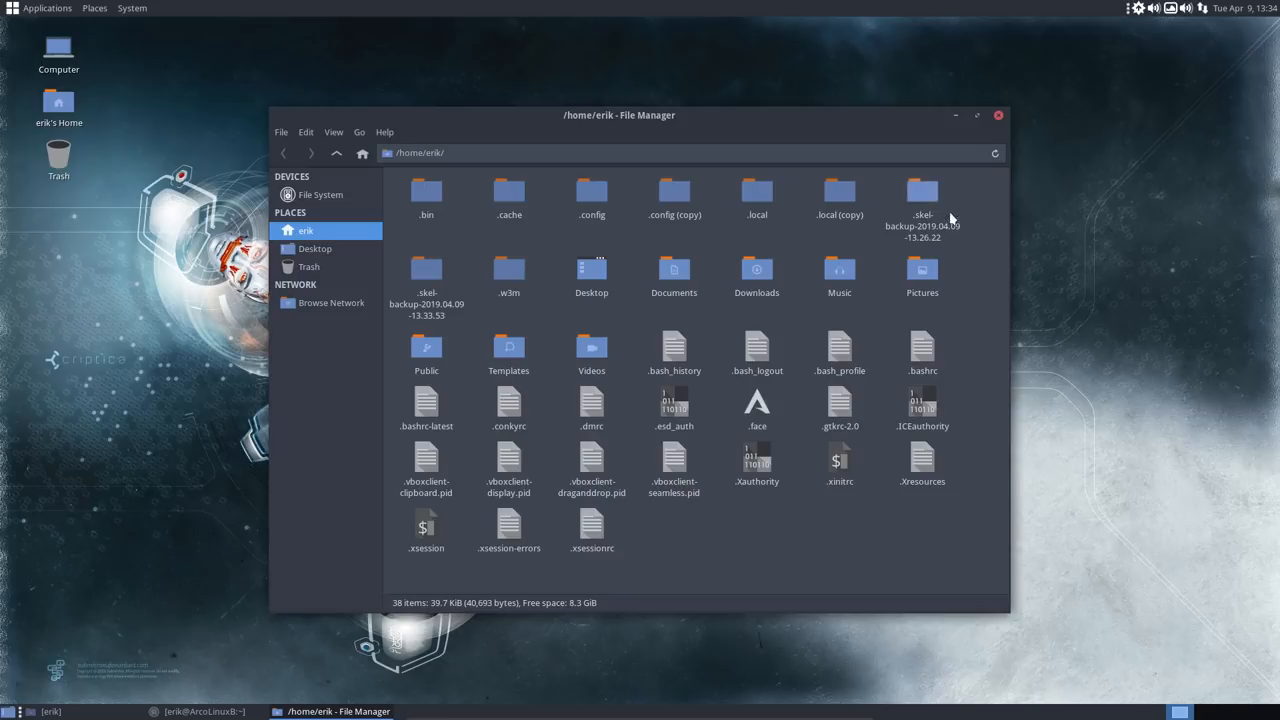
{"action": "left_click", "coordinate": [426, 276]}
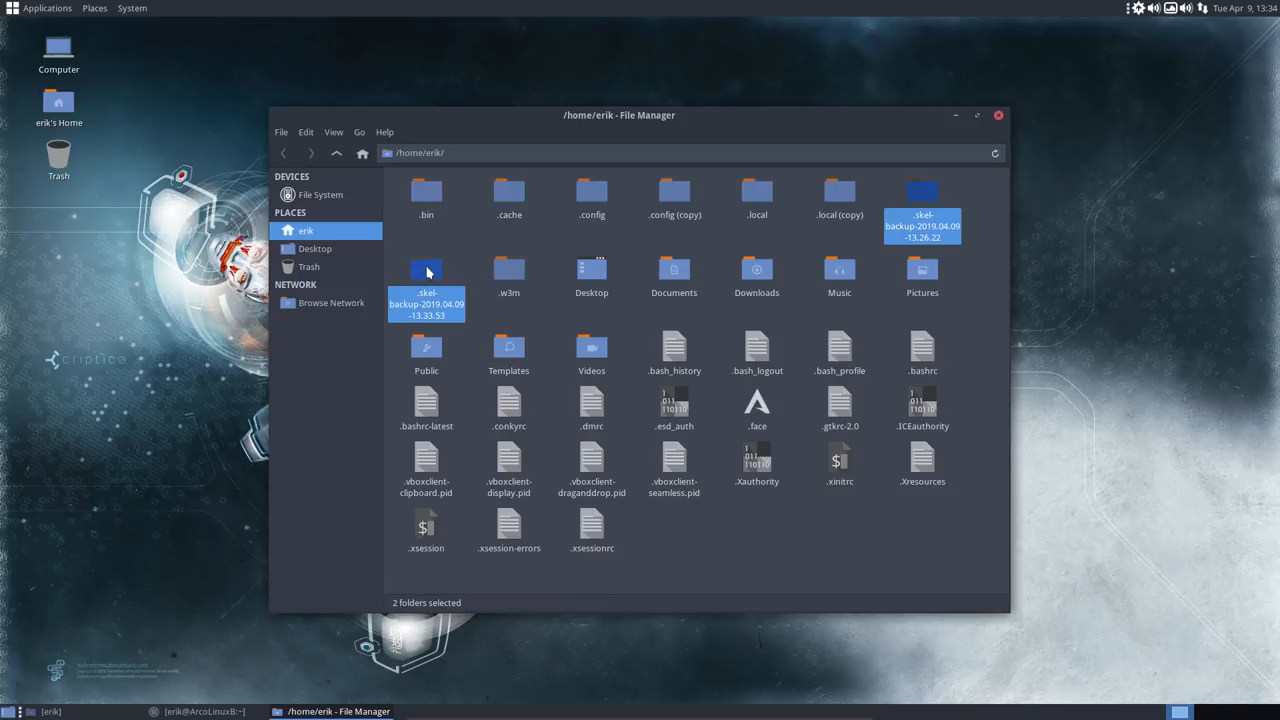
{"action": "right_click", "coordinate": [426, 290]}
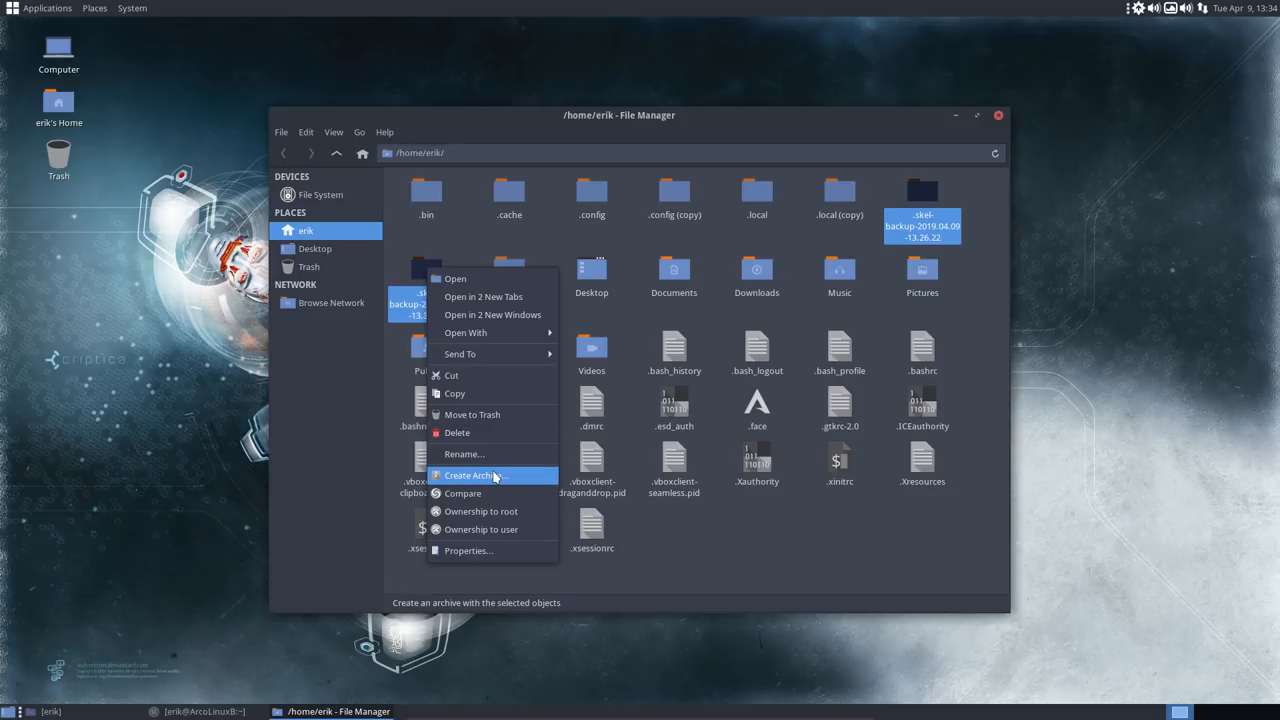
{"action": "left_click", "coordinate": [476, 476]}
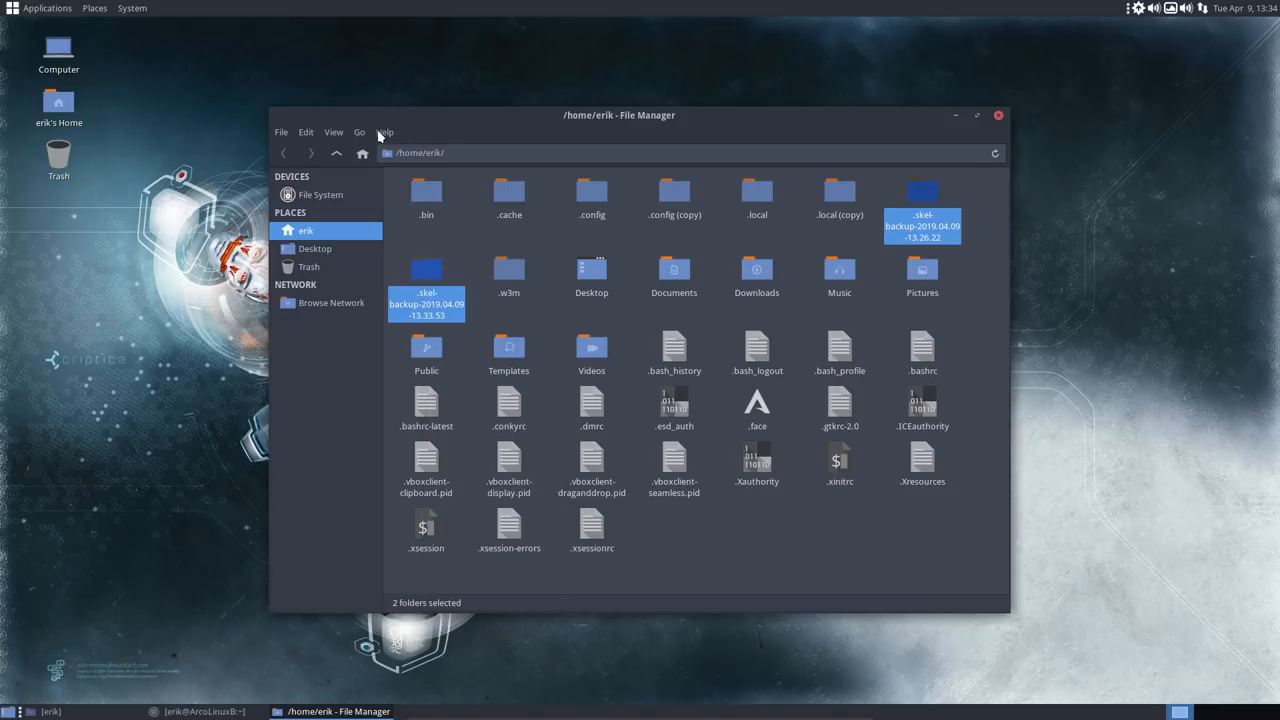
Review Thunar's custom actions, then bring up the actions for the selected backup folders.
{"action": "left_click", "coordinate": [360, 132]}
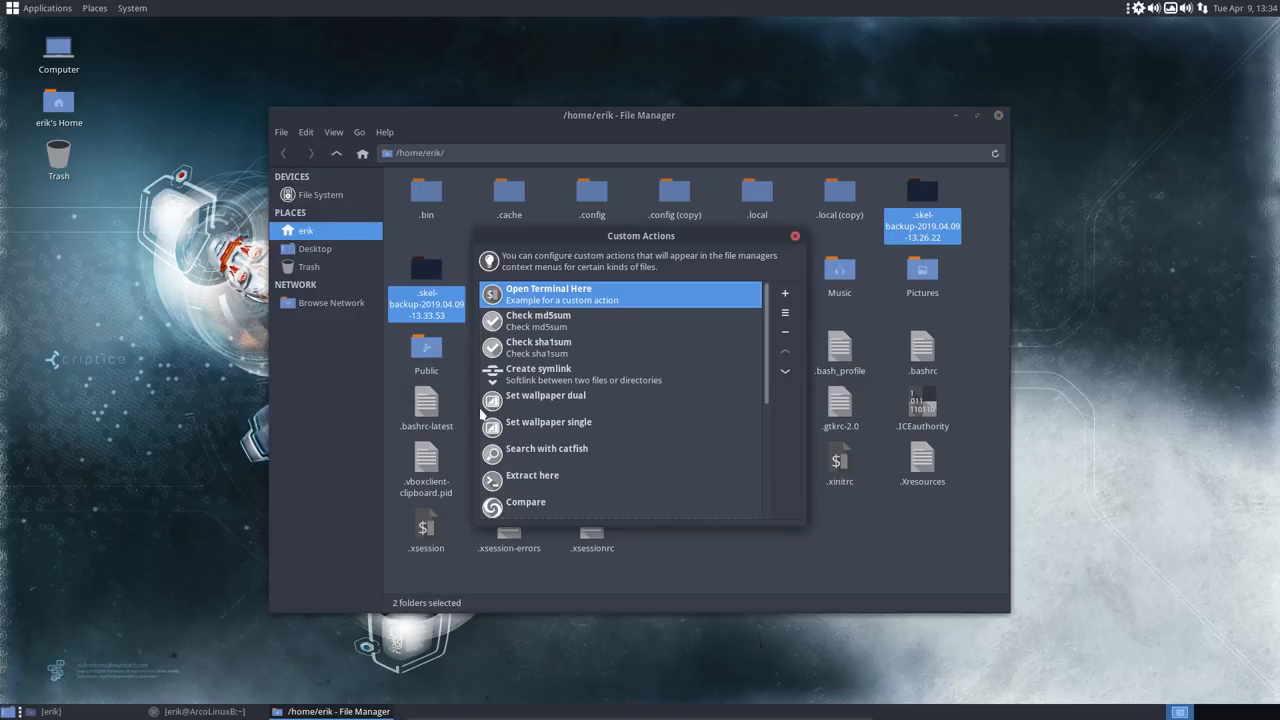
{"action": "mouse_move", "coordinate": [724, 262]}
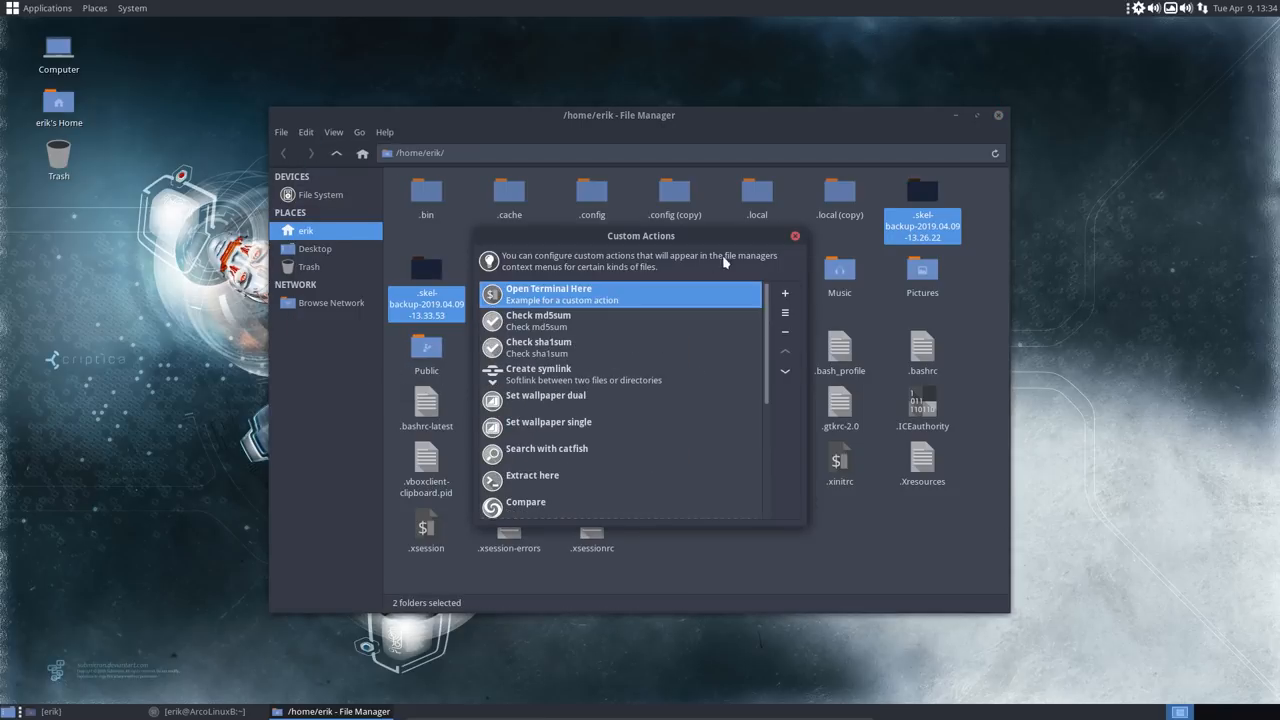
{"action": "left_click", "coordinate": [796, 236]}
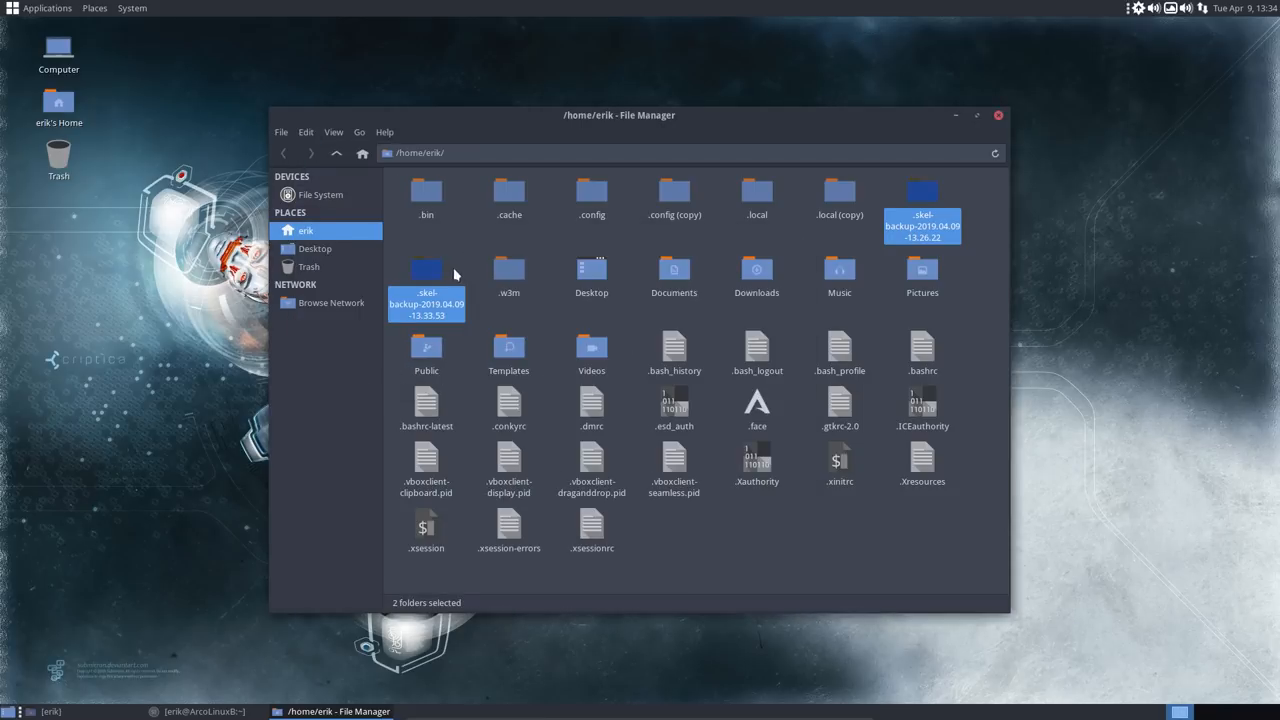
{"action": "right_click", "coordinate": [426, 300]}
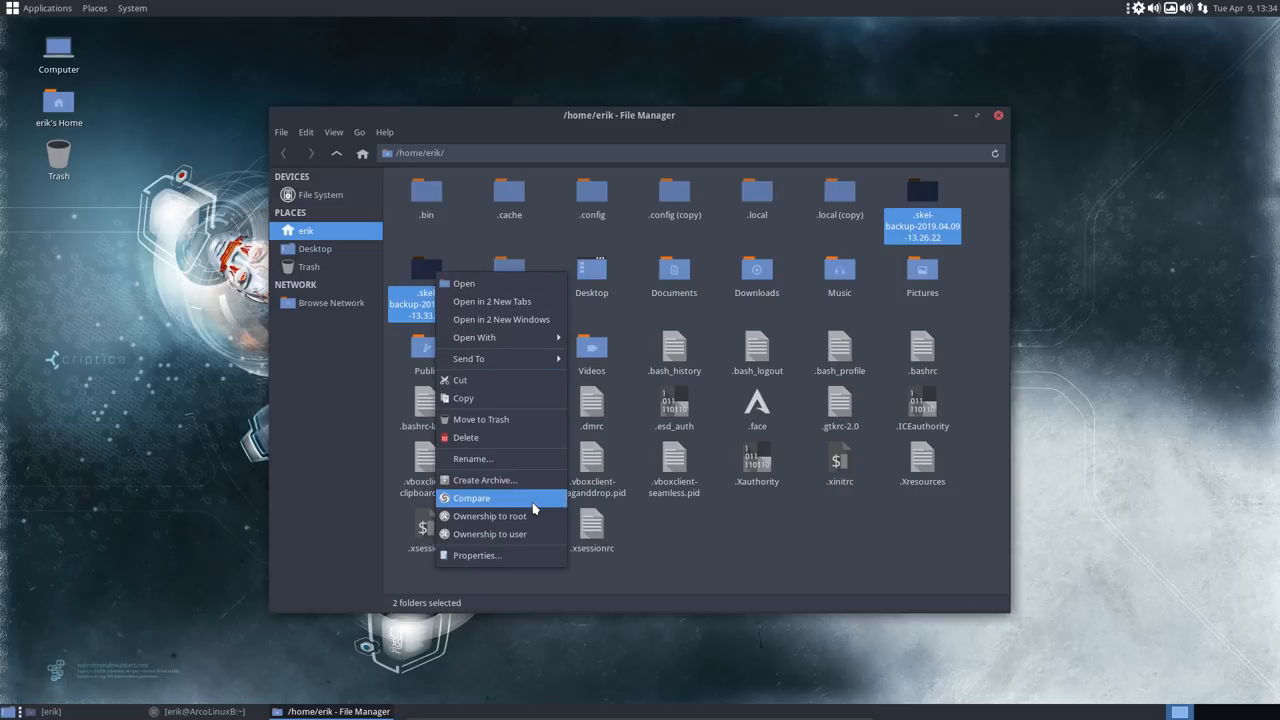
Compare the two skel backups in Meld and inspect the changed screenshot, microcode and LTS kernel scripts.
{"action": "left_click", "coordinate": [472, 498]}
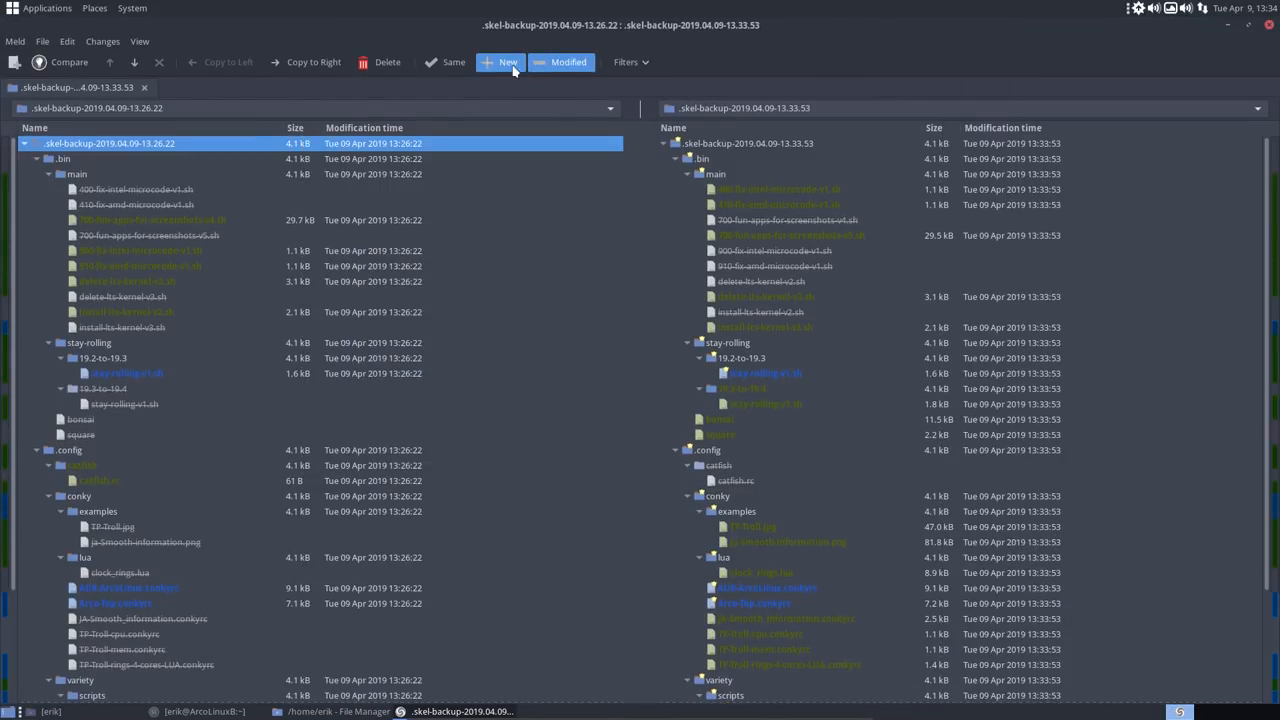
{"action": "mouse_move", "coordinate": [508, 62]}
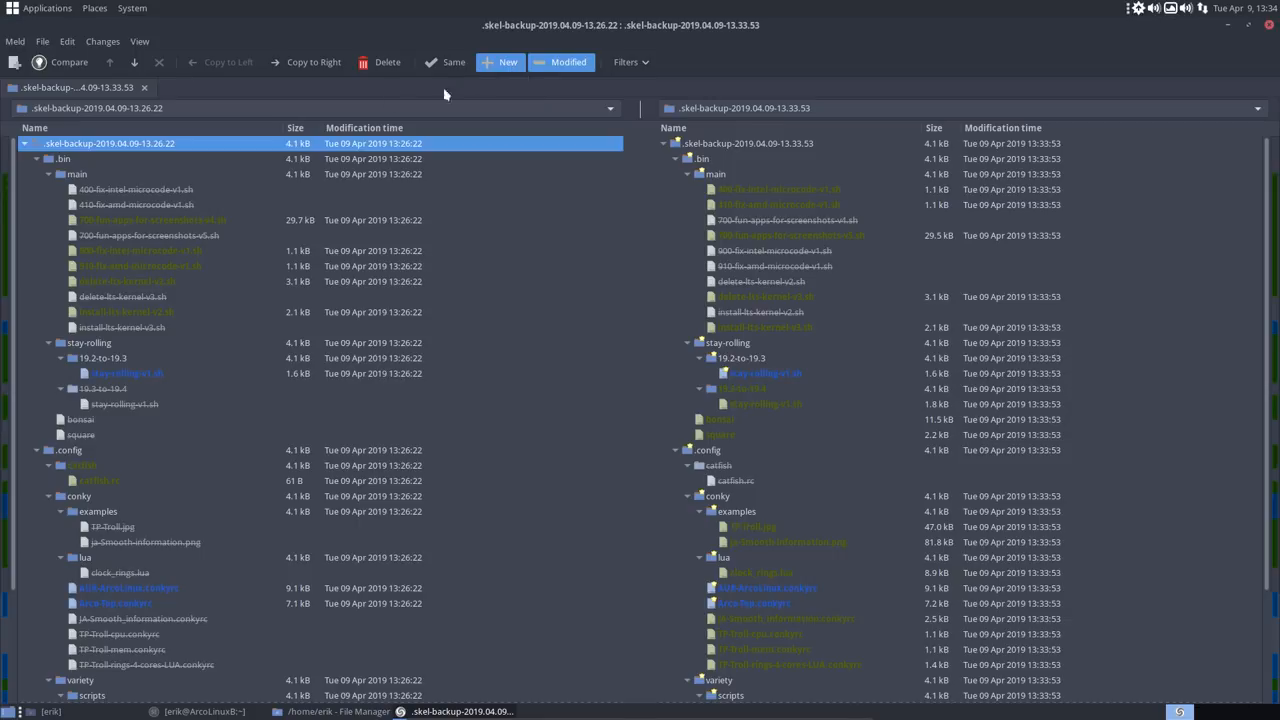
{"action": "mouse_move", "coordinate": [118, 118]}
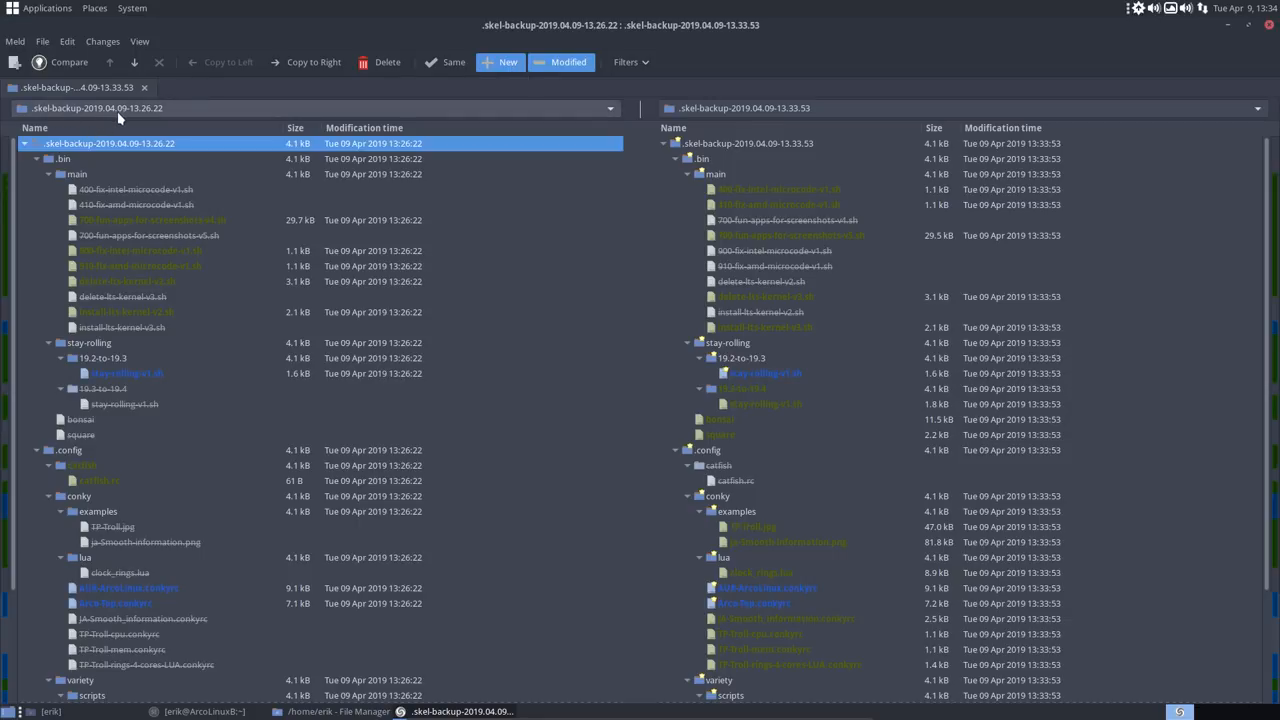
{"action": "mouse_move", "coordinate": [136, 118]}
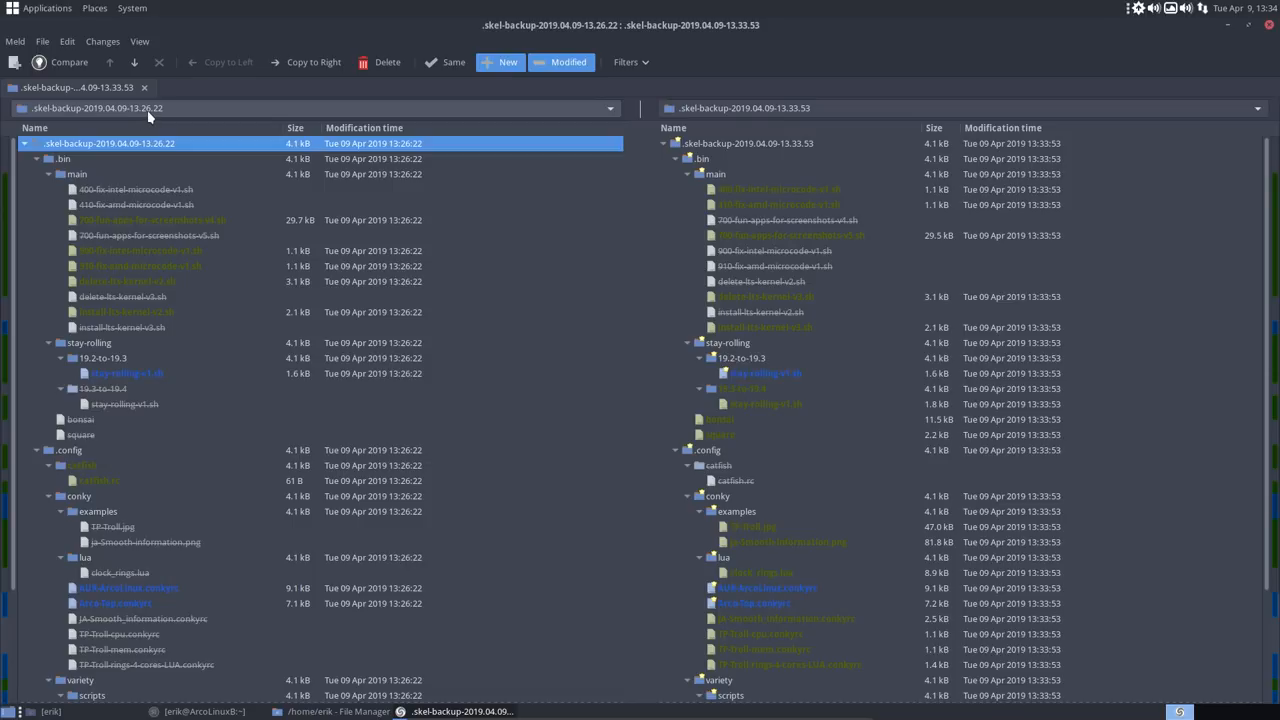
{"action": "mouse_move", "coordinate": [788, 118]}
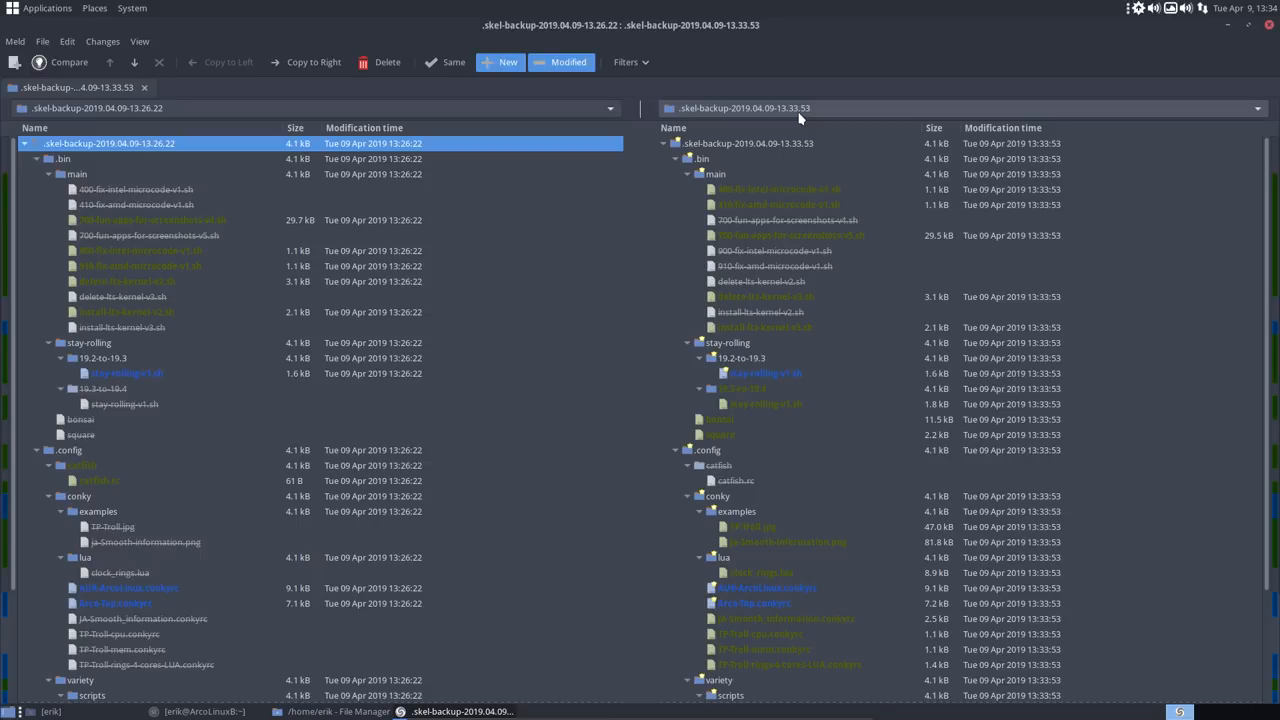
{"action": "mouse_move", "coordinate": [330, 288]}
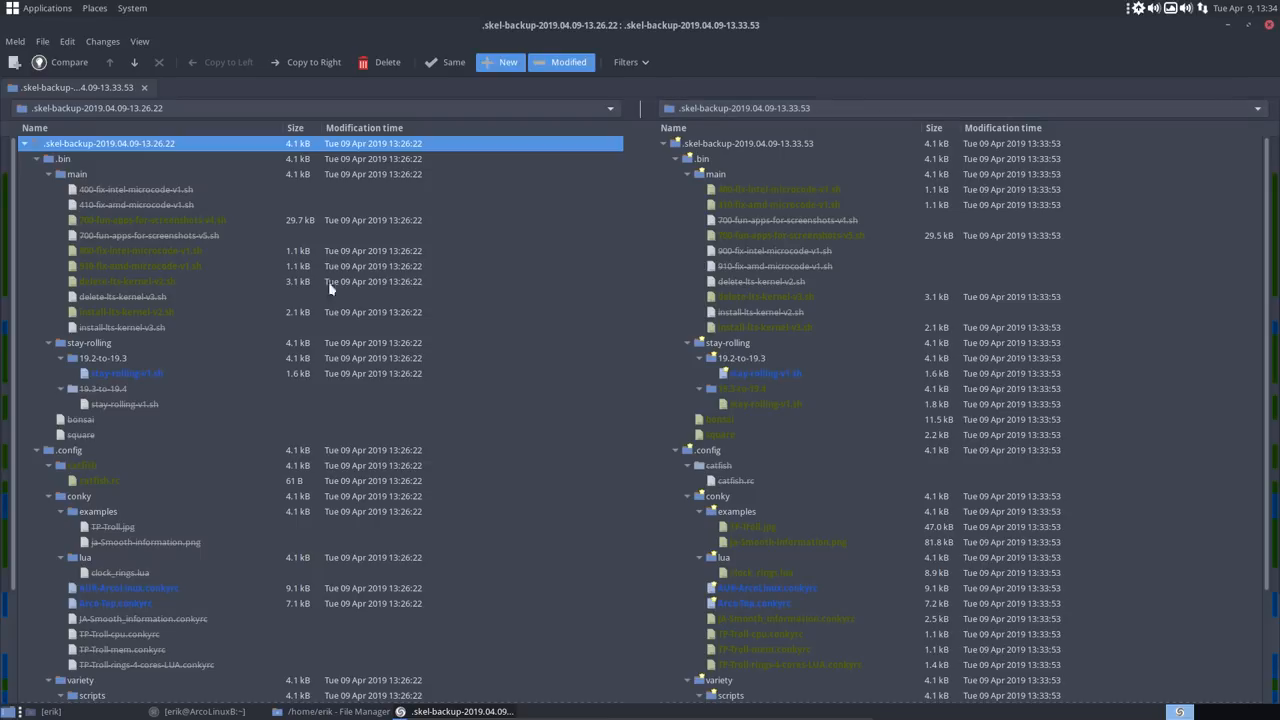
{"action": "mouse_move", "coordinate": [160, 220]}
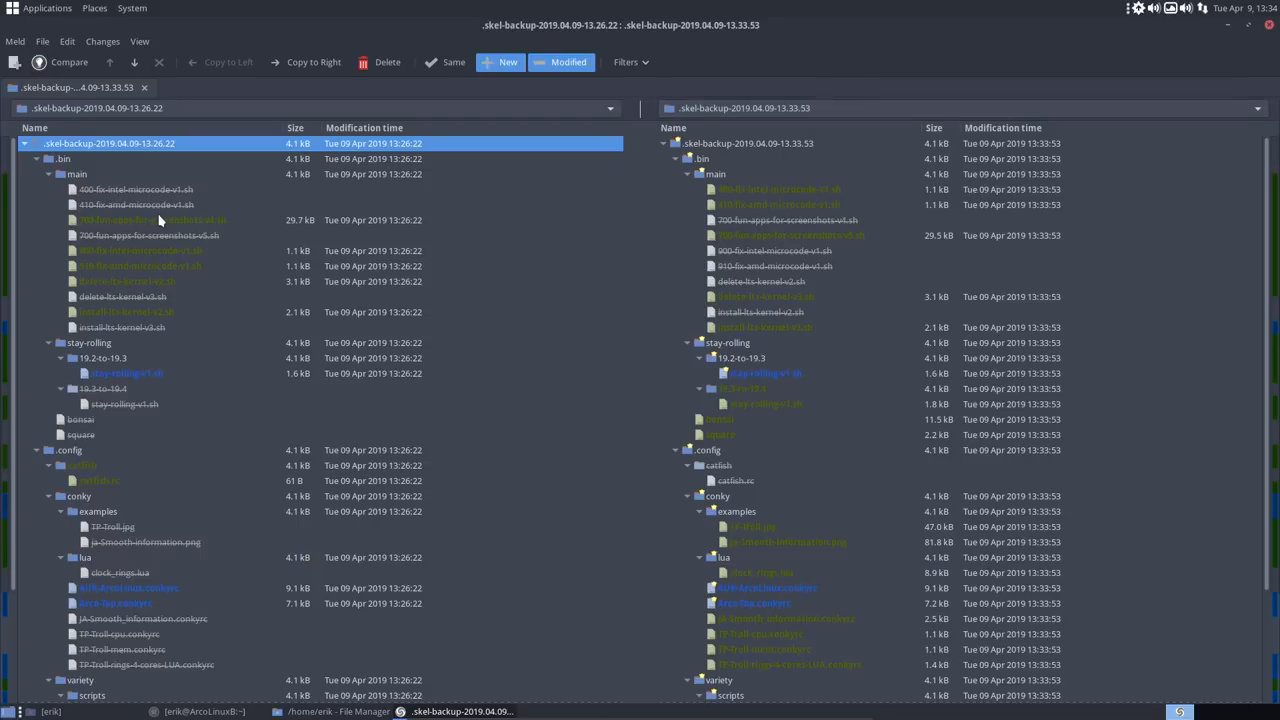
{"action": "left_click", "coordinate": [152, 220]}
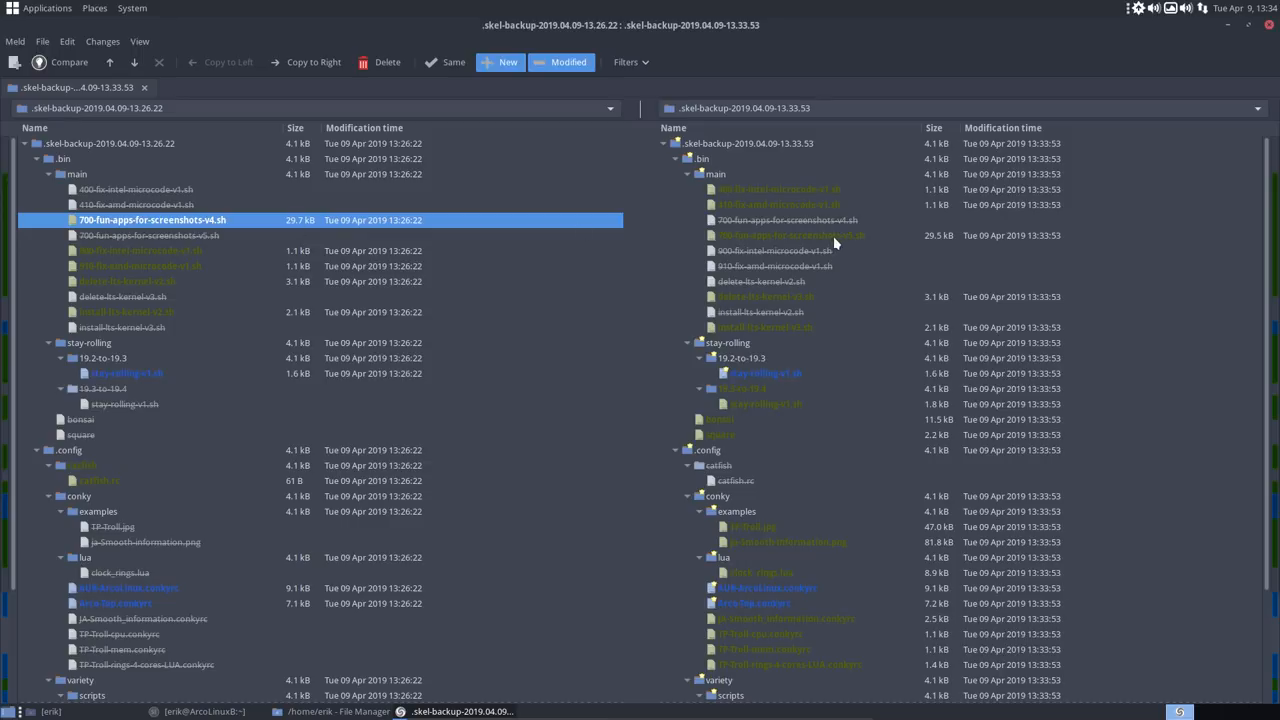
{"action": "left_click", "coordinate": [140, 250]}
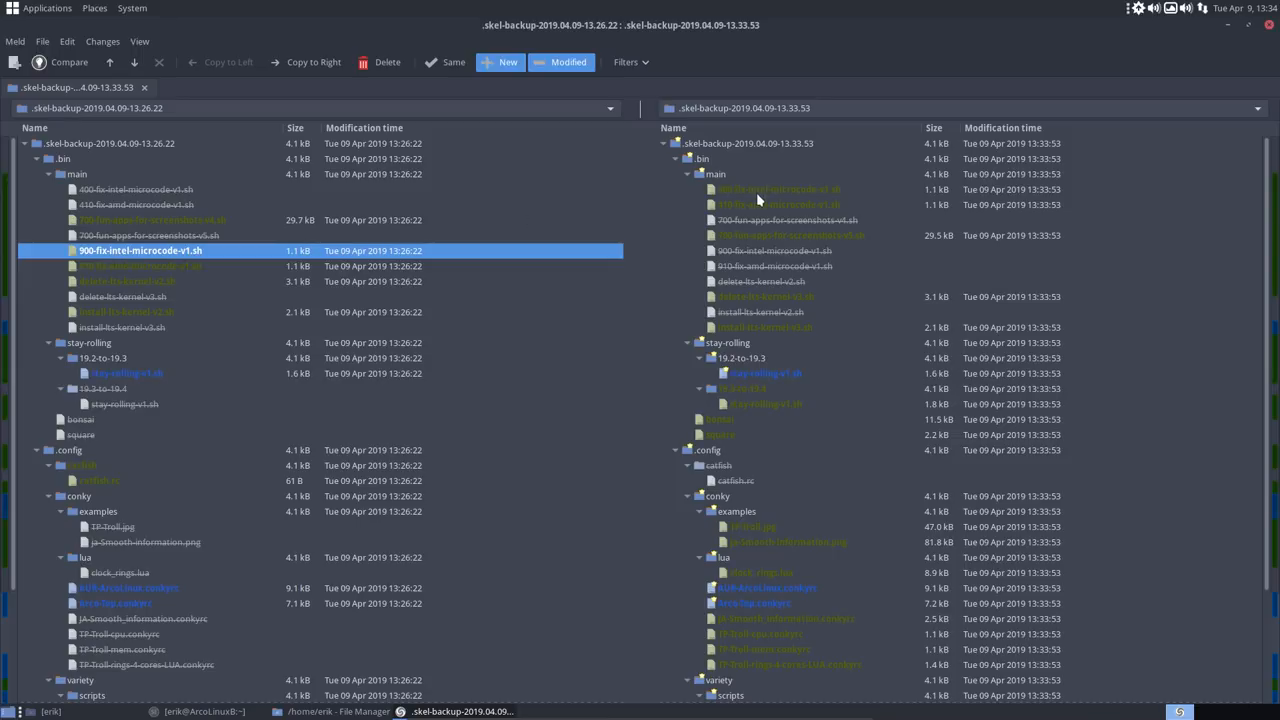
{"action": "mouse_move", "coordinate": [764, 220]}
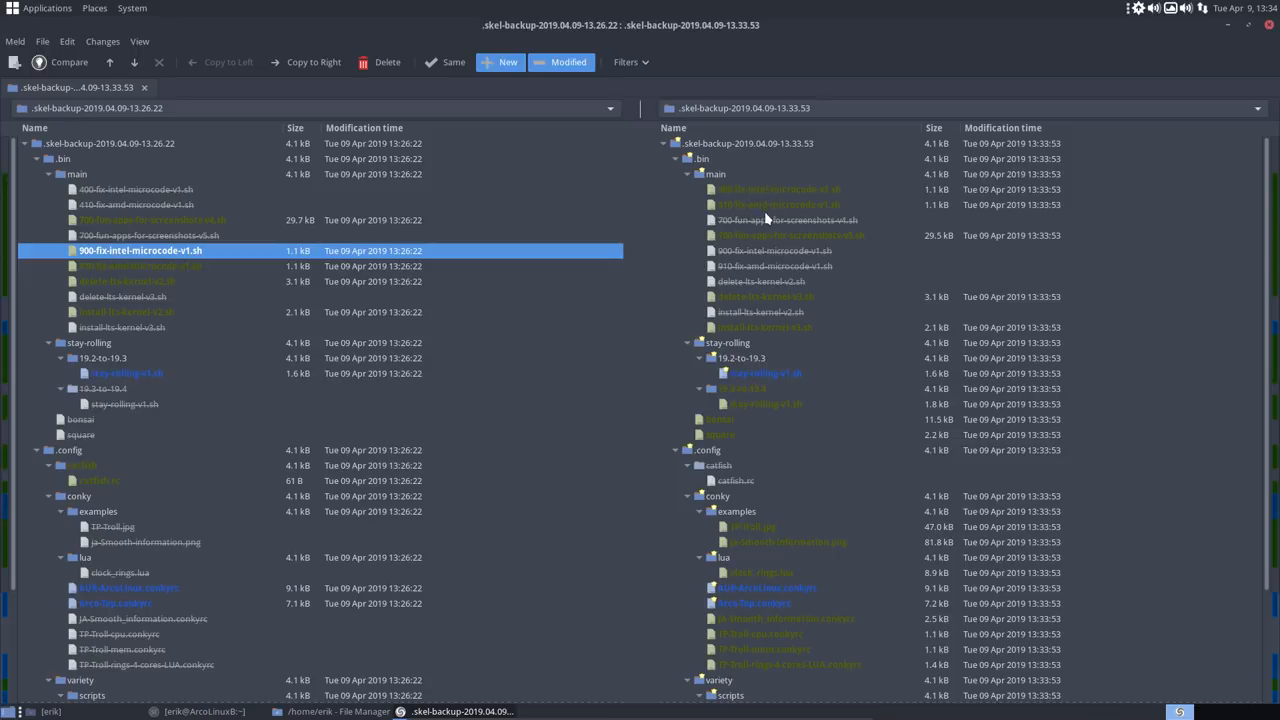
{"action": "left_click", "coordinate": [764, 296]}
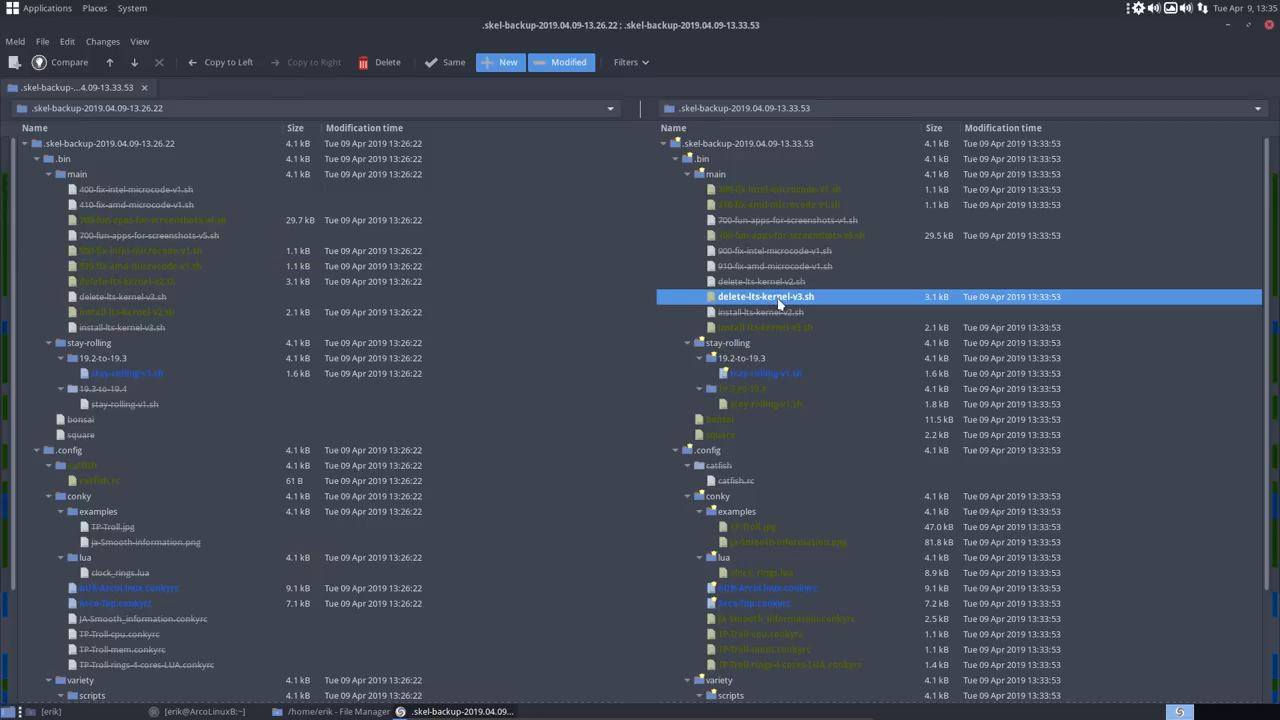
{"action": "left_click", "coordinate": [130, 280]}
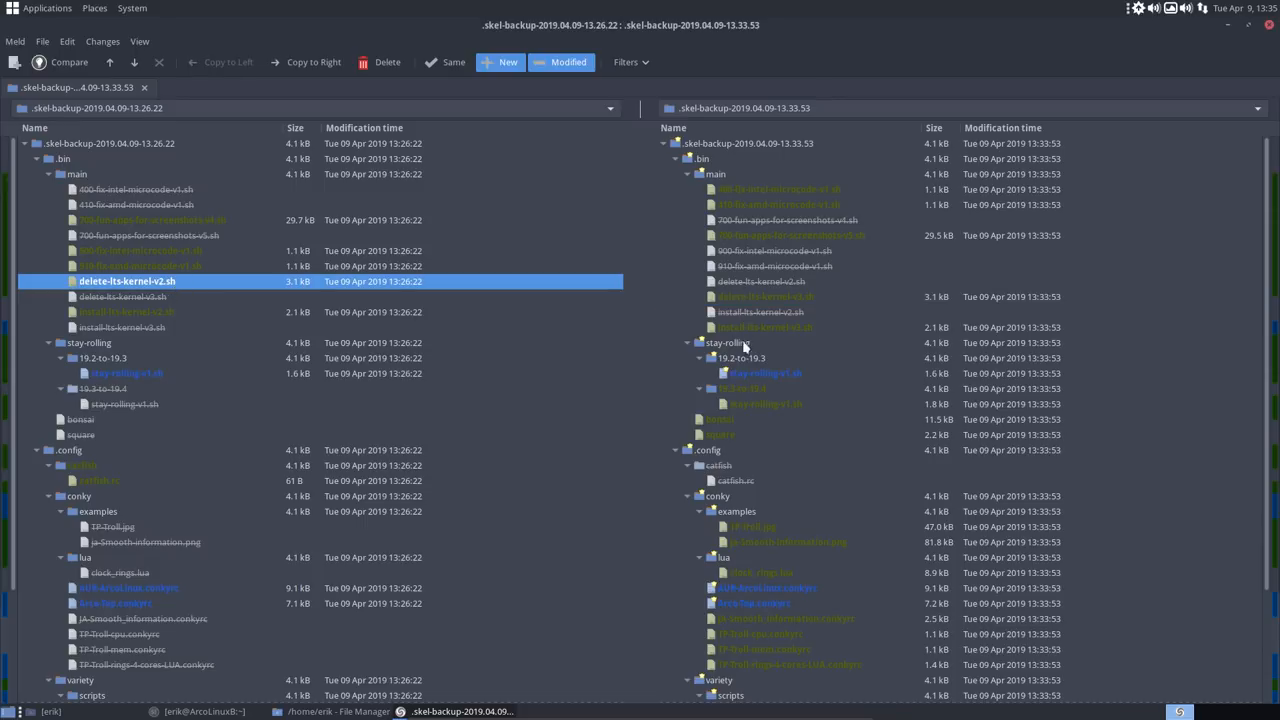
Inspect the stay-rolling scripts, the version-upgrade folder and the square file in the newer backup.
{"action": "left_click", "coordinate": [764, 374]}
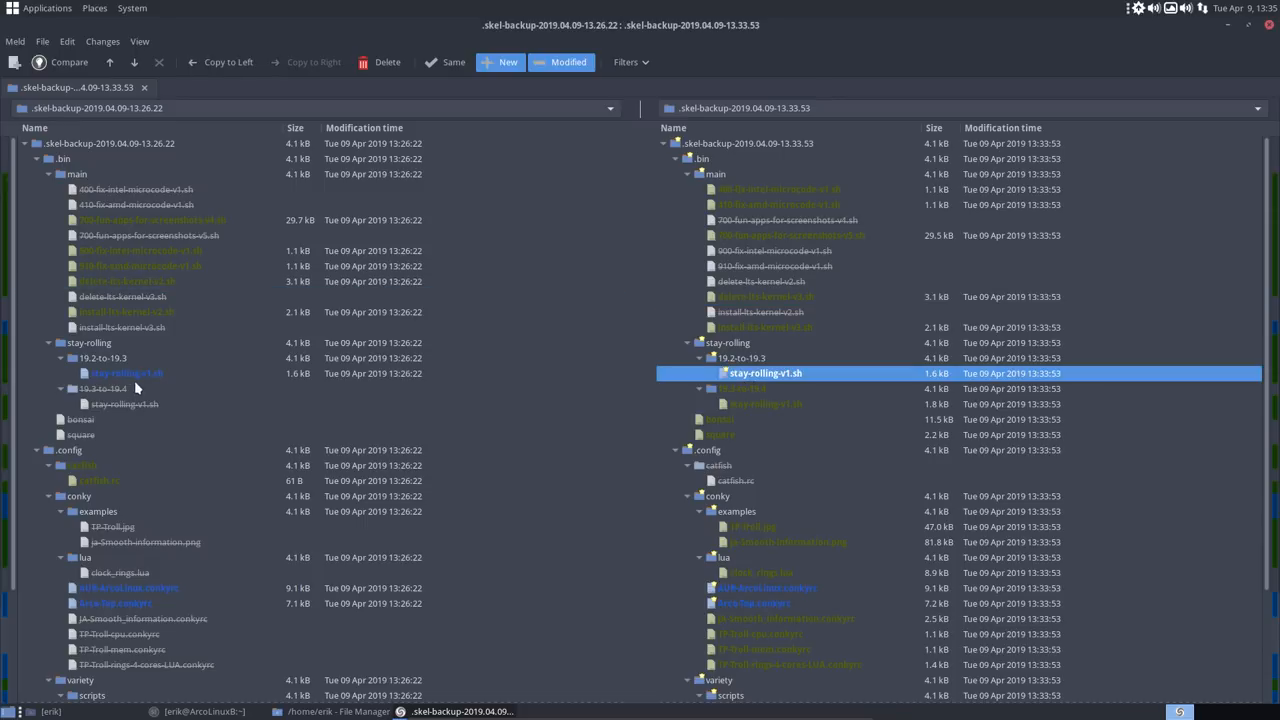
{"action": "left_click", "coordinate": [764, 404]}
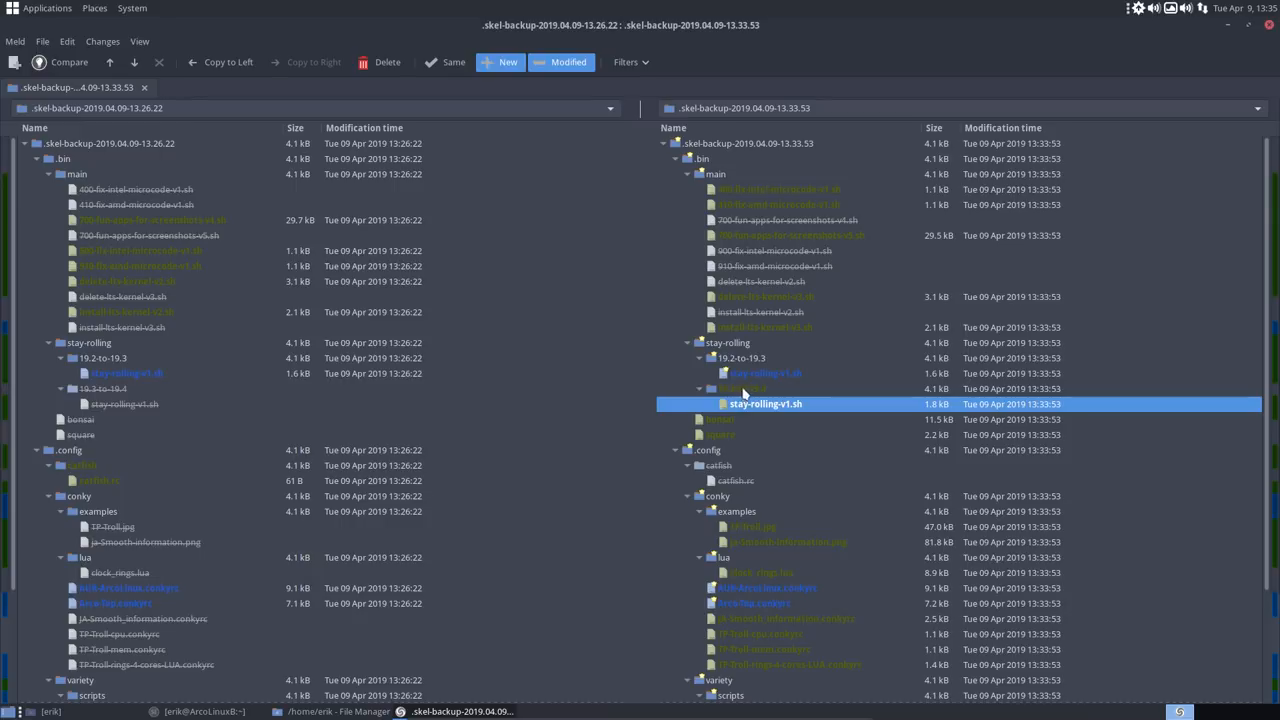
{"action": "left_click", "coordinate": [742, 388]}
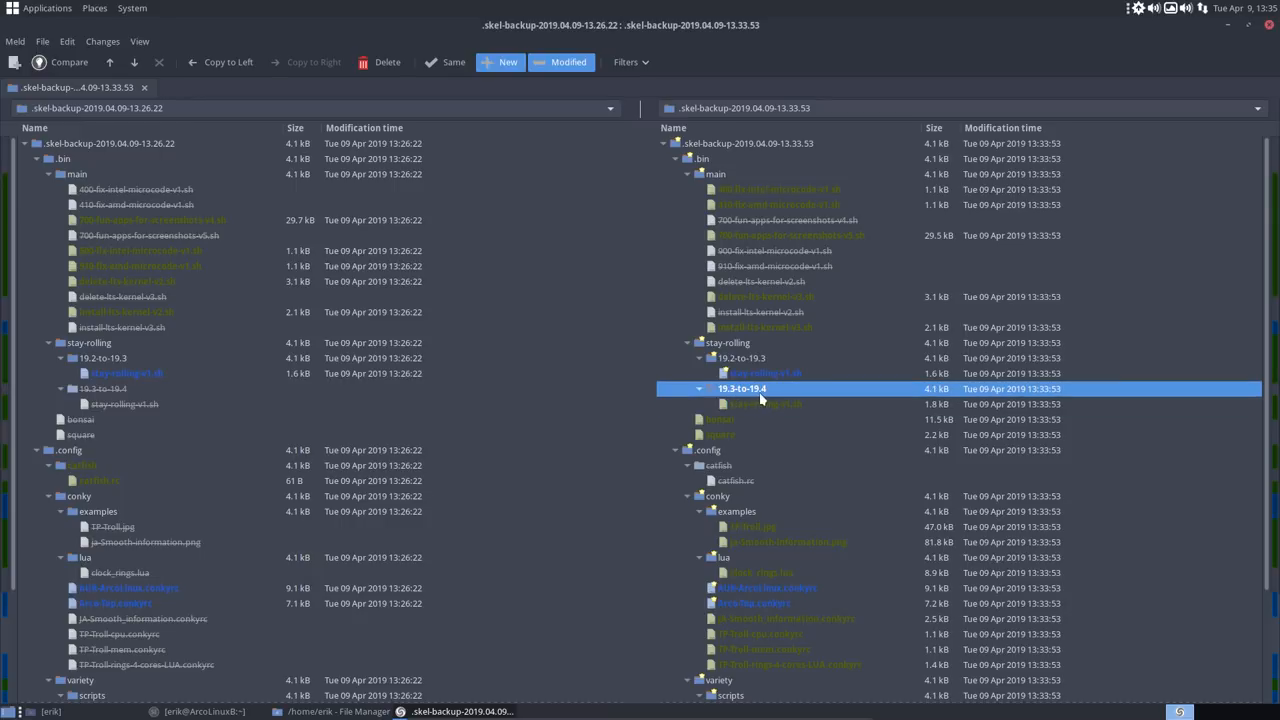
{"action": "left_click", "coordinate": [764, 404]}
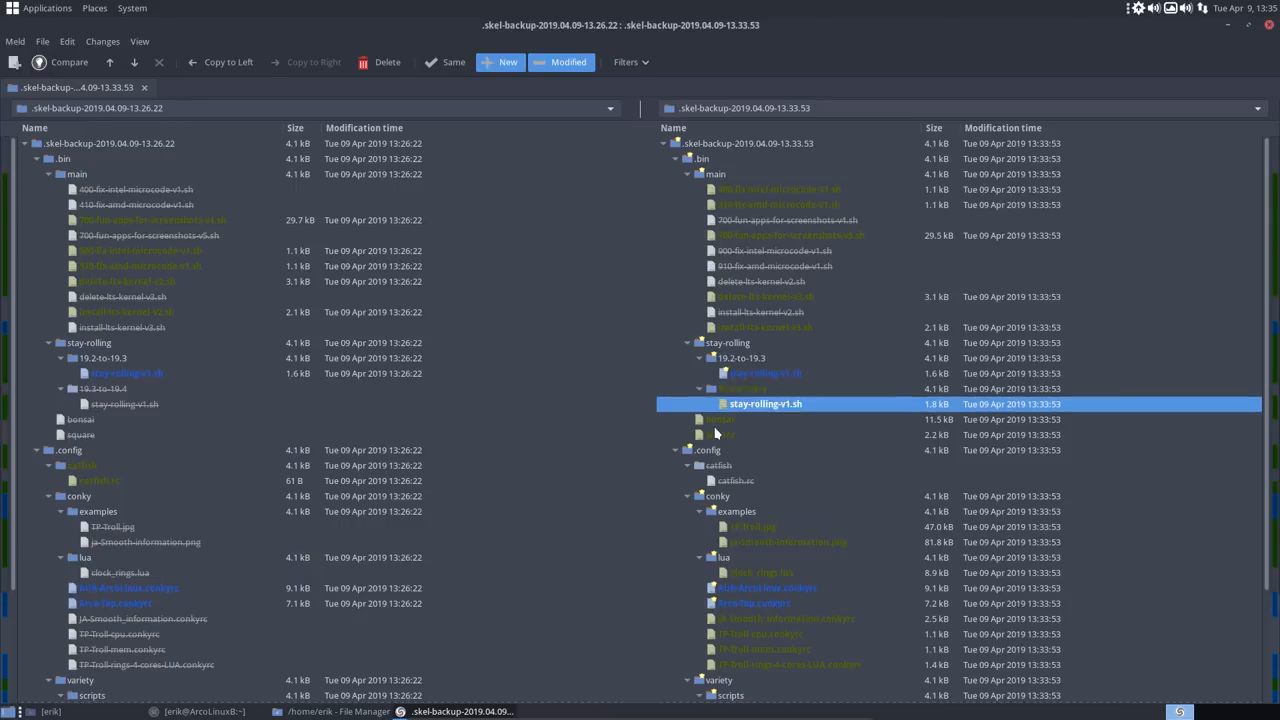
{"action": "left_click", "coordinate": [720, 434]}
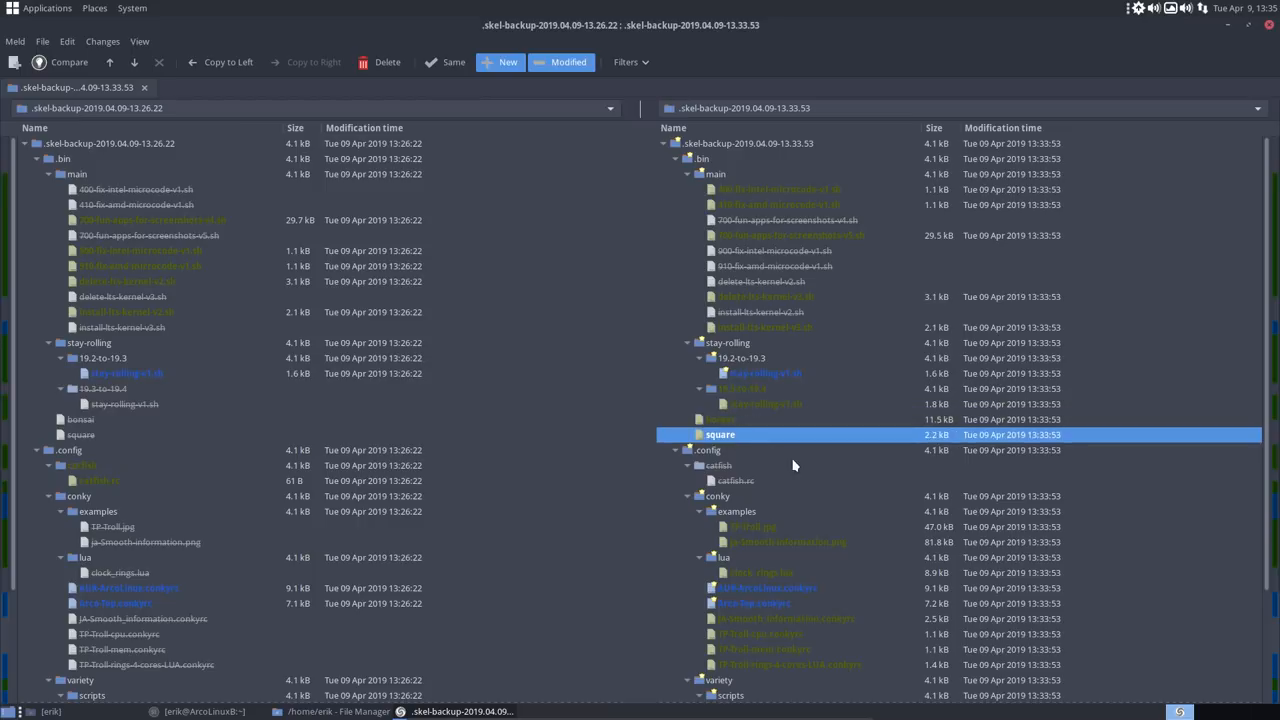
Inspect the changed .config folder and the conky example images further down.
{"action": "scroll", "scroll_direction": "down", "scroll_amount": 3}
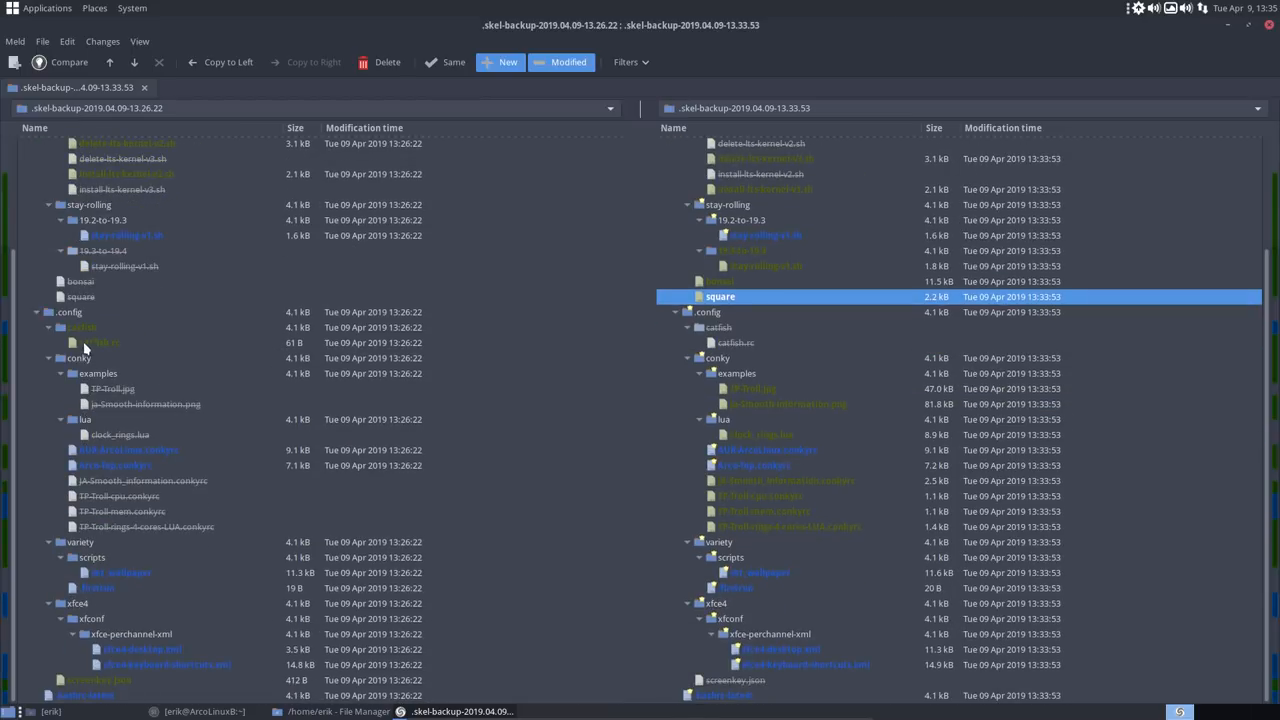
{"action": "left_click", "coordinate": [716, 328]}
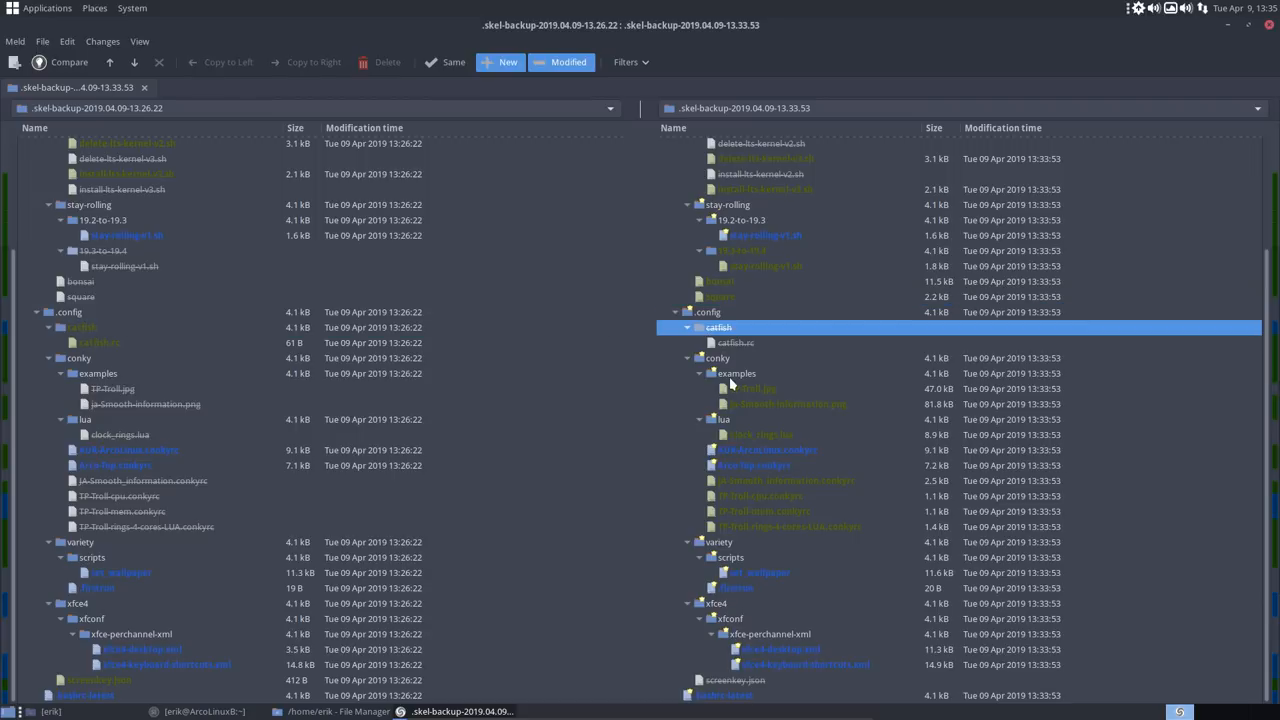
{"action": "left_click", "coordinate": [752, 388]}
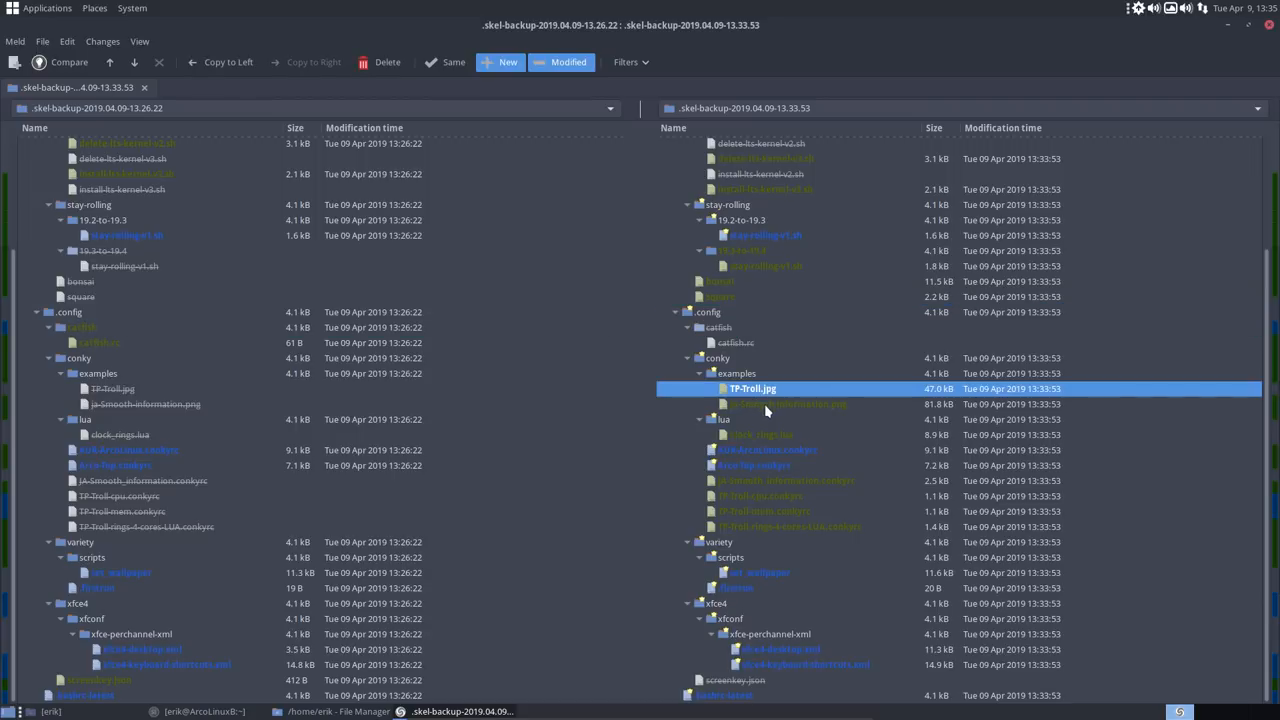
{"action": "left_click", "coordinate": [788, 404]}
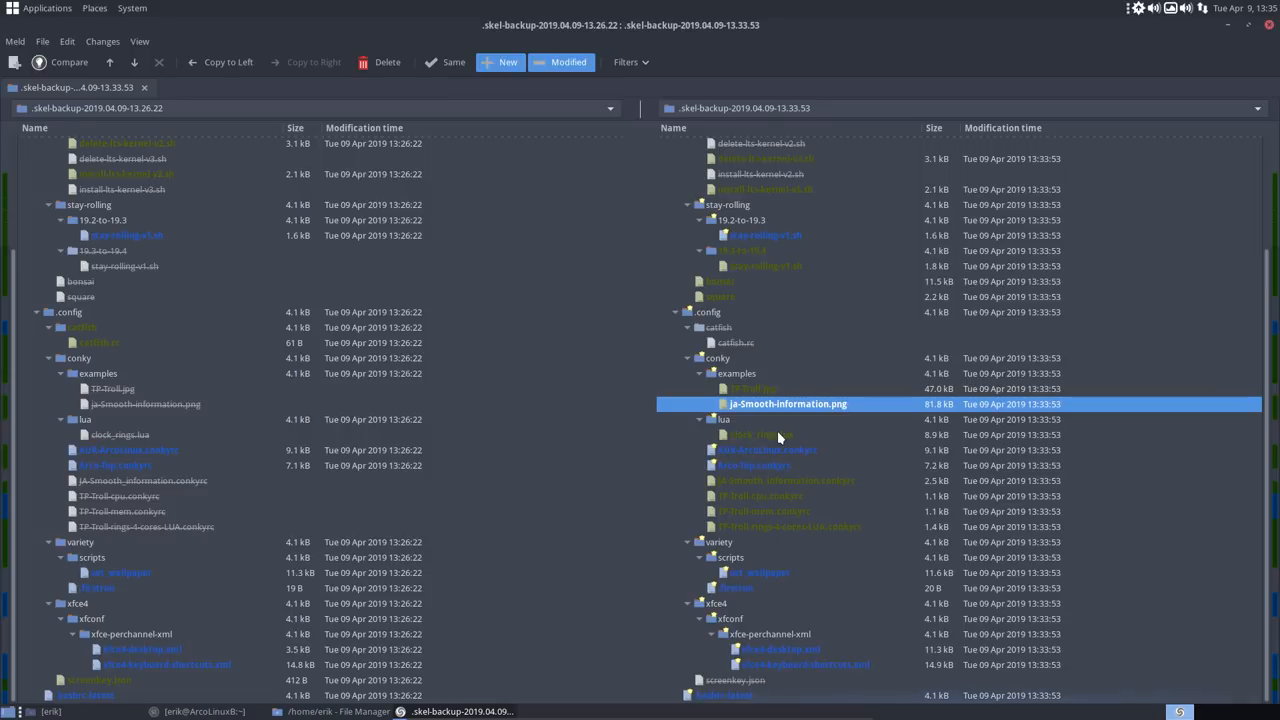
{"action": "mouse_move", "coordinate": [788, 584]}
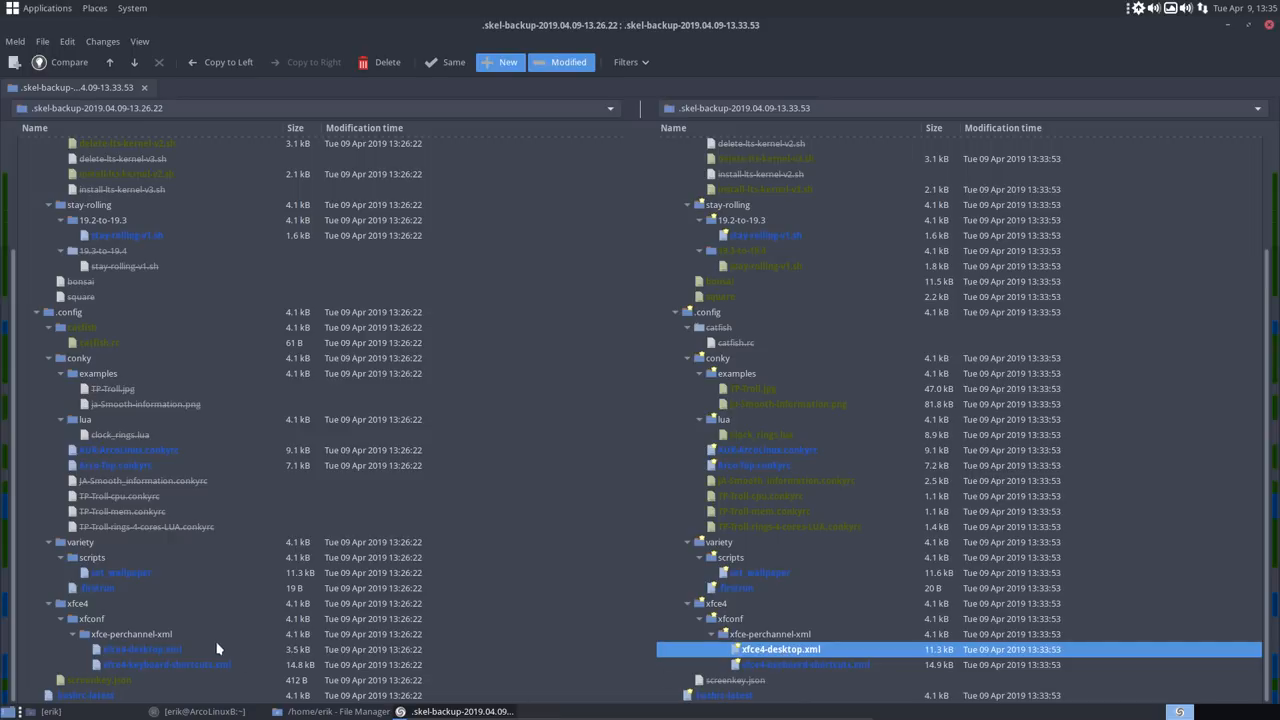
{"action": "mouse_move", "coordinate": [176, 660]}
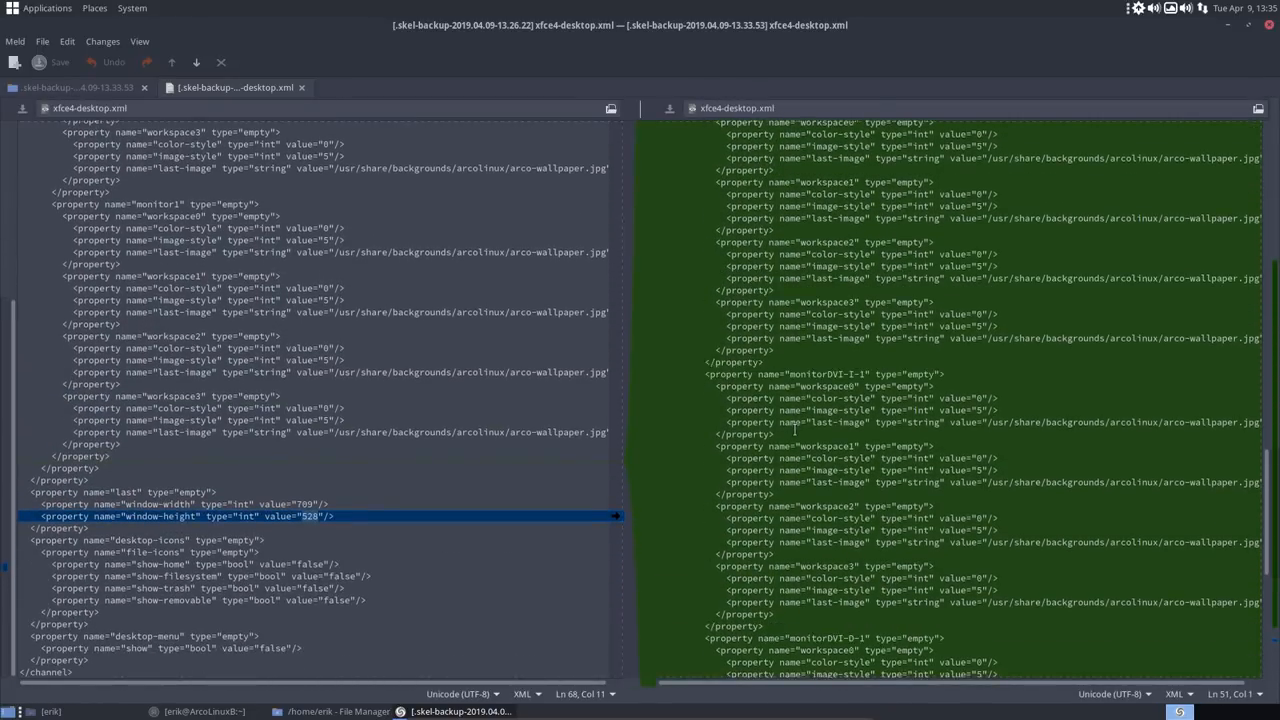
Scroll through the xfce4-keyboard-shortcuts.xml side-by-side comparison.
{"action": "scroll", "scroll_direction": "down", "scroll_amount": 3}
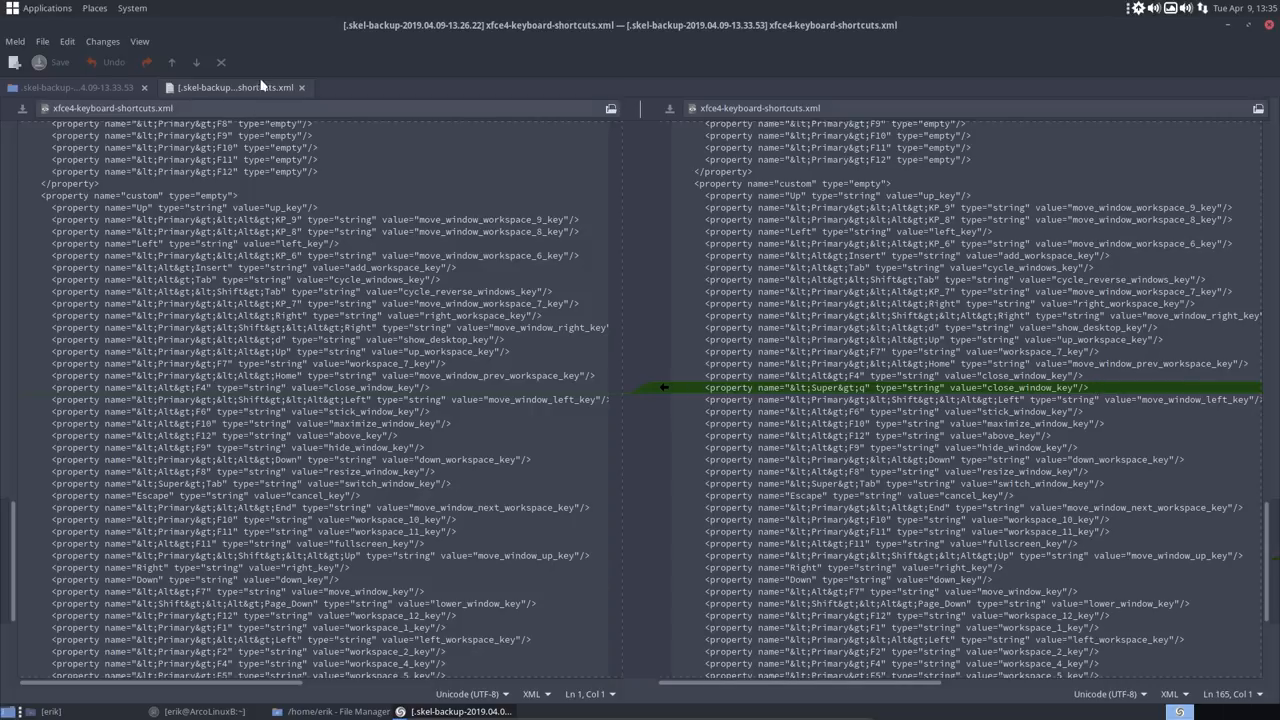
{"action": "mouse_move", "coordinate": [612, 148]}
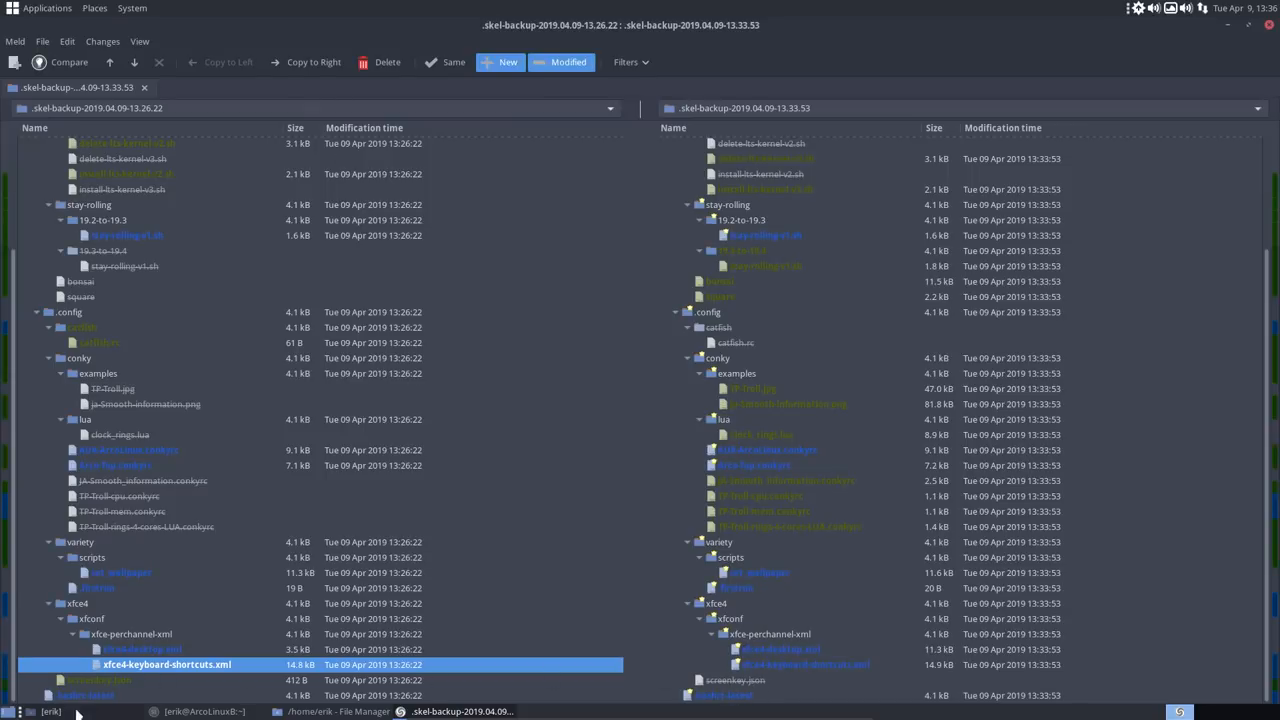
Diff the two .bashrc-latest files, glance at the square file entry again, and close Meld.
{"action": "left_click", "coordinate": [84, 696]}
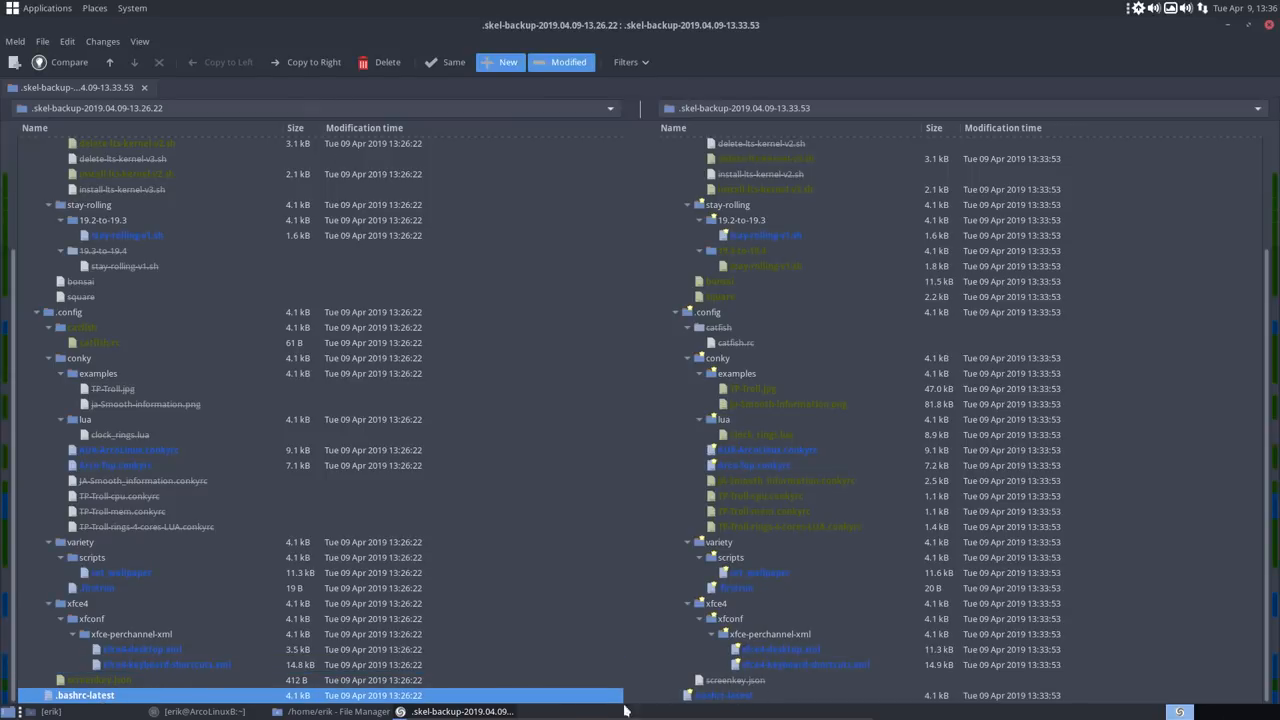
{"action": "double_click", "coordinate": [84, 696]}
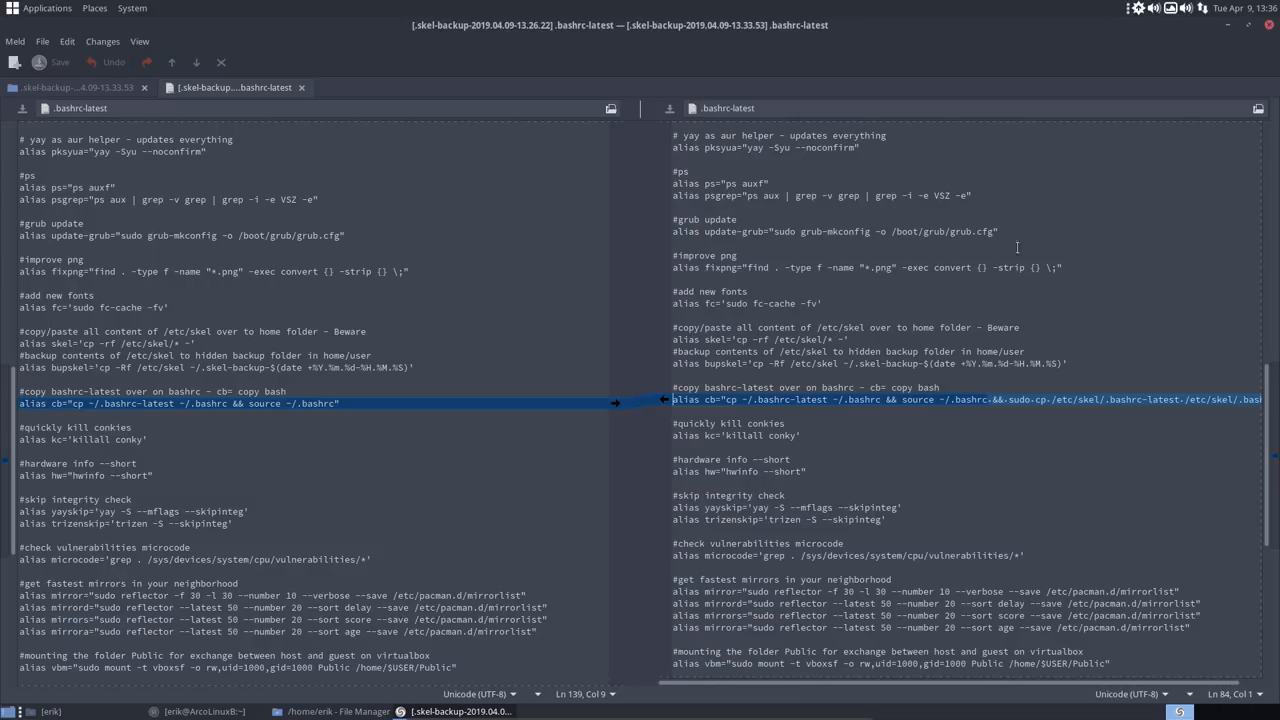
{"action": "mouse_move", "coordinate": [302, 88]}
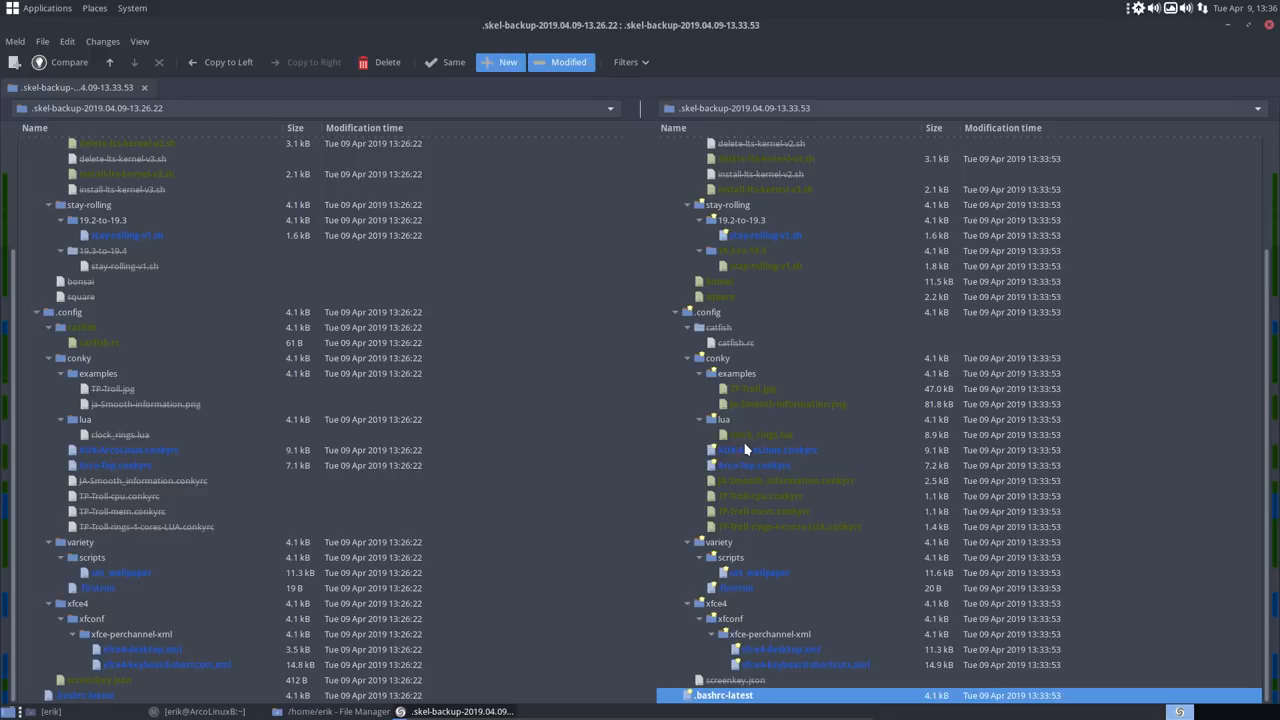
{"action": "left_click", "coordinate": [720, 280]}
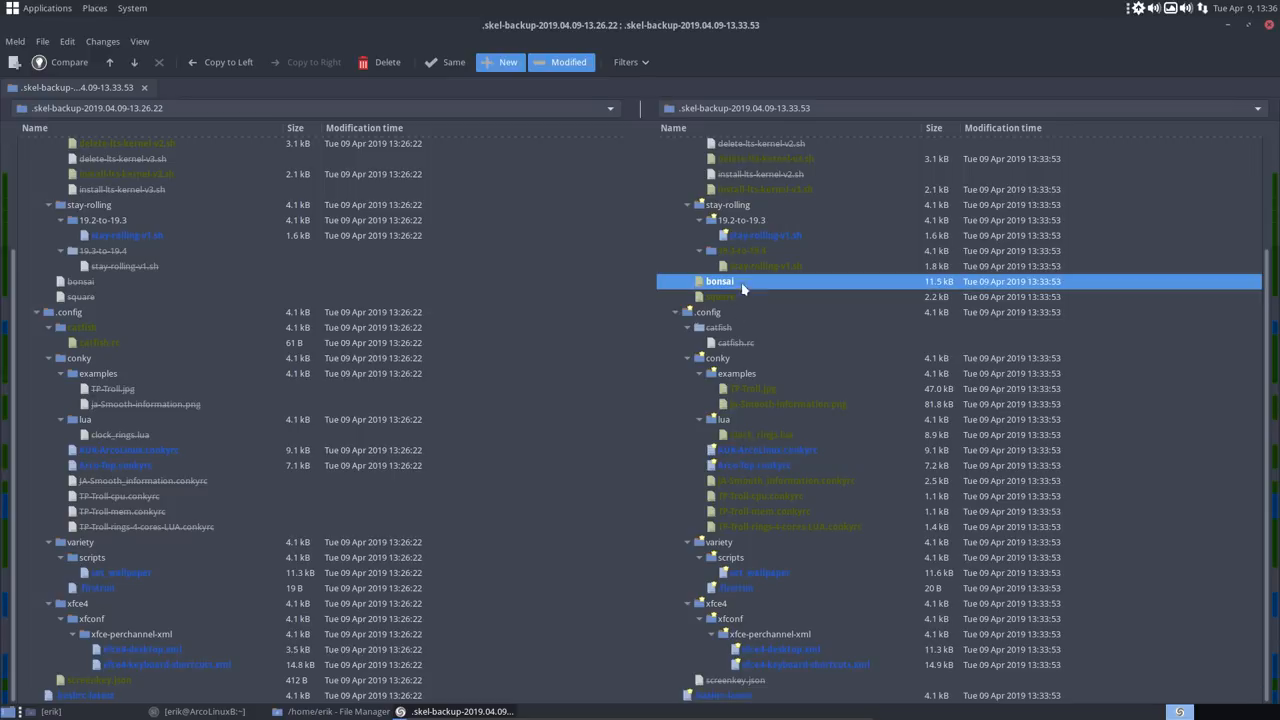
{"action": "left_click", "coordinate": [720, 296]}
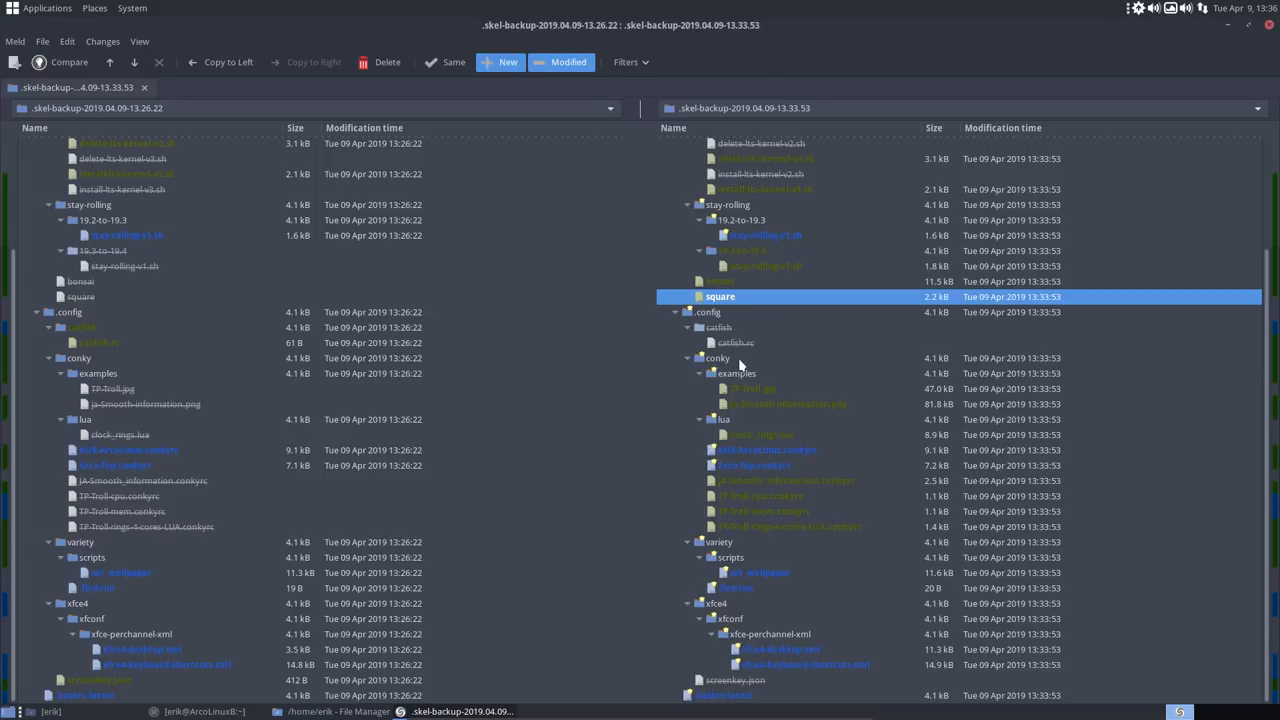
{"action": "left_click", "coordinate": [752, 388]}
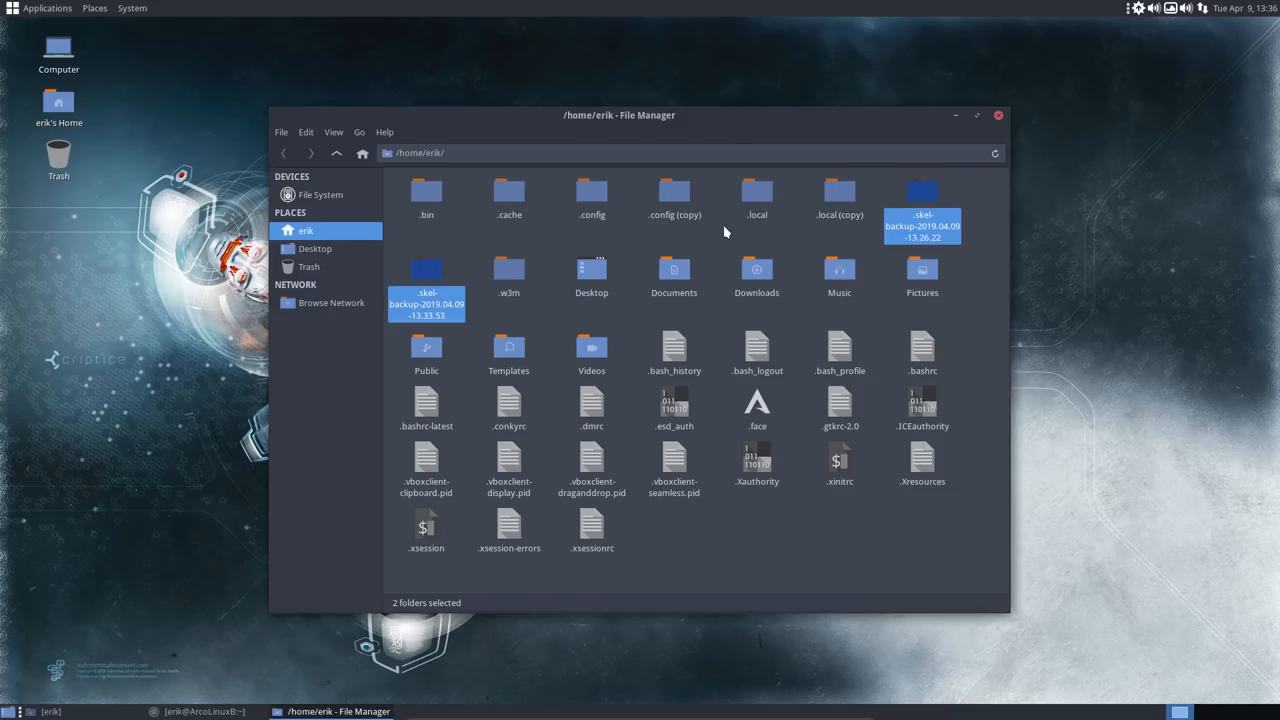
Select the .config and .config (copy) folders in Caja and bring up their context menu.
{"action": "left_click", "coordinate": [564, 256]}
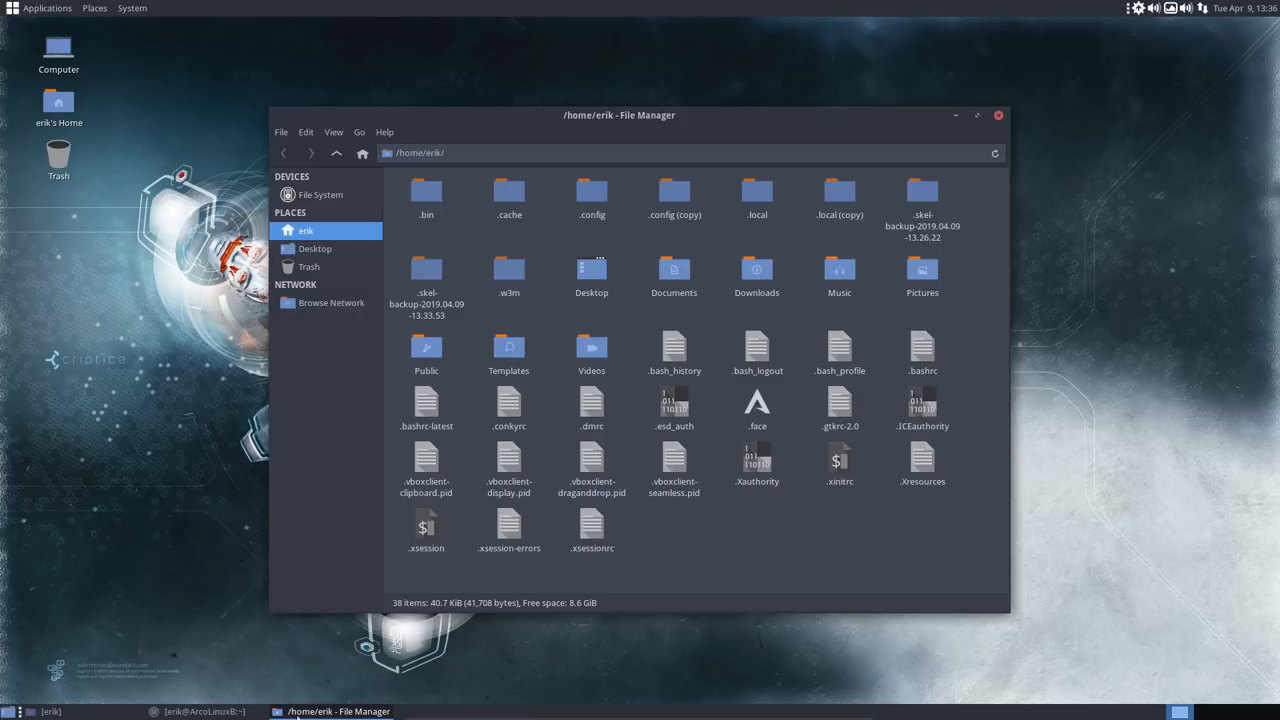
{"action": "left_click", "coordinate": [200, 712]}
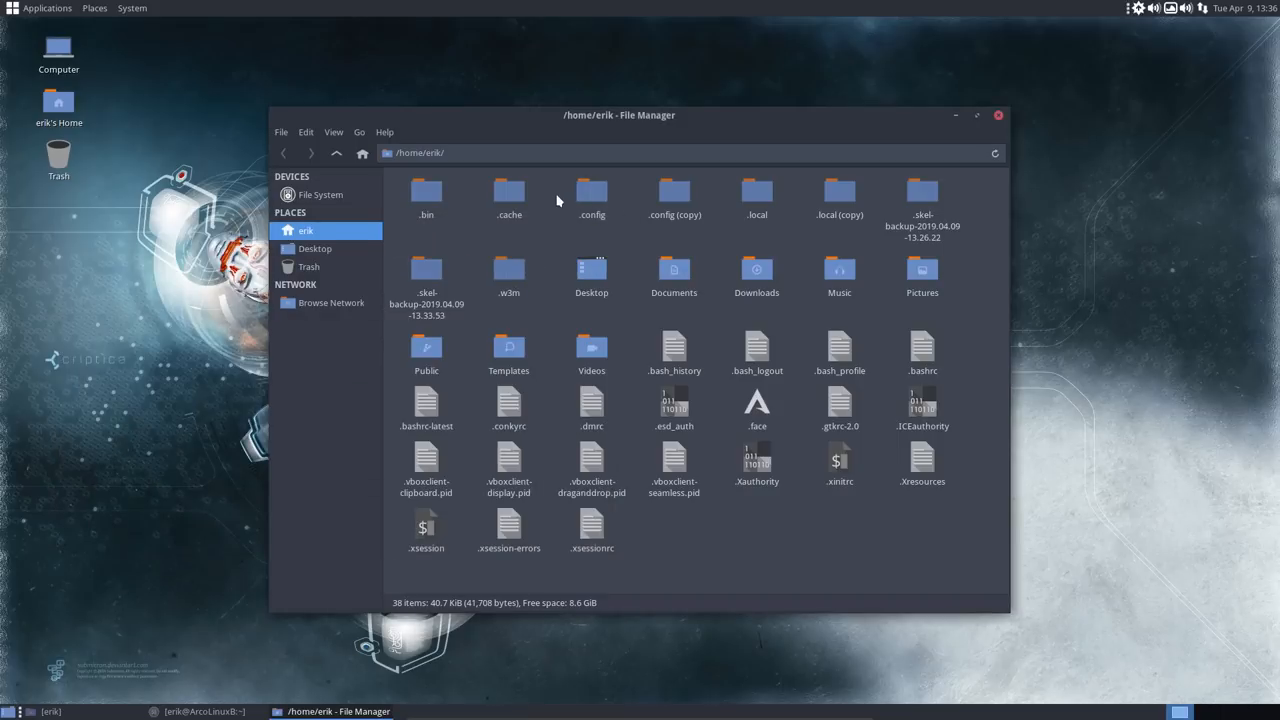
{"action": "left_click", "coordinate": [674, 190]}
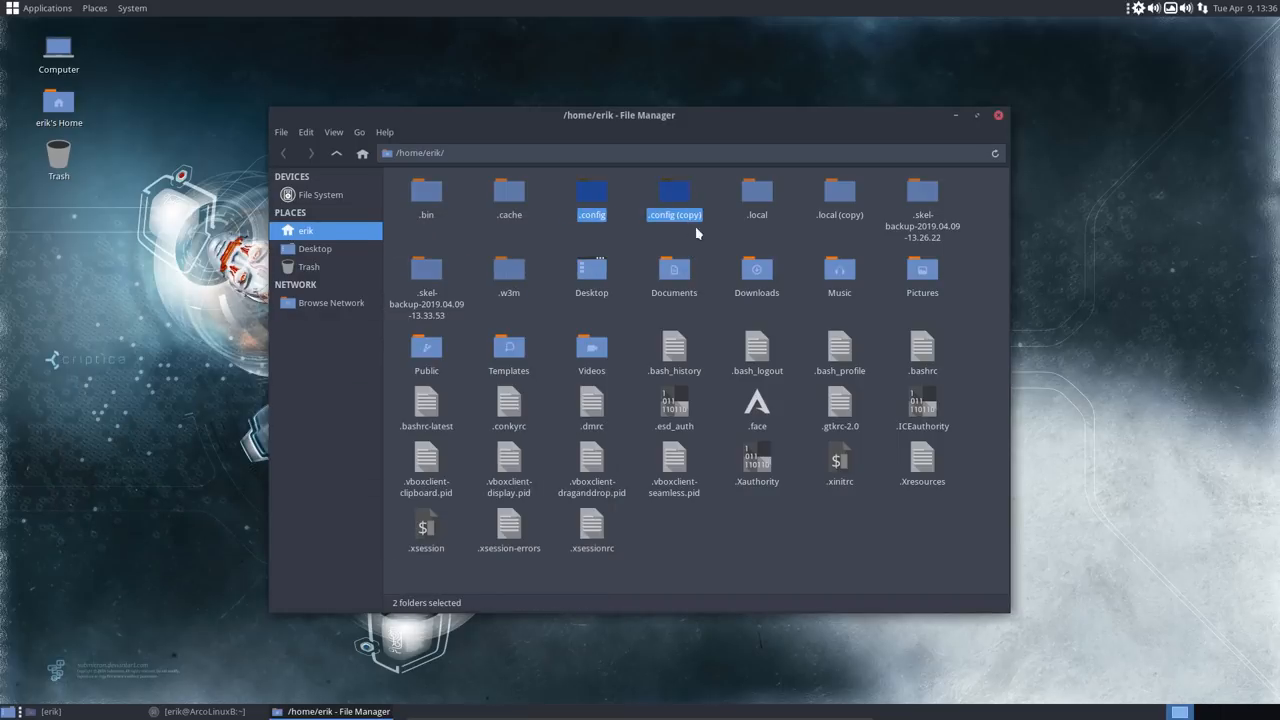
{"action": "left_click", "coordinate": [674, 190]}
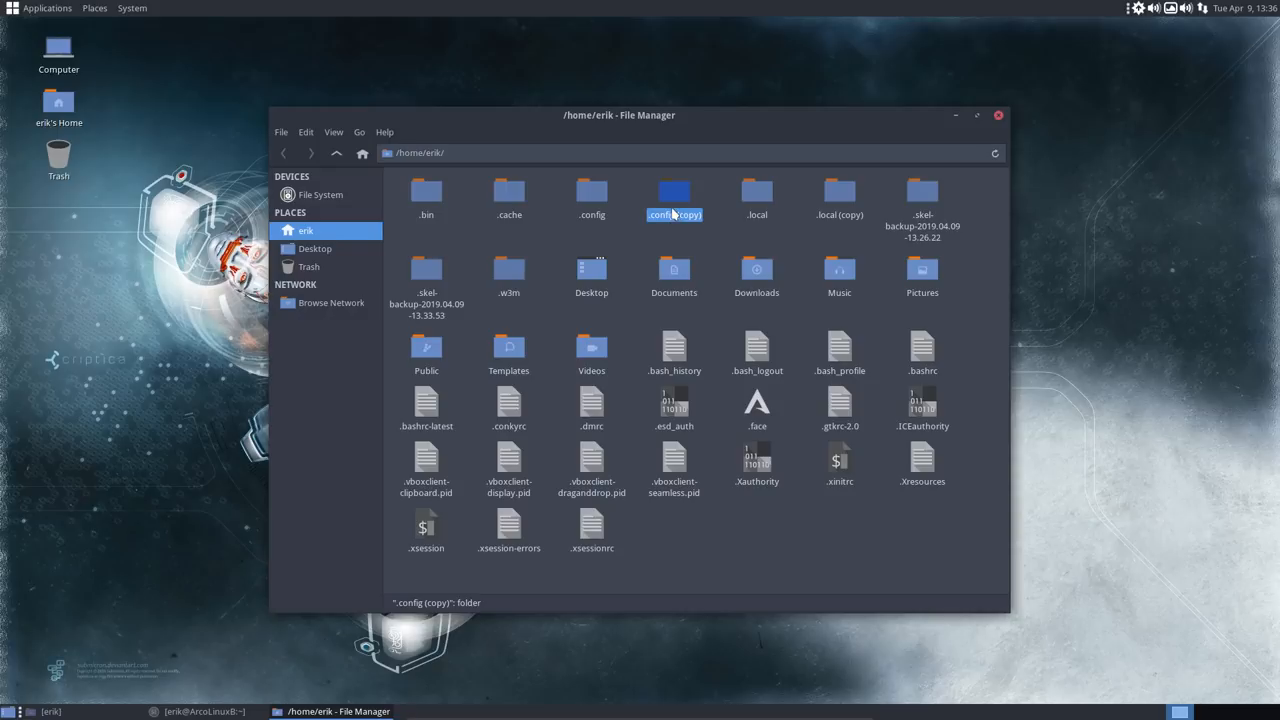
{"action": "left_click", "coordinate": [592, 196]}
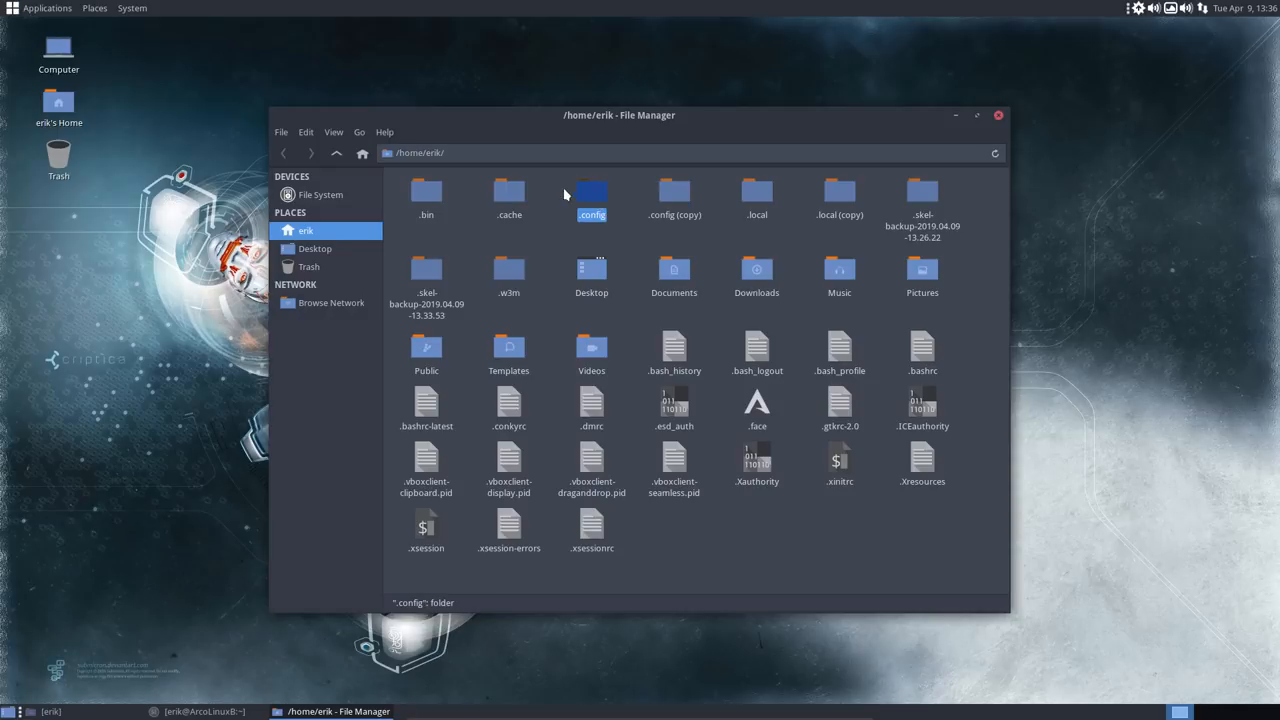
{"action": "right_click", "coordinate": [674, 190]}
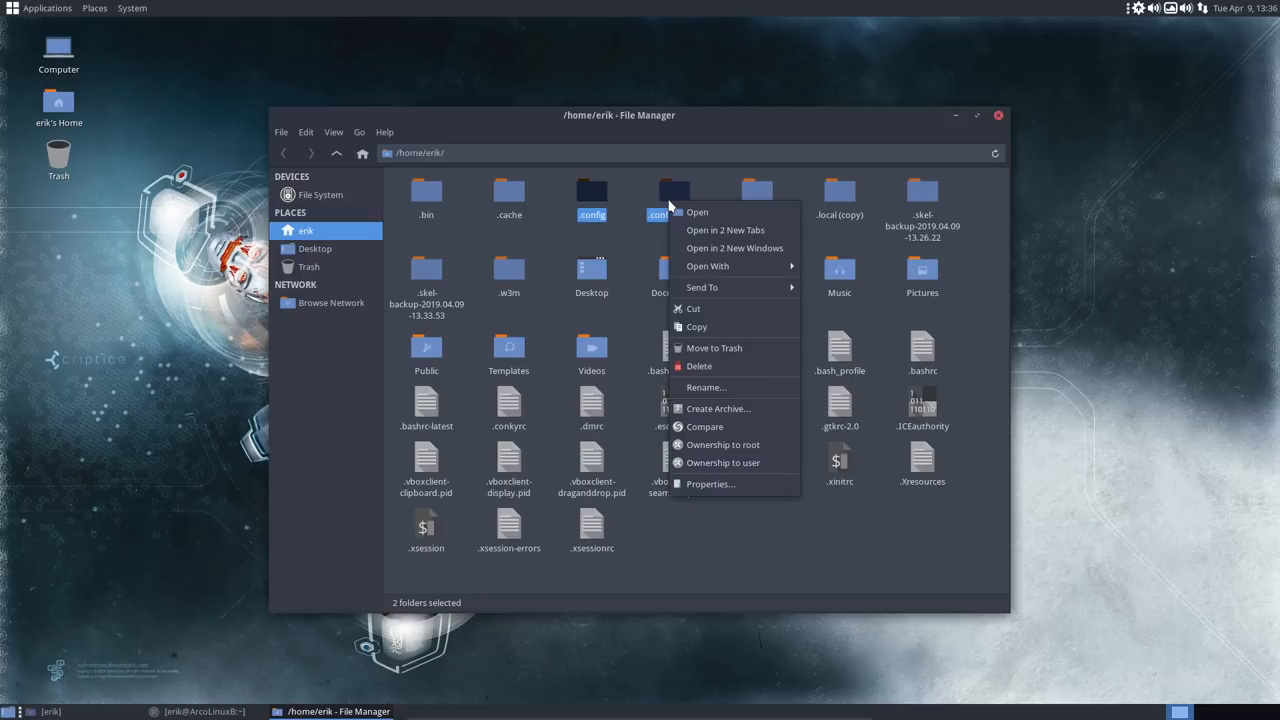
{"action": "mouse_move", "coordinate": [716, 408]}
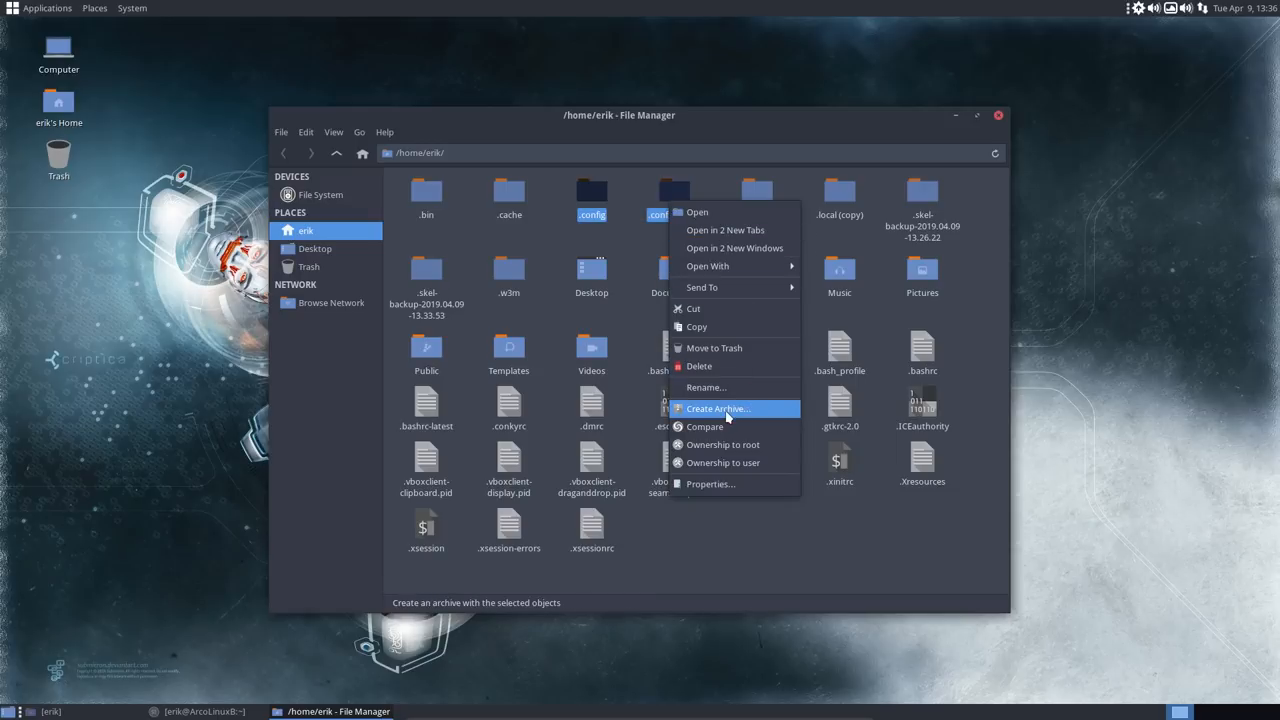
Compare .config with .config (copy) in Meld, toggle the Modified filter, and select AUR-ArcoLinux.conkyrc.
{"action": "left_click", "coordinate": [704, 428]}
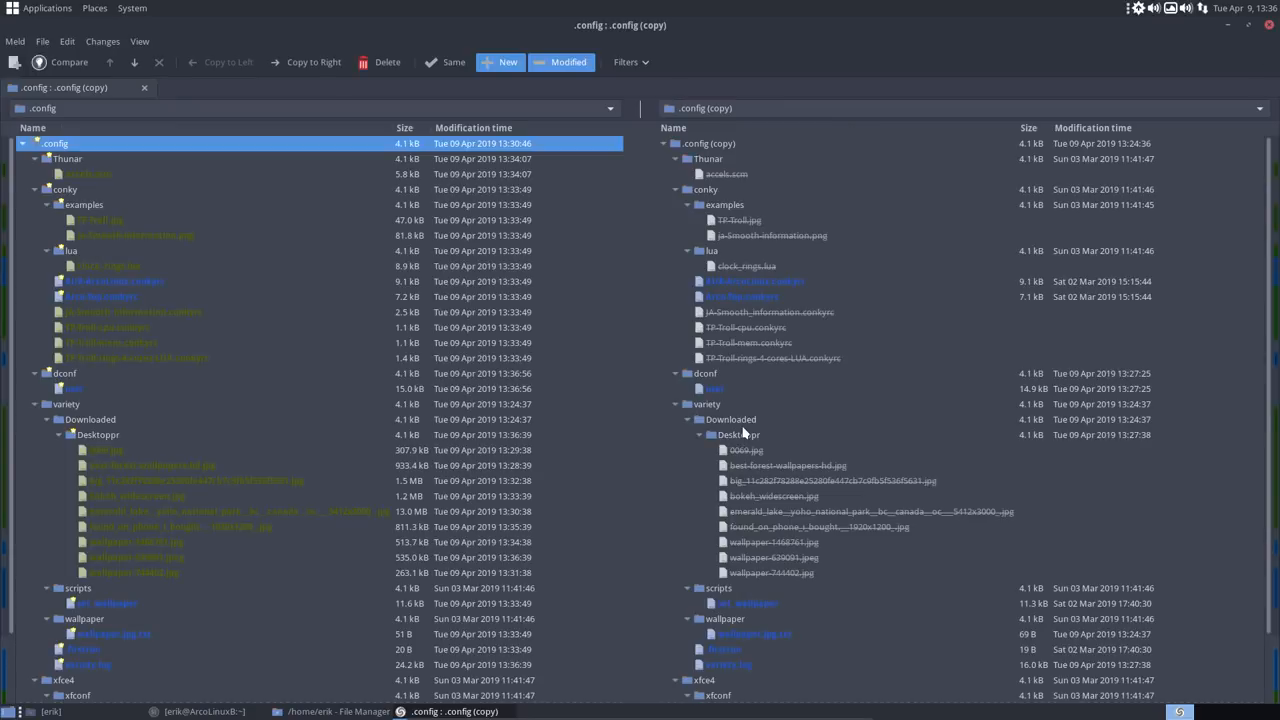
{"action": "left_click", "coordinate": [452, 62]}
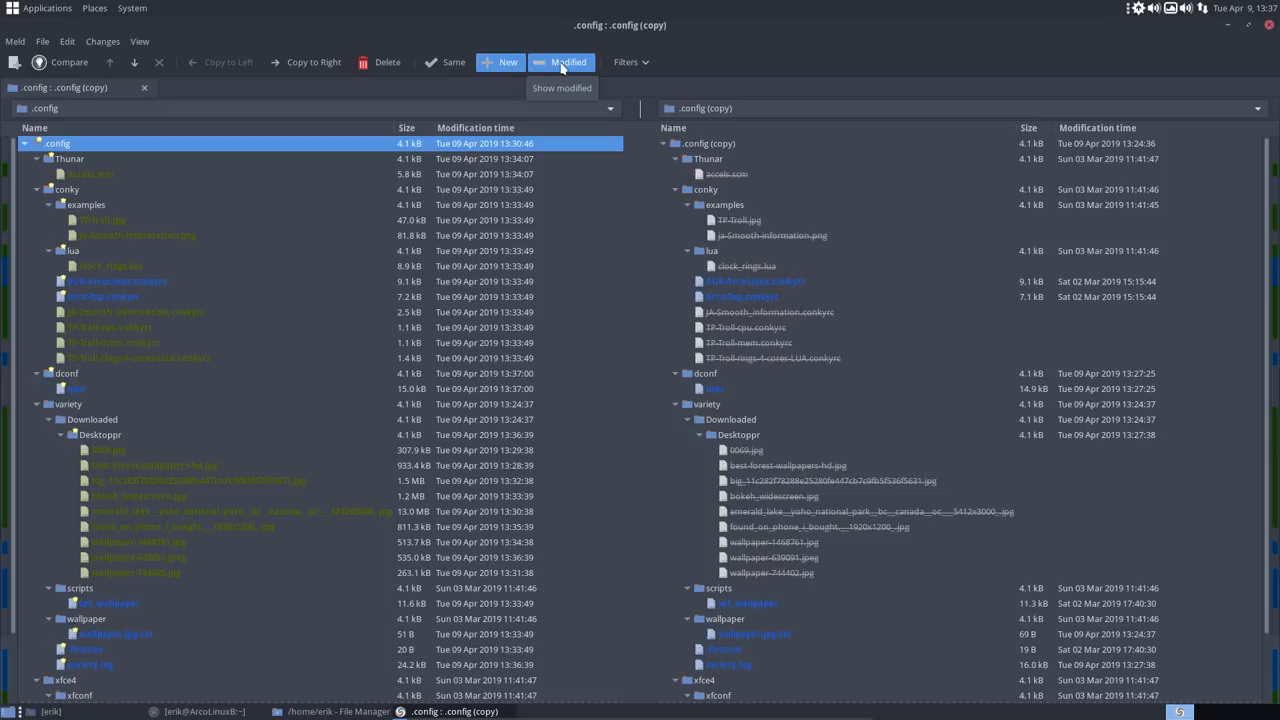
{"action": "mouse_move", "coordinate": [156, 244]}
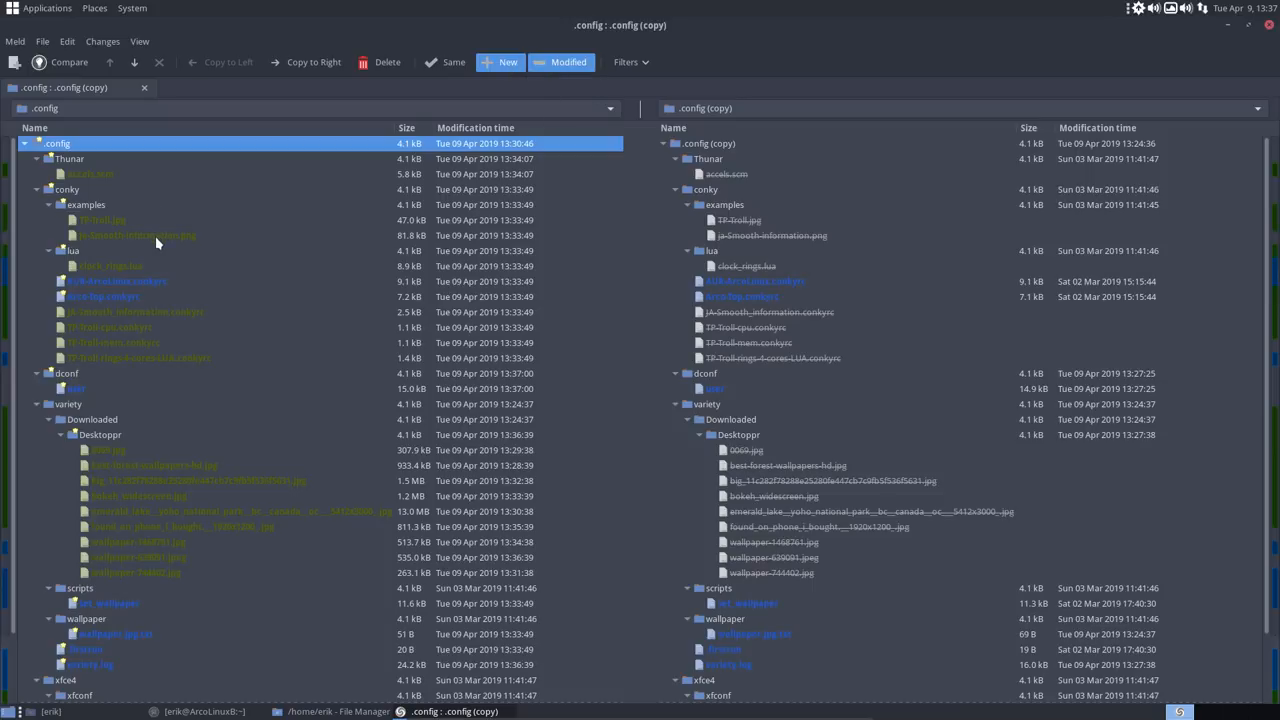
{"action": "left_click", "coordinate": [116, 280]}
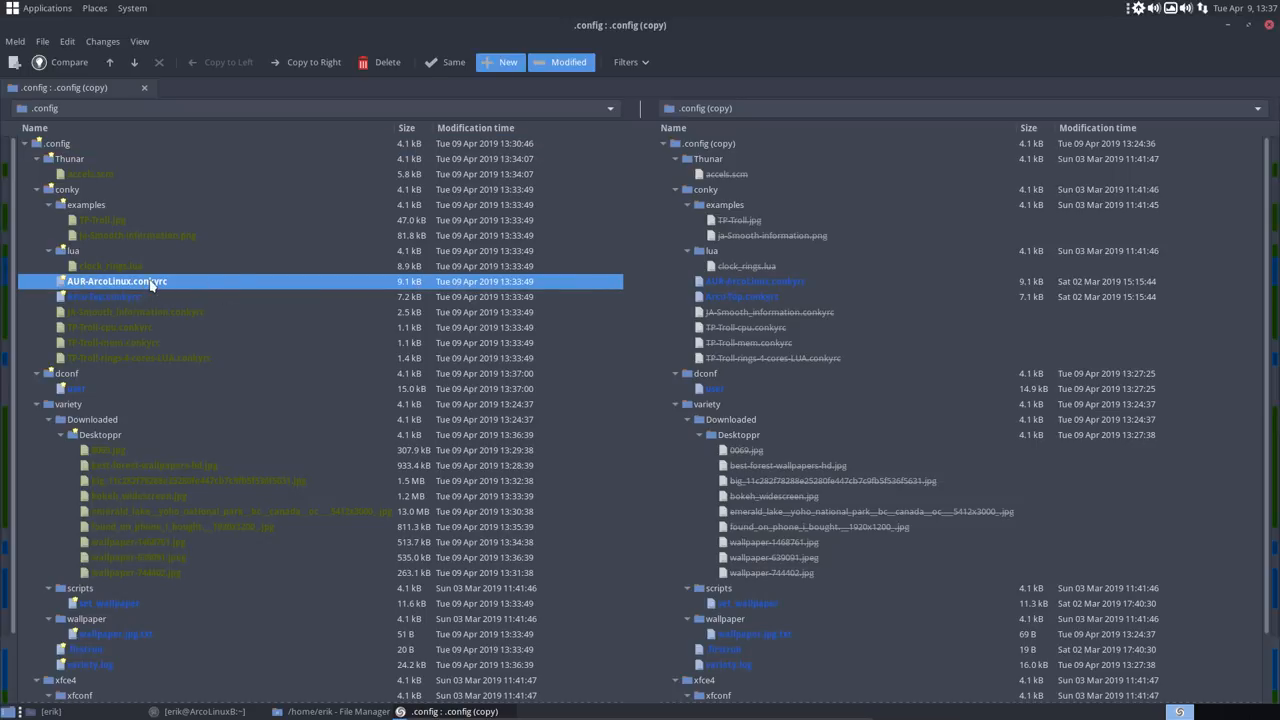
Diff the two AUR-ArcoLinux.conkyrc files until Meld reports them identical, then close that comparison.
{"action": "double_click", "coordinate": [116, 280]}
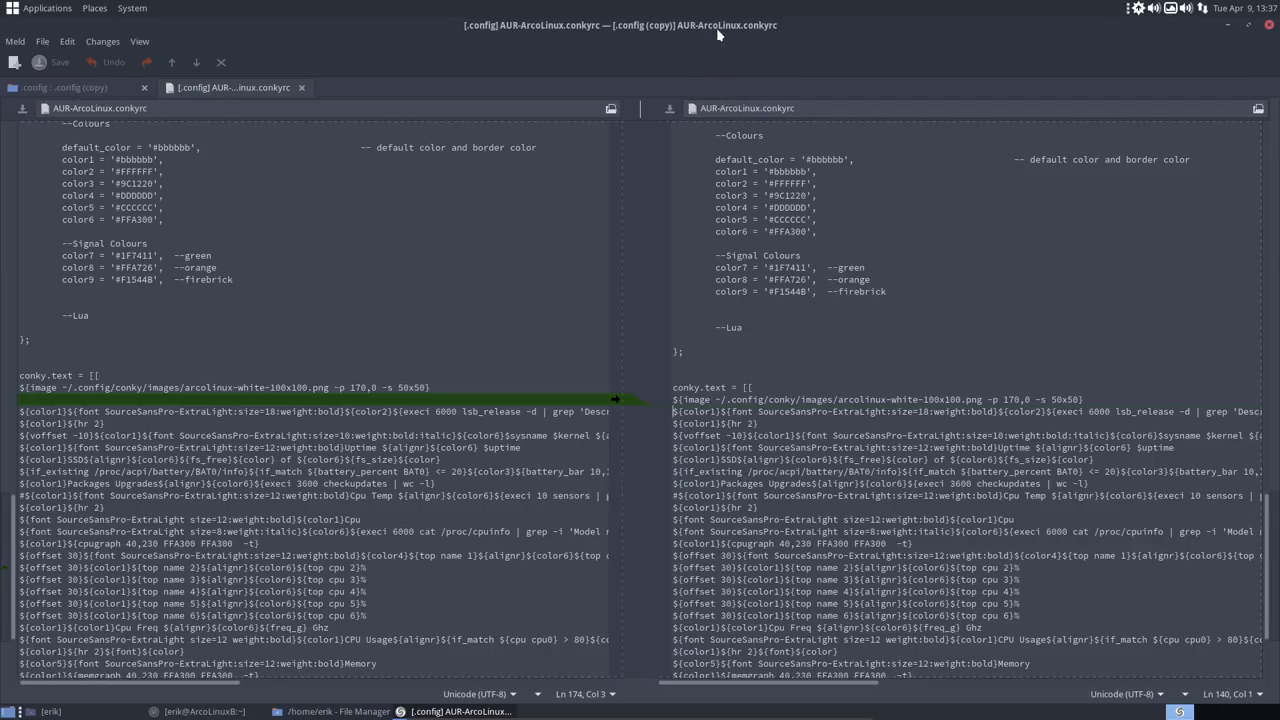
{"action": "mouse_move", "coordinate": [724, 36]}
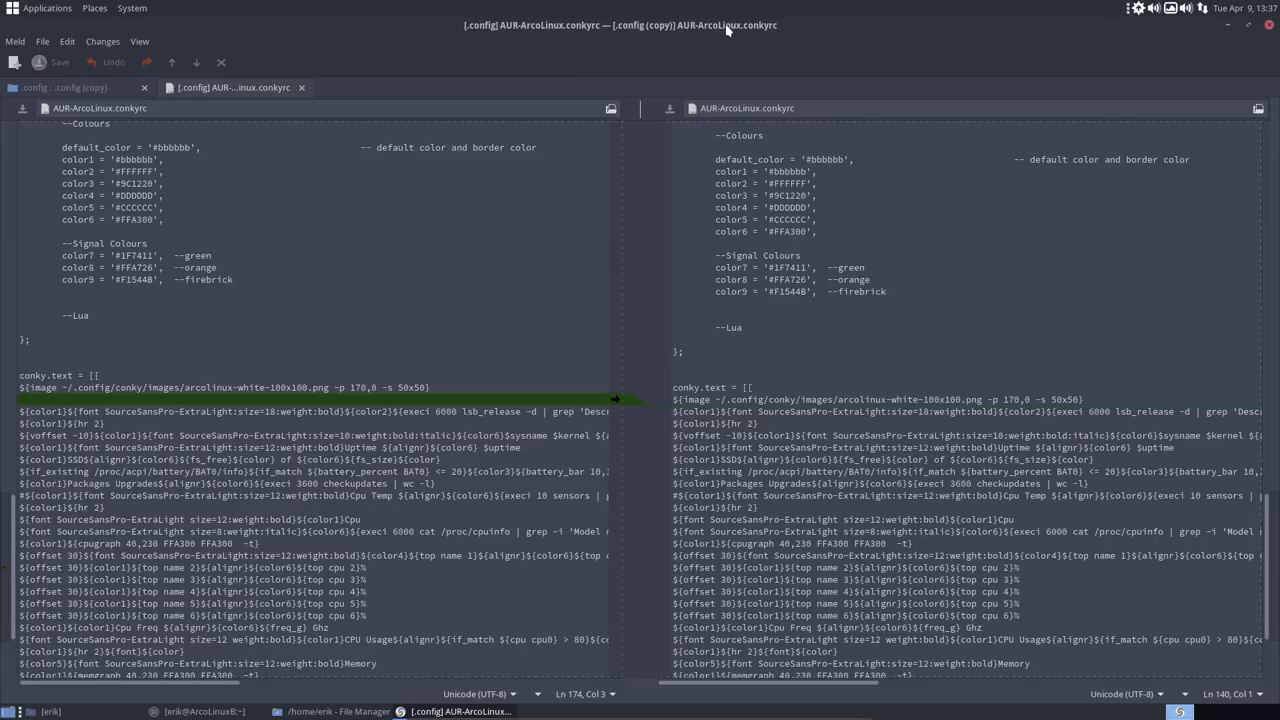
{"action": "mouse_move", "coordinate": [684, 36]}
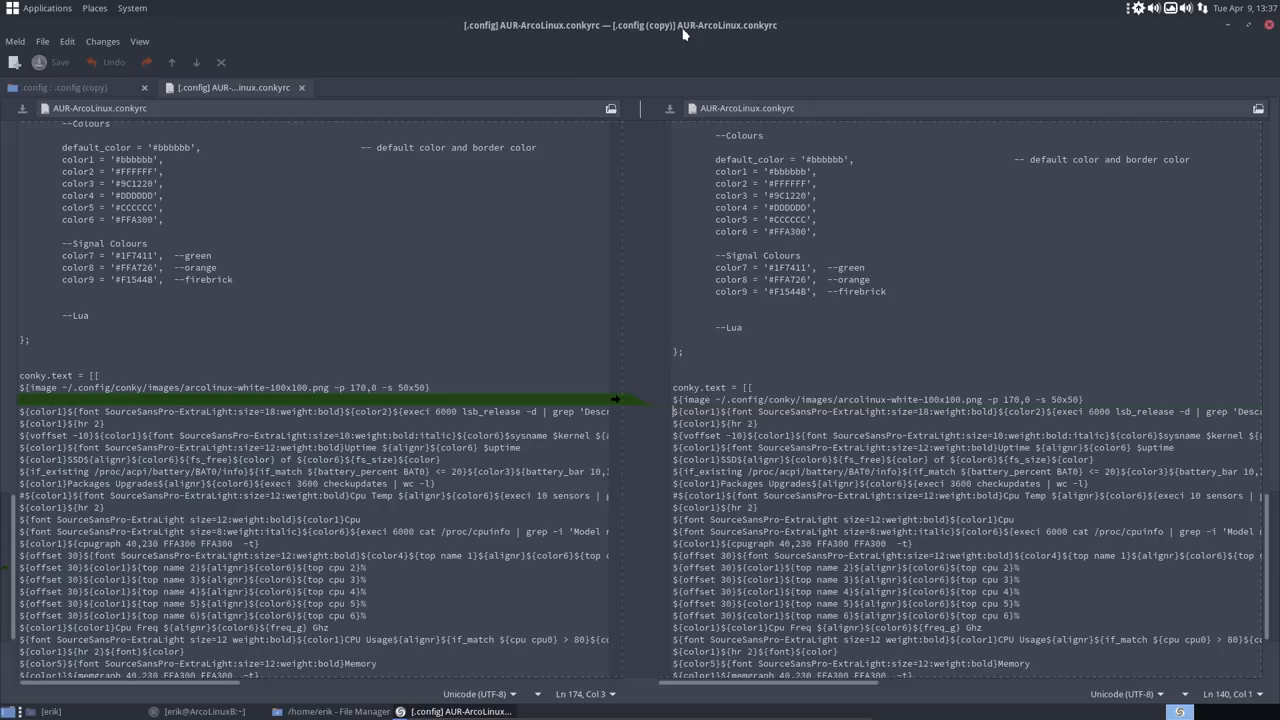
{"action": "mouse_move", "coordinate": [752, 44]}
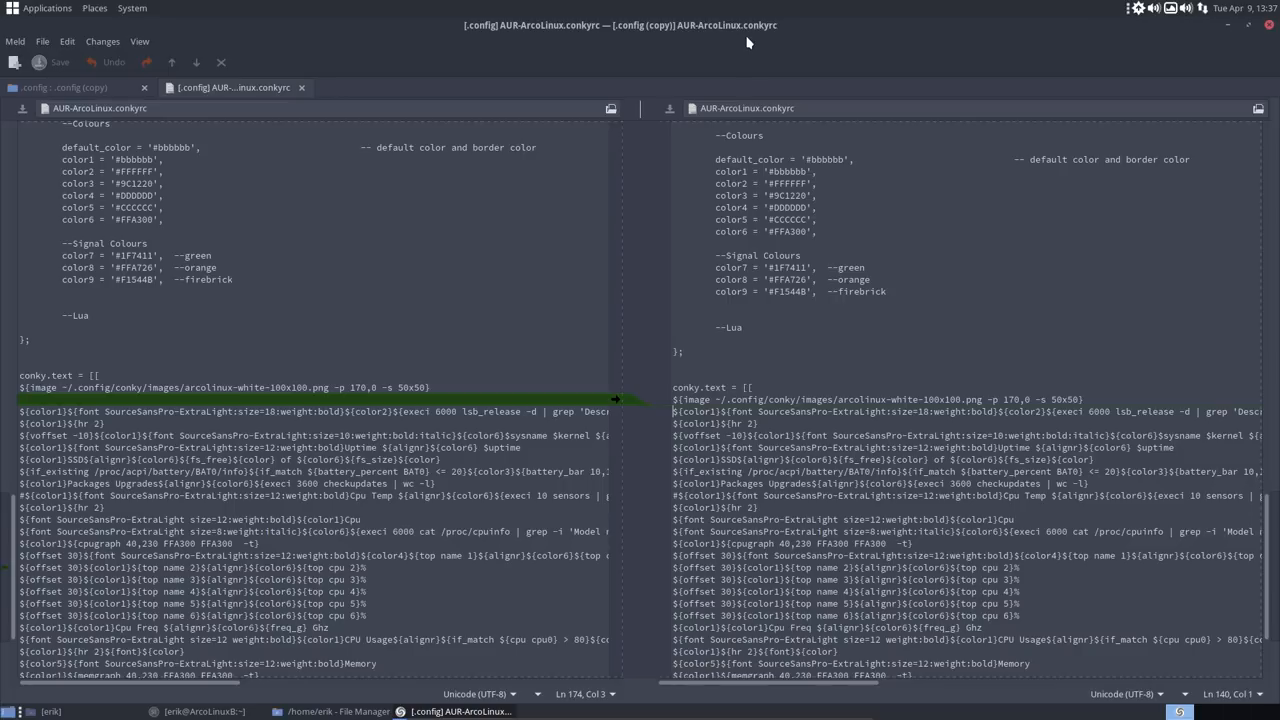
{"action": "mouse_move", "coordinate": [732, 38]}
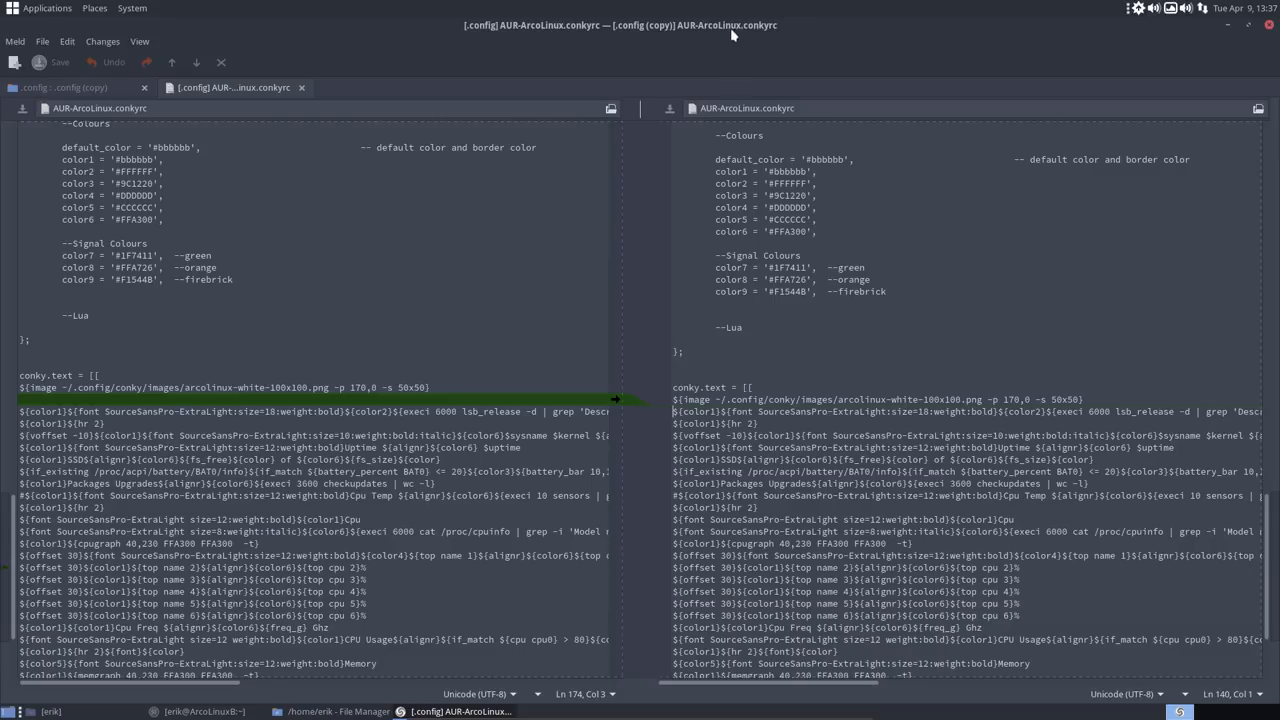
{"action": "mouse_move", "coordinate": [764, 30]}
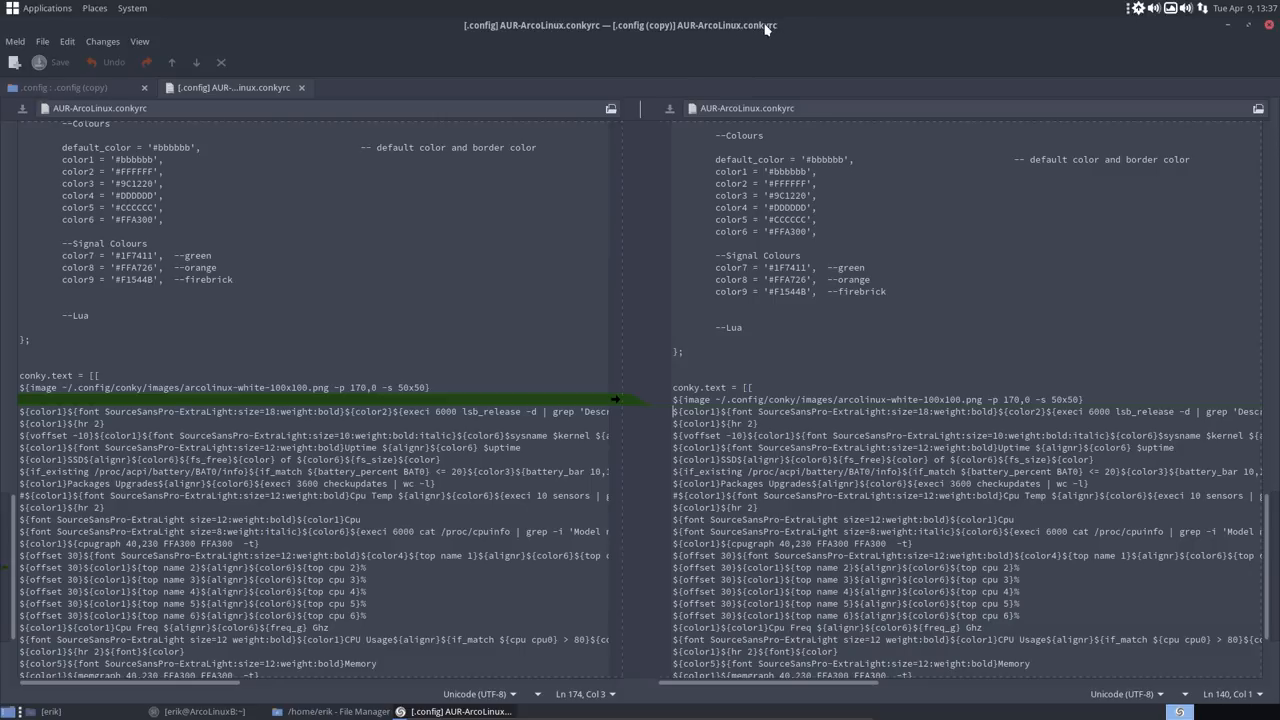
{"action": "mouse_move", "coordinate": [708, 38]}
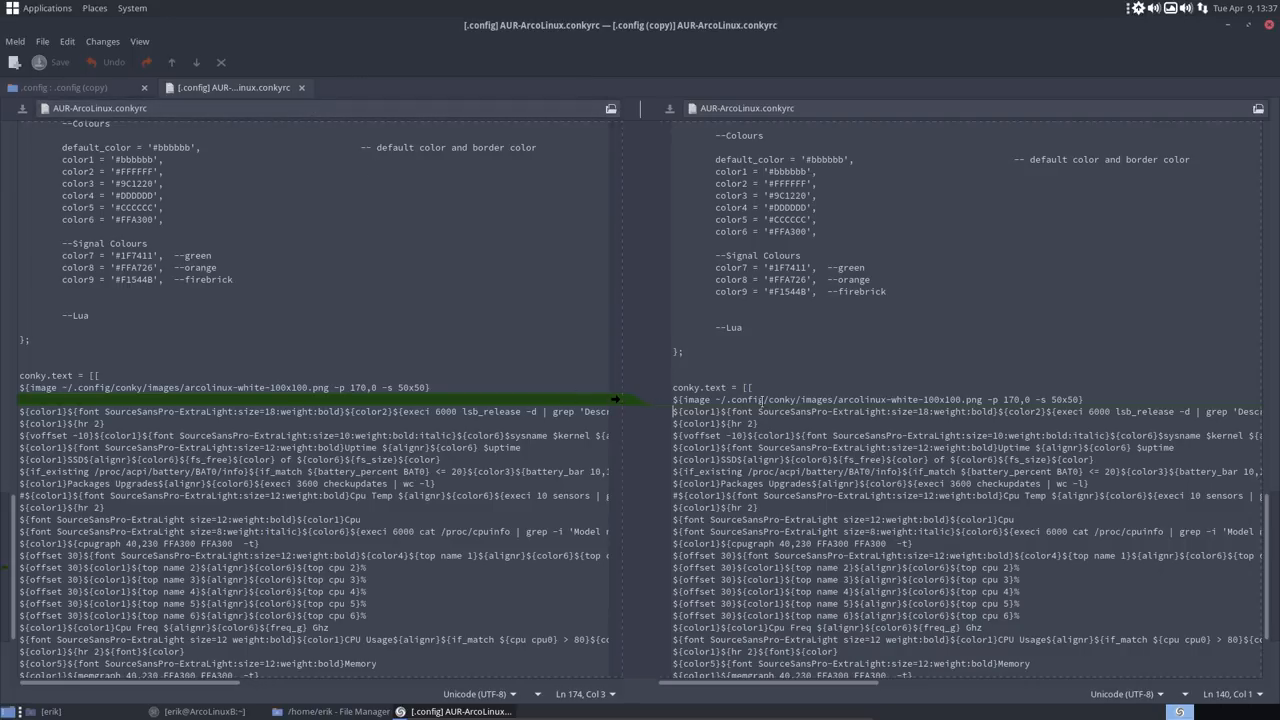
{"action": "scroll", "scroll_direction": "down", "scroll_amount": 3}
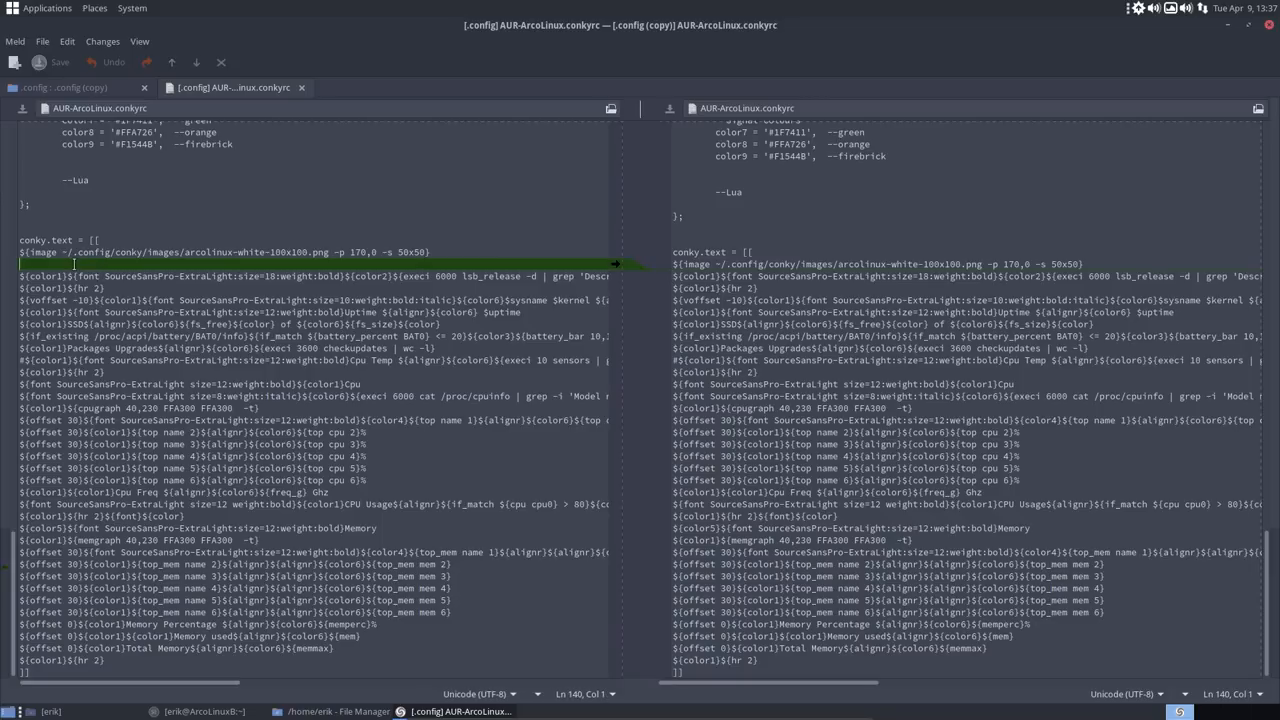
{"action": "right_click", "coordinate": [230, 320]}
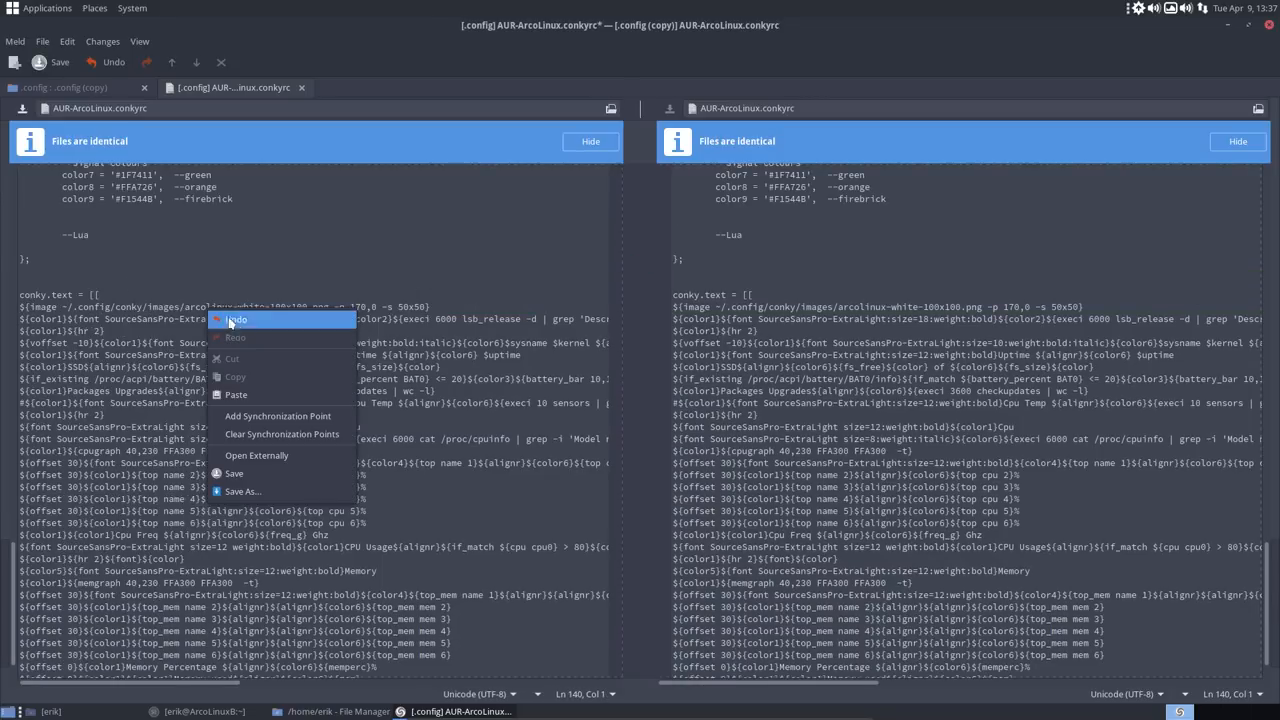
{"action": "mouse_move", "coordinate": [264, 480]}
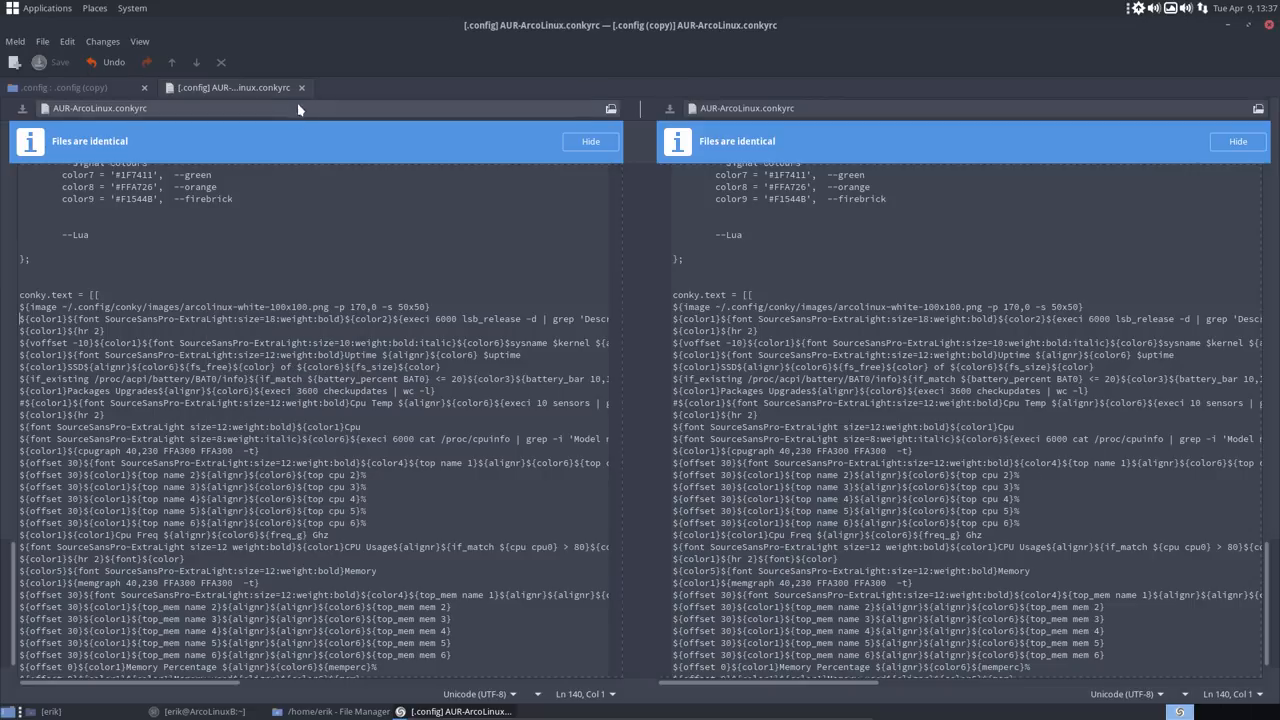
{"action": "left_click", "coordinate": [76, 88]}
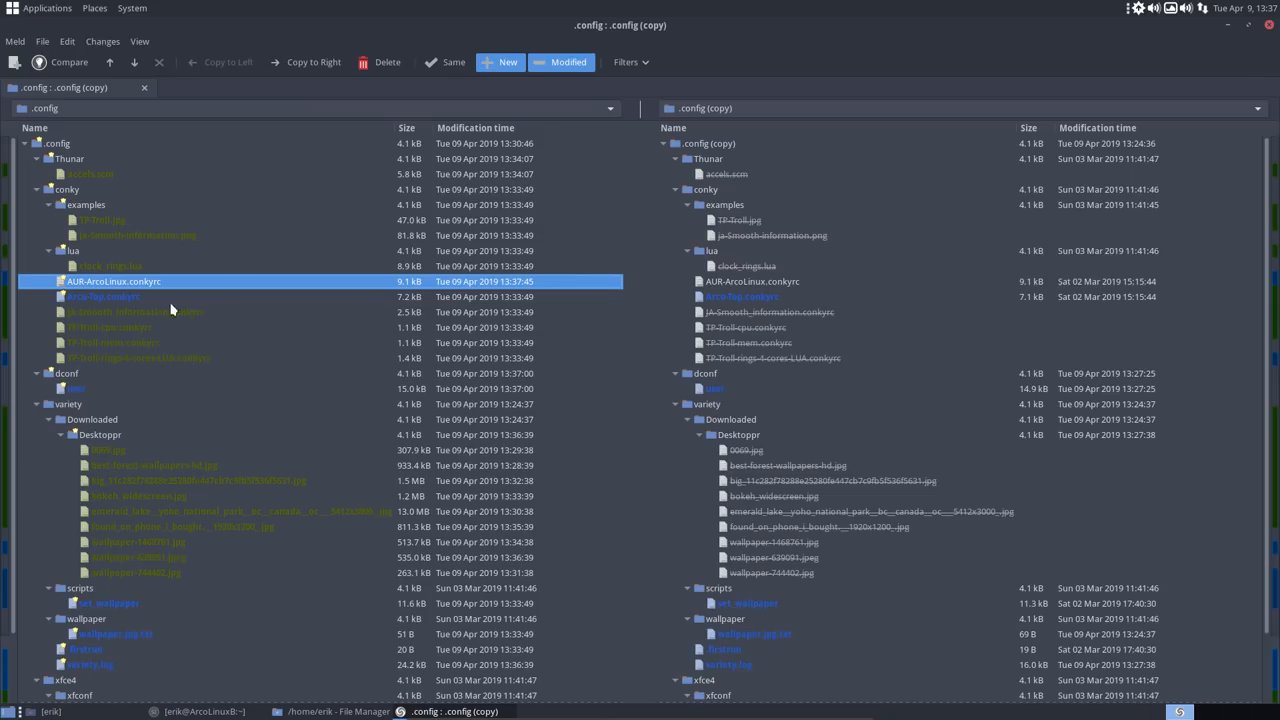
Diff the Arco-Top.conkyrc files and copy the gap_y 30 change across to the other side.
{"action": "double_click", "coordinate": [102, 296]}
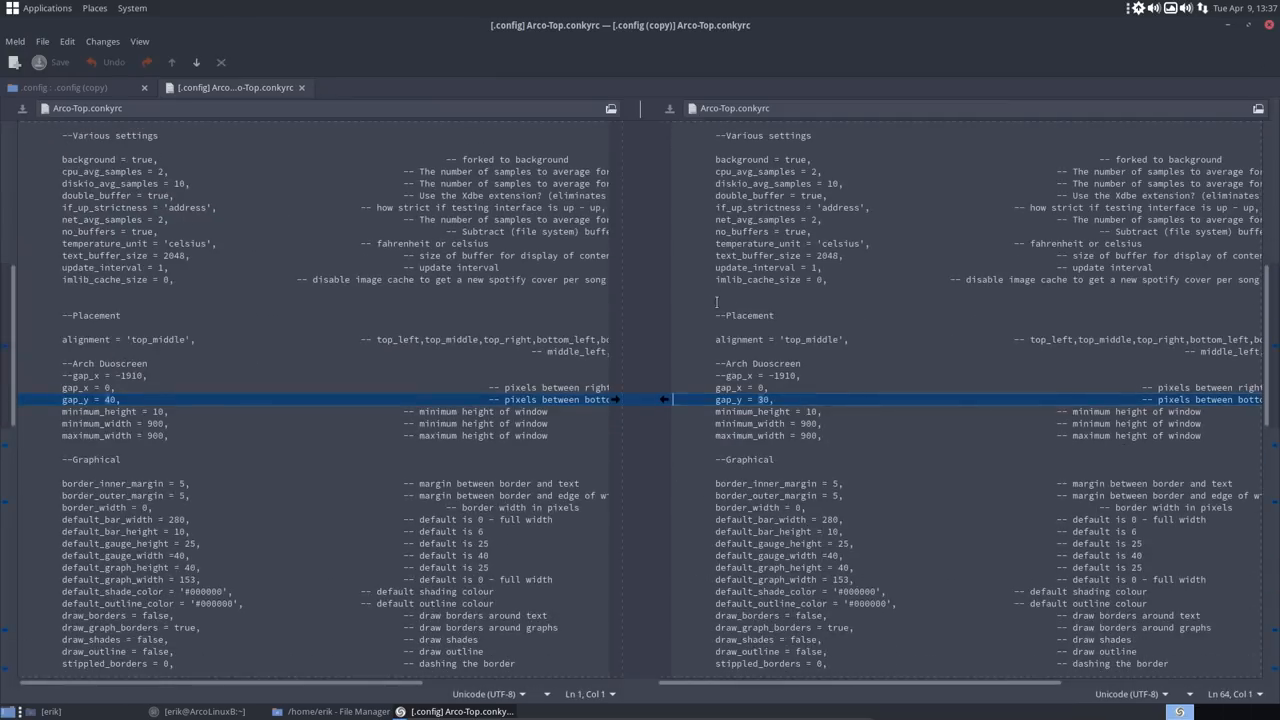
{"action": "mouse_move", "coordinate": [660, 414]}
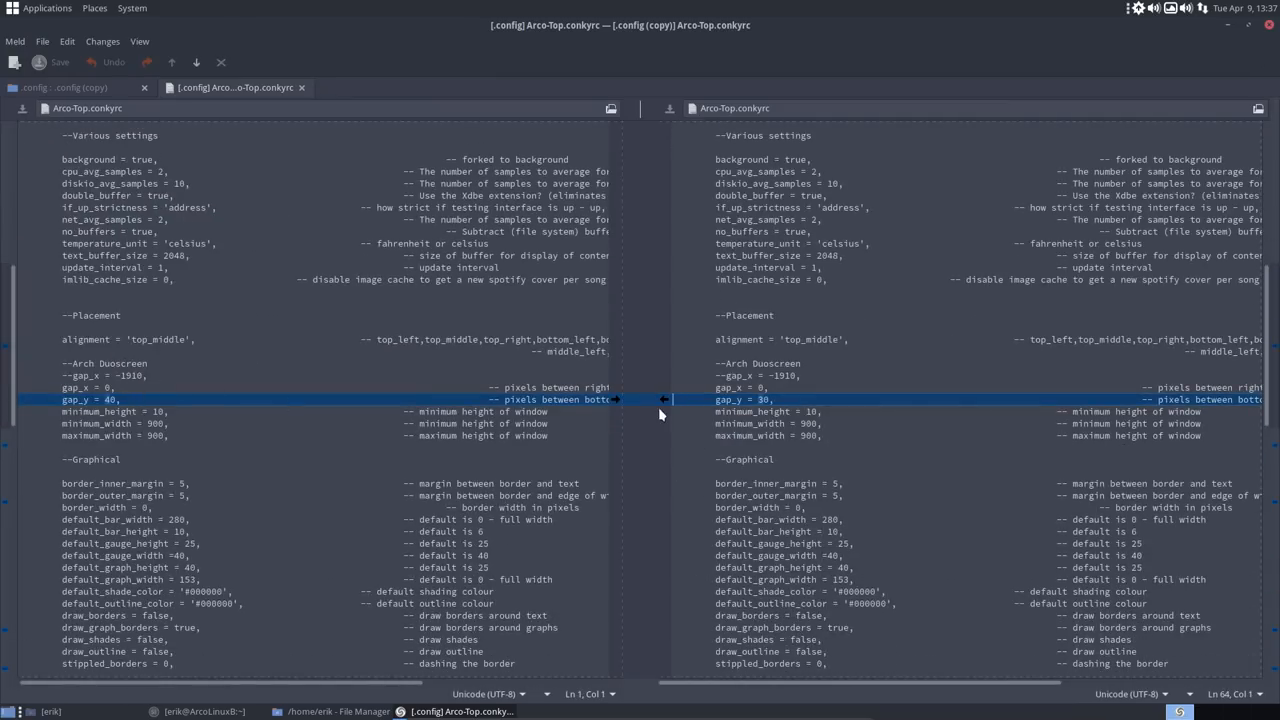
{"action": "left_click", "coordinate": [664, 400]}
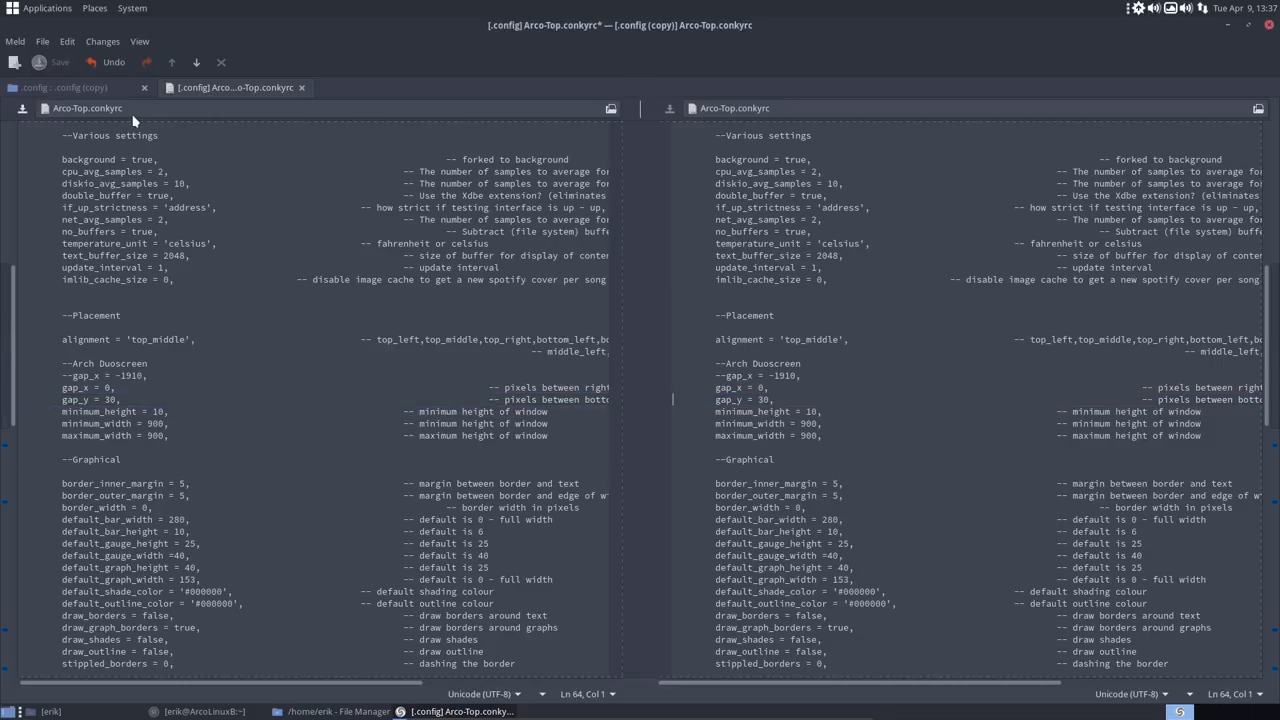
{"action": "mouse_move", "coordinate": [488, 48]}
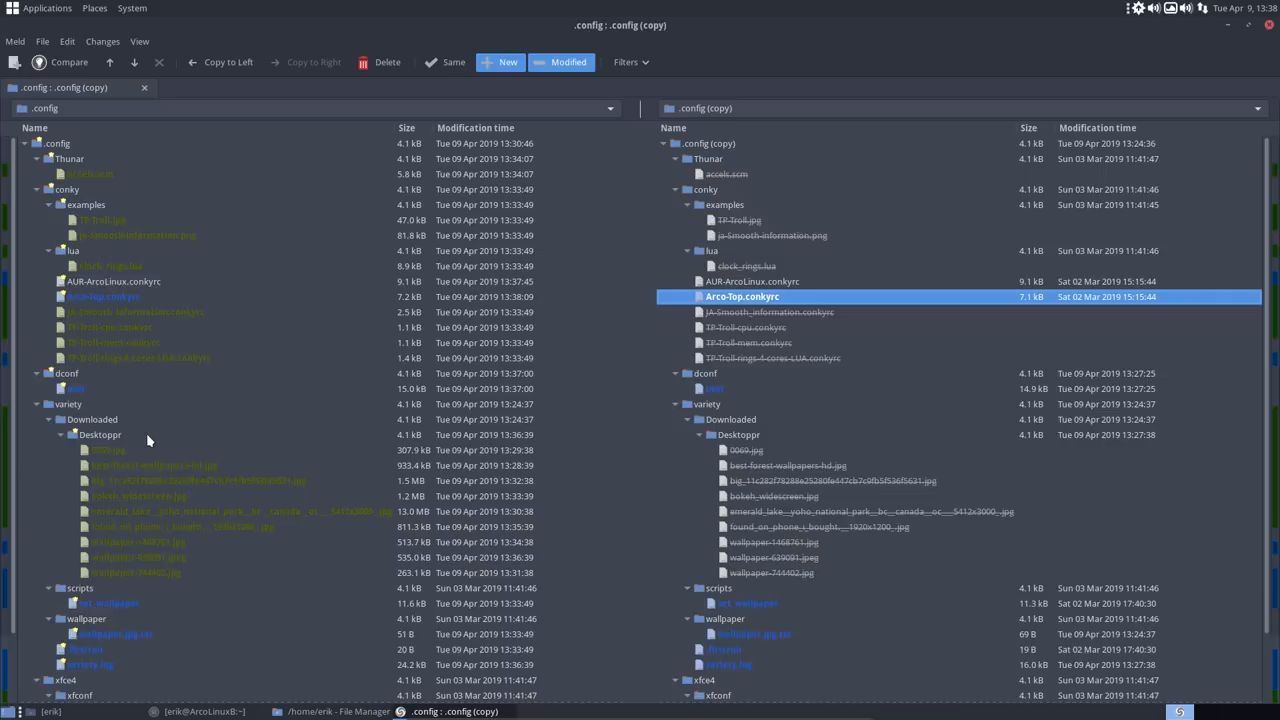
{"action": "scroll", "scroll_direction": "down", "scroll_amount": 3}
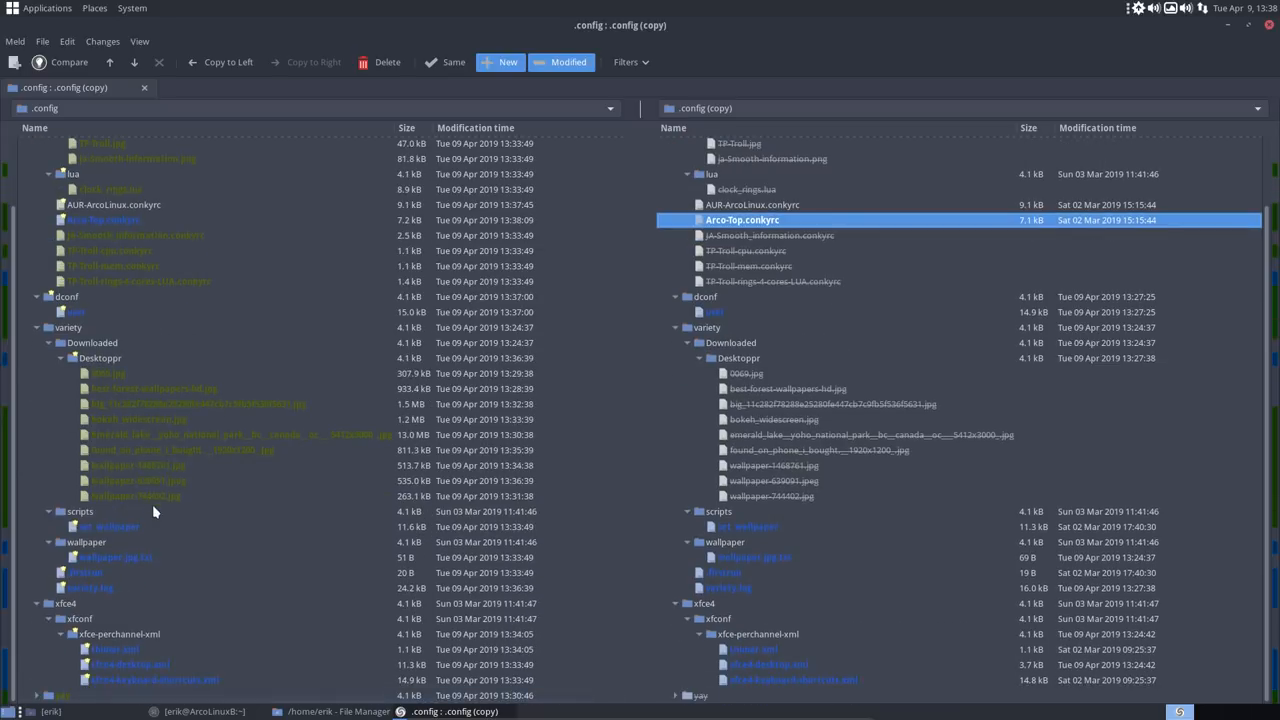
{"action": "left_click", "coordinate": [108, 526]}
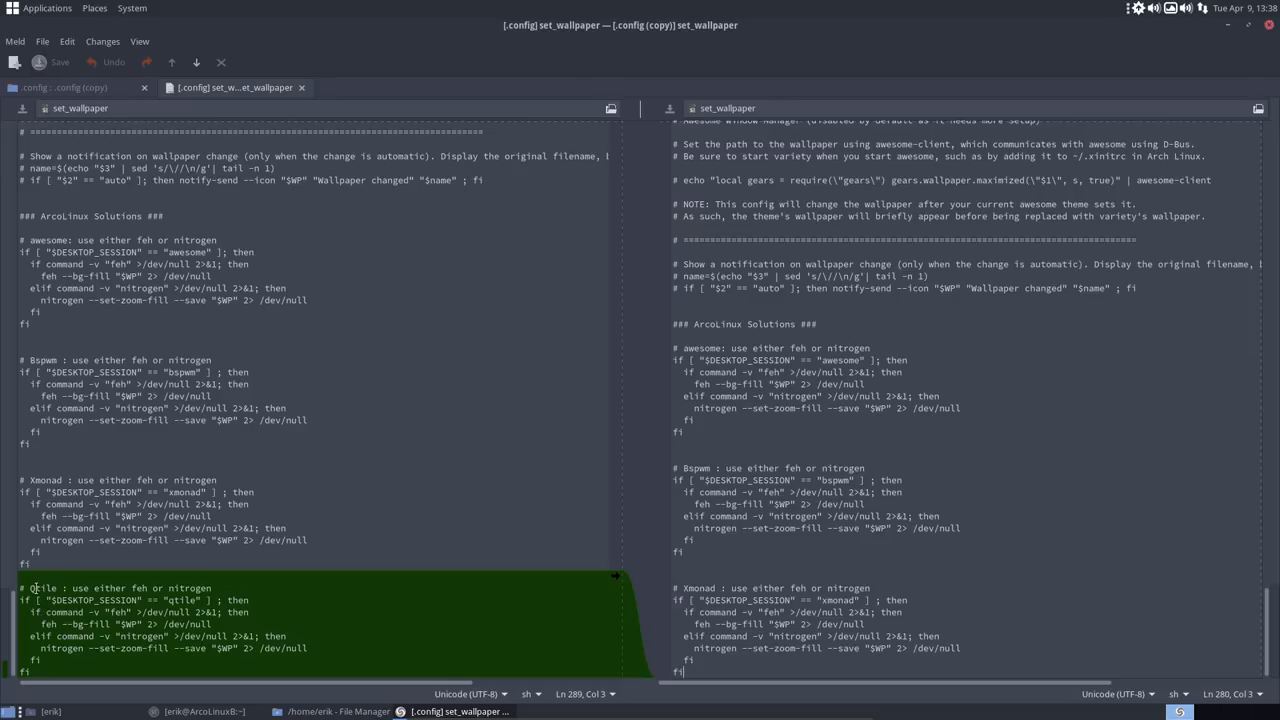
{"action": "double_click", "coordinate": [42, 588]}
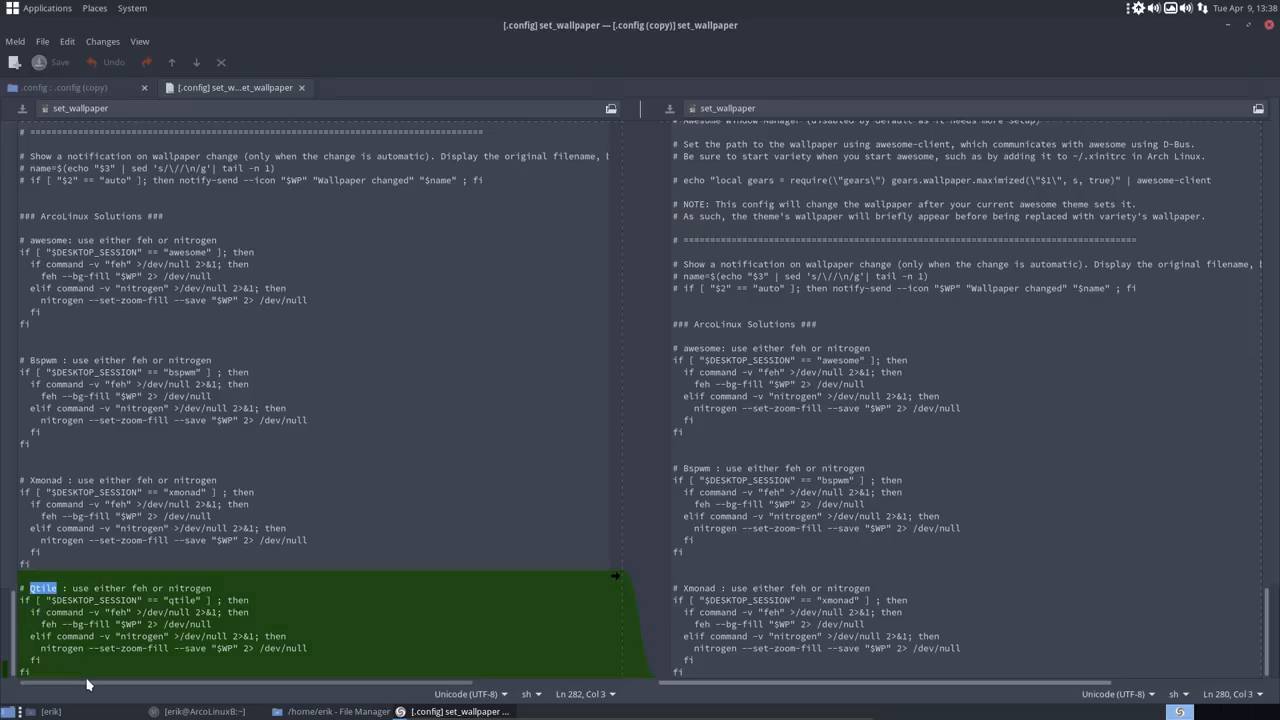
{"action": "mouse_move", "coordinate": [44, 478]}
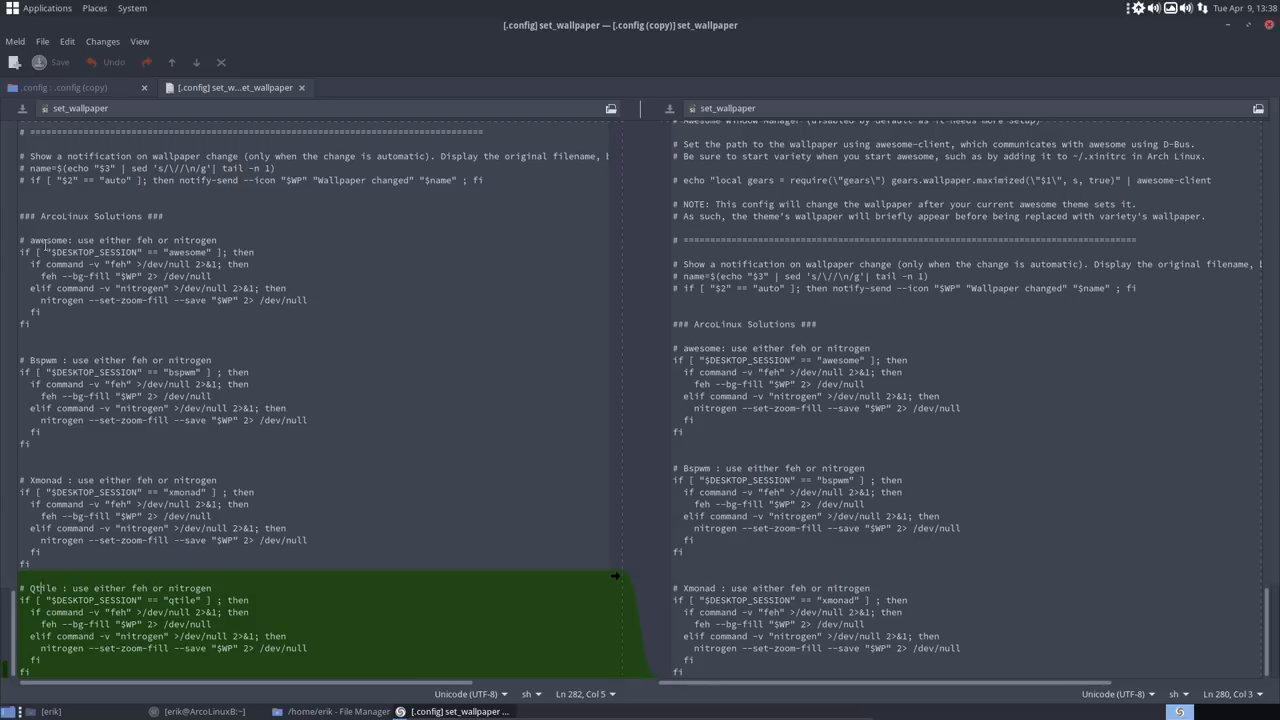
{"action": "mouse_move", "coordinate": [244, 236]}
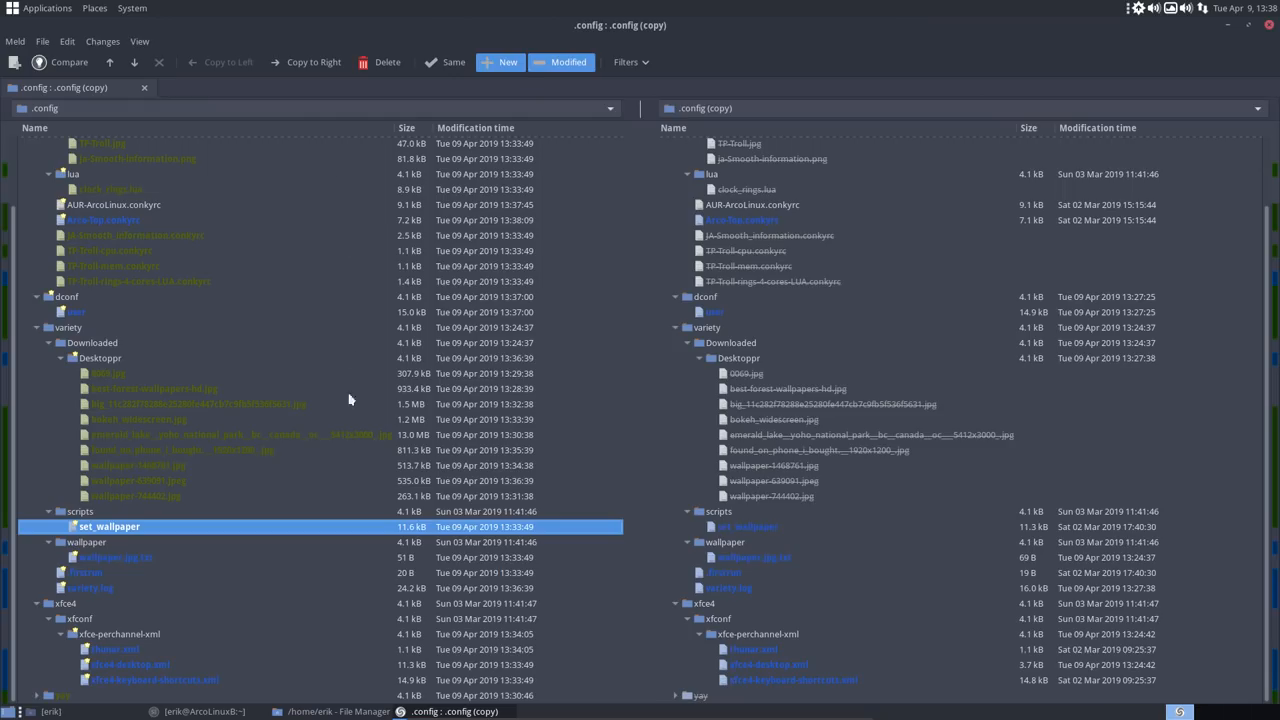
{"action": "mouse_move", "coordinate": [118, 604]}
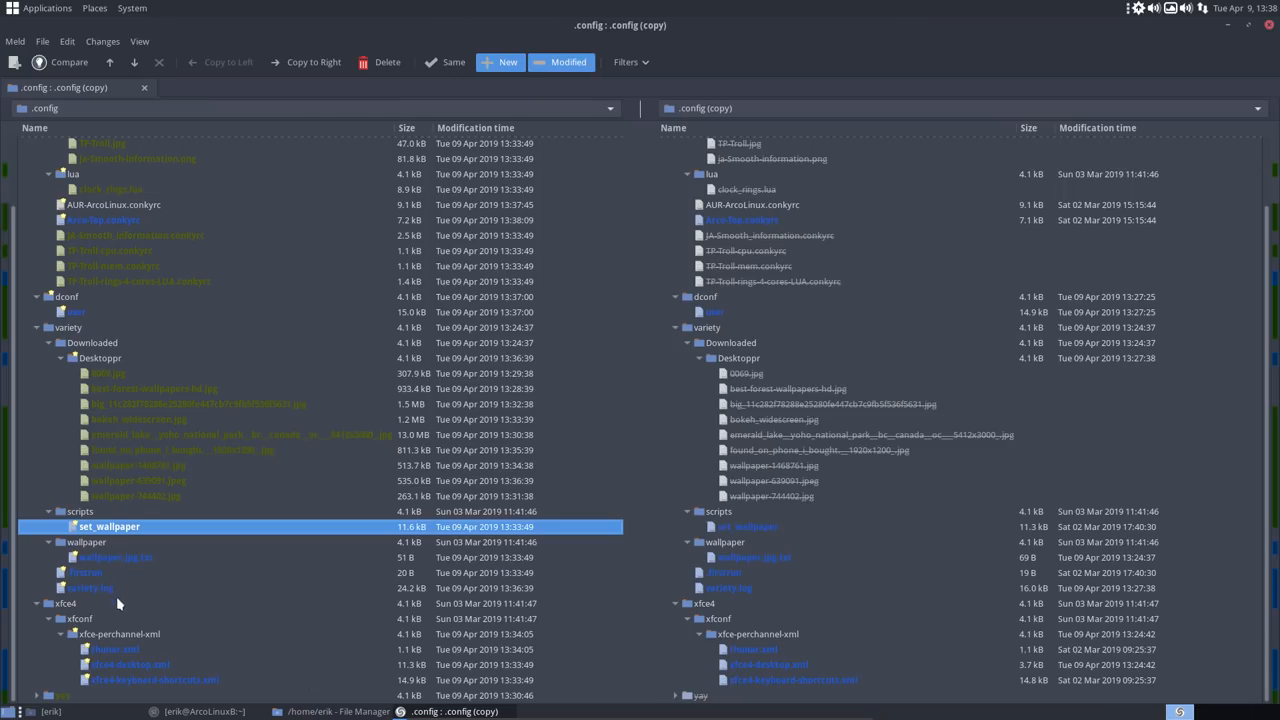
Review the xfce4-desktop.xml and xfce4-keyboard-shortcuts.xml entries in the xfce4 folder comparison.
{"action": "left_click", "coordinate": [130, 664]}
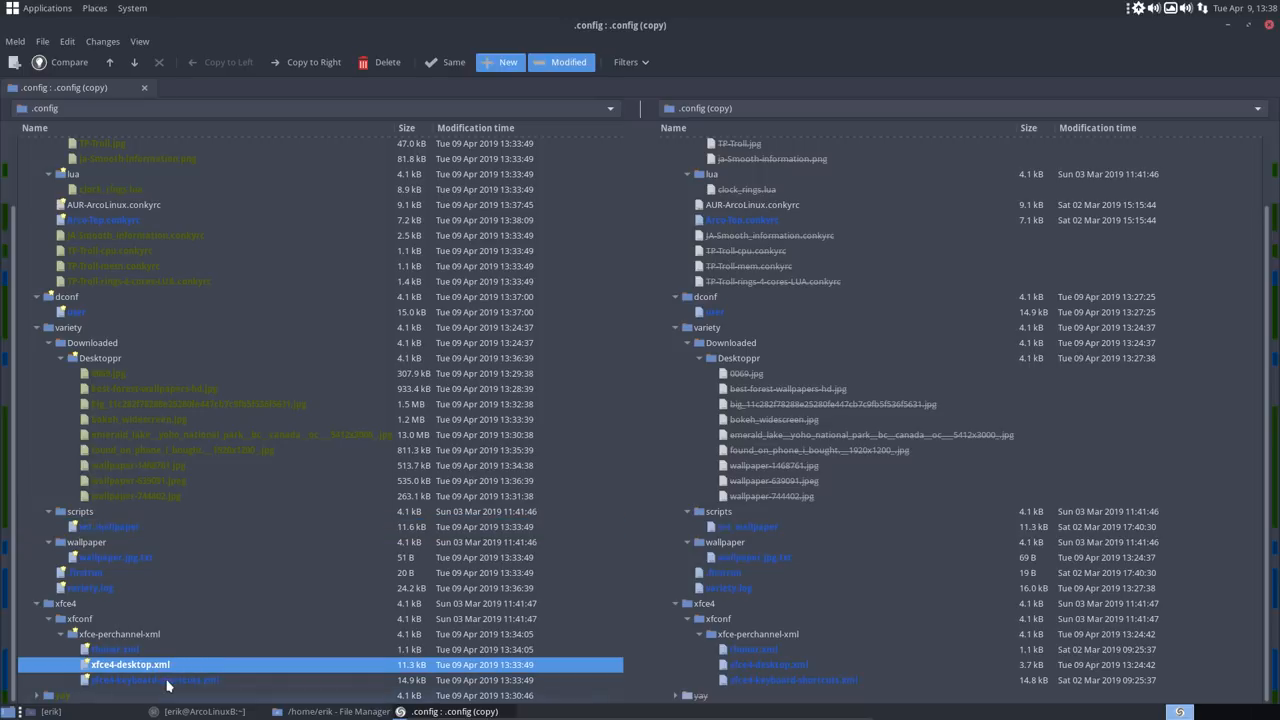
{"action": "left_click", "coordinate": [156, 680]}
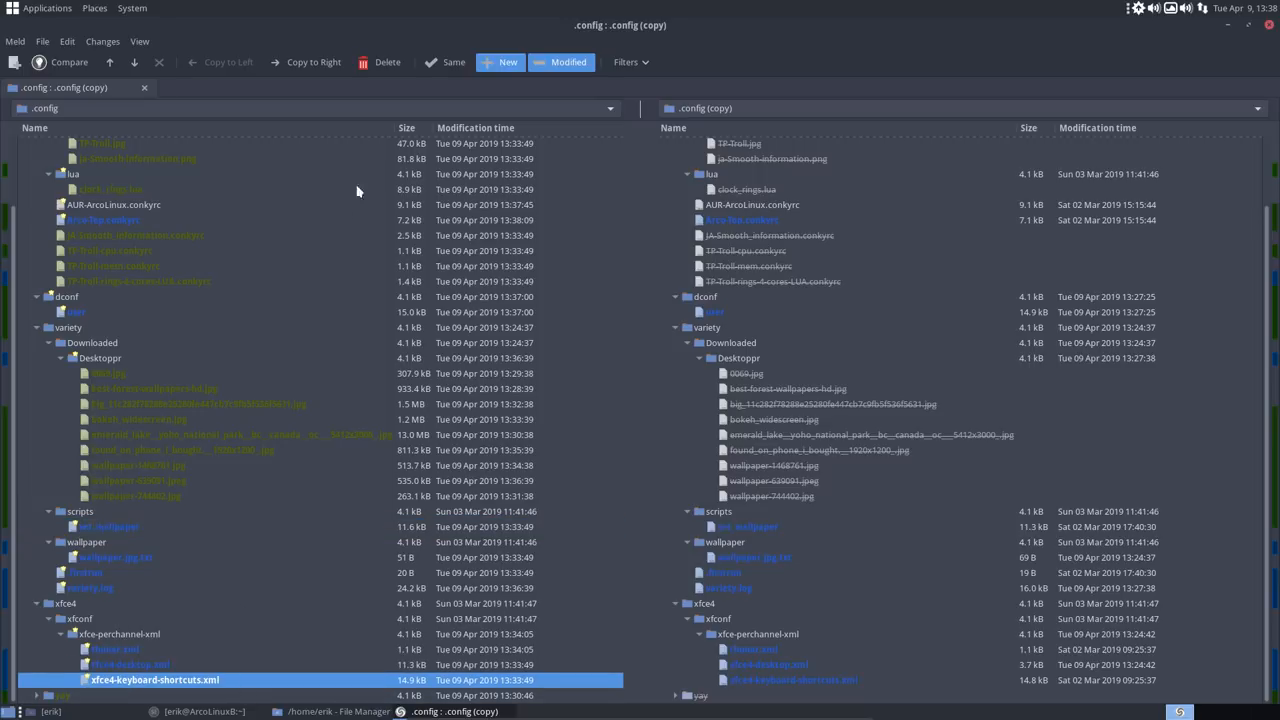
{"action": "mouse_move", "coordinate": [1252, 58]}
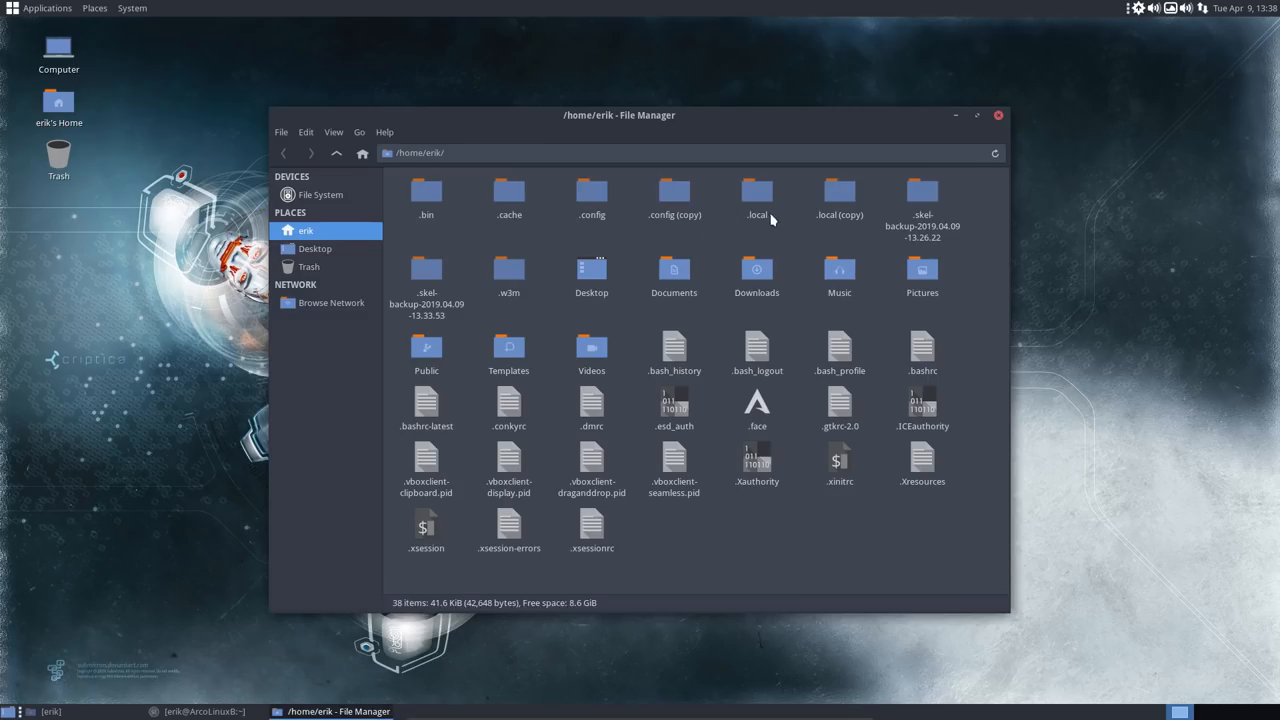
{"action": "mouse_move", "coordinate": [628, 194]}
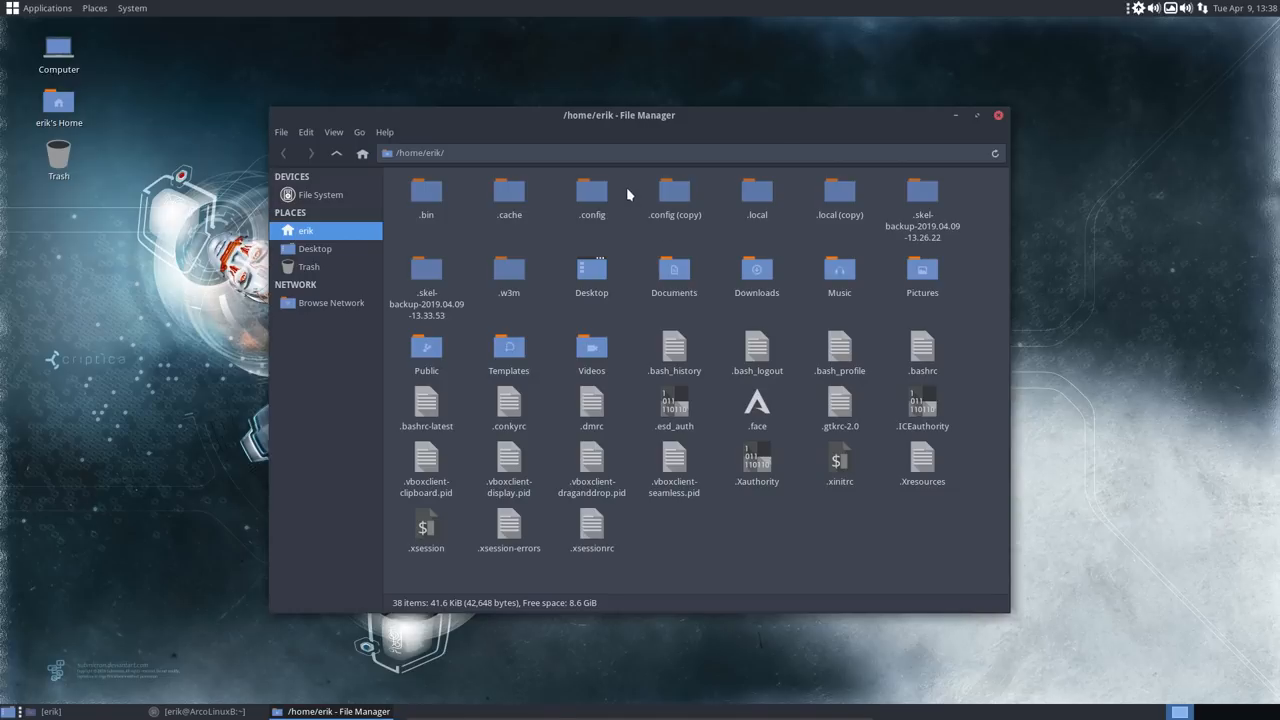
Select .config in the home folder and close the Caja window, revealing the finished upgrade terminal.
{"action": "left_click", "coordinate": [592, 190]}
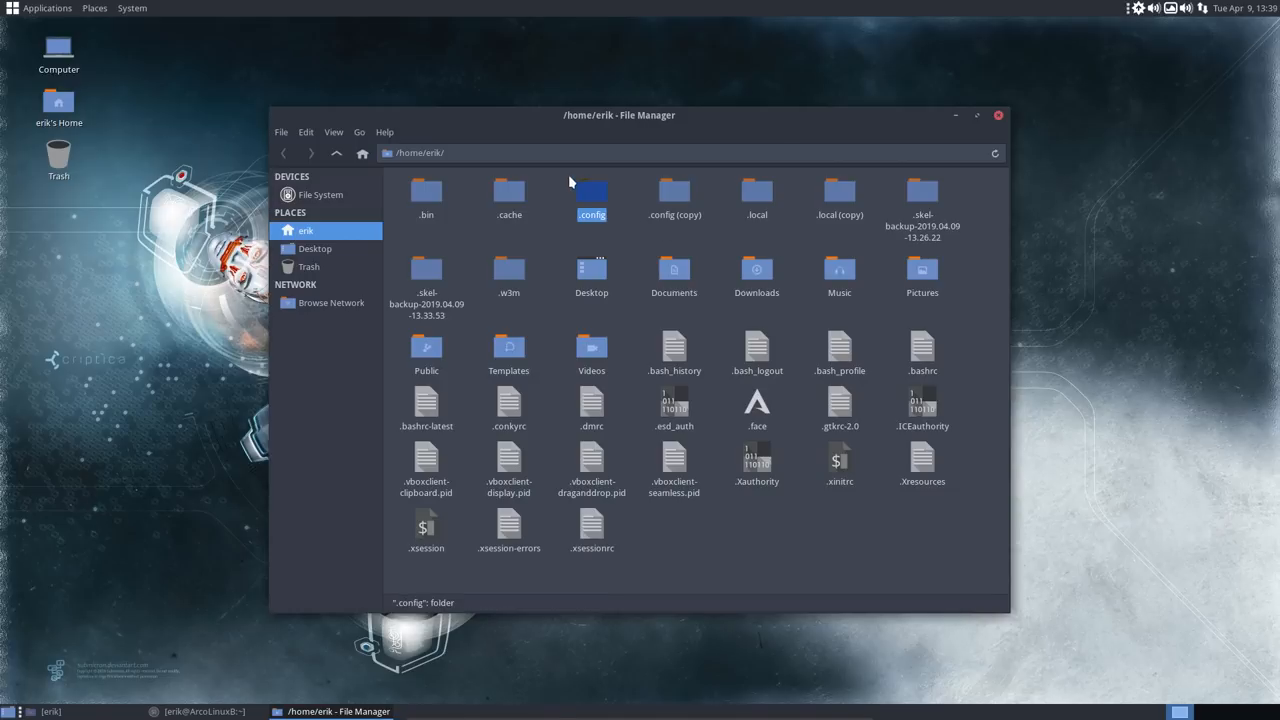
{"action": "left_click", "coordinate": [674, 190]}
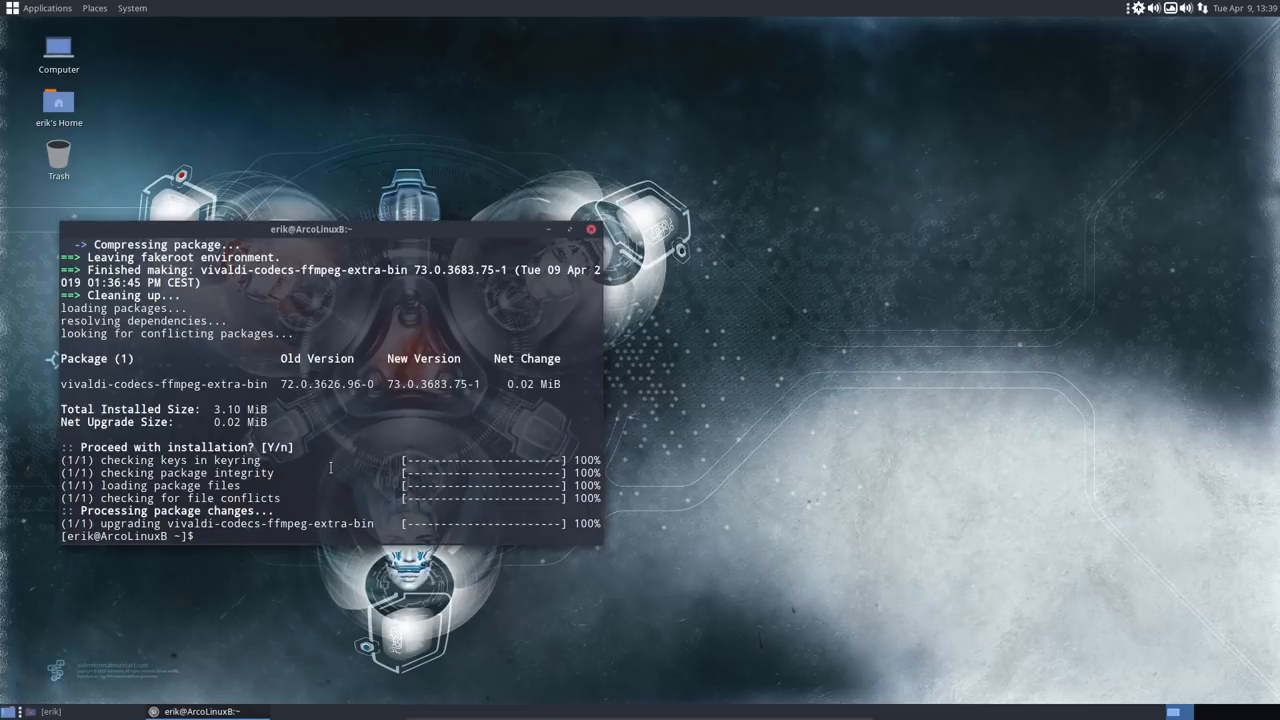
Run sudo reboot so the virtual machine restarts to a fresh desktop.
{"action": "type", "text": "sudo re"}
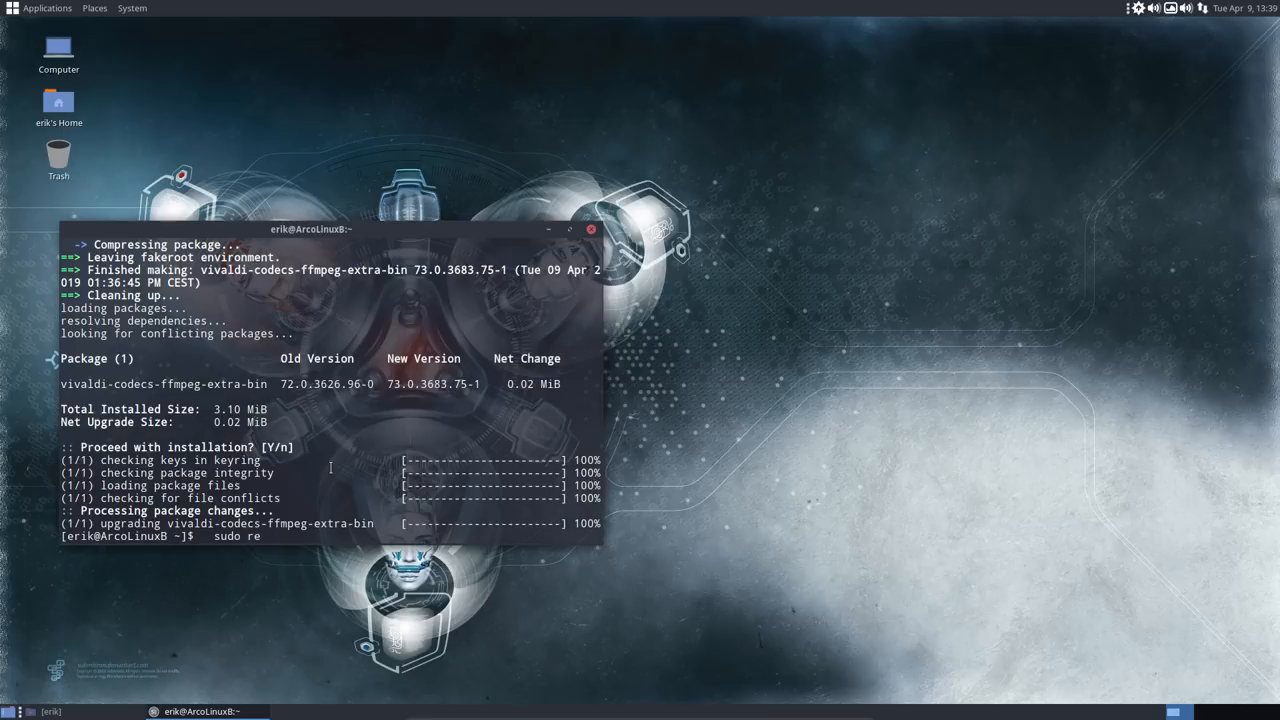
{"action": "key", "text": "Return"}
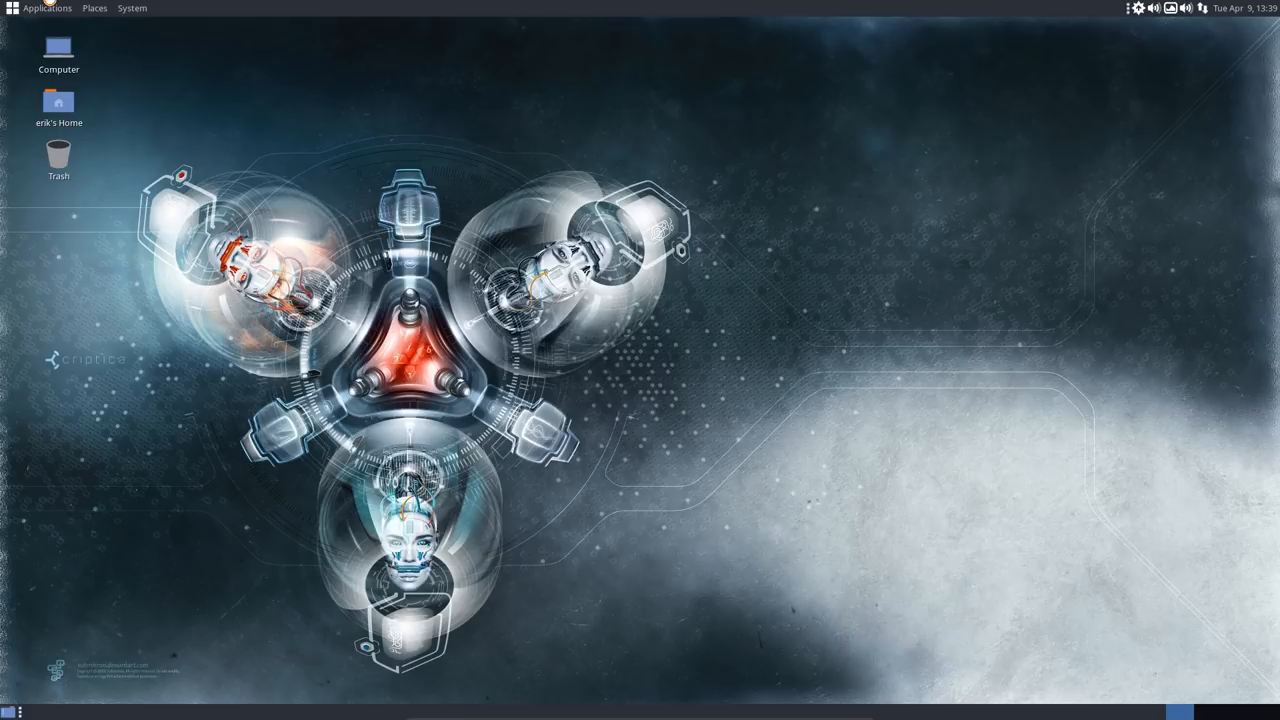
Run skel to copy the skeleton settings home, then sudo reboot with the password.
{"action": "left_click", "coordinate": [48, 8]}
{"action": "type", "text": "skel"}
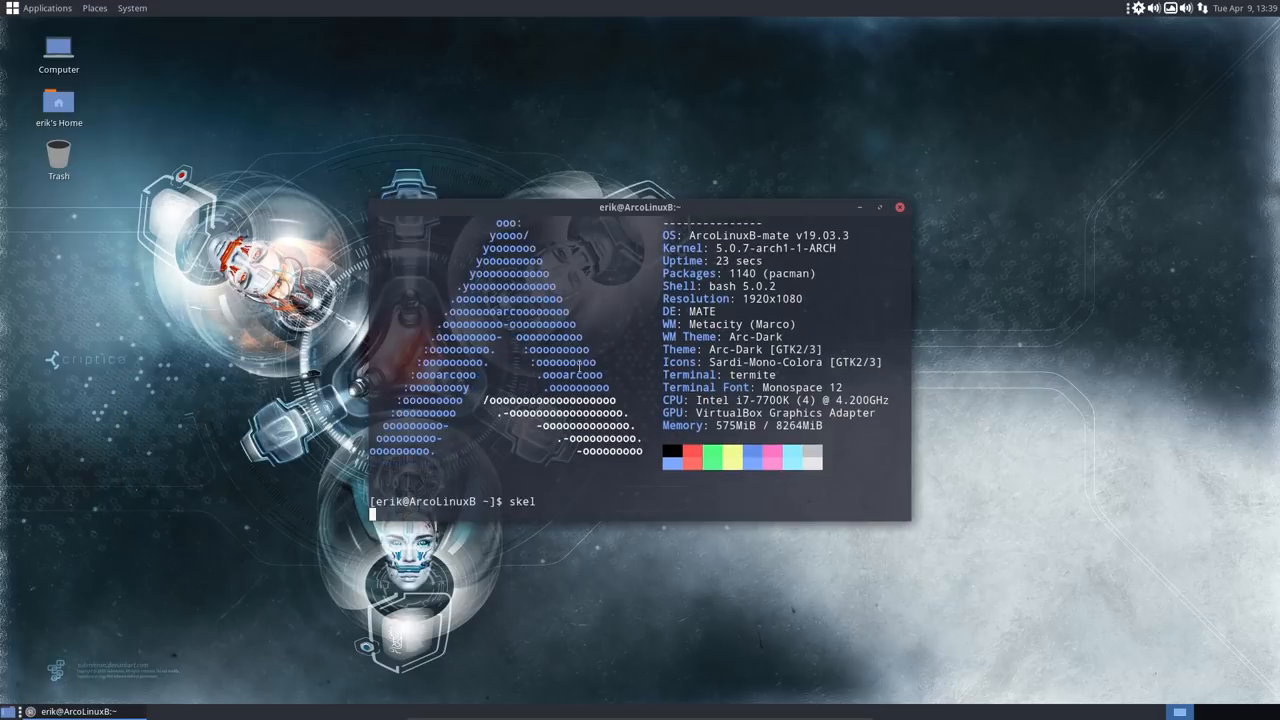
{"action": "key", "text": "Return"}
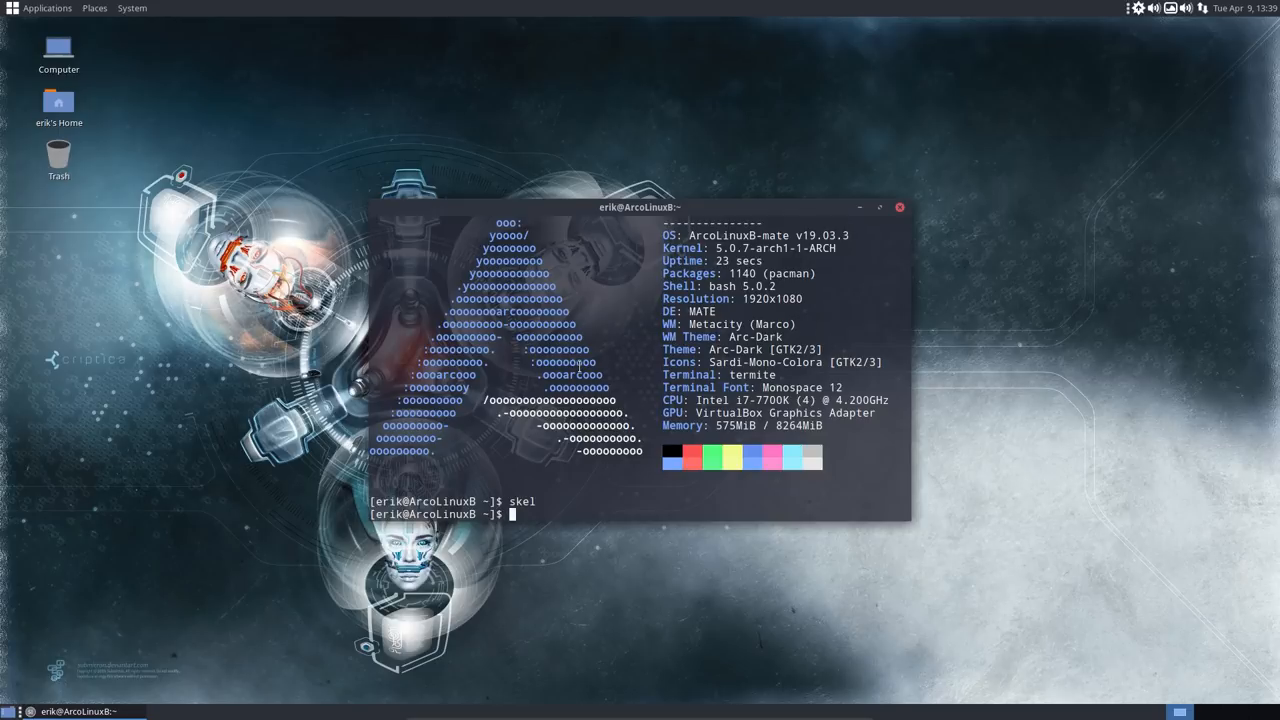
{"action": "type", "text": "sudo reboot"}
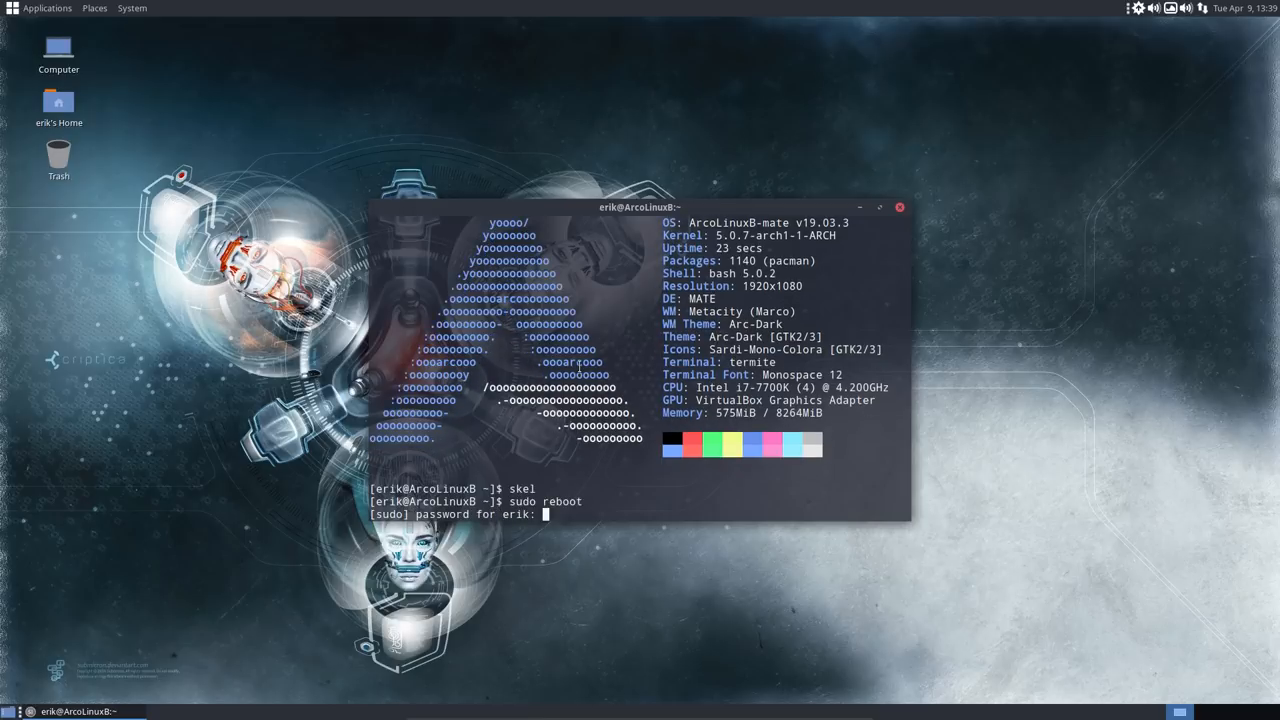
{"action": "key", "text": "Return"}
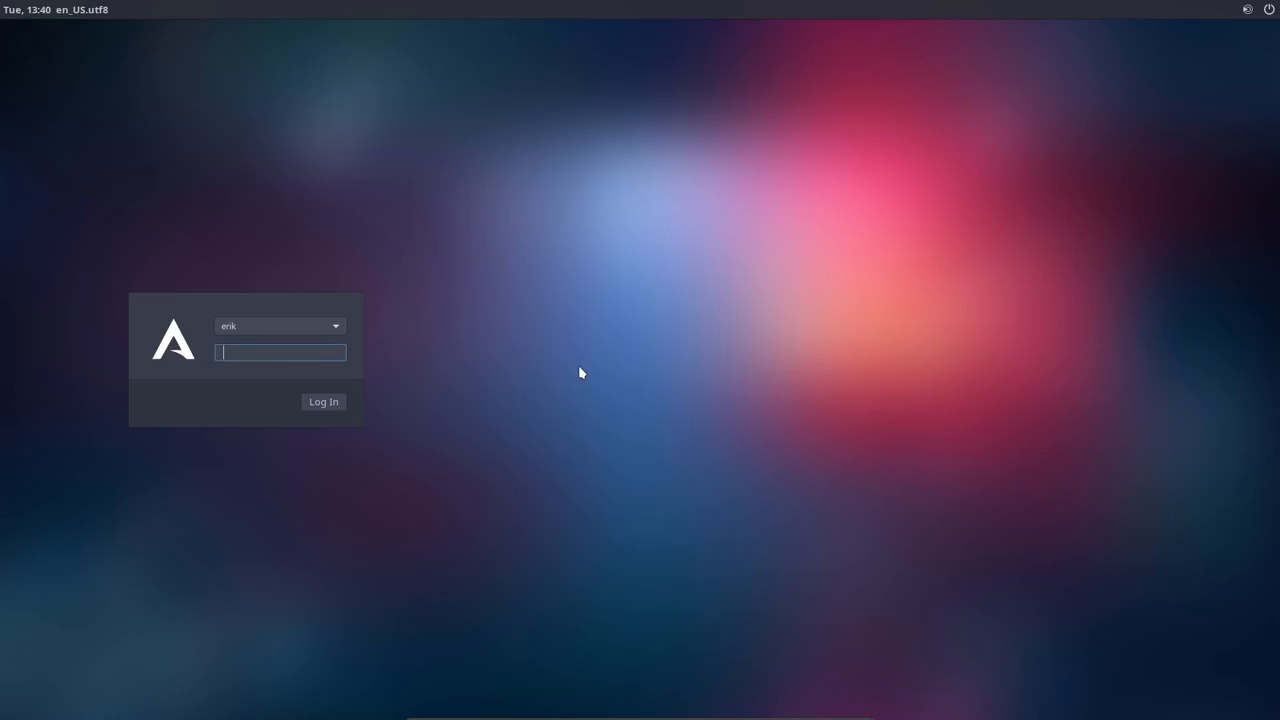
Log in, then browse Places > Computer into the root file system toward /etc.
{"action": "left_click", "coordinate": [324, 400]}
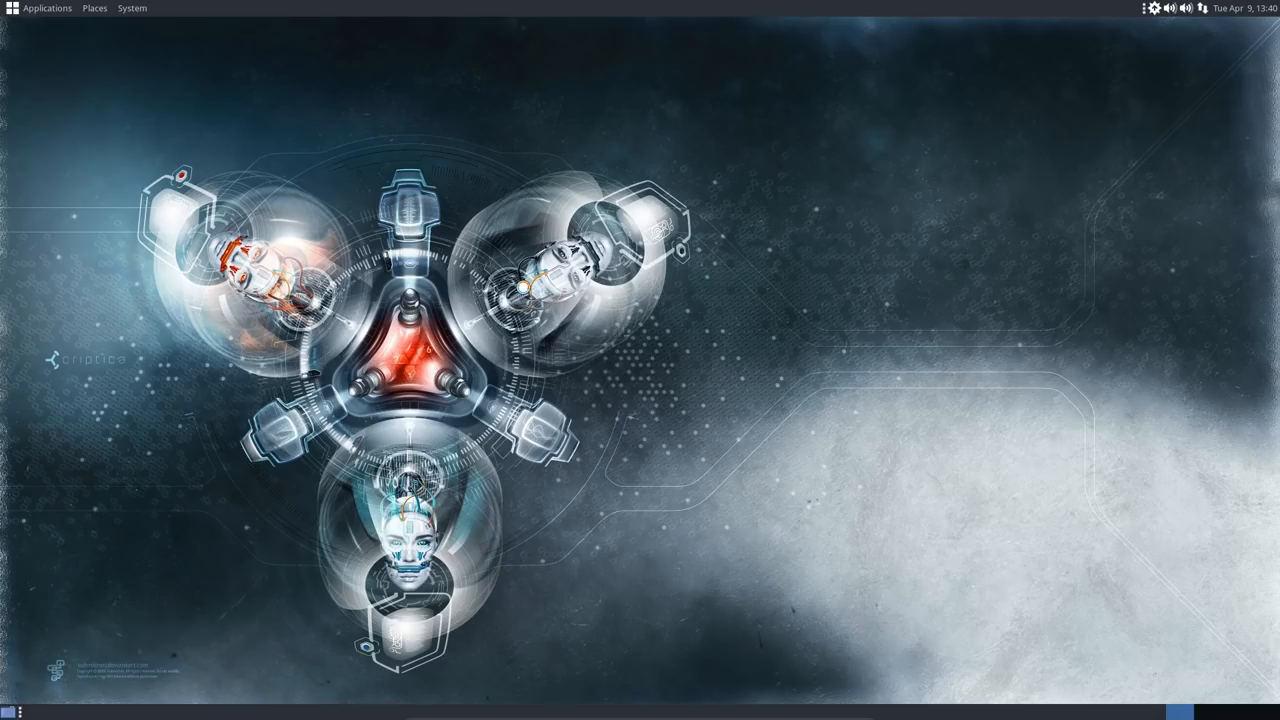
{"action": "left_click", "coordinate": [94, 8]}
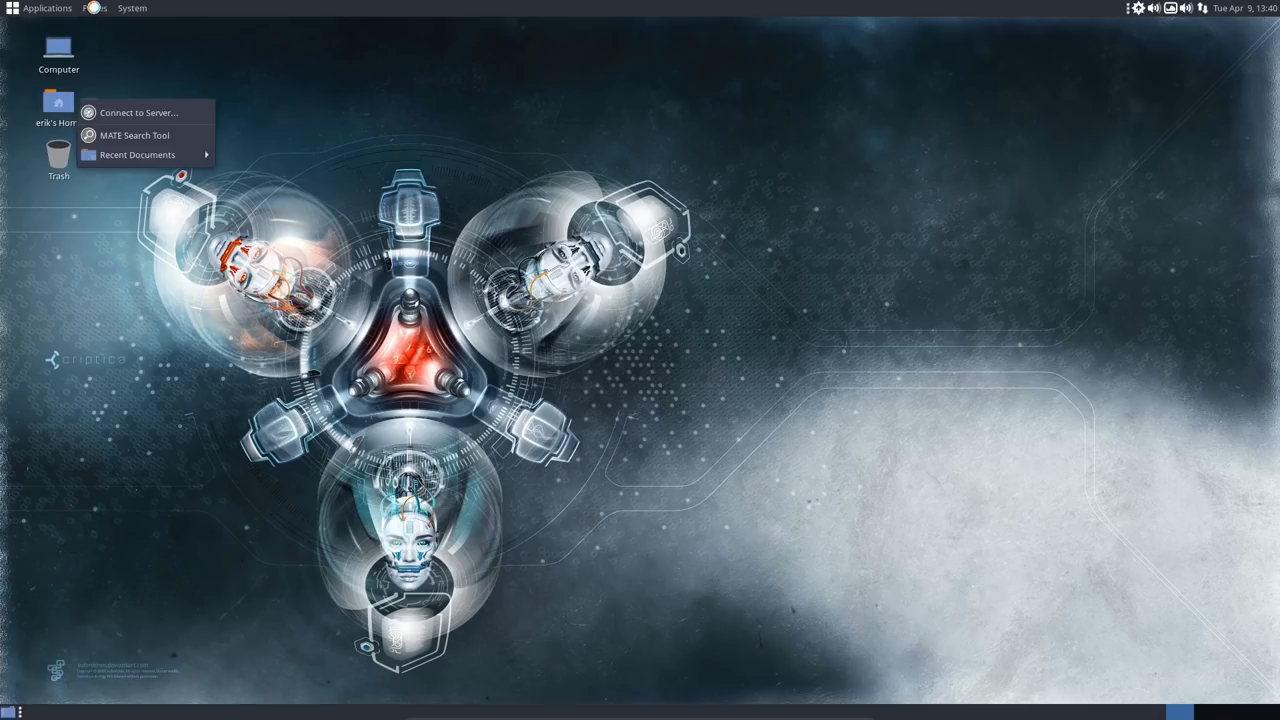
{"action": "left_click", "coordinate": [94, 8]}
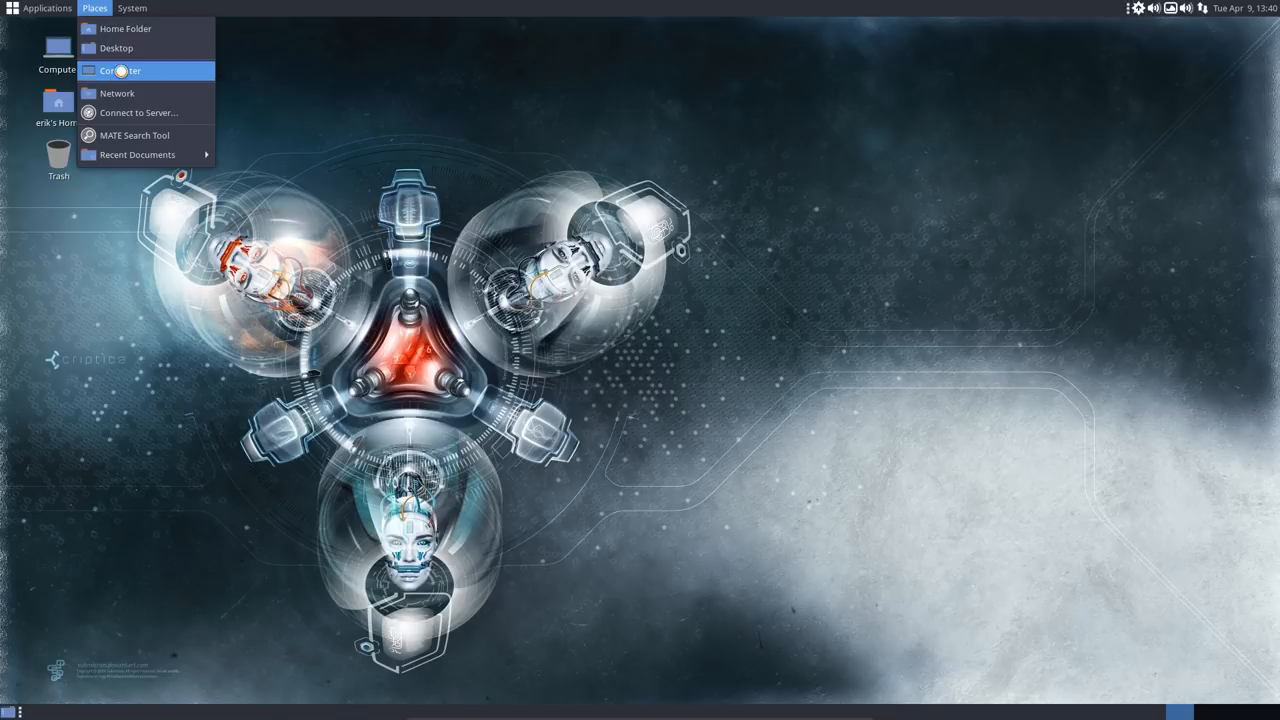
{"action": "left_click", "coordinate": [120, 70]}
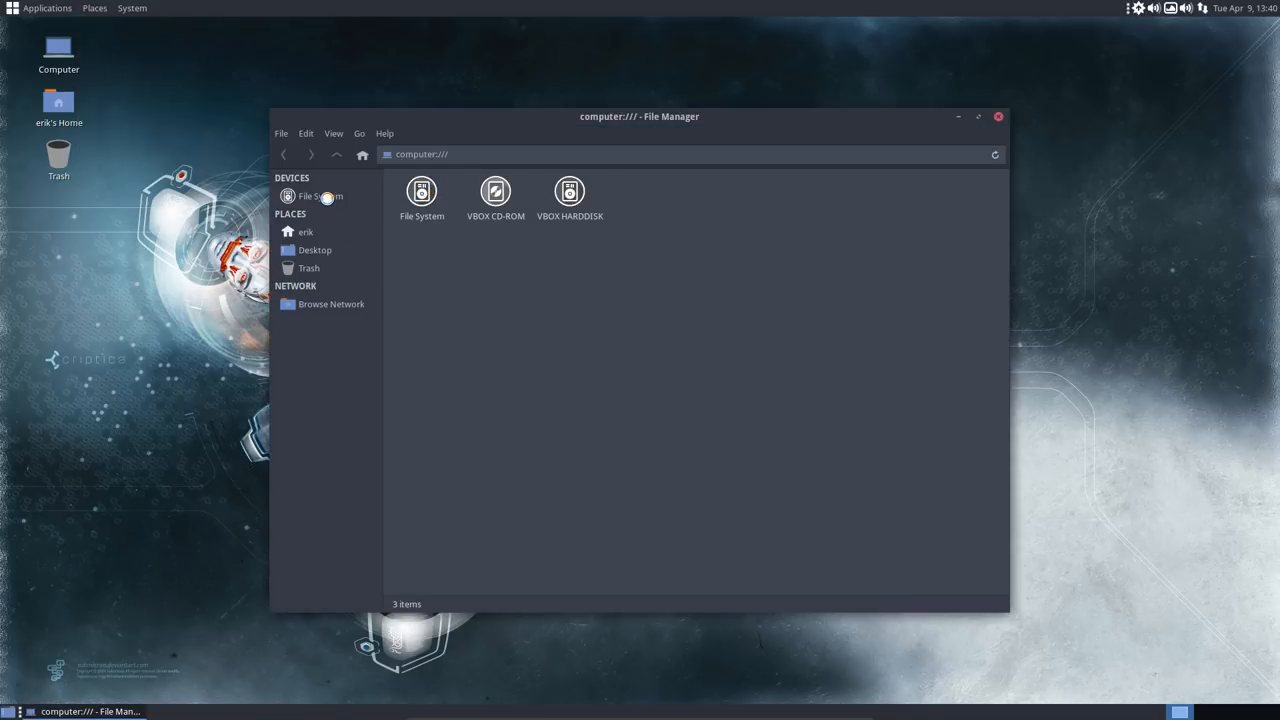
{"action": "double_click", "coordinate": [420, 192]}
{"action": "type", "text": "pacman.con"}
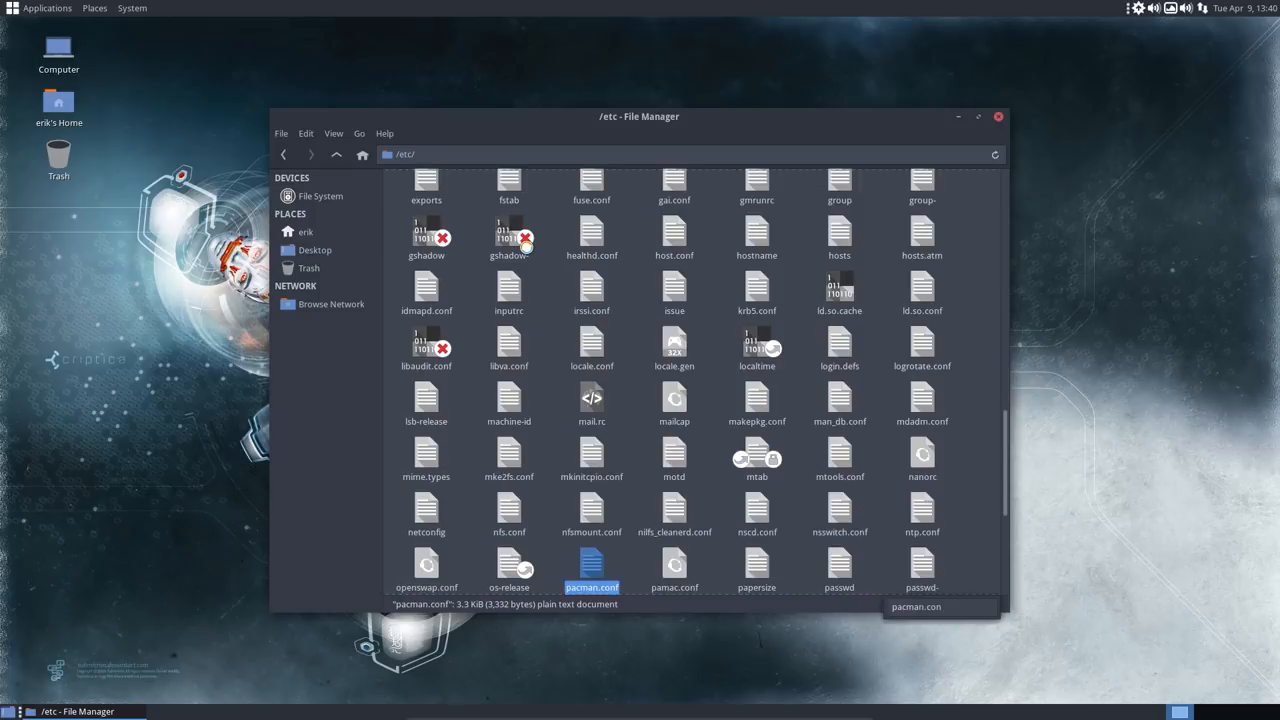
Uncomment the arcolinux_repo_testing lines in /etc/pacman.conf in Sublime Text.
{"action": "double_click", "coordinate": [592, 568]}
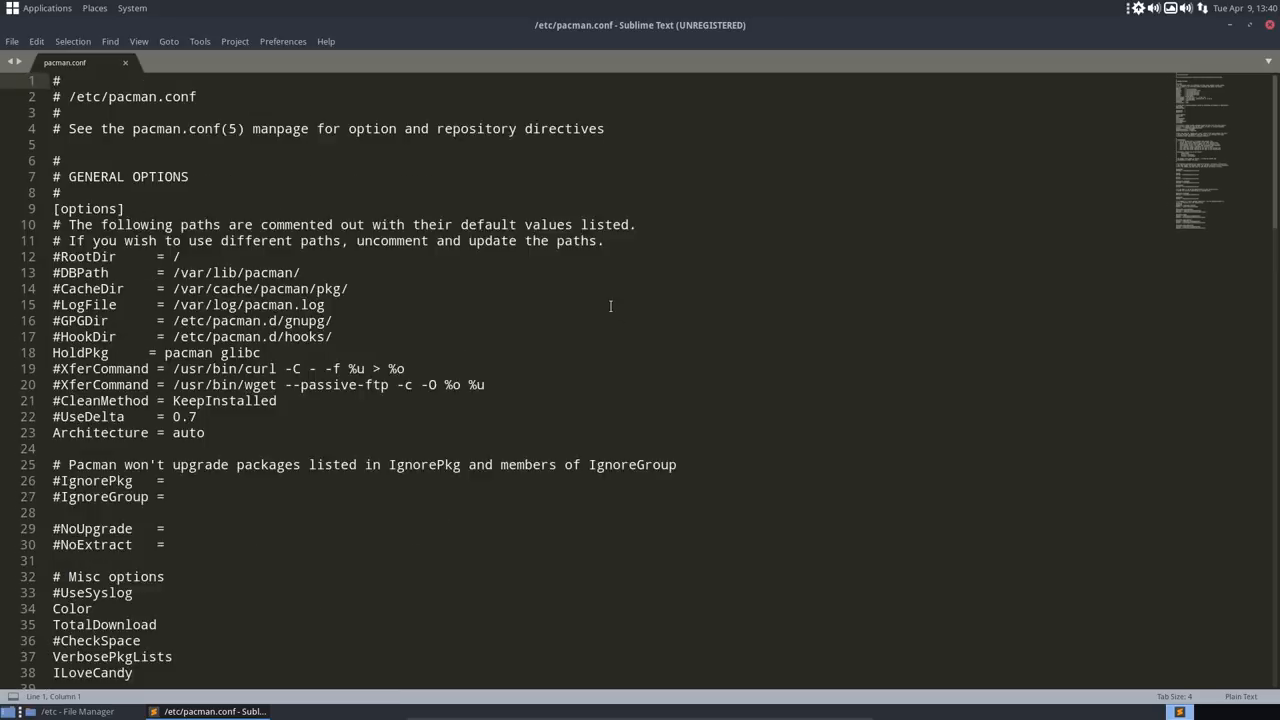
{"action": "scroll", "scroll_direction": "down", "scroll_amount": 3}
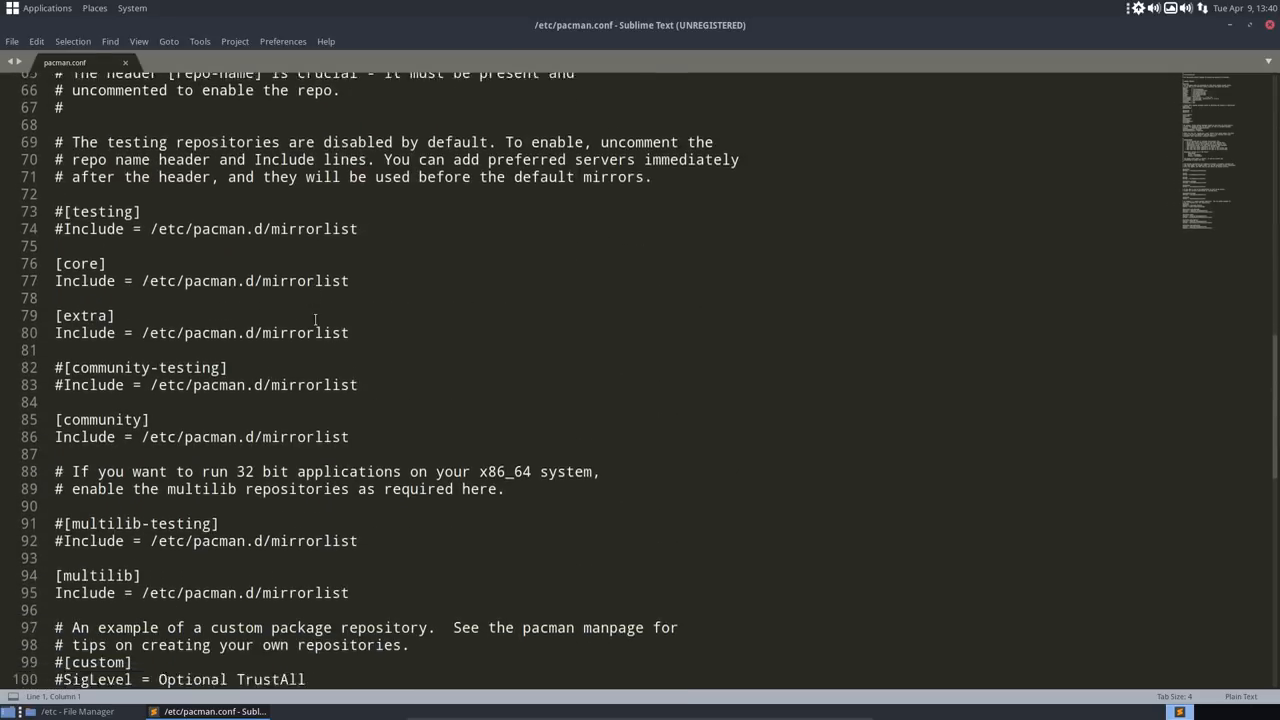
{"action": "scroll", "scroll_direction": "down", "scroll_amount": 3}
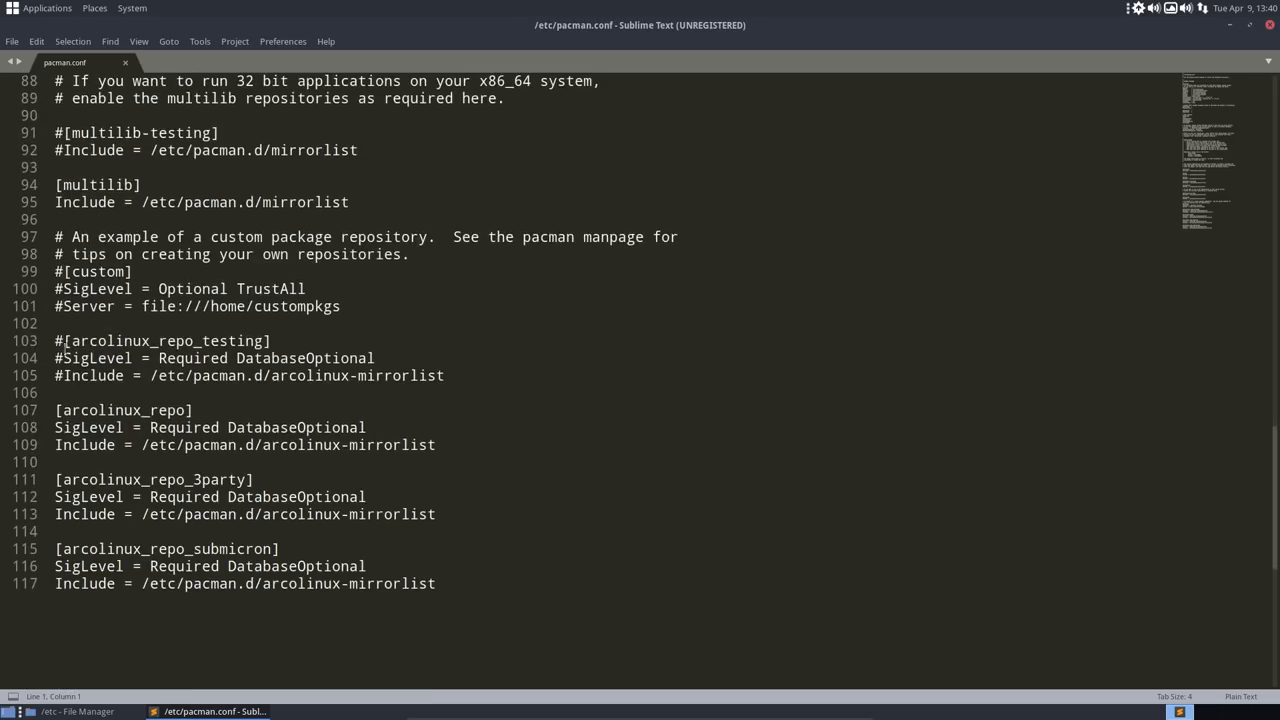
{"action": "left_click", "coordinate": [56, 358]}
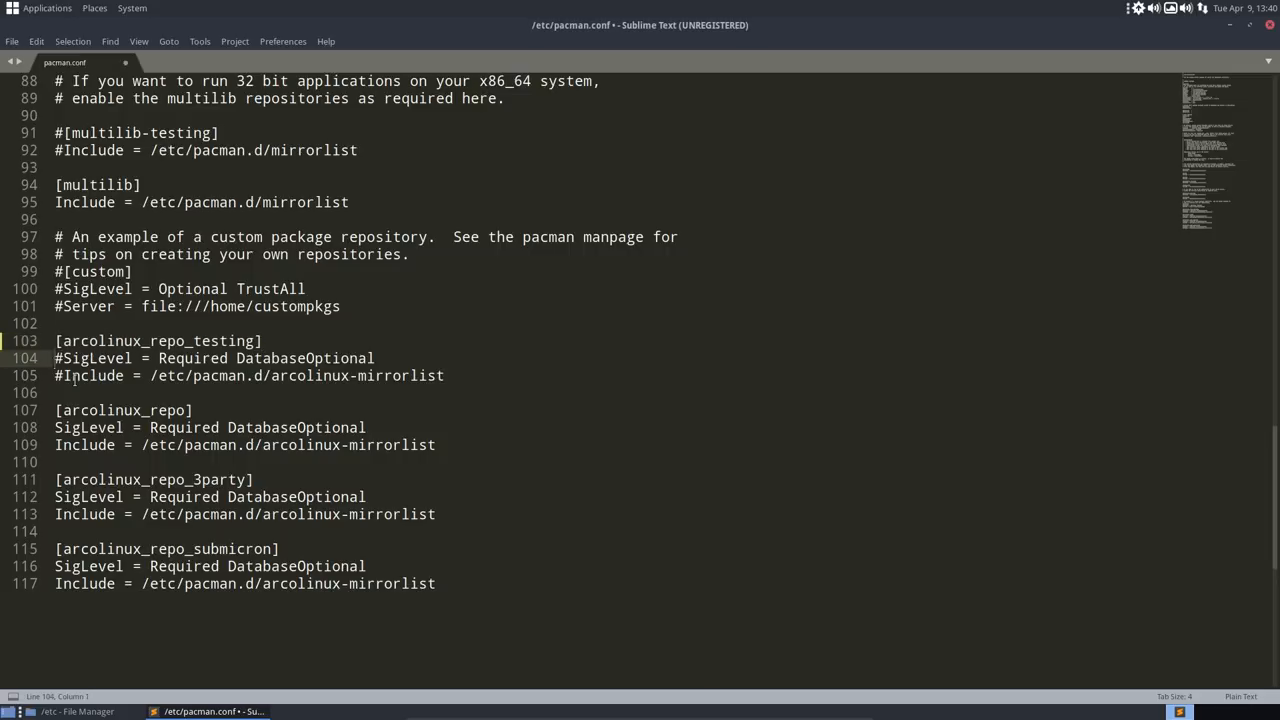
Save pacman.conf with the administrator password and close the editor.
{"action": "key", "text": "ctrl+s"}
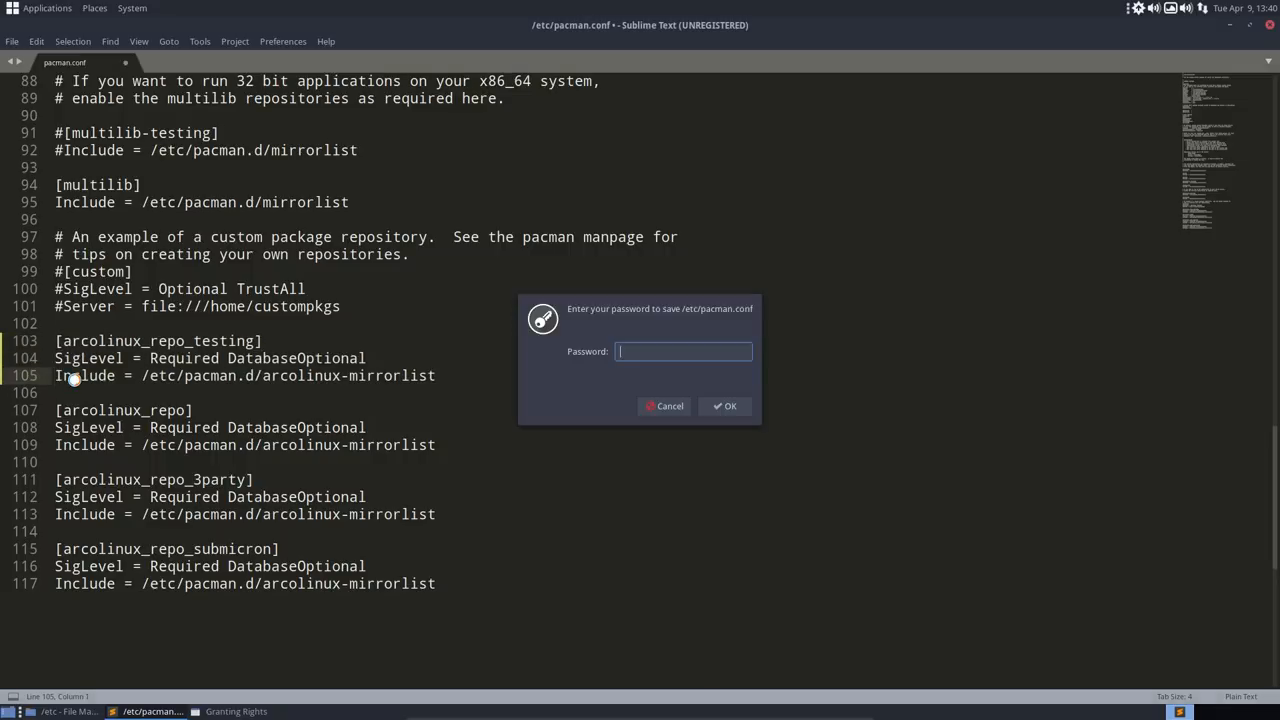
{"action": "left_click", "coordinate": [724, 404]}
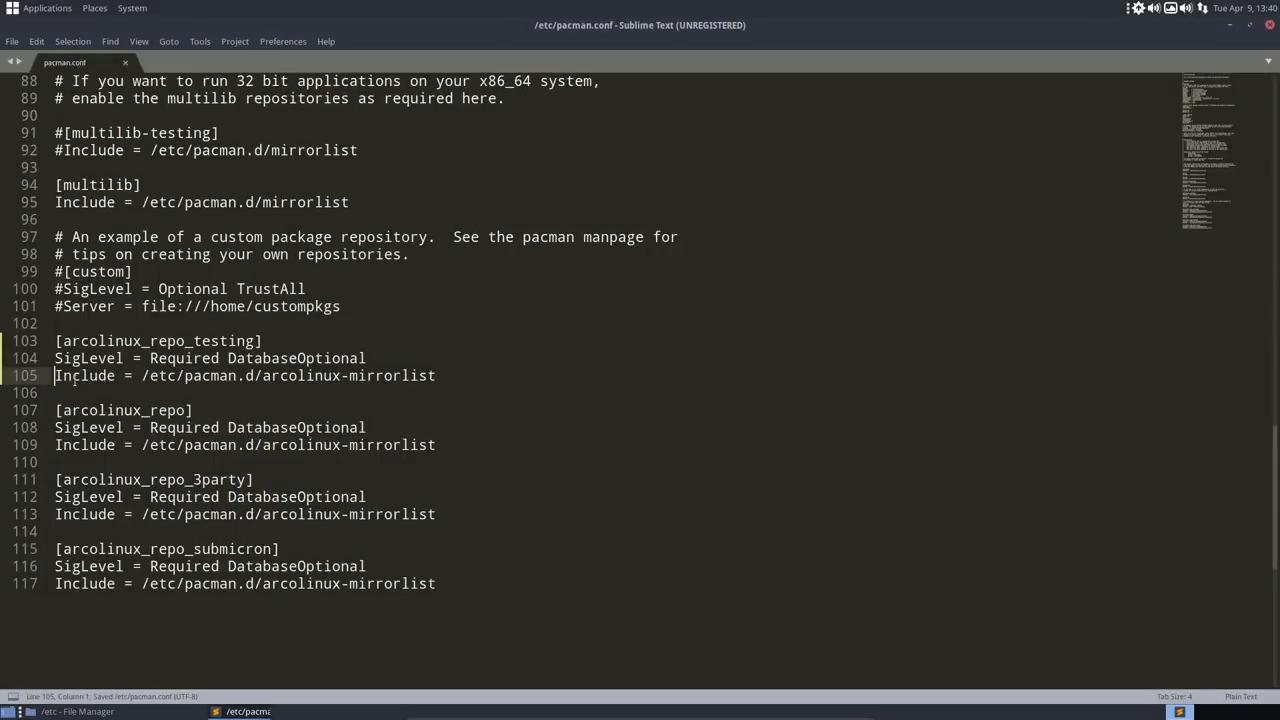
{"action": "left_click", "coordinate": [436, 376]}
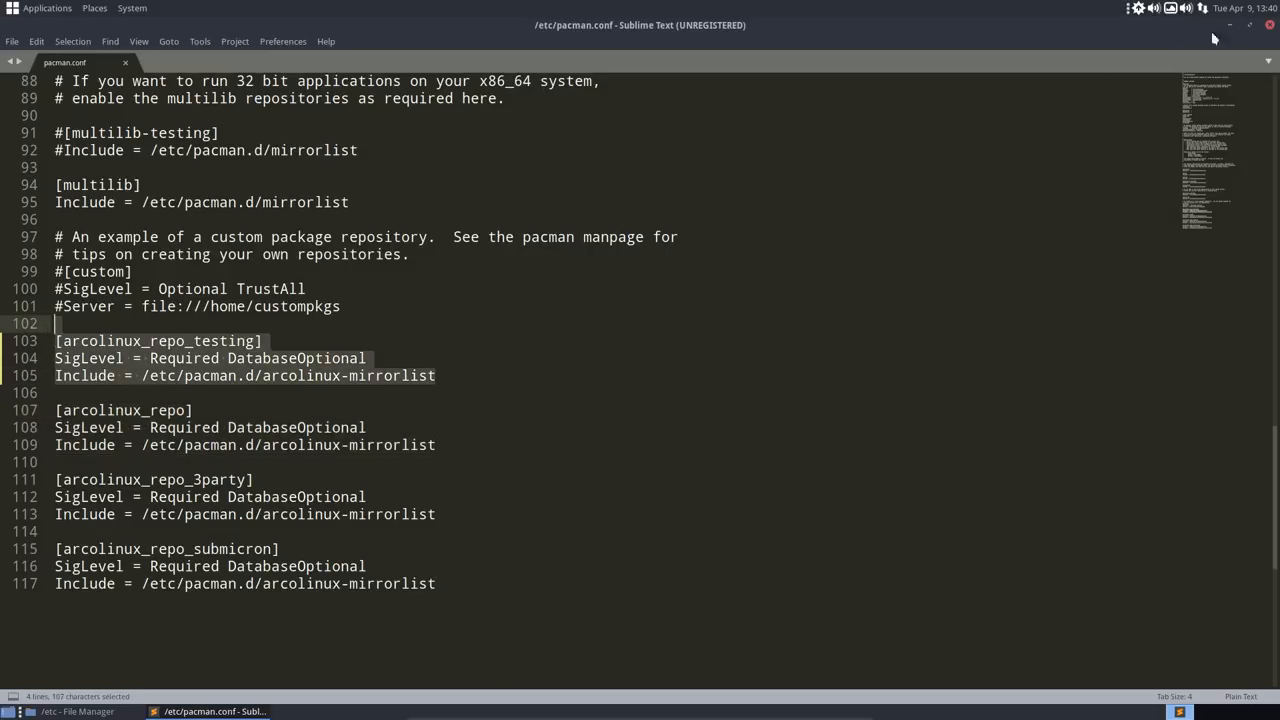
{"action": "left_click", "coordinate": [76, 712]}
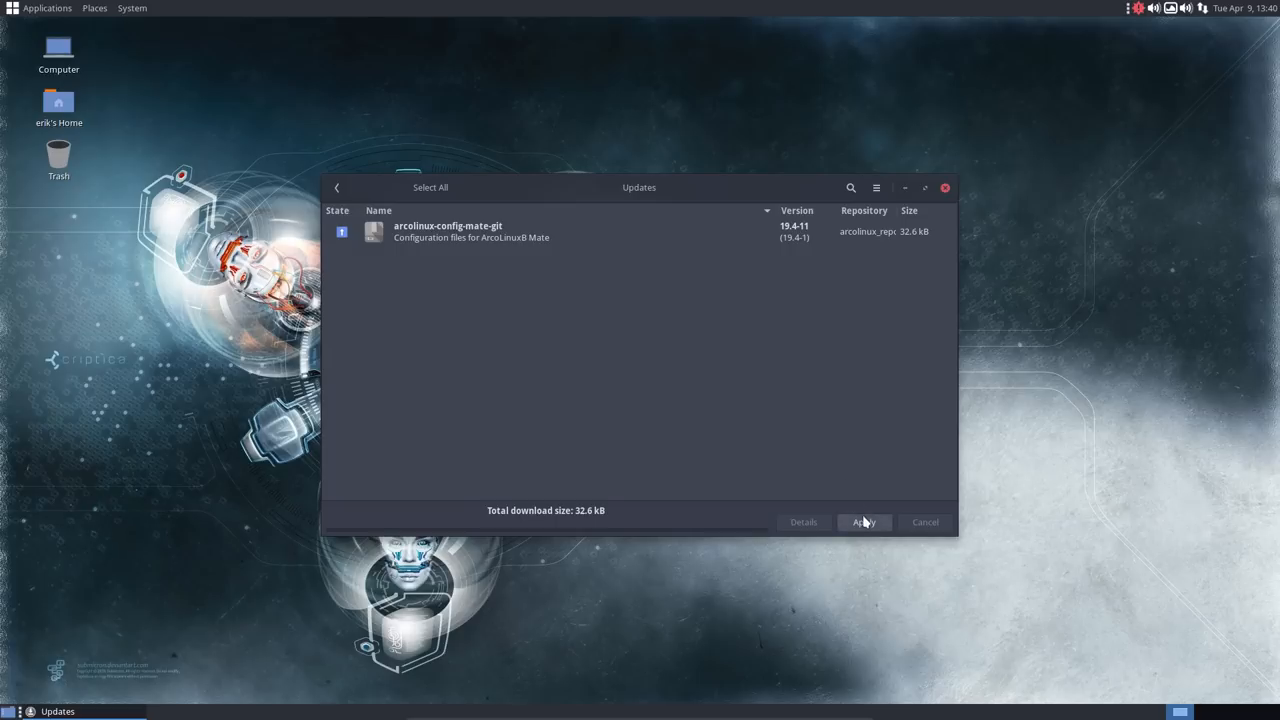
Apply the arcolinux-config-mate-git update with authentication and close Pamac Updates.
{"action": "left_click", "coordinate": [864, 520]}
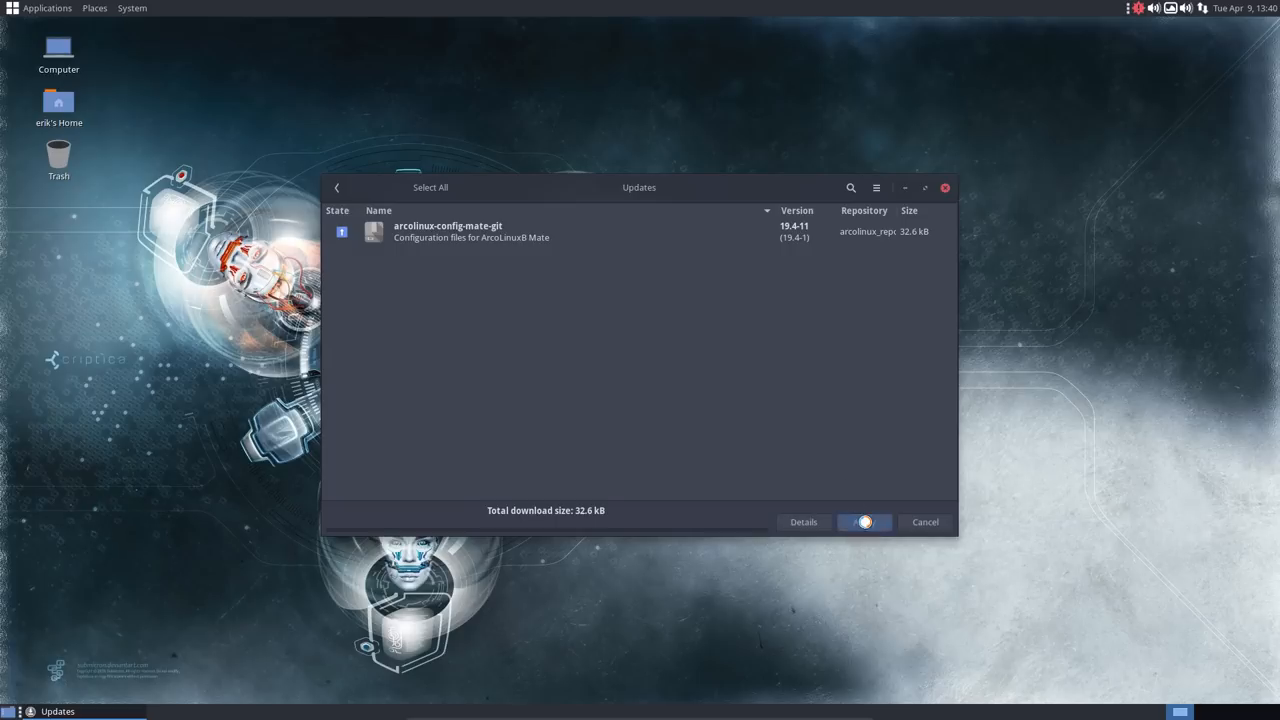
{"action": "left_click", "coordinate": [864, 520]}
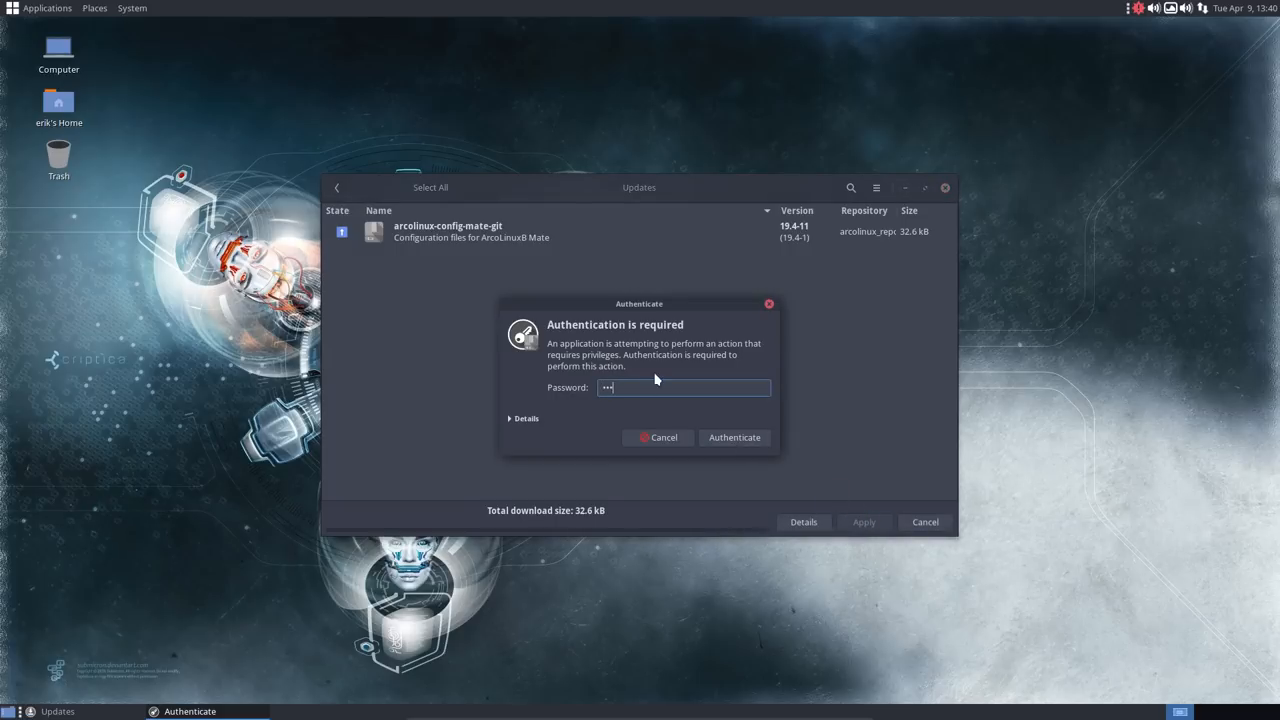
{"action": "left_click", "coordinate": [734, 436]}
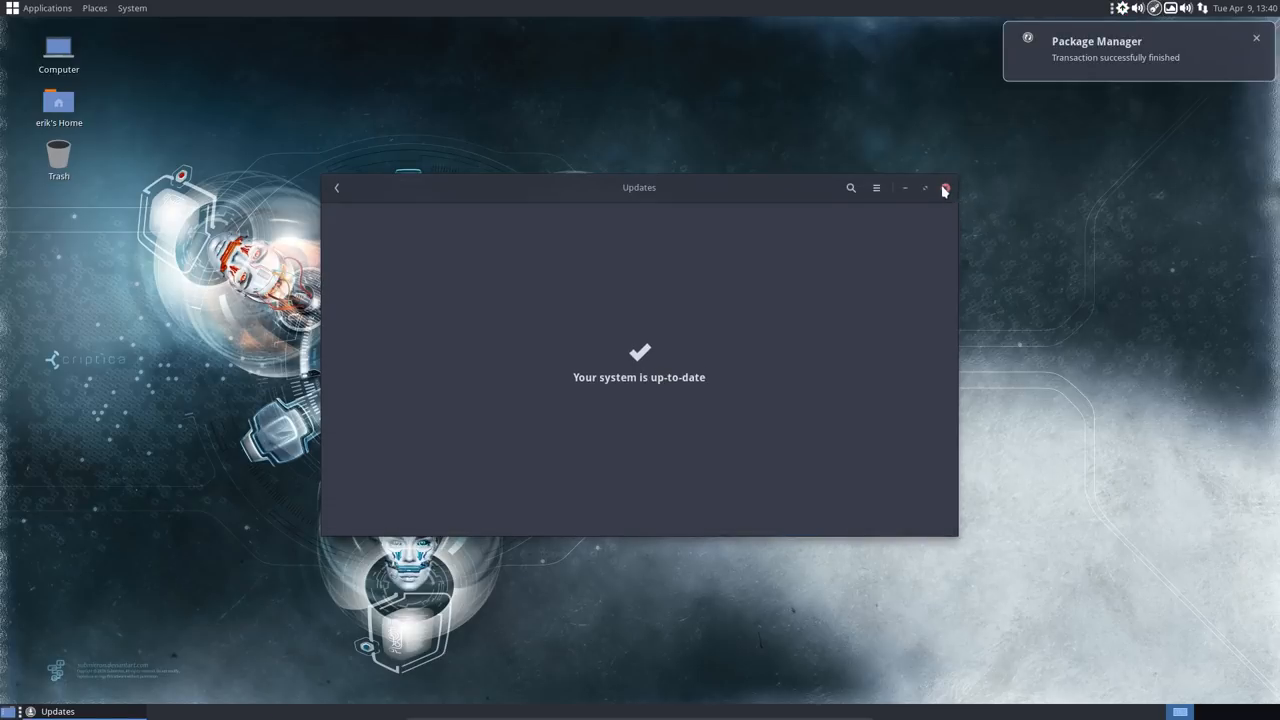
{"action": "left_click", "coordinate": [944, 188]}
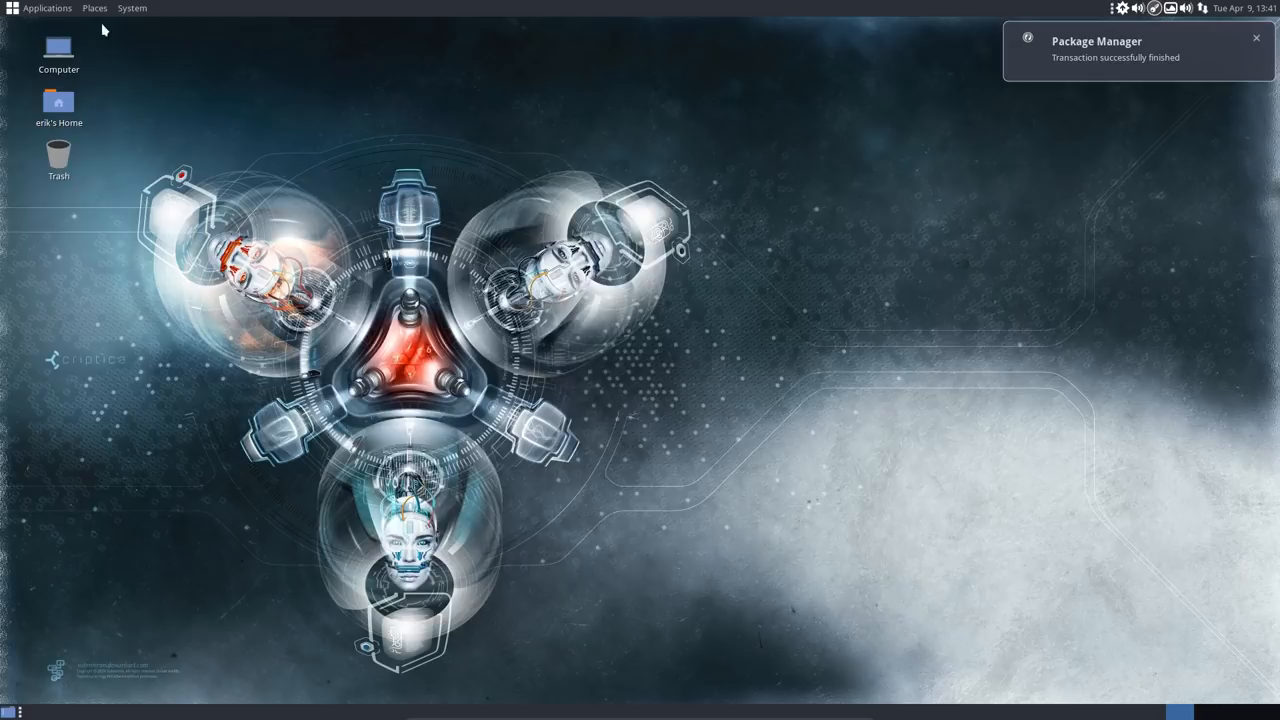
Launch a terminal from Applications > System Tools, run bupskel, and close it.
{"action": "left_click", "coordinate": [48, 8]}
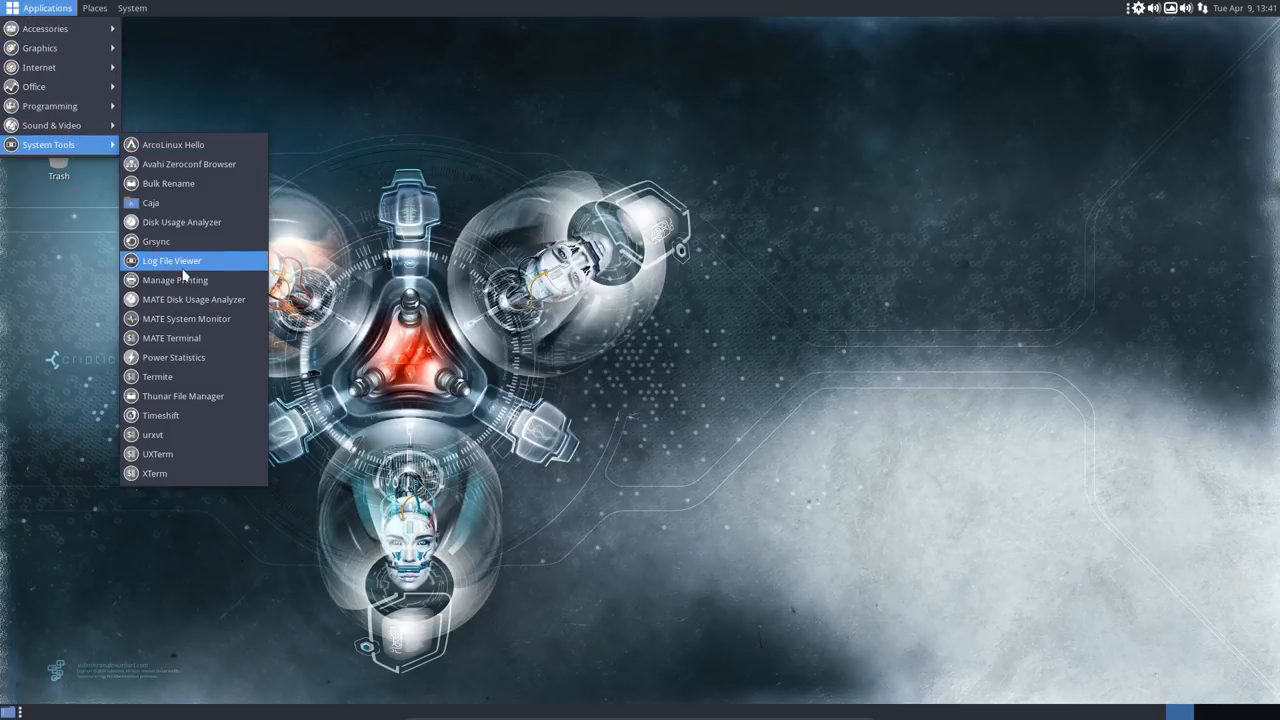
{"action": "mouse_move", "coordinate": [172, 338]}
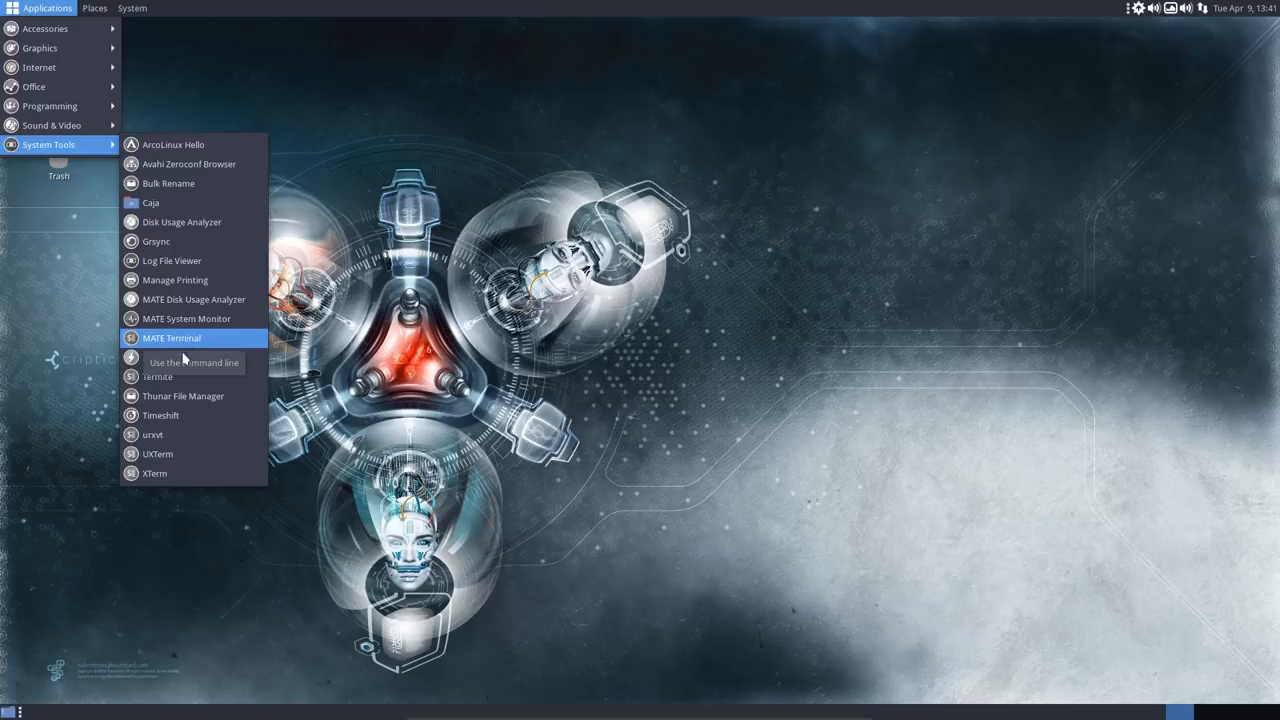
{"action": "left_click", "coordinate": [172, 338]}
{"action": "type", "text": "bupskel"}
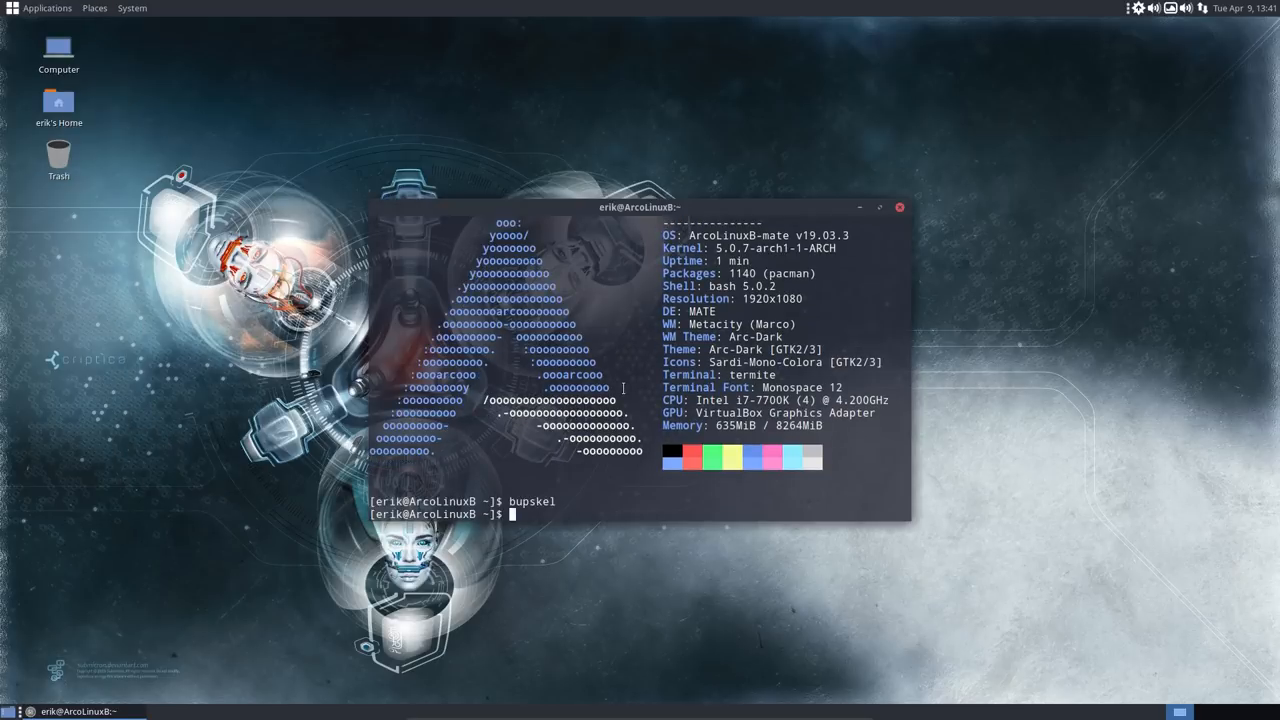
{"action": "left_click", "coordinate": [898, 206]}
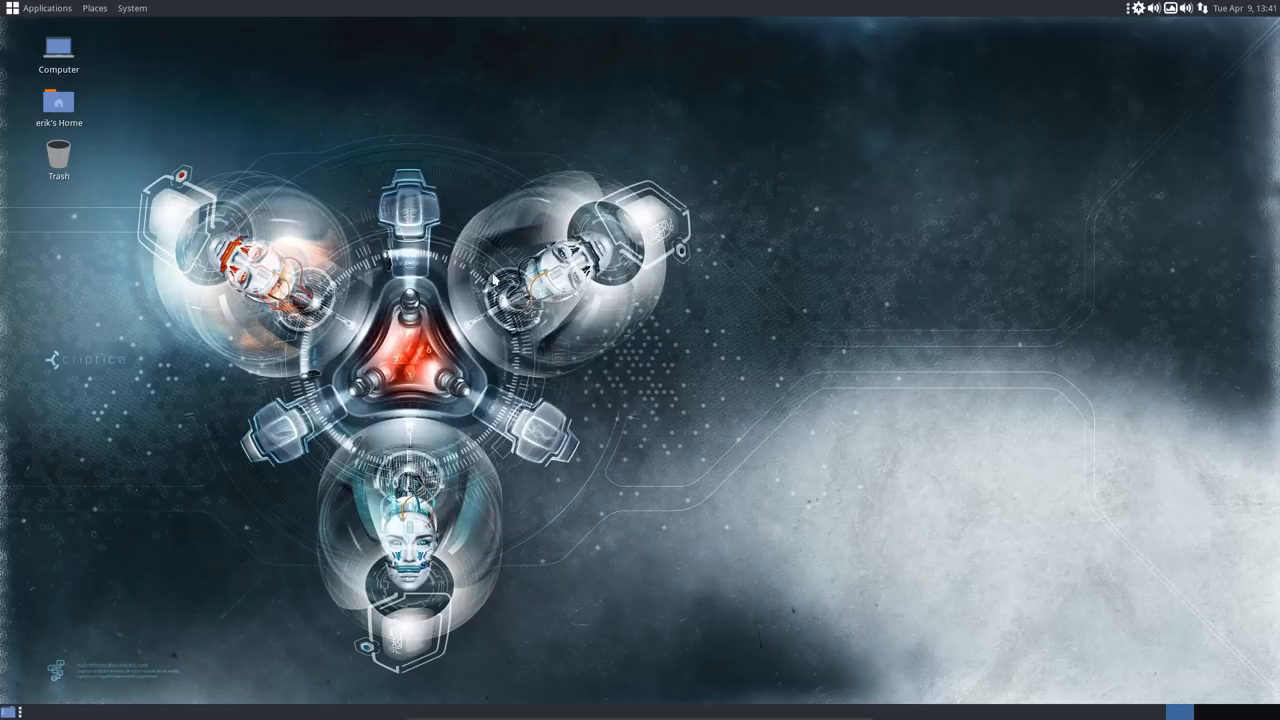
{"action": "mouse_move", "coordinate": [200, 72]}
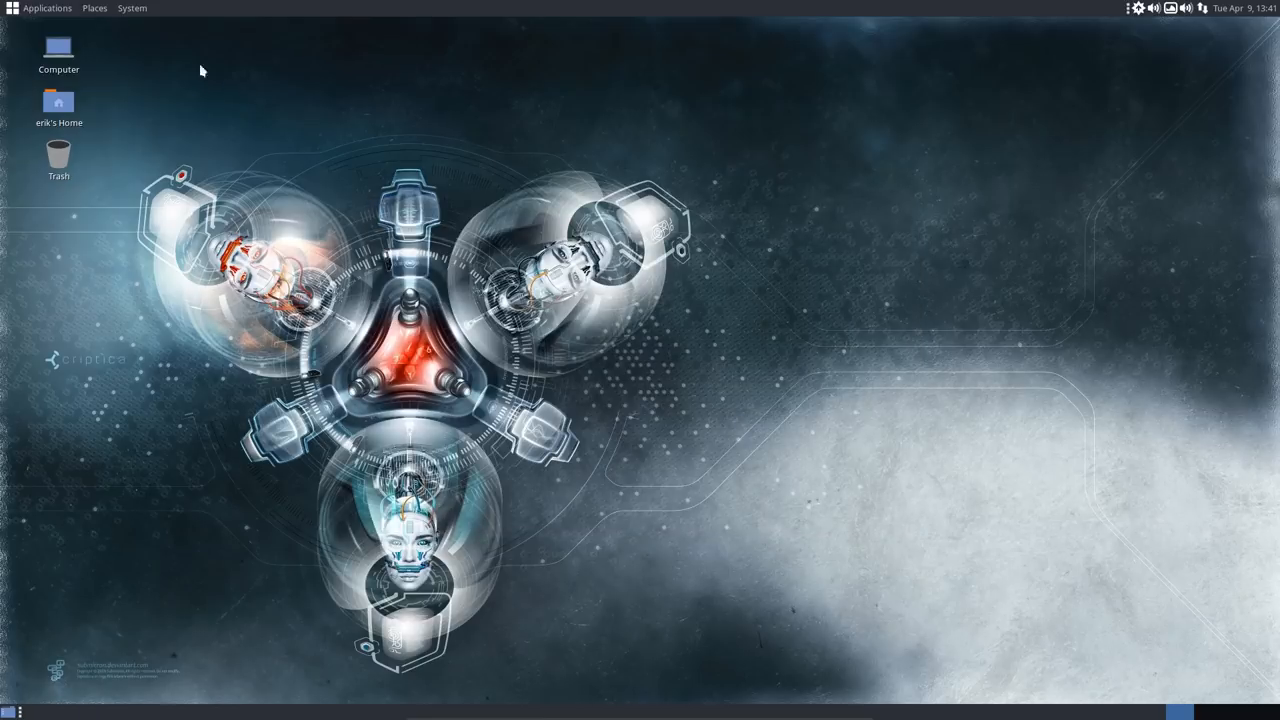
From the home folder, compare the .skel-backup folders in Meld, then redo it with just the two newest.
{"action": "double_click", "coordinate": [58, 100]}
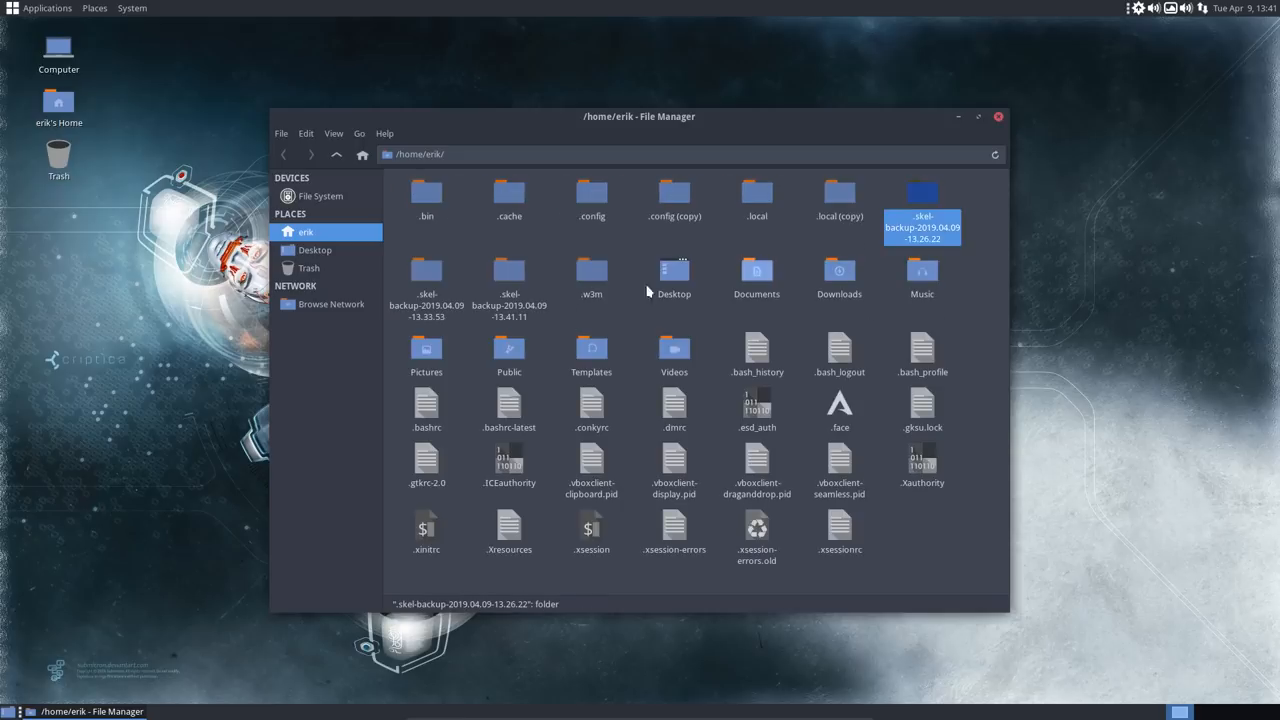
{"action": "left_click", "coordinate": [508, 280]}
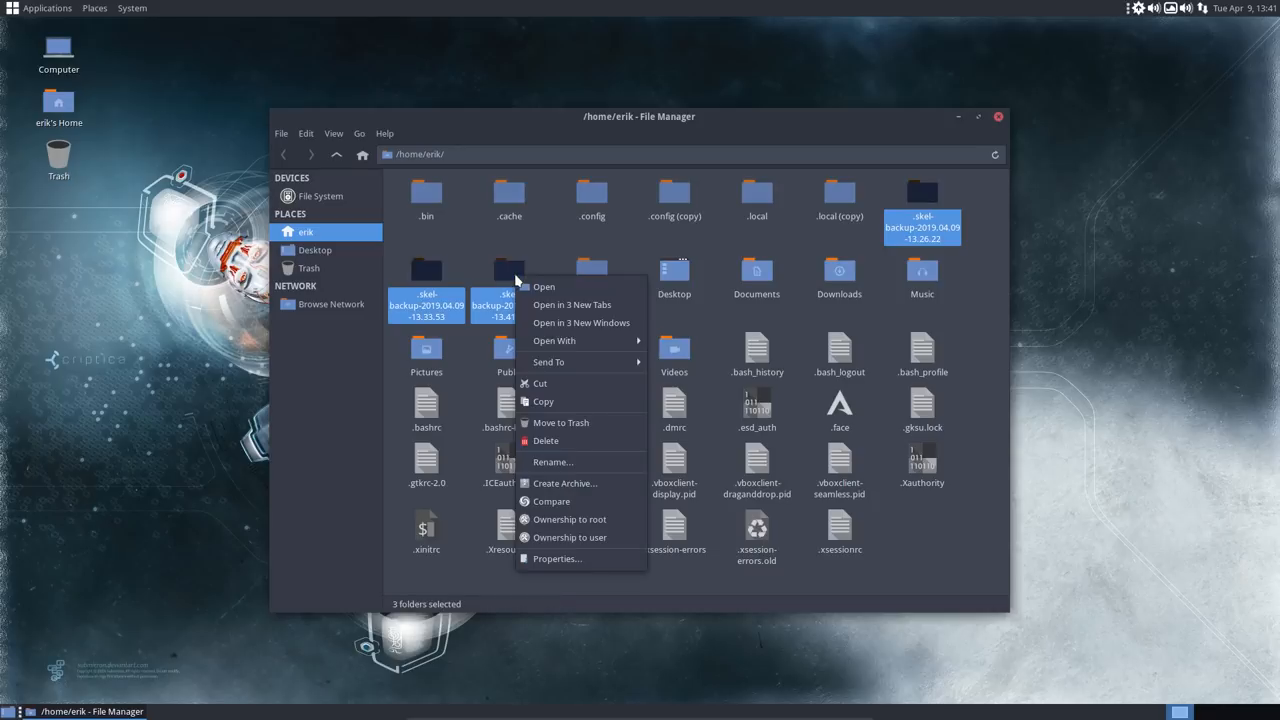
{"action": "mouse_move", "coordinate": [610, 500]}
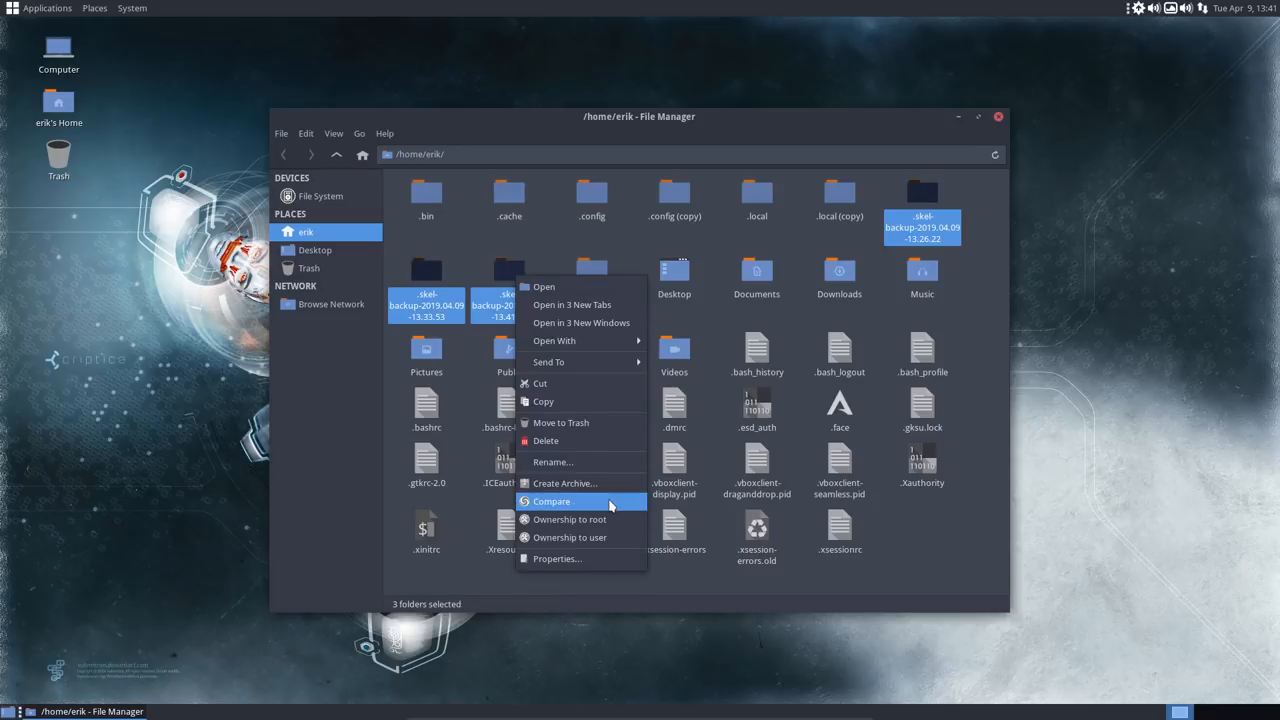
{"action": "left_click", "coordinate": [552, 500]}
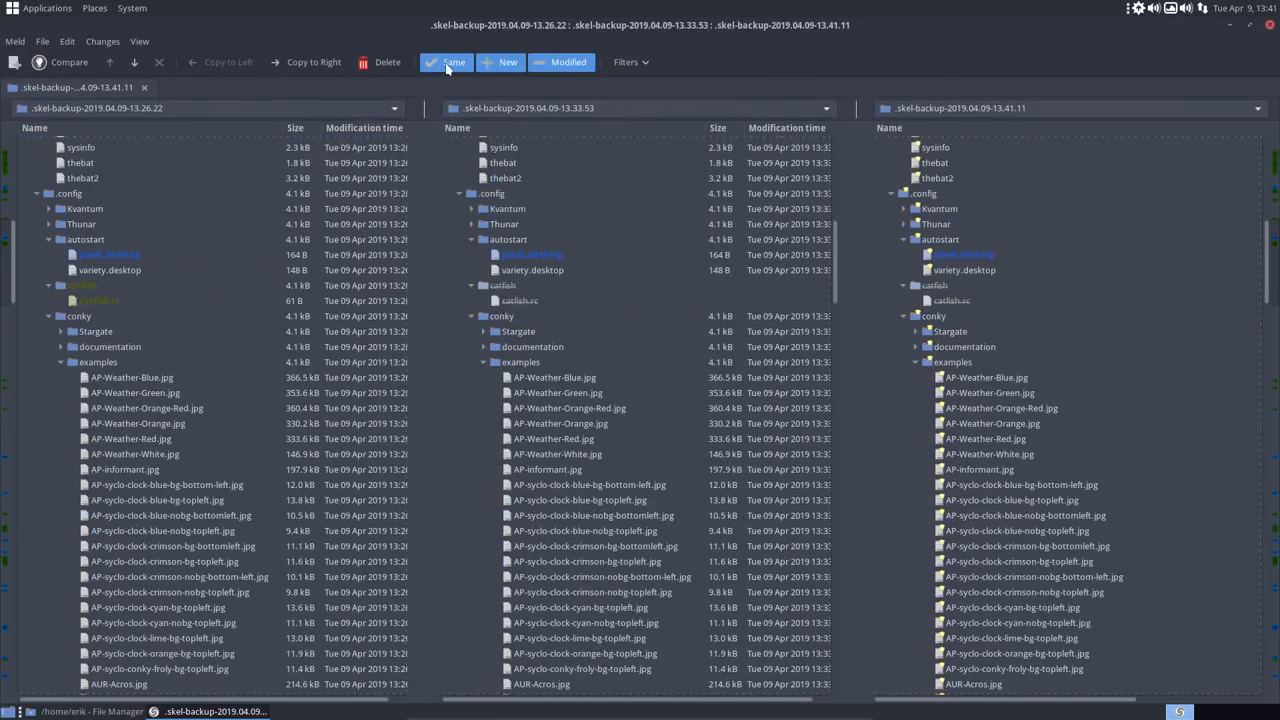
{"action": "left_click", "coordinate": [446, 62]}
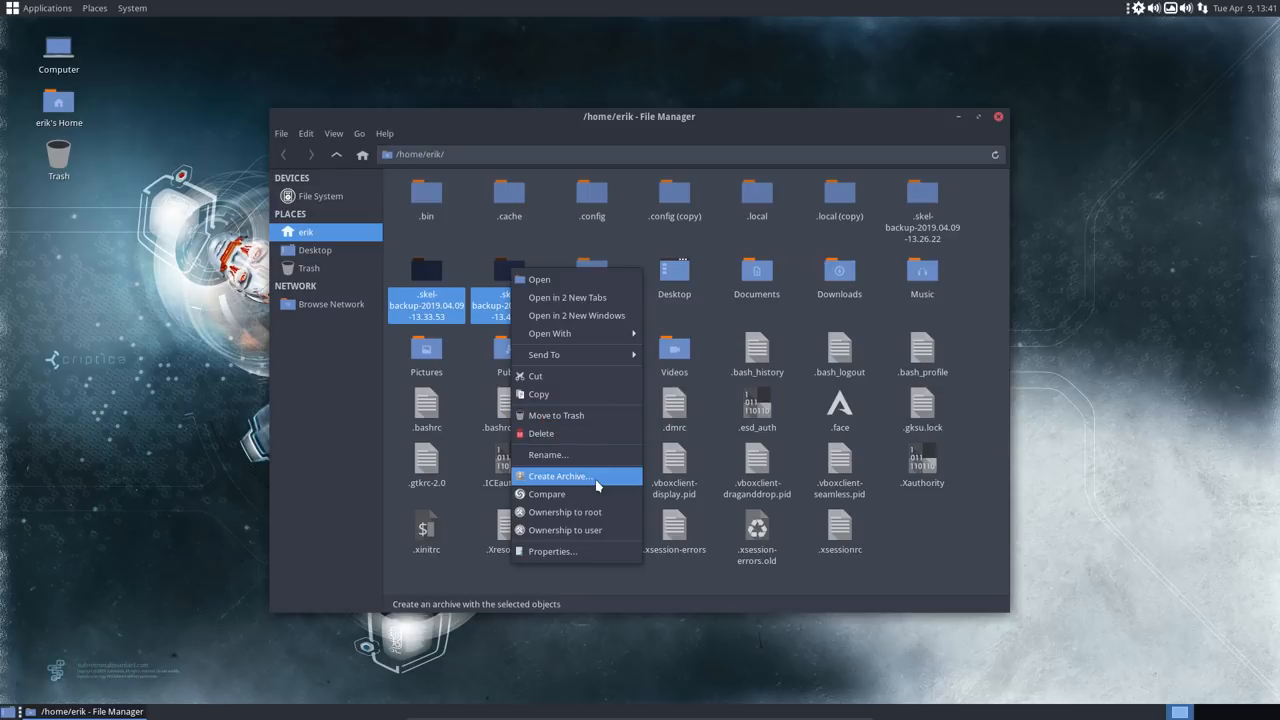
{"action": "left_click", "coordinate": [546, 494]}
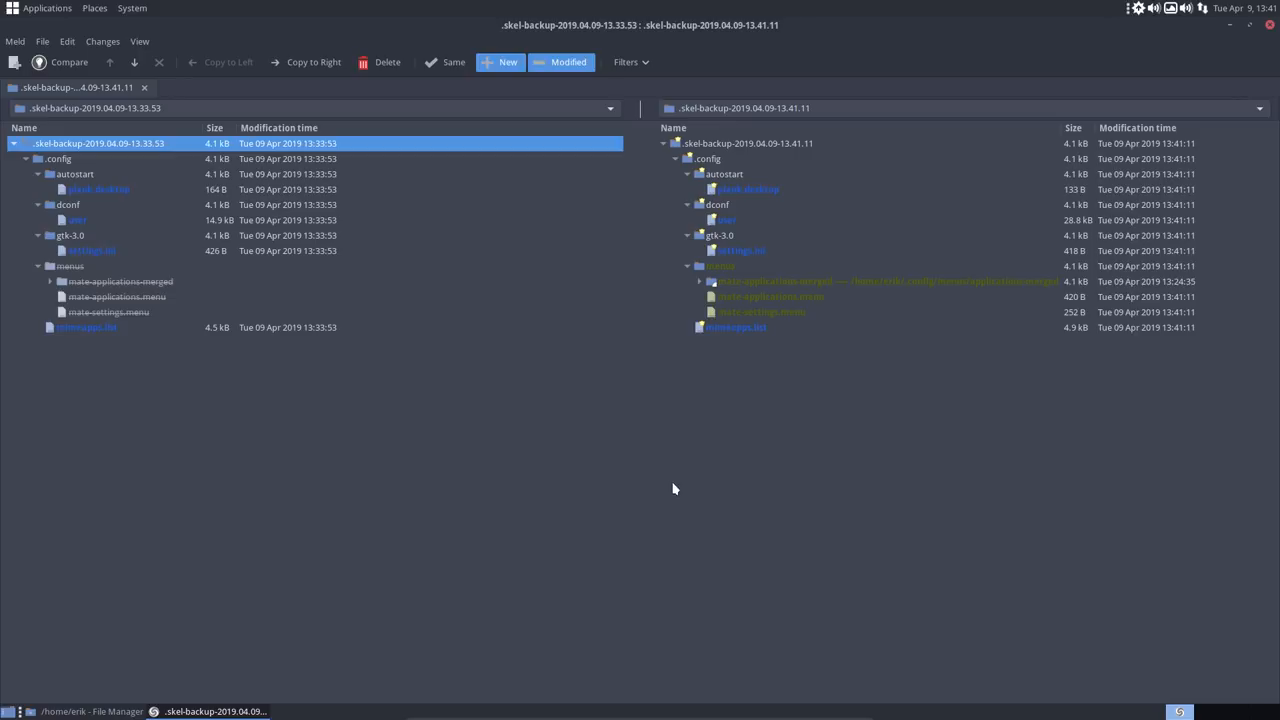
{"action": "mouse_move", "coordinate": [758, 190]}
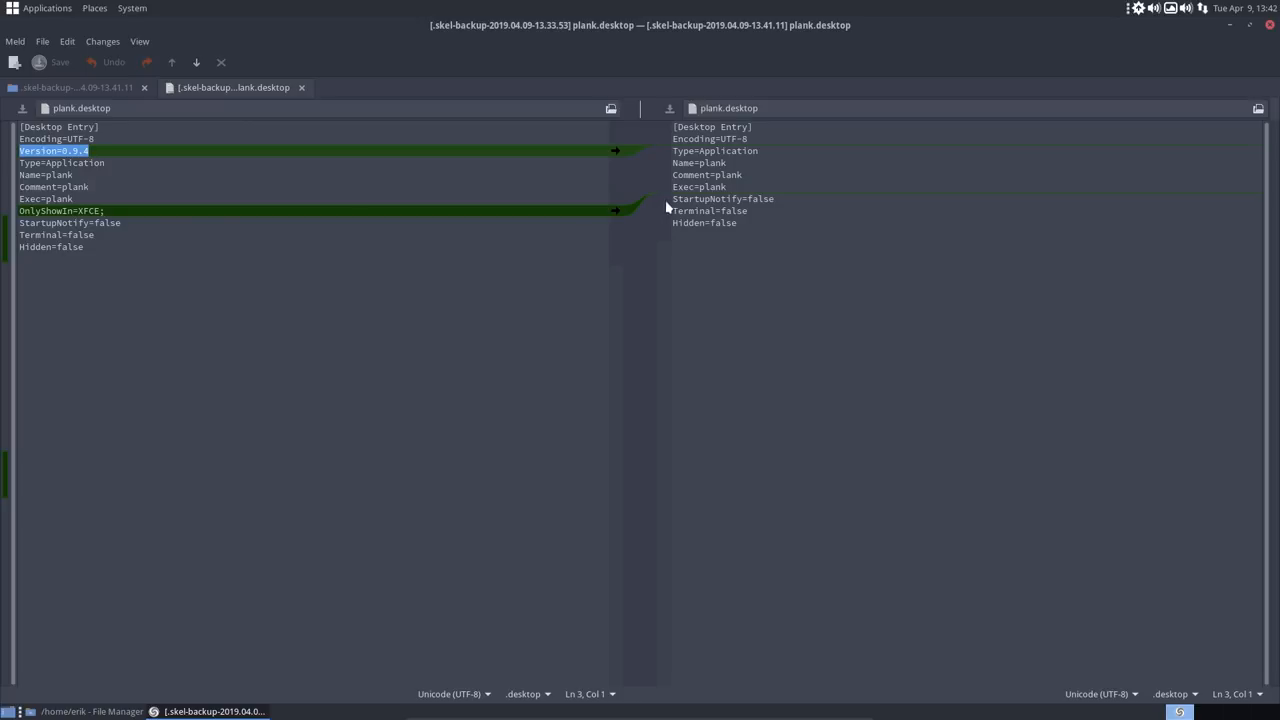
{"action": "mouse_move", "coordinate": [304, 90]}
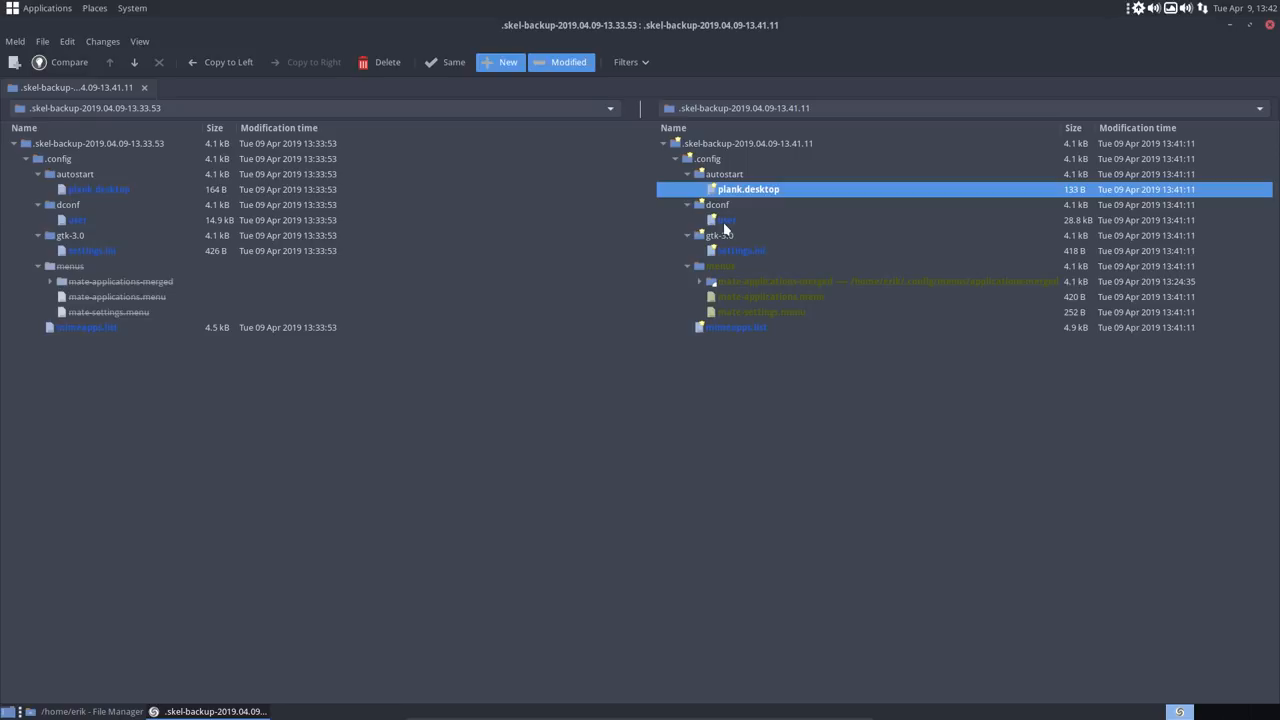
Inspect the dconf user file in the newer skel backup within the folder comparison.
{"action": "left_click", "coordinate": [724, 218]}
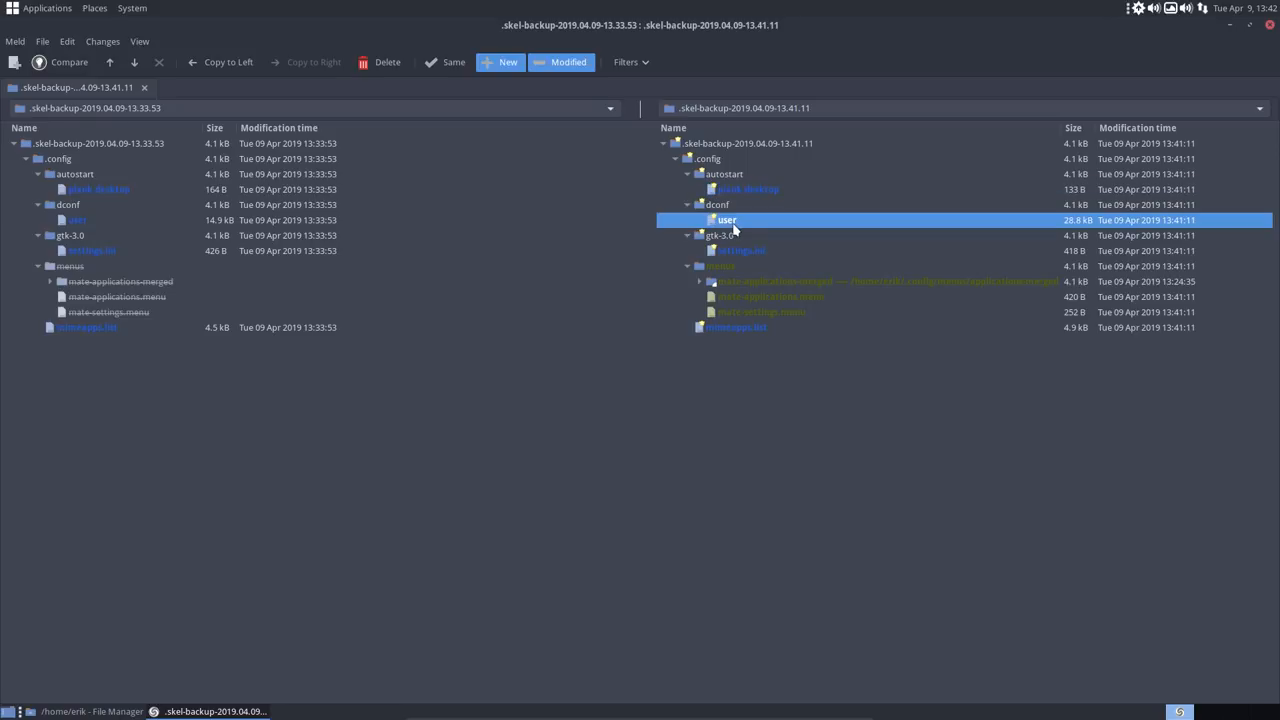
{"action": "mouse_move", "coordinate": [738, 230]}
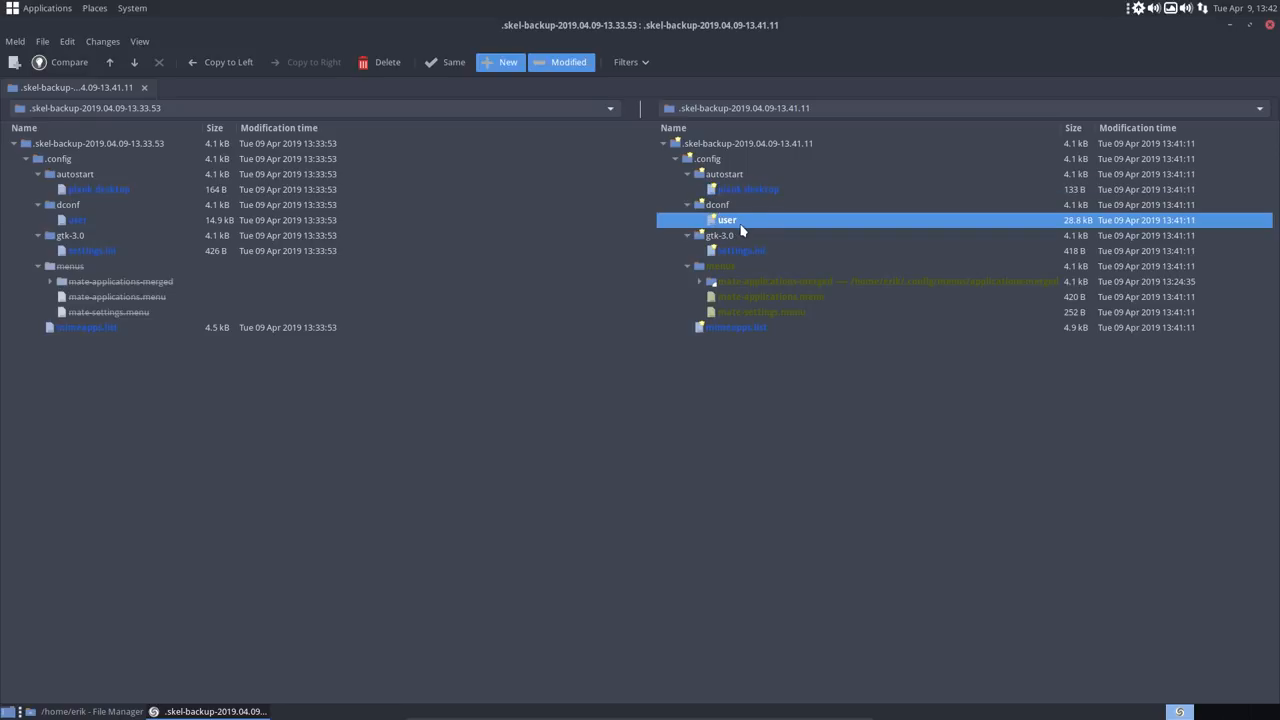
{"action": "mouse_move", "coordinate": [748, 252]}
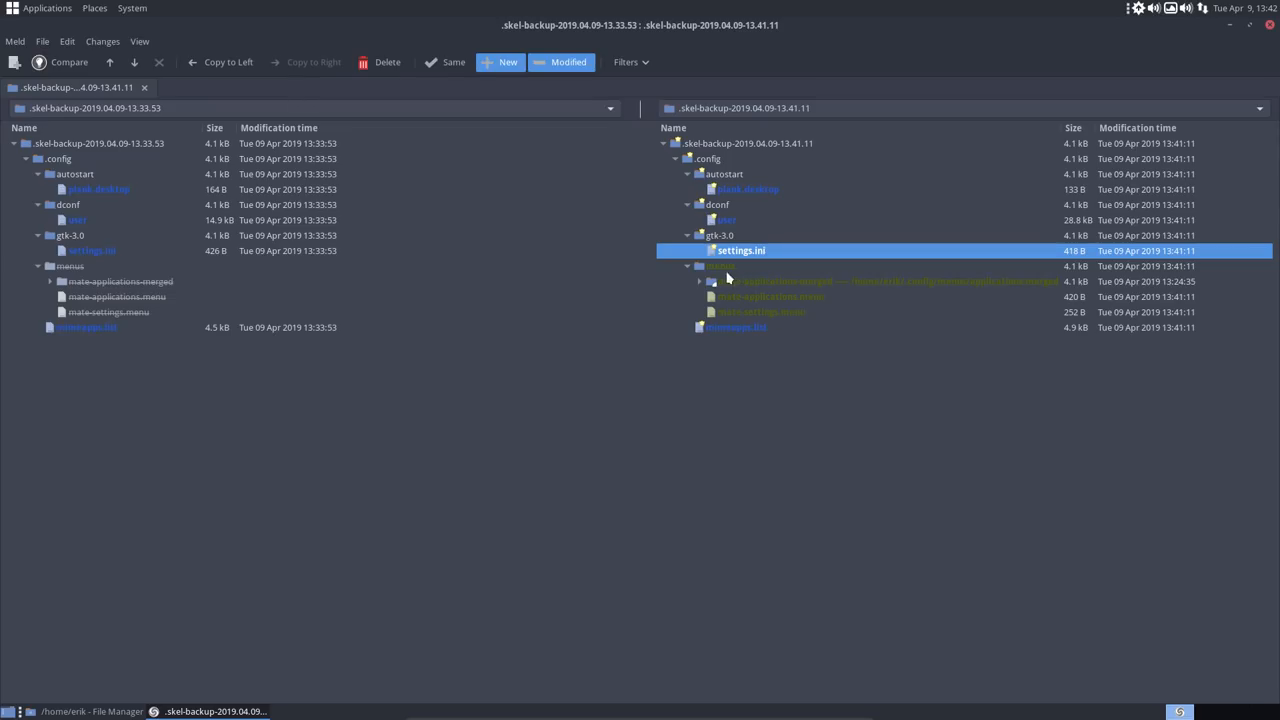
Briefly view the mate-applications.menu comparison and return to the folder comparison.
{"action": "left_click", "coordinate": [720, 266]}
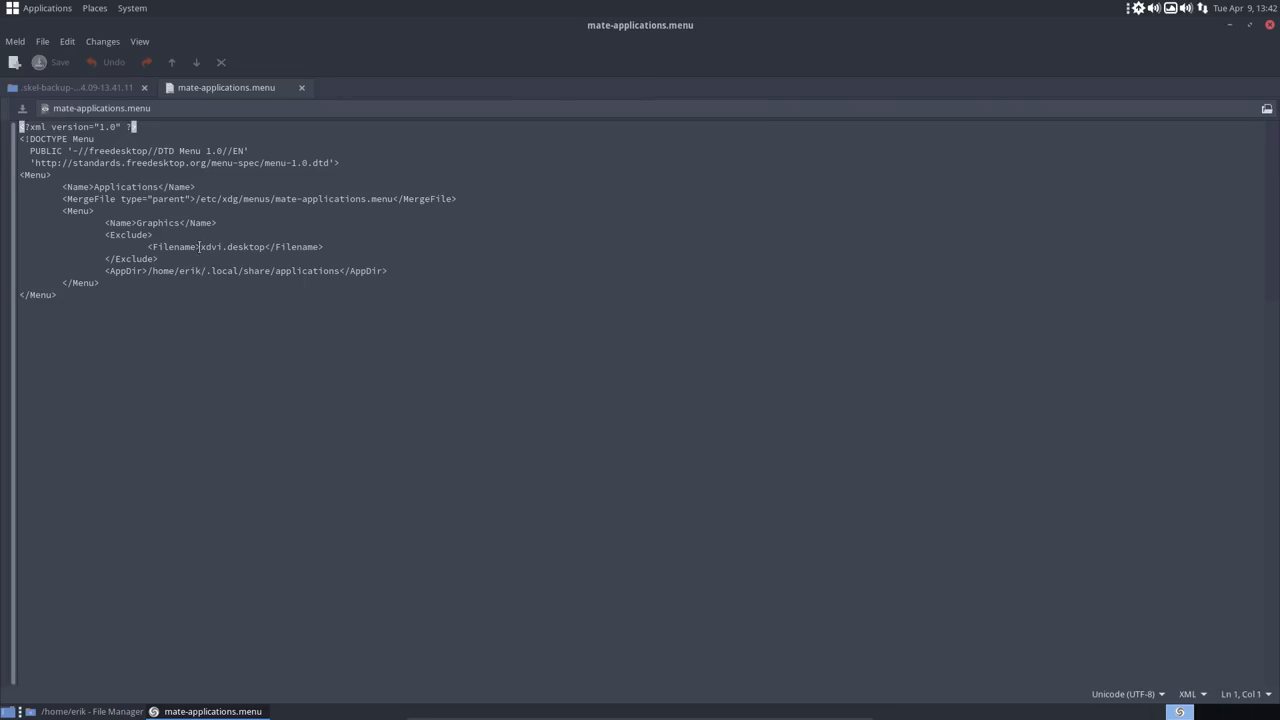
{"action": "double_click", "coordinate": [232, 248]}
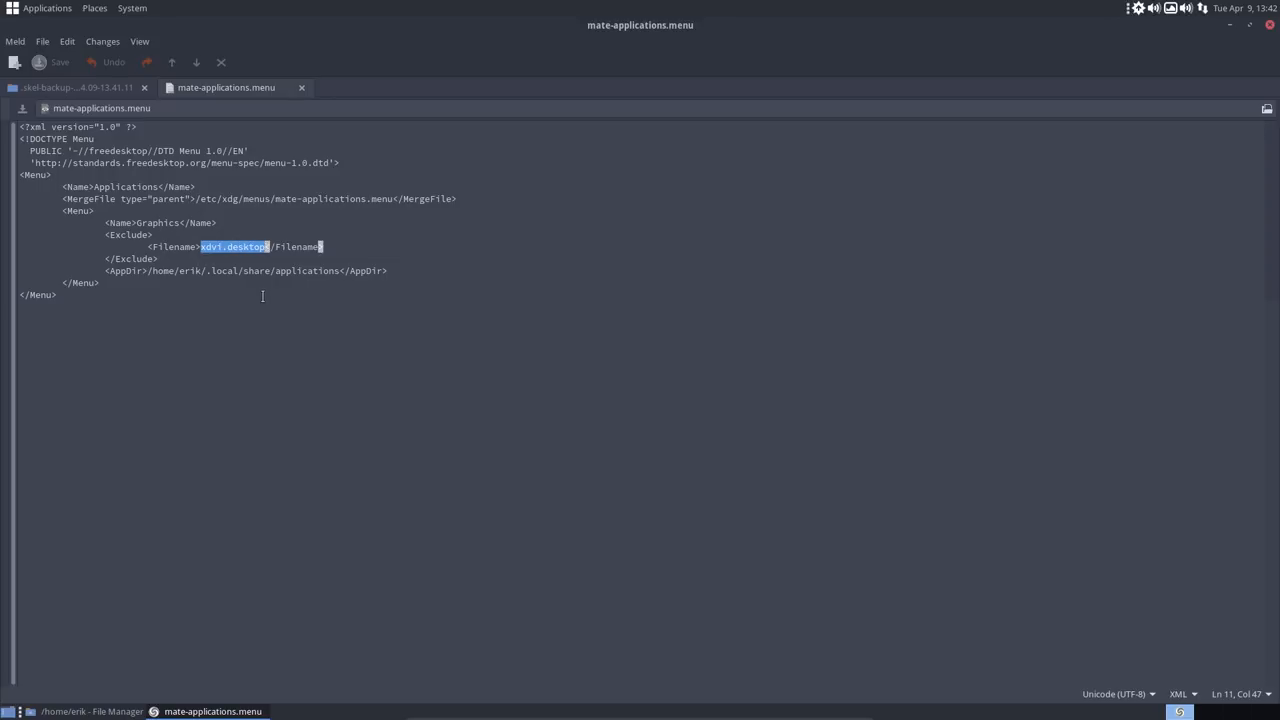
{"action": "mouse_move", "coordinate": [454, 132]}
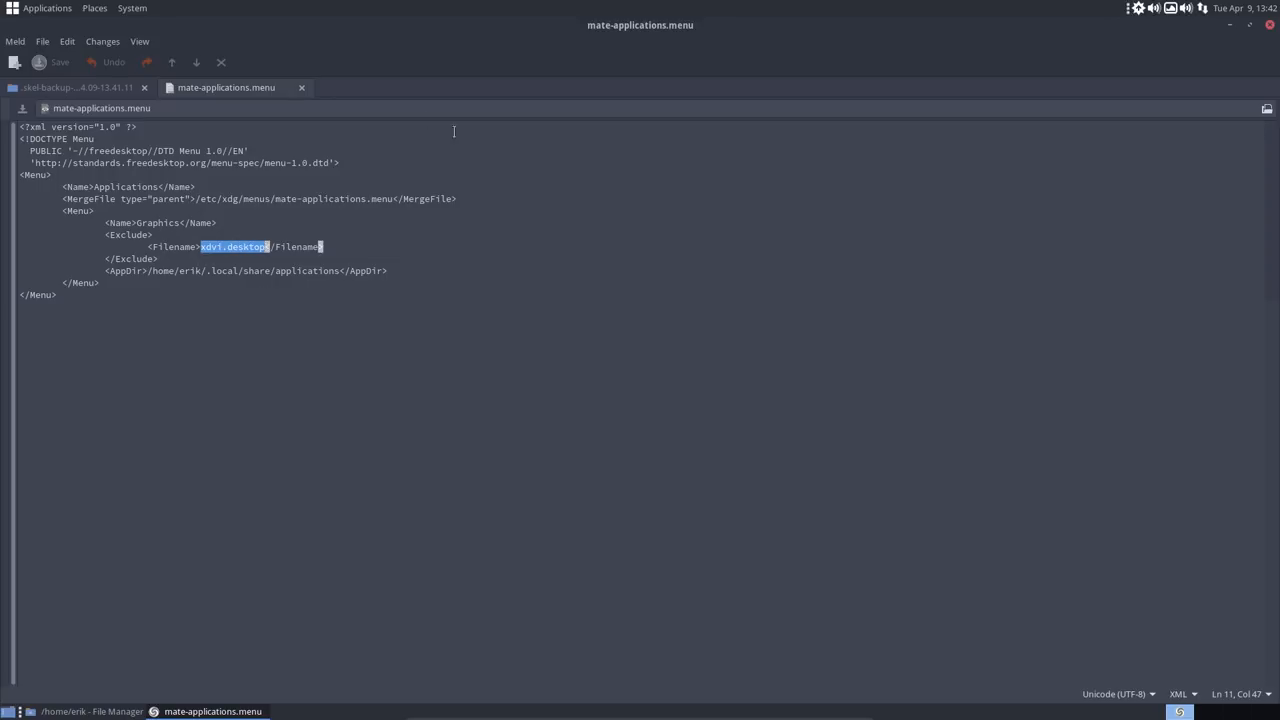
{"action": "left_click", "coordinate": [76, 88]}
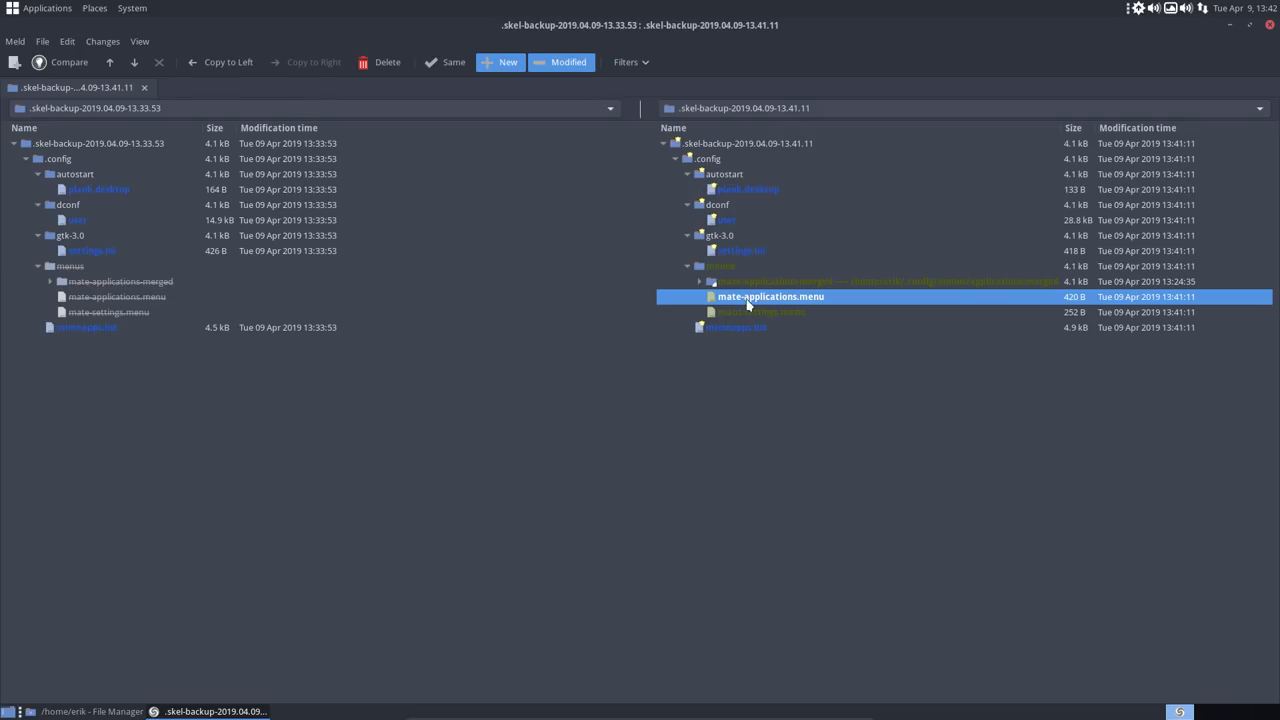
{"action": "left_click", "coordinate": [720, 264]}
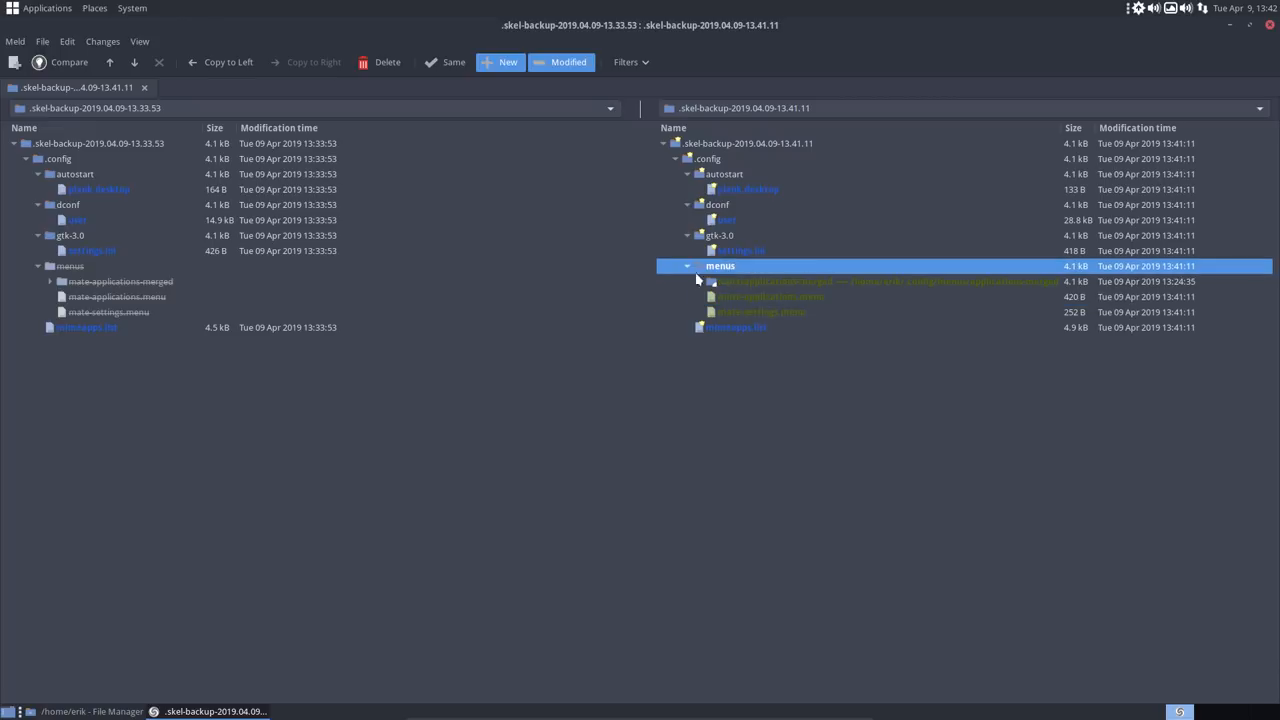
{"action": "mouse_move", "coordinate": [716, 316]}
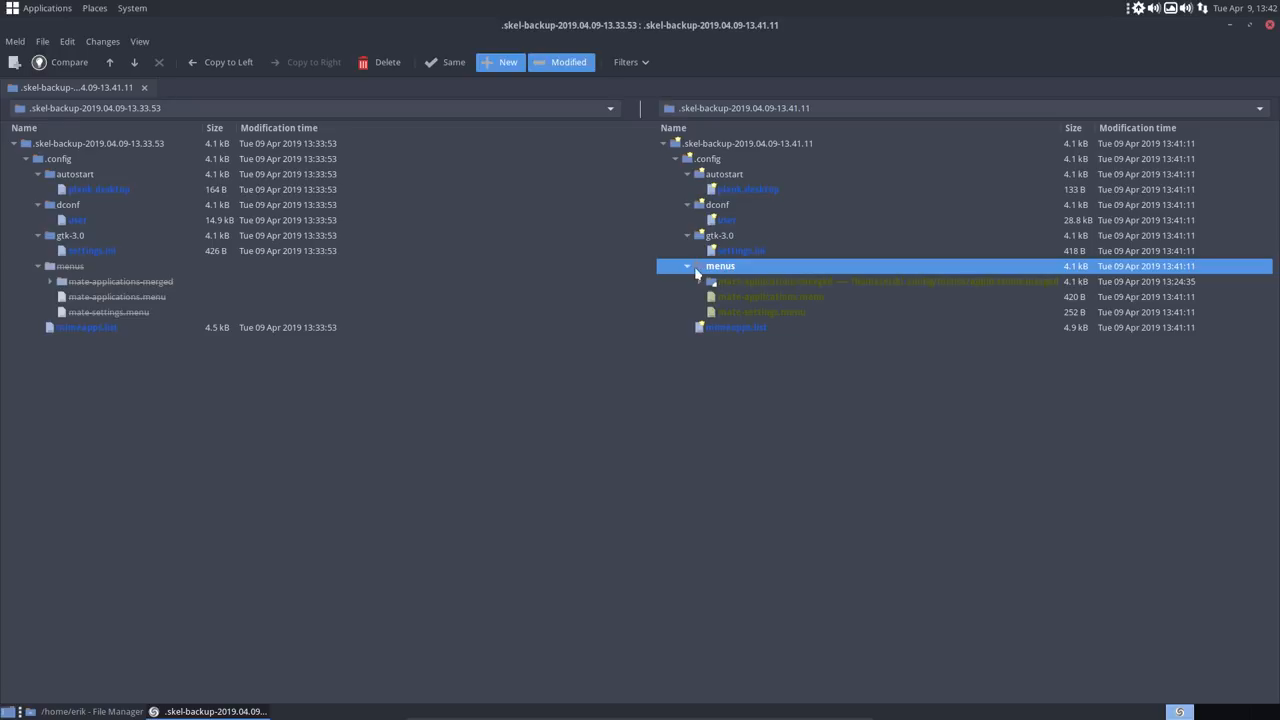
Compare the two mimeapps.list files side by side, reviewing the newer copy's extra associations.
{"action": "left_click", "coordinate": [736, 328]}
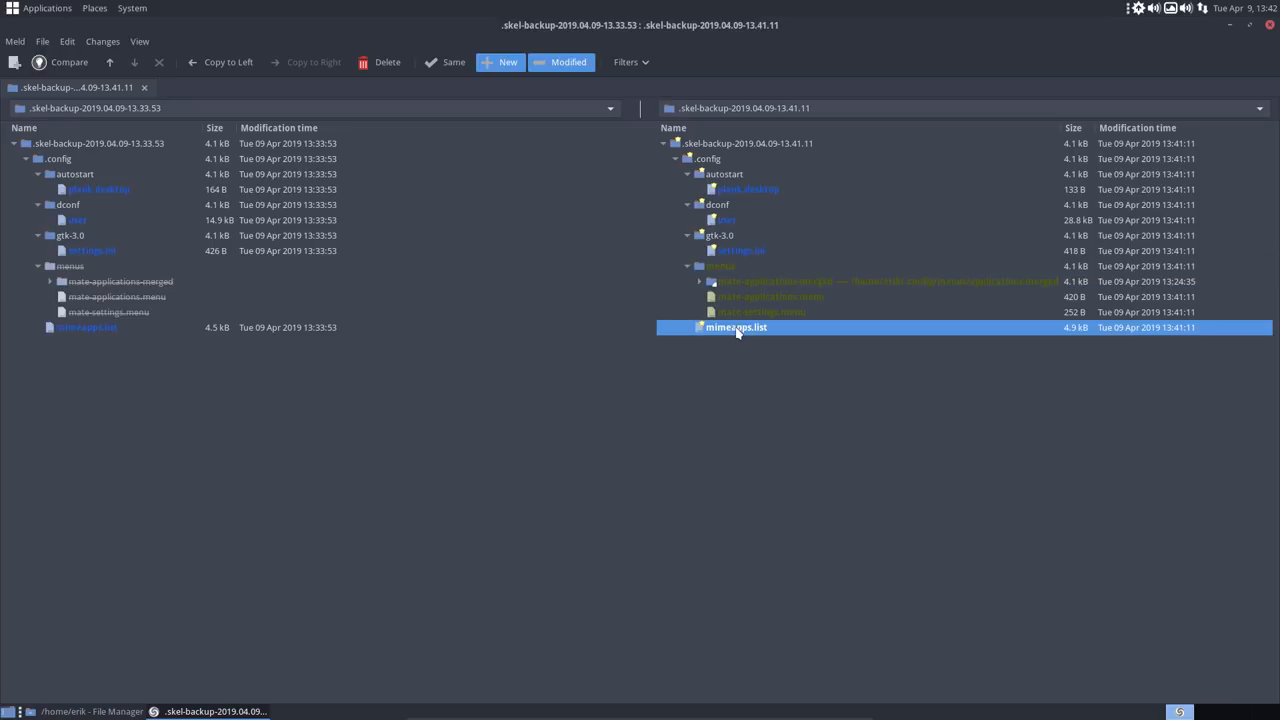
{"action": "double_click", "coordinate": [736, 328]}
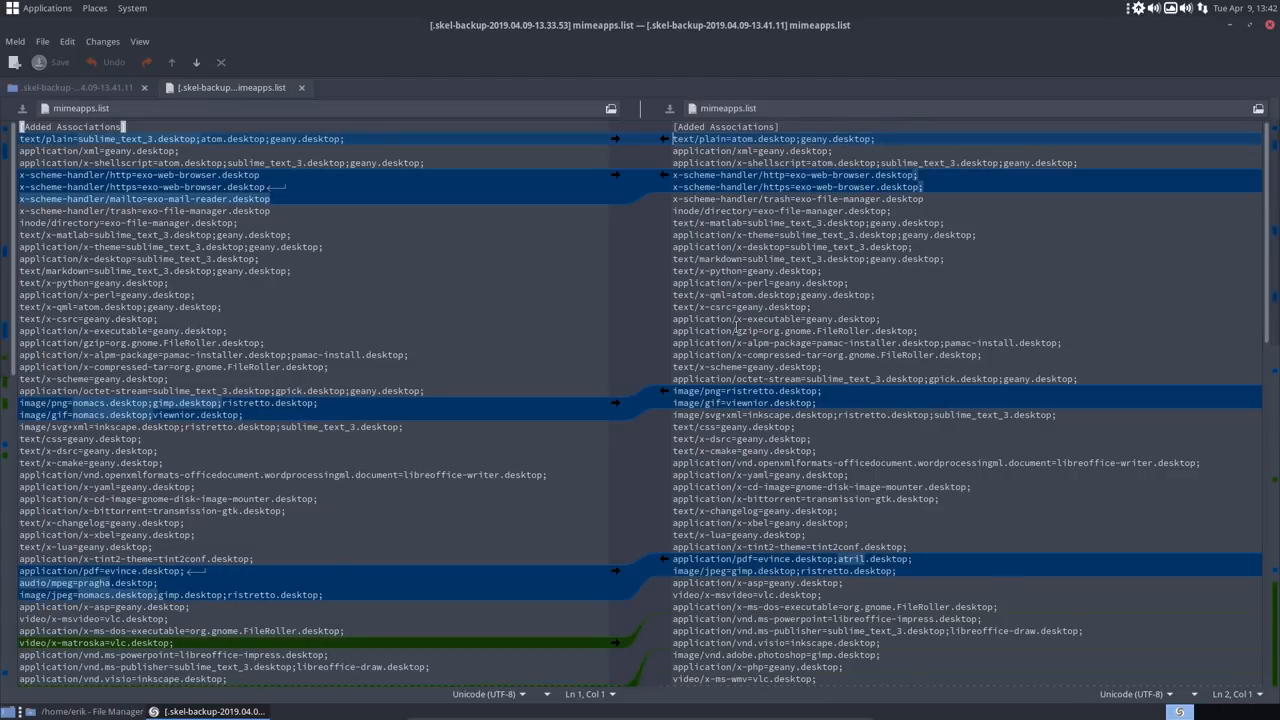
{"action": "scroll", "scroll_direction": "down", "scroll_amount": 3}
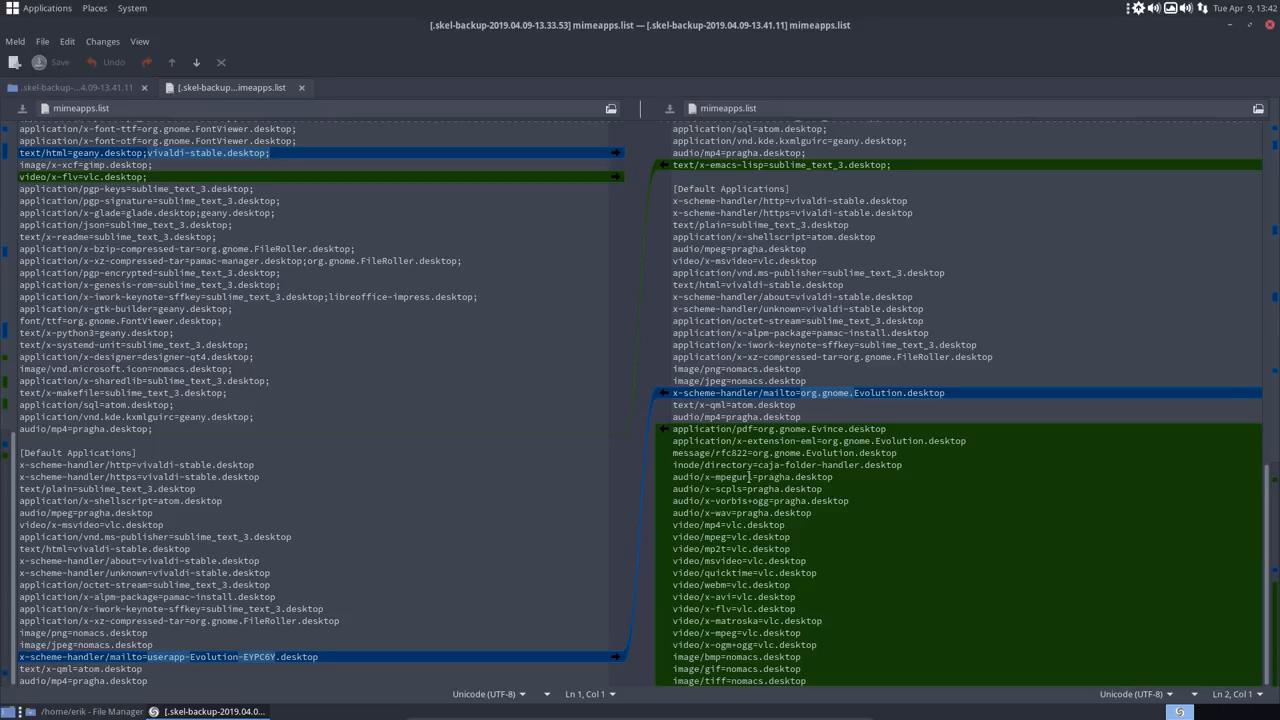
{"action": "left_click", "coordinate": [732, 476]}
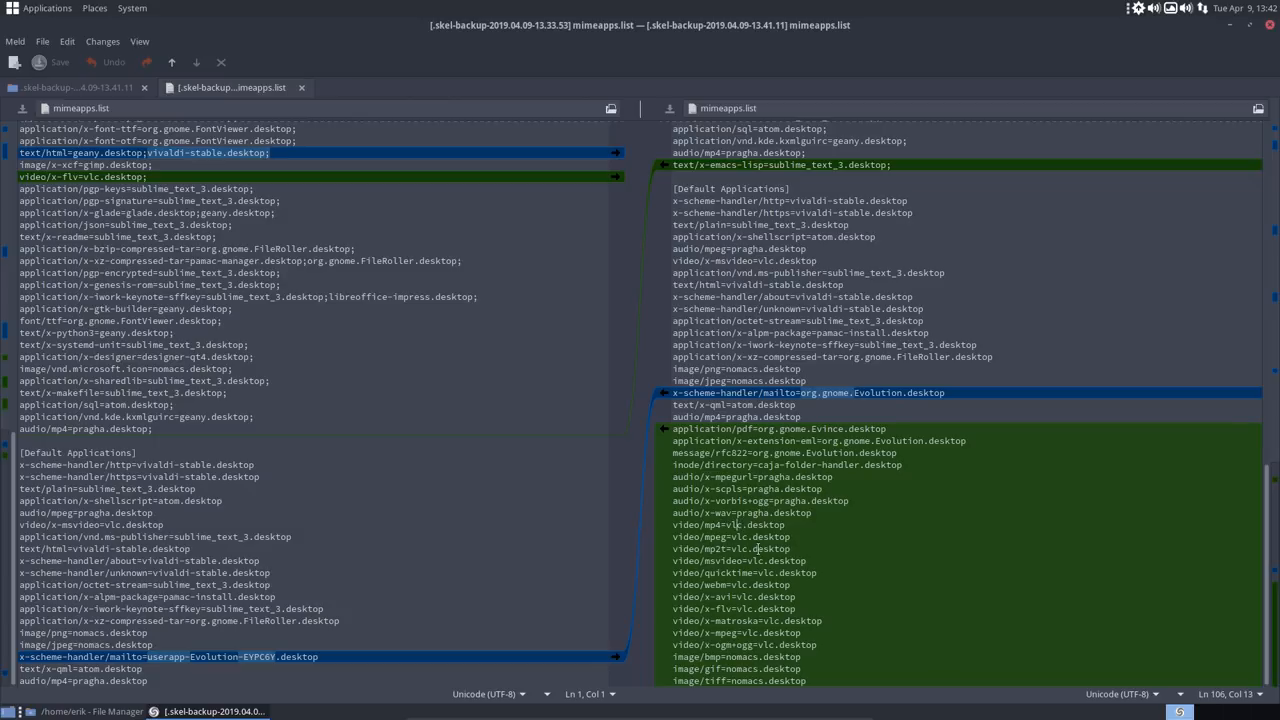
{"action": "scroll", "scroll_direction": "up", "scroll_amount": 3}
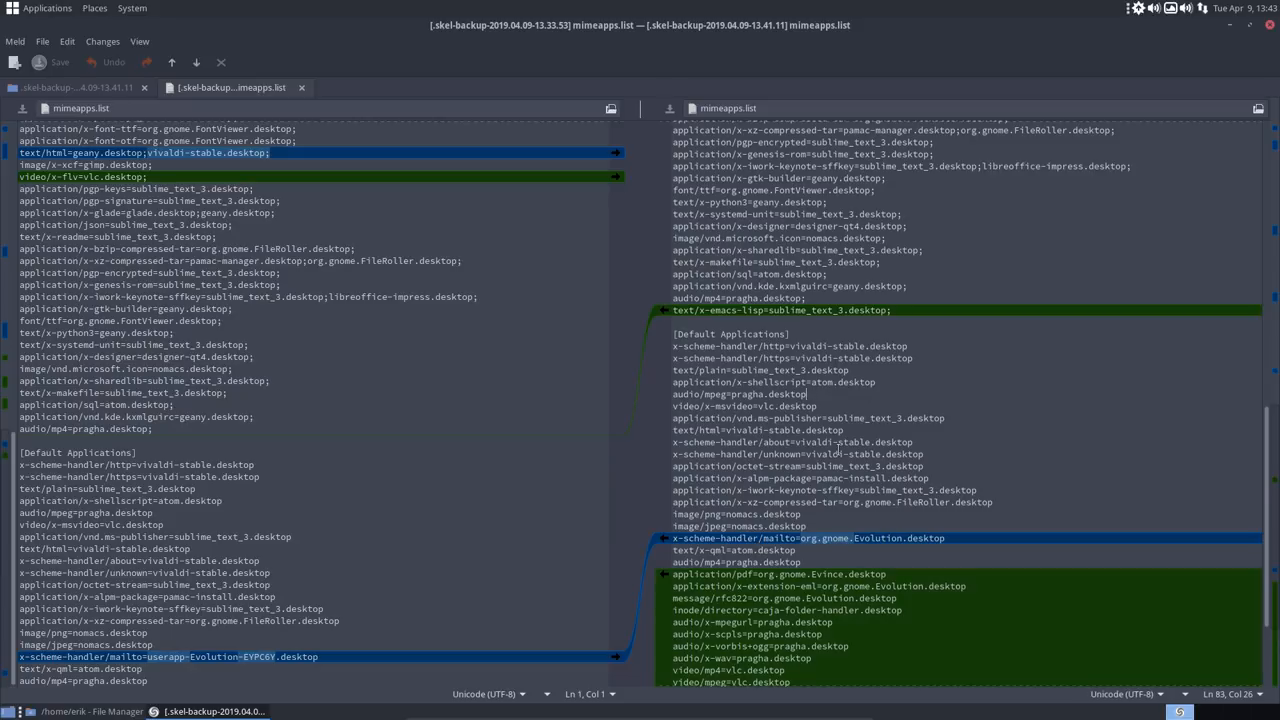
Search the mimeapps.list comparison for 'caja' and scroll through the matches.
{"action": "key", "text": "ctrl+f"}
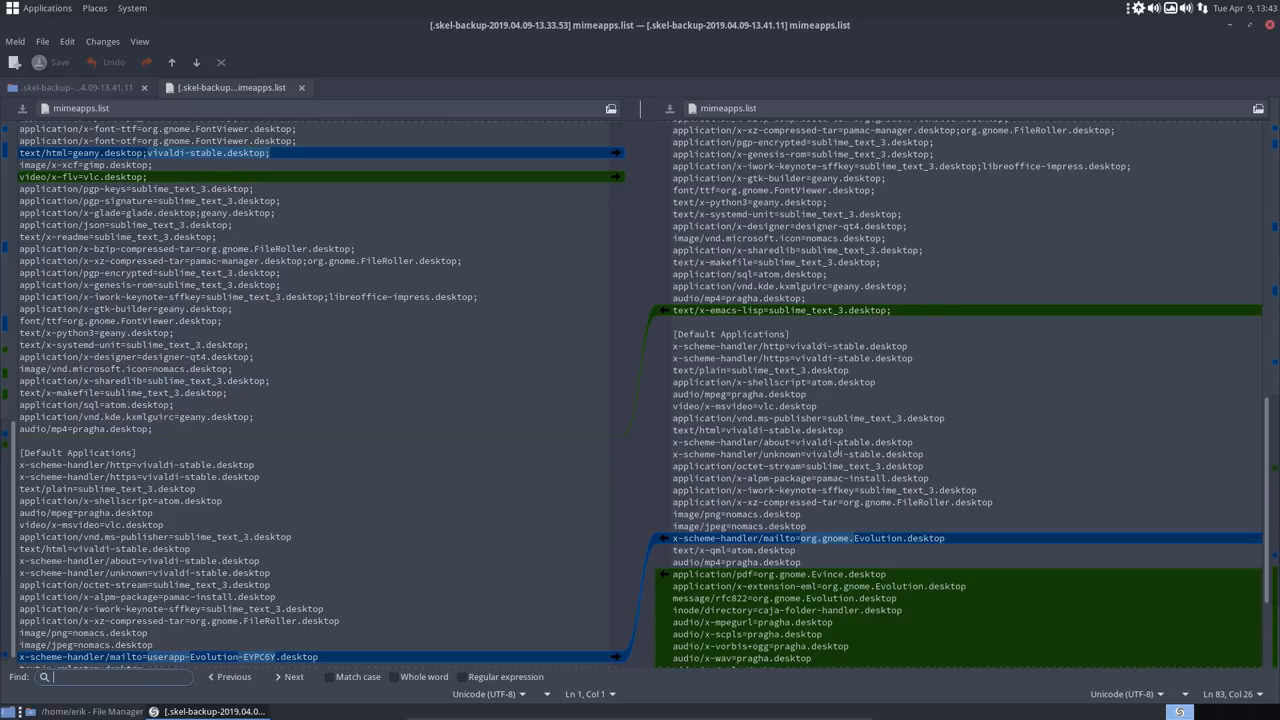
{"action": "type", "text": "caja"}
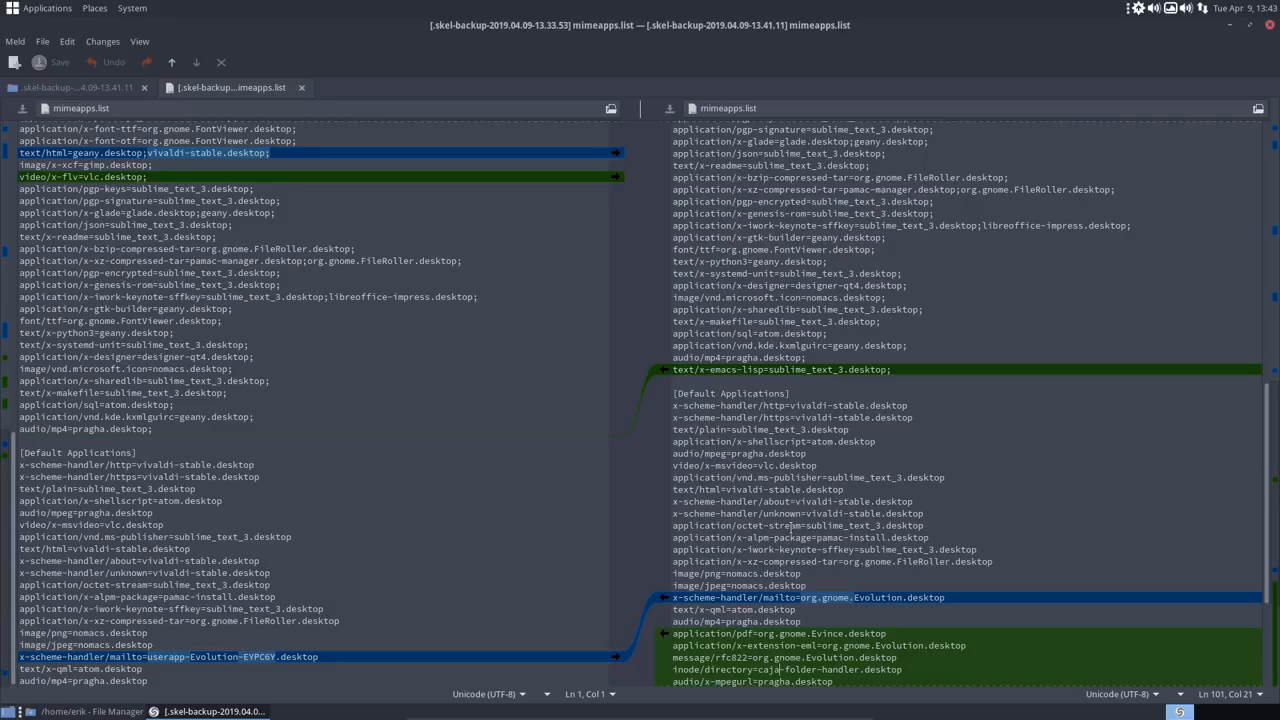
{"action": "scroll", "scroll_direction": "down", "scroll_amount": 3}
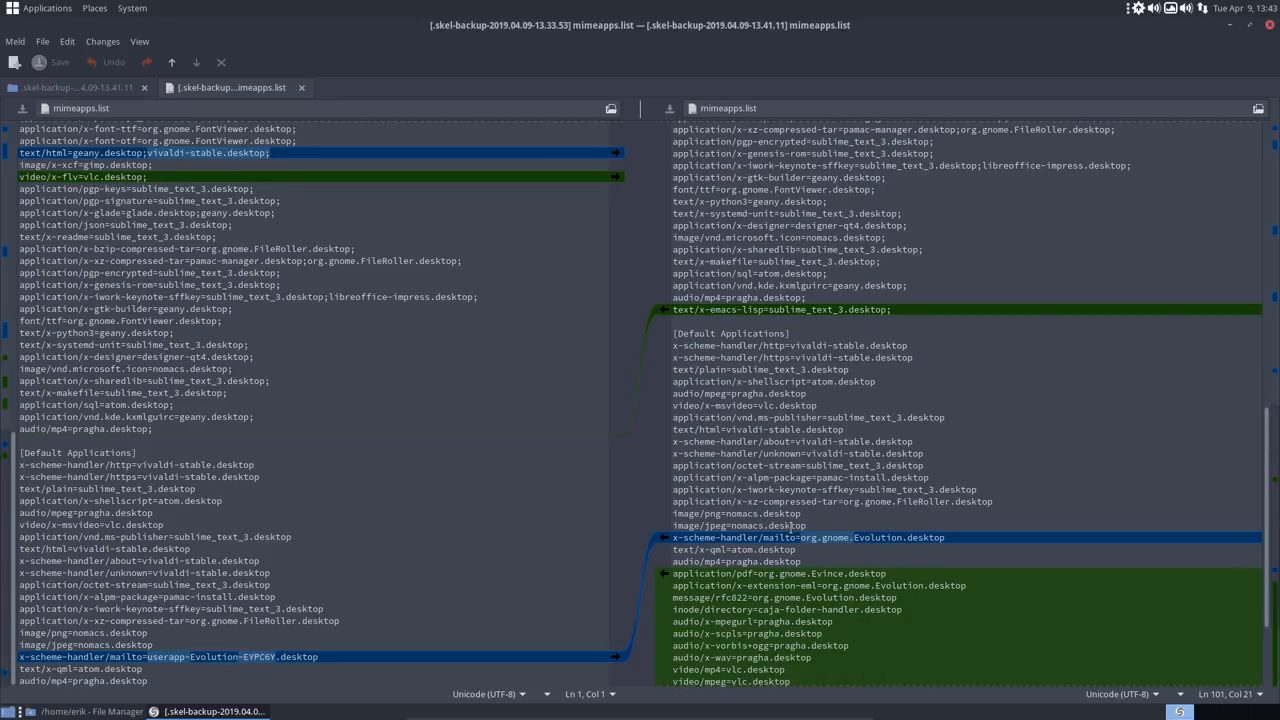
{"action": "scroll", "scroll_direction": "down", "scroll_amount": 3}
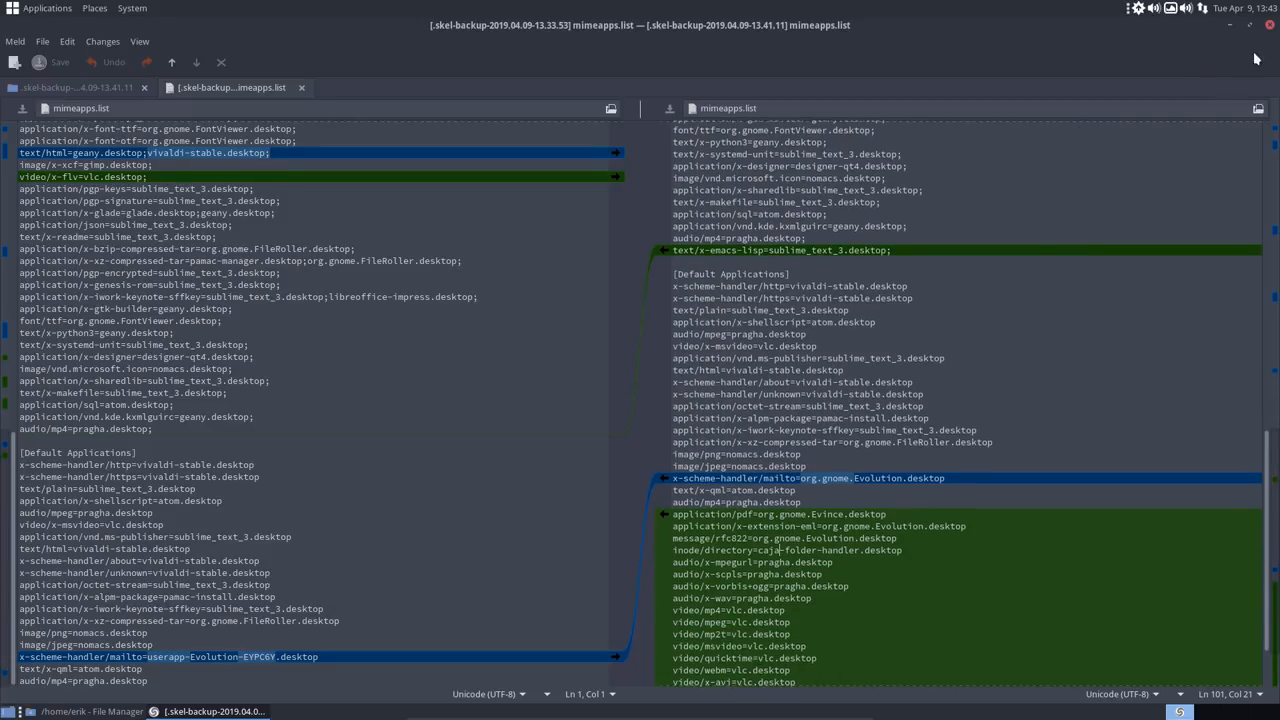
{"action": "mouse_move", "coordinate": [1268, 24]}
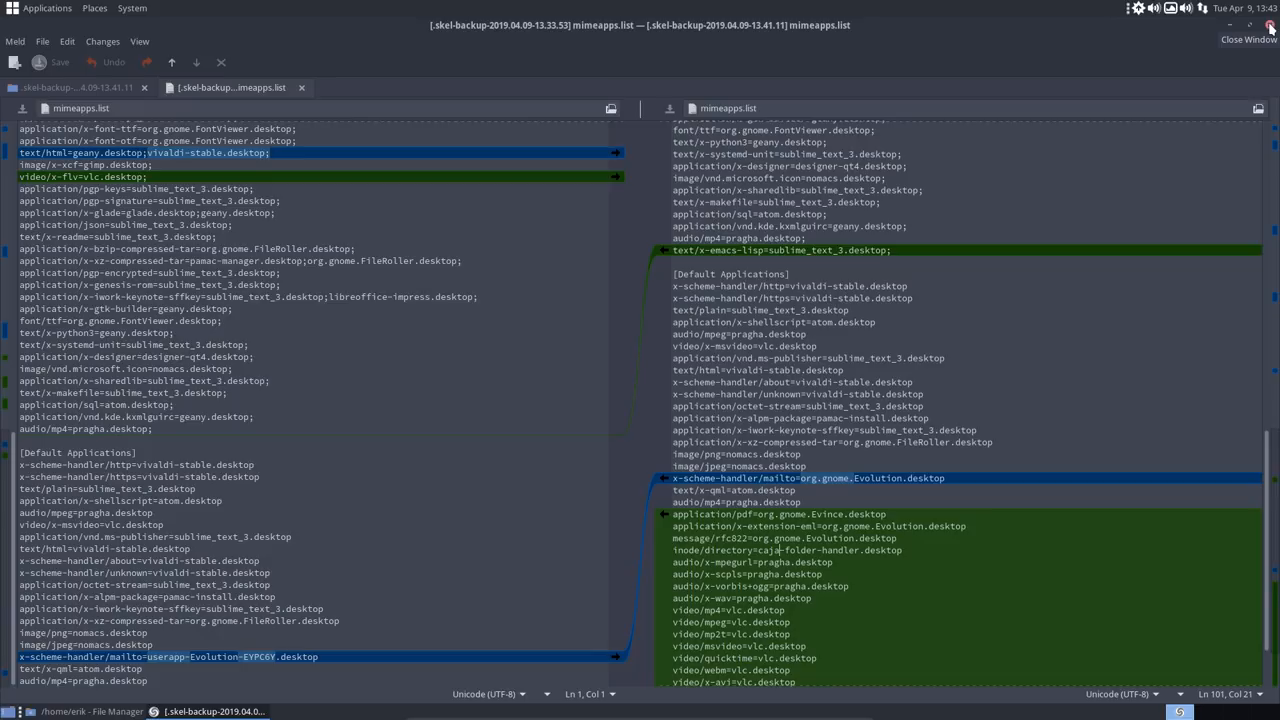
Close Meld, return to Caja's home folder and launch a terminal showing system info.
{"action": "left_click", "coordinate": [1248, 40]}
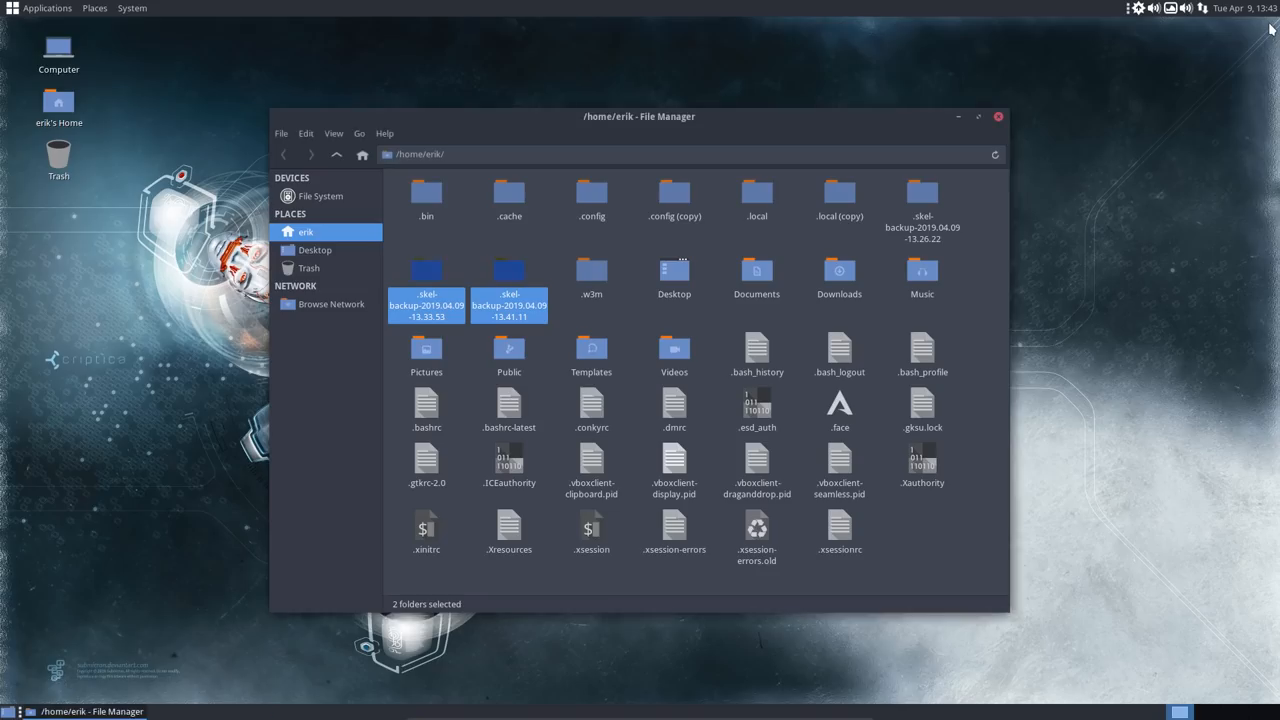
{"action": "right_click", "coordinate": [510, 304]}
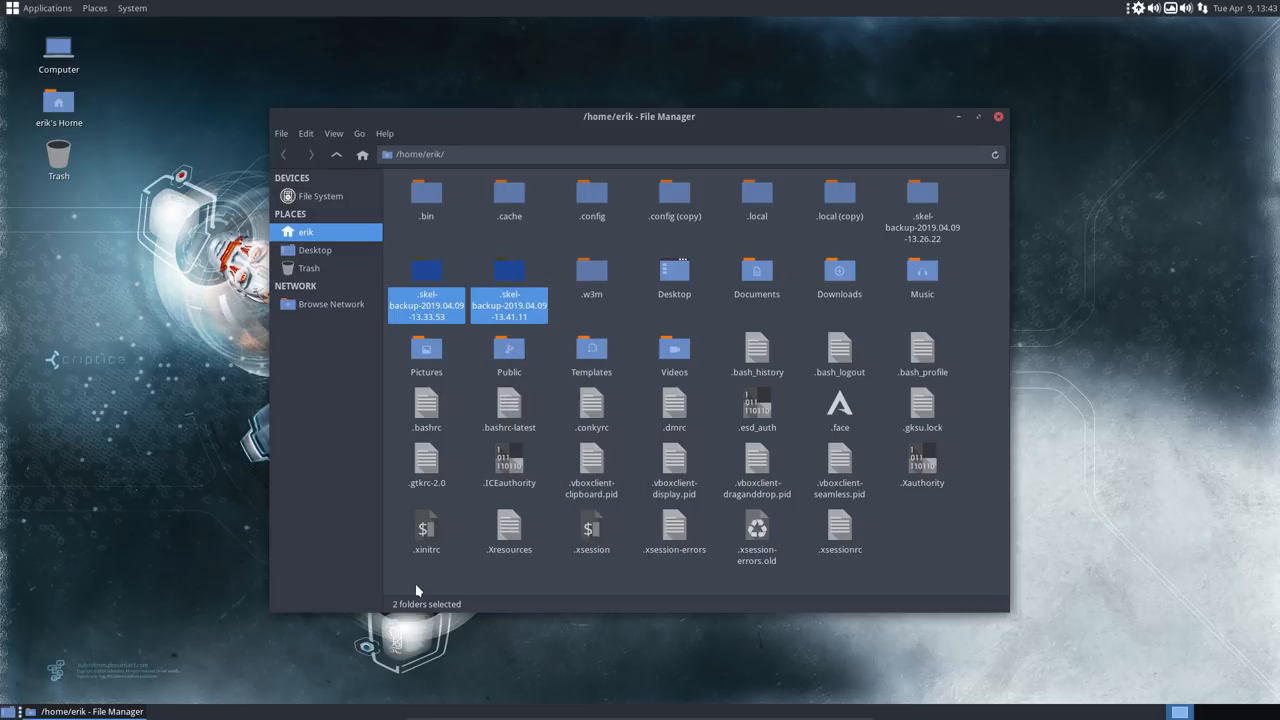
{"action": "left_click", "coordinate": [132, 8]}
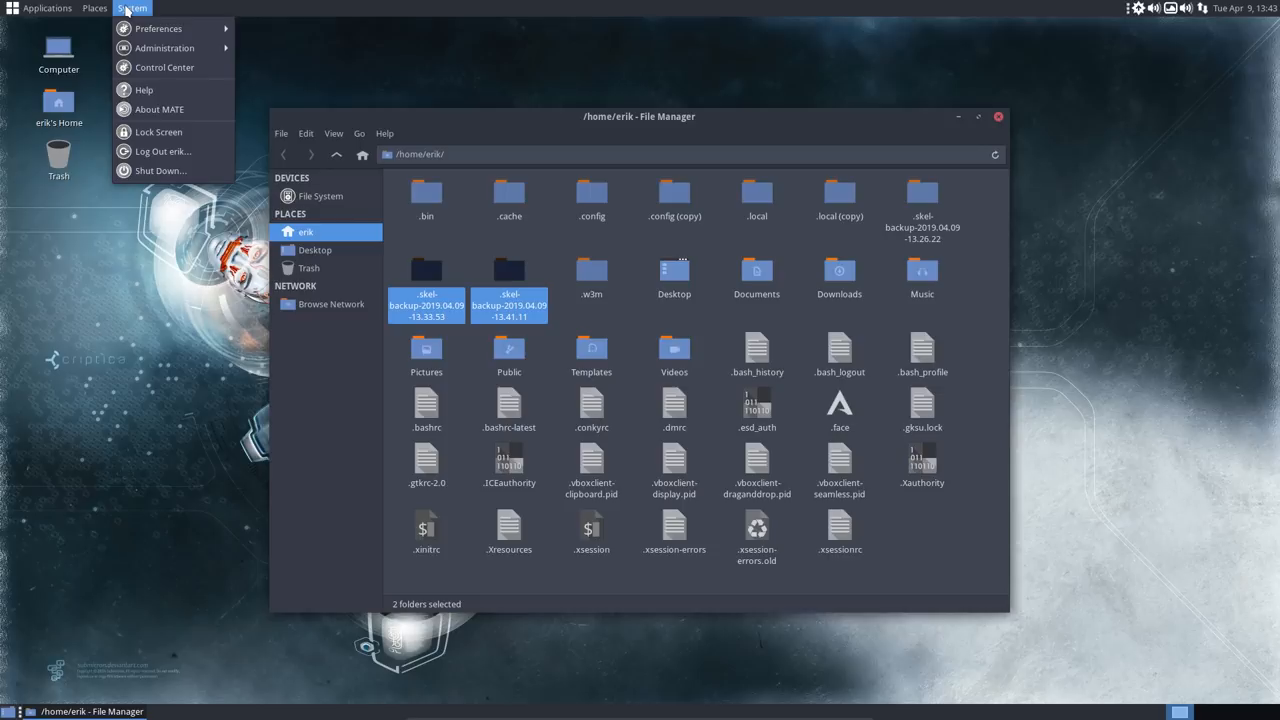
{"action": "left_click", "coordinate": [48, 8]}
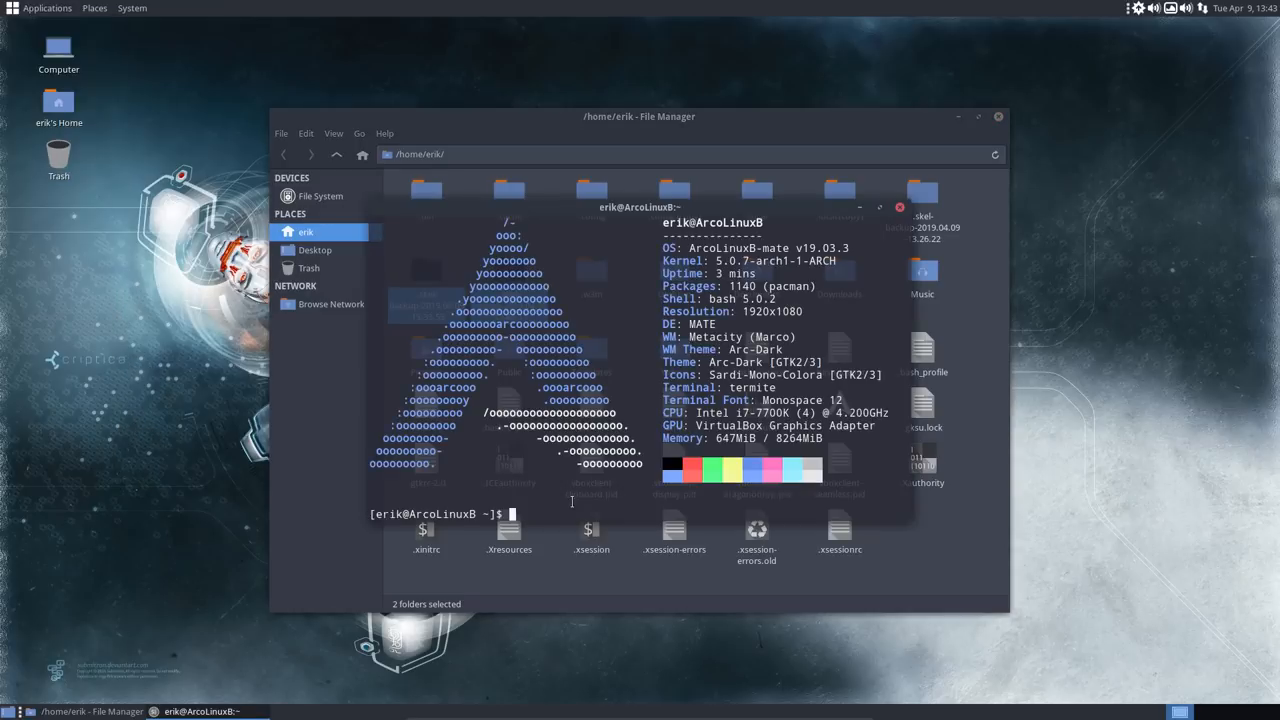
Run the skel alias, then sudo reboot to restart the virtual machine.
{"action": "type", "text": "skel"}
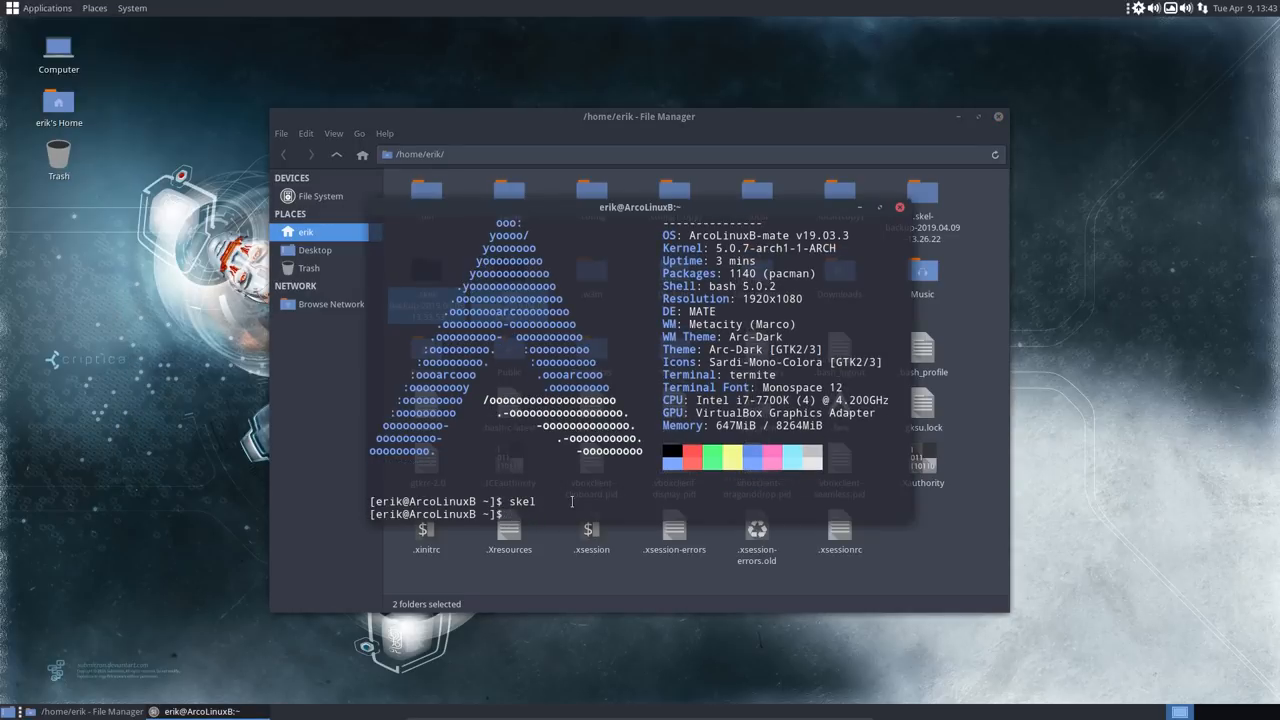
{"action": "key", "text": "Return"}
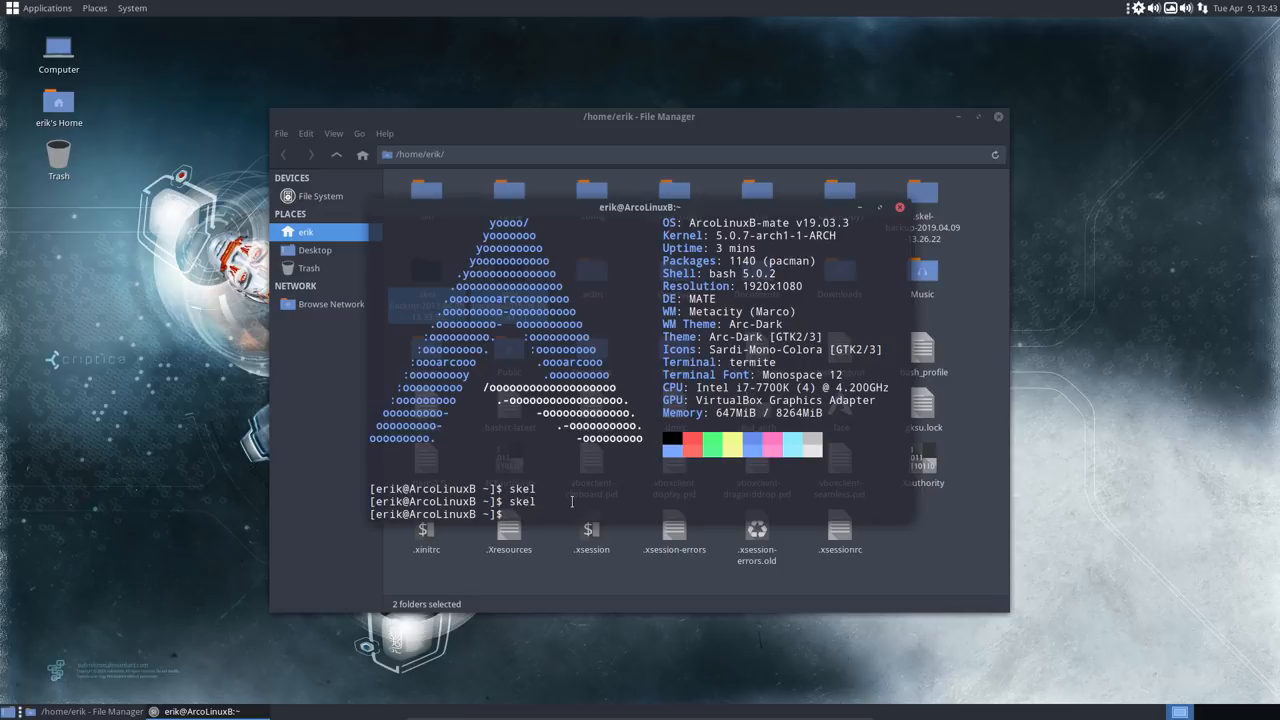
{"action": "type", "text": "sudo r\"bo"}
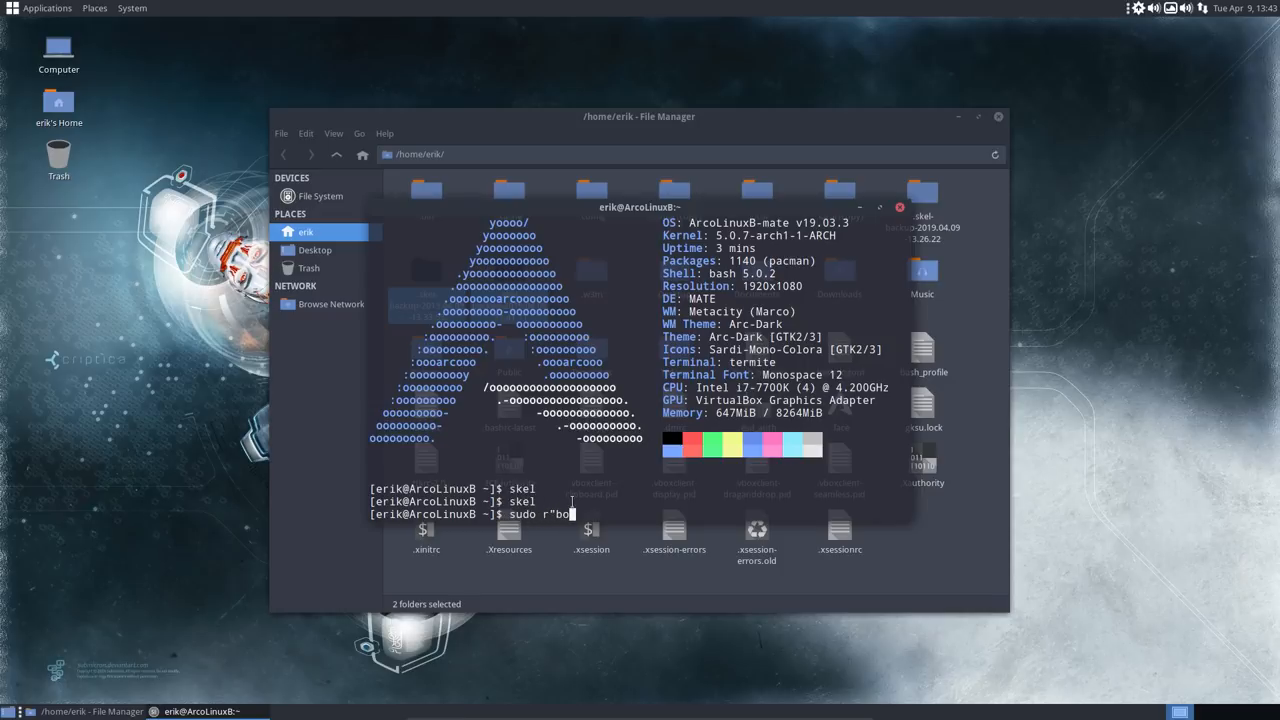
{"action": "key", "text": "Return"}
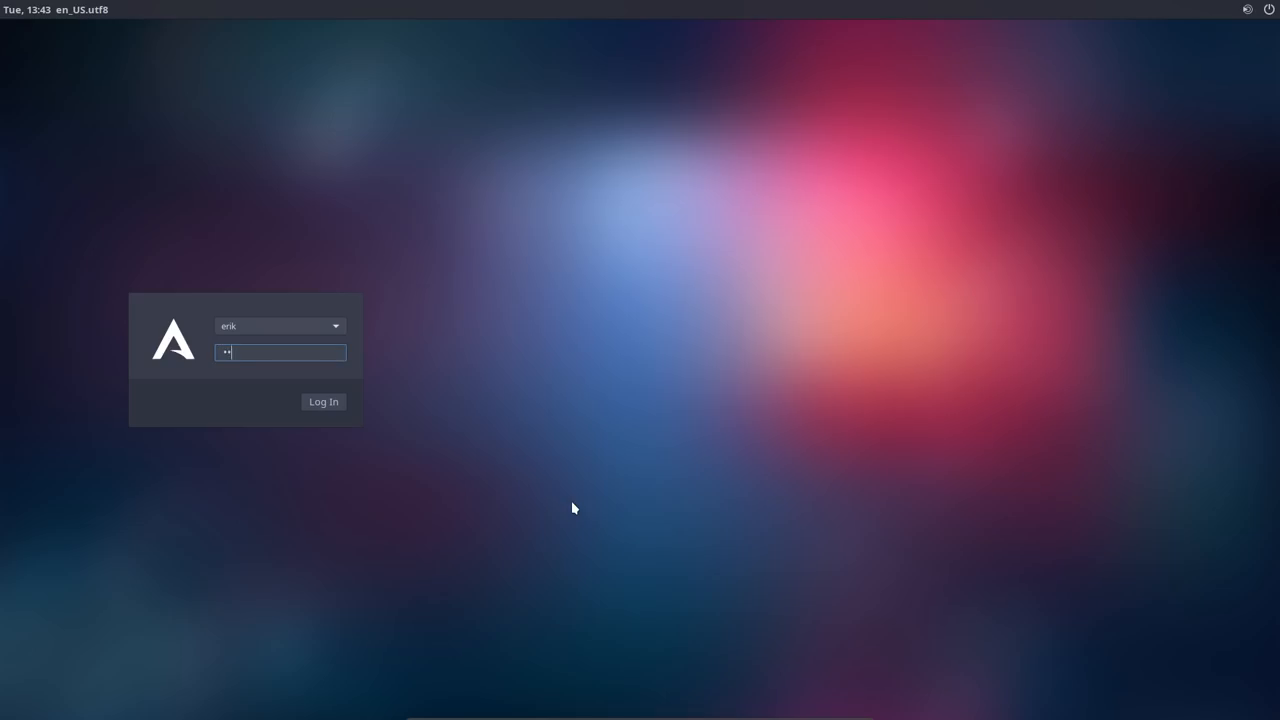
{"action": "left_click", "coordinate": [324, 400]}
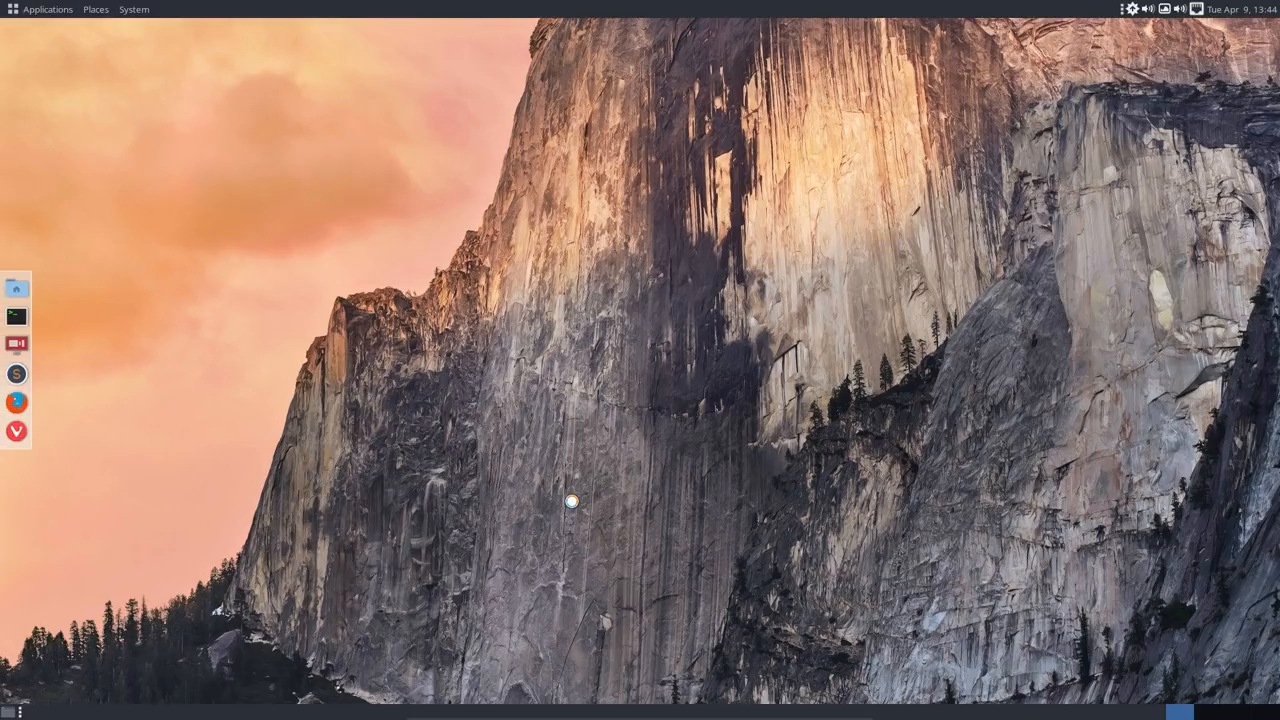
{"action": "mouse_move", "coordinate": [286, 346]}
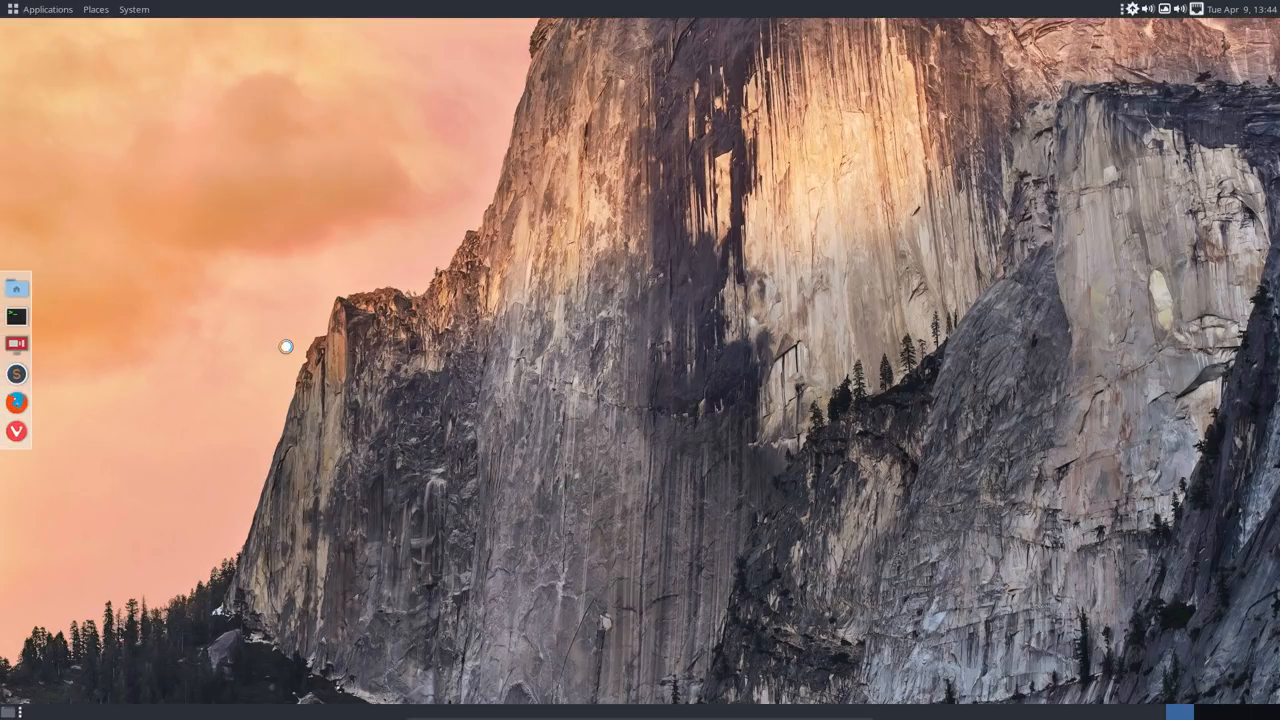
{"action": "left_click", "coordinate": [48, 8]}
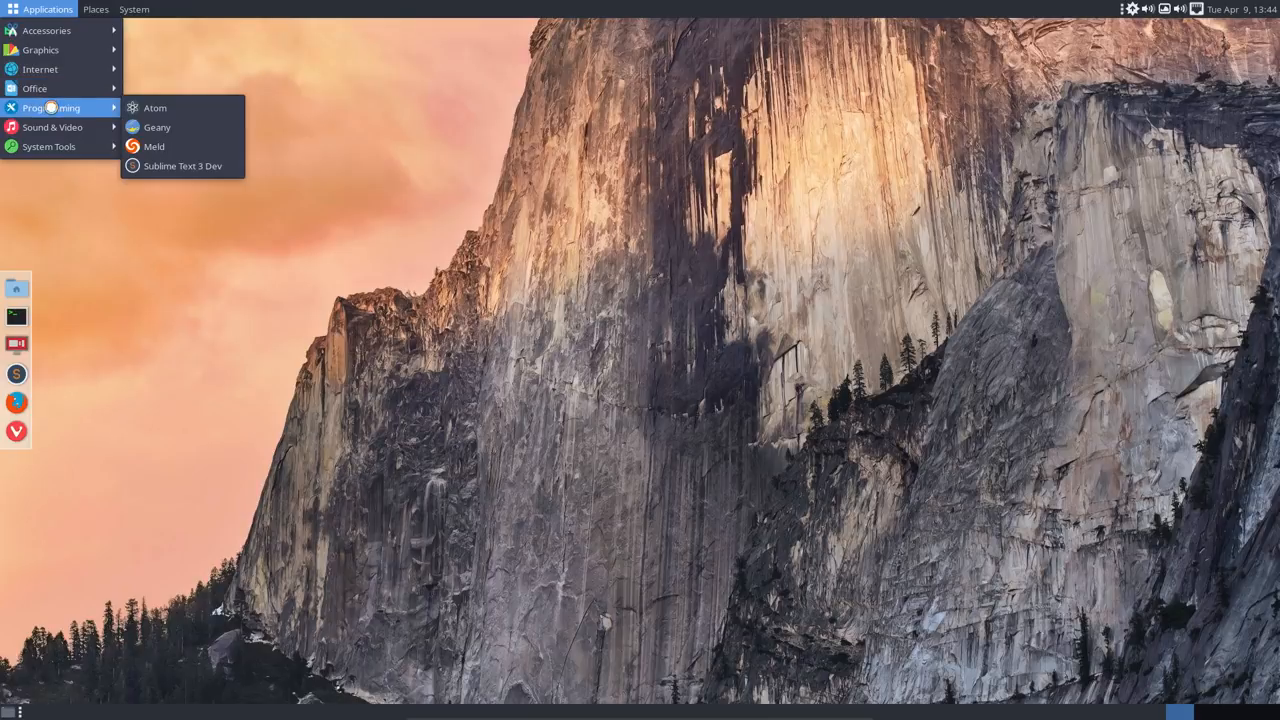
{"action": "left_click", "coordinate": [96, 8]}
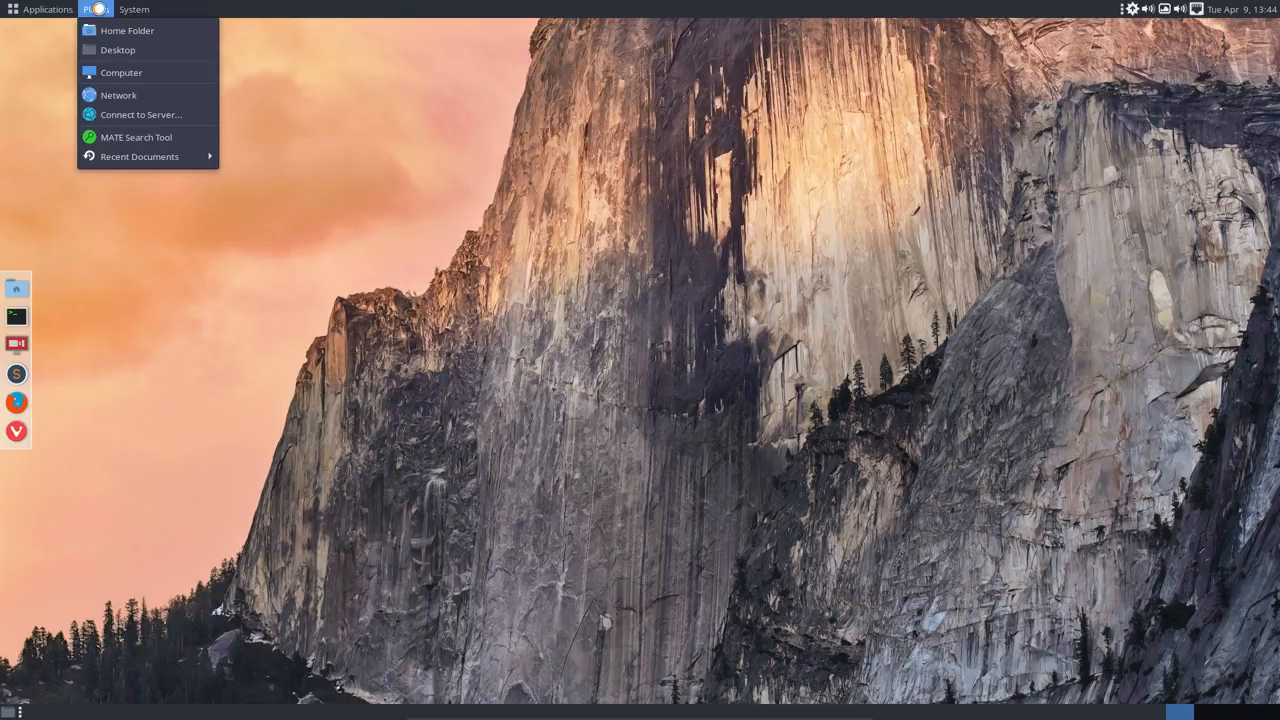
{"action": "left_click", "coordinate": [132, 8]}
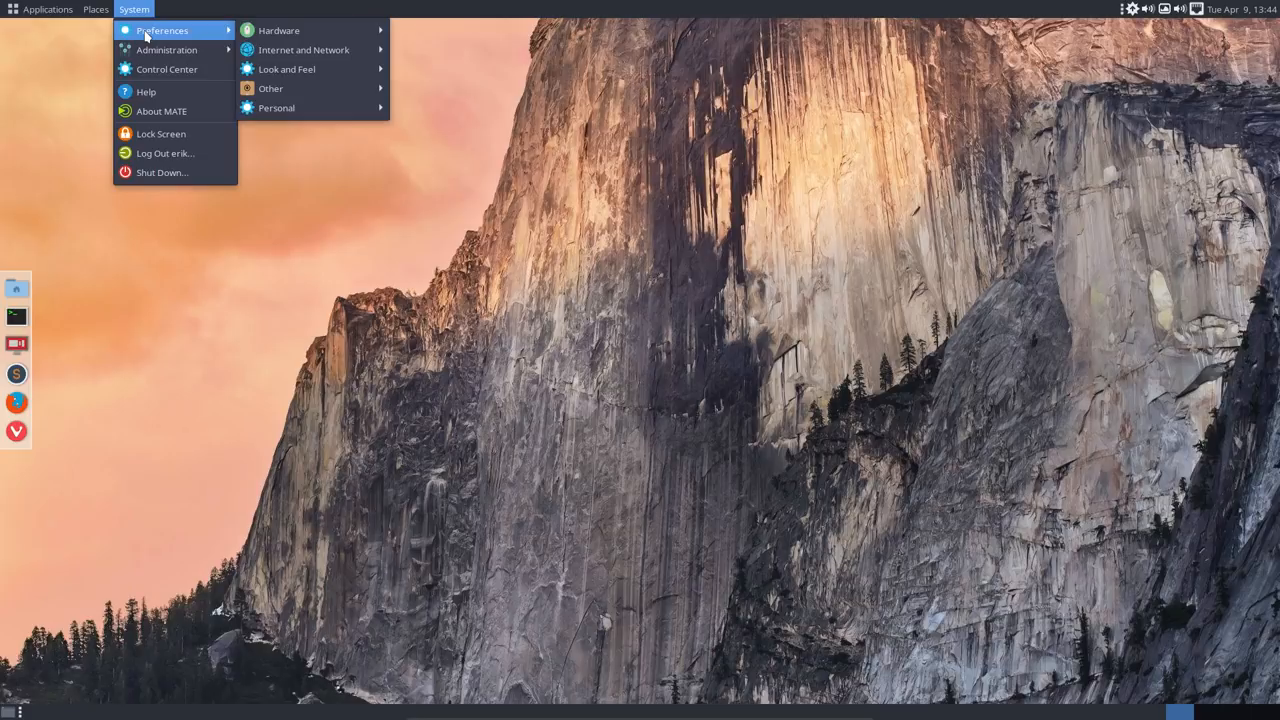
{"action": "mouse_move", "coordinate": [304, 48]}
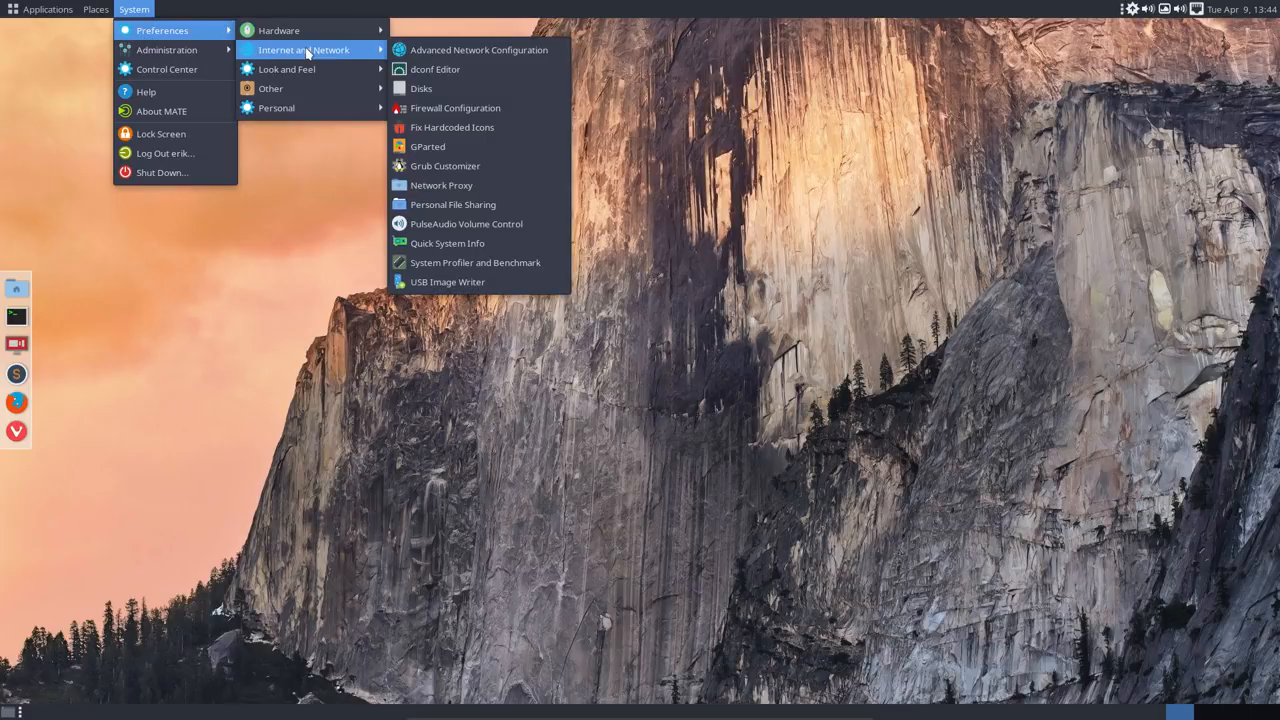
{"action": "mouse_move", "coordinate": [270, 88]}
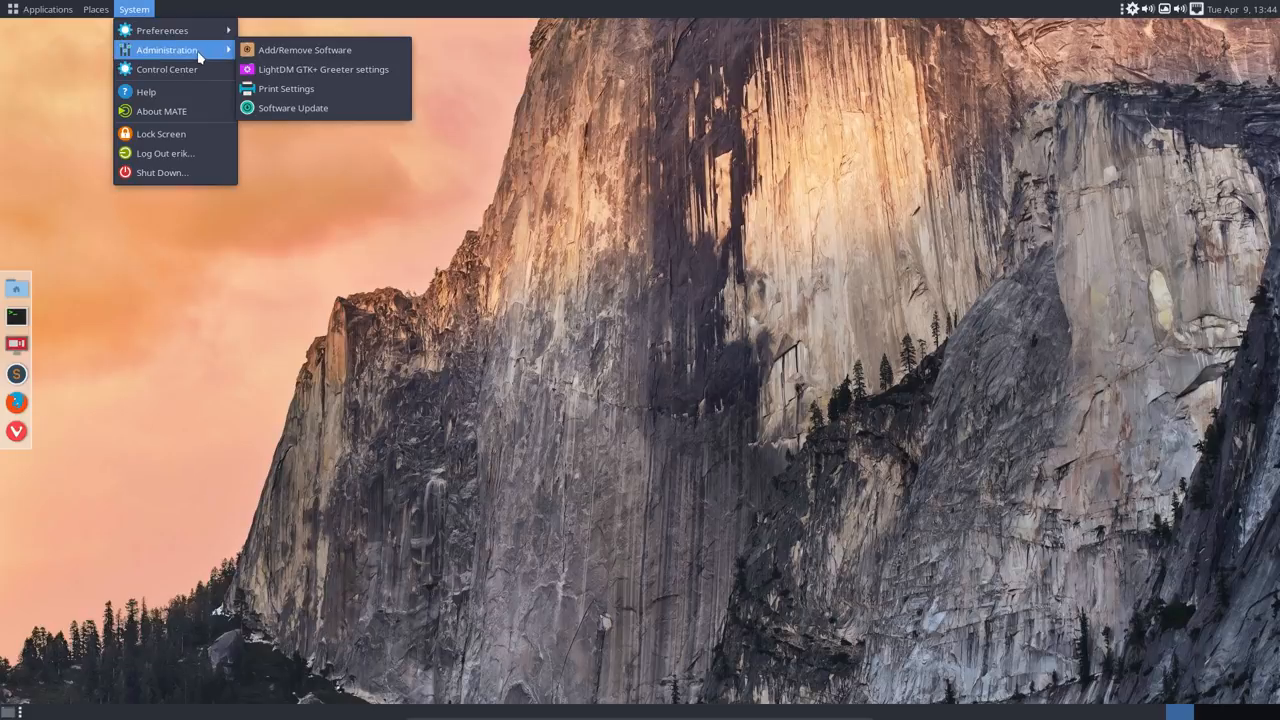
{"action": "left_click", "coordinate": [168, 68]}
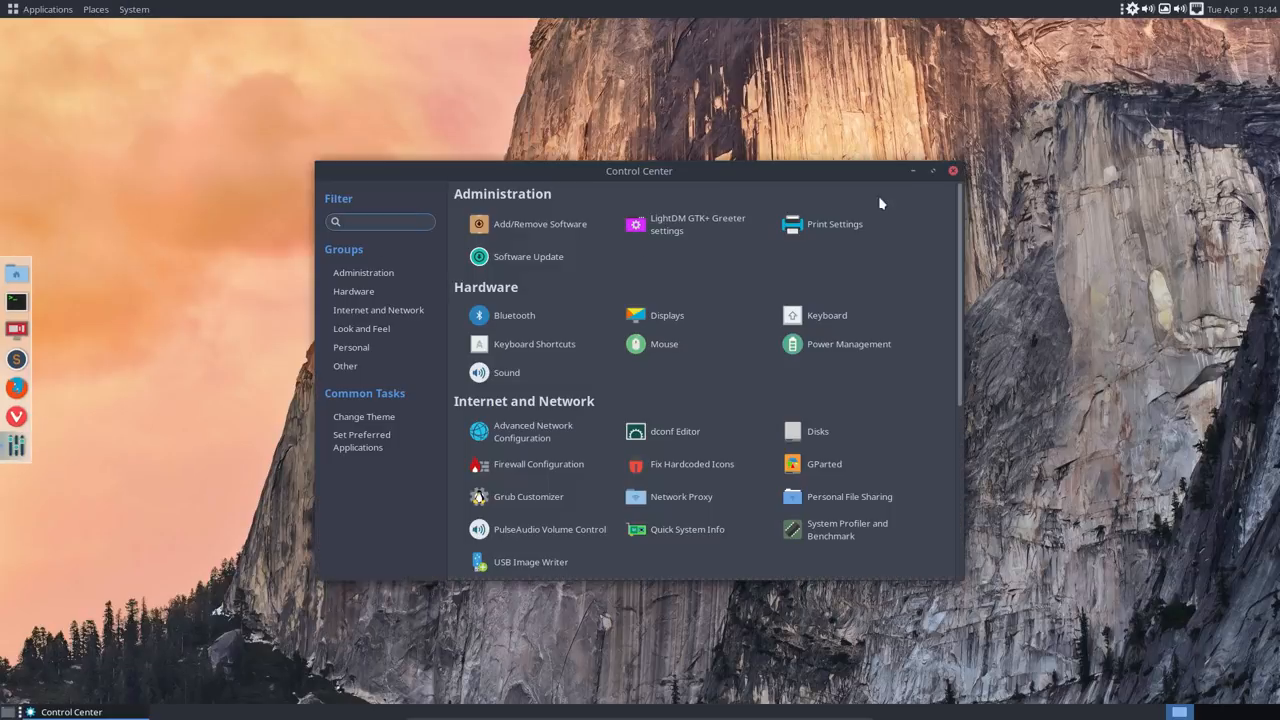
{"action": "scroll", "scroll_direction": "down", "scroll_amount": 3}
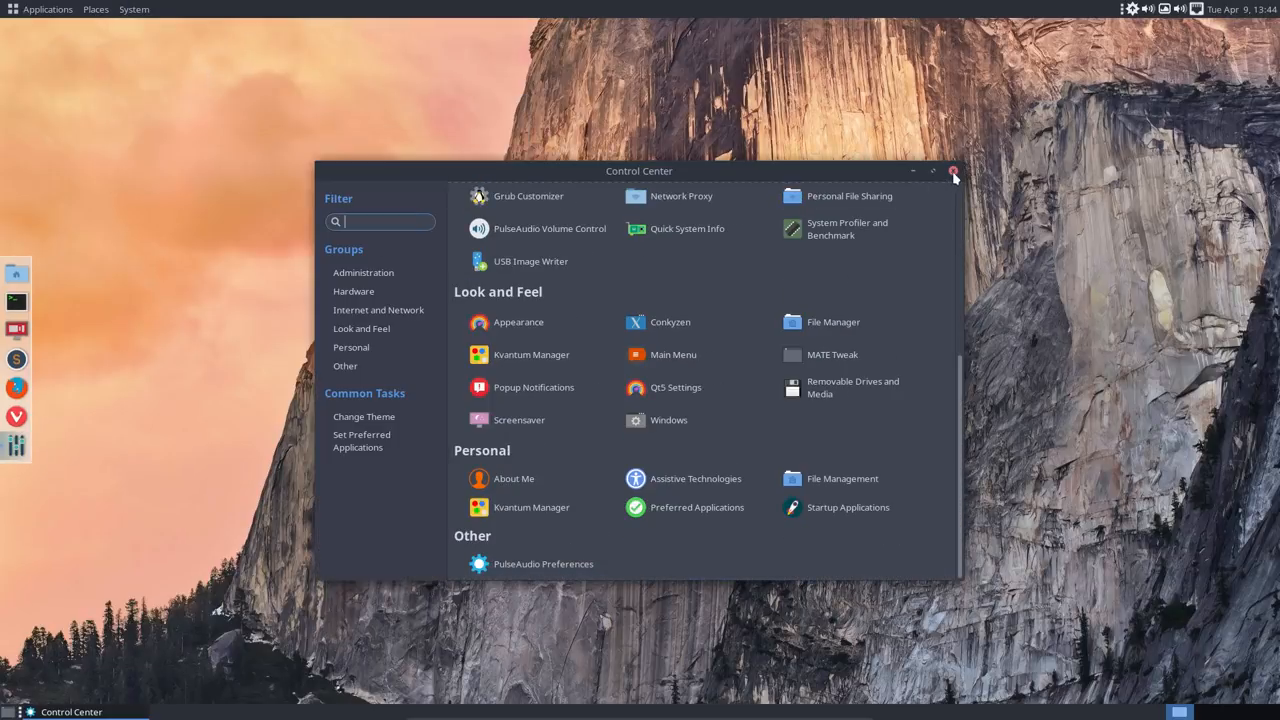
{"action": "left_click", "coordinate": [952, 172]}
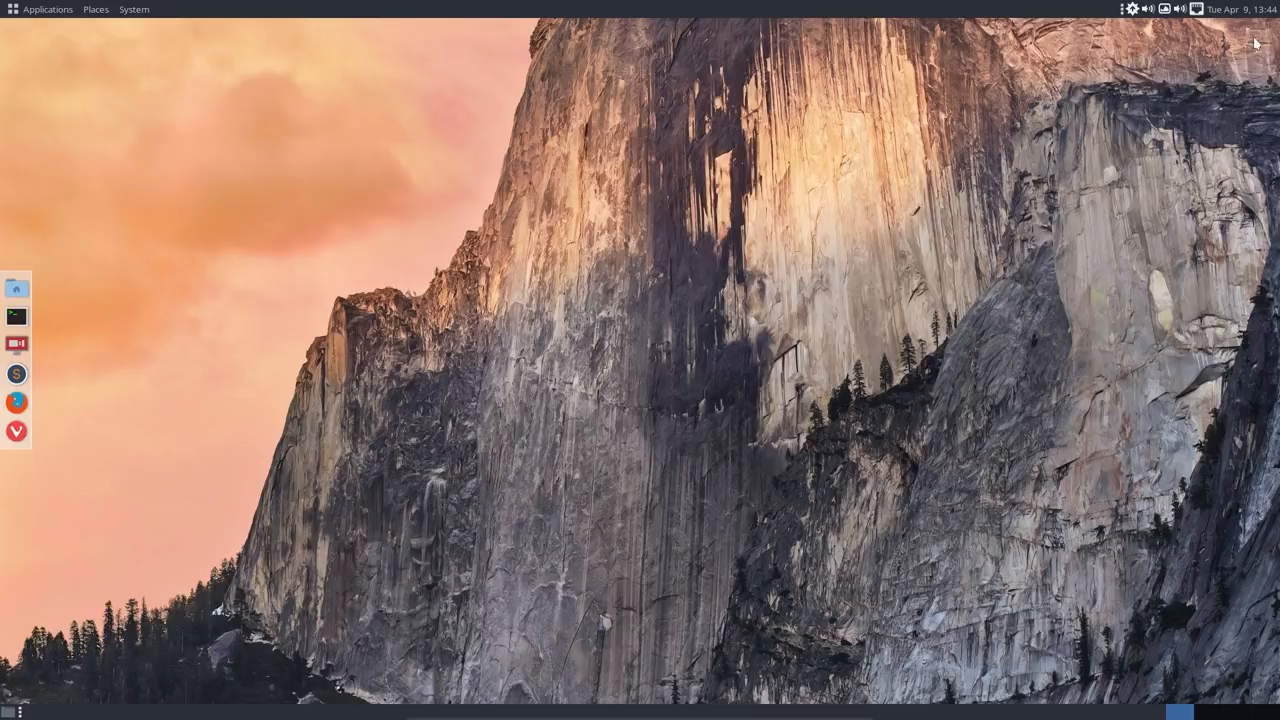
{"action": "mouse_move", "coordinate": [1132, 12]}
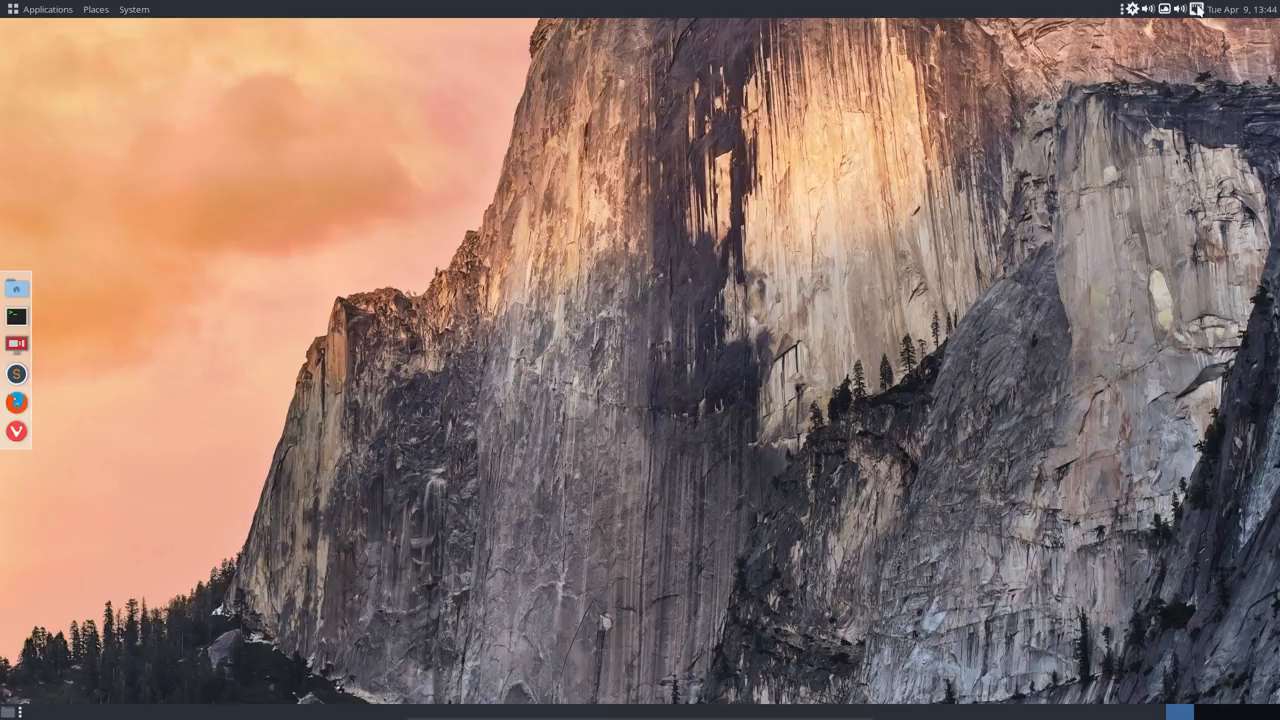
{"action": "mouse_move", "coordinate": [558, 322]}
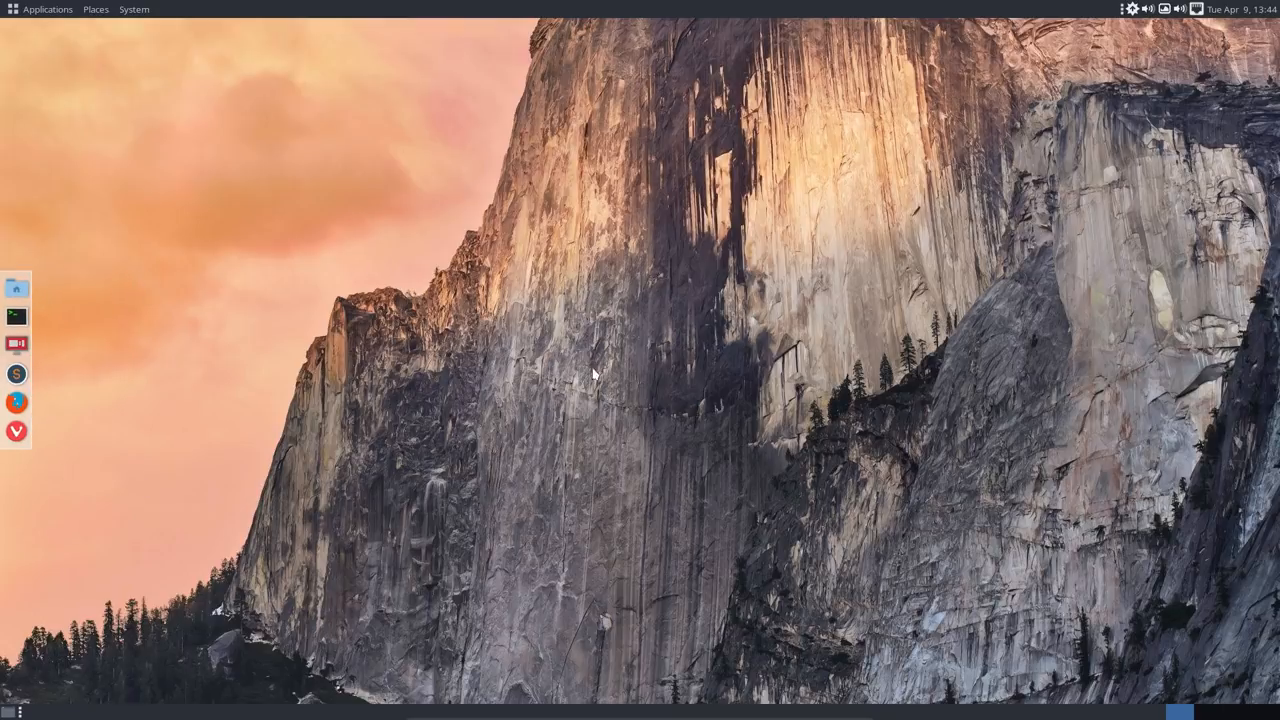
{"action": "mouse_move", "coordinate": [612, 388]}
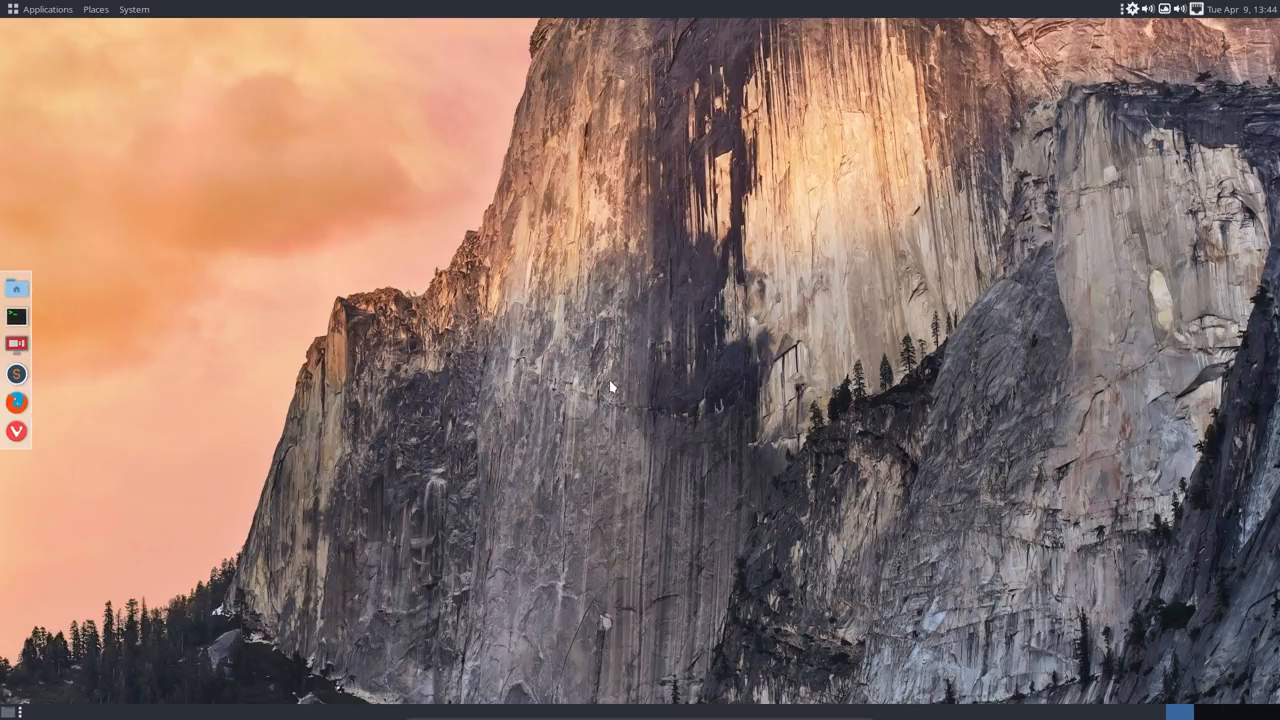
Close Volume Control and cancel the Shut Down dialog, leaving the home folder open.
{"action": "left_click", "coordinate": [16, 316]}
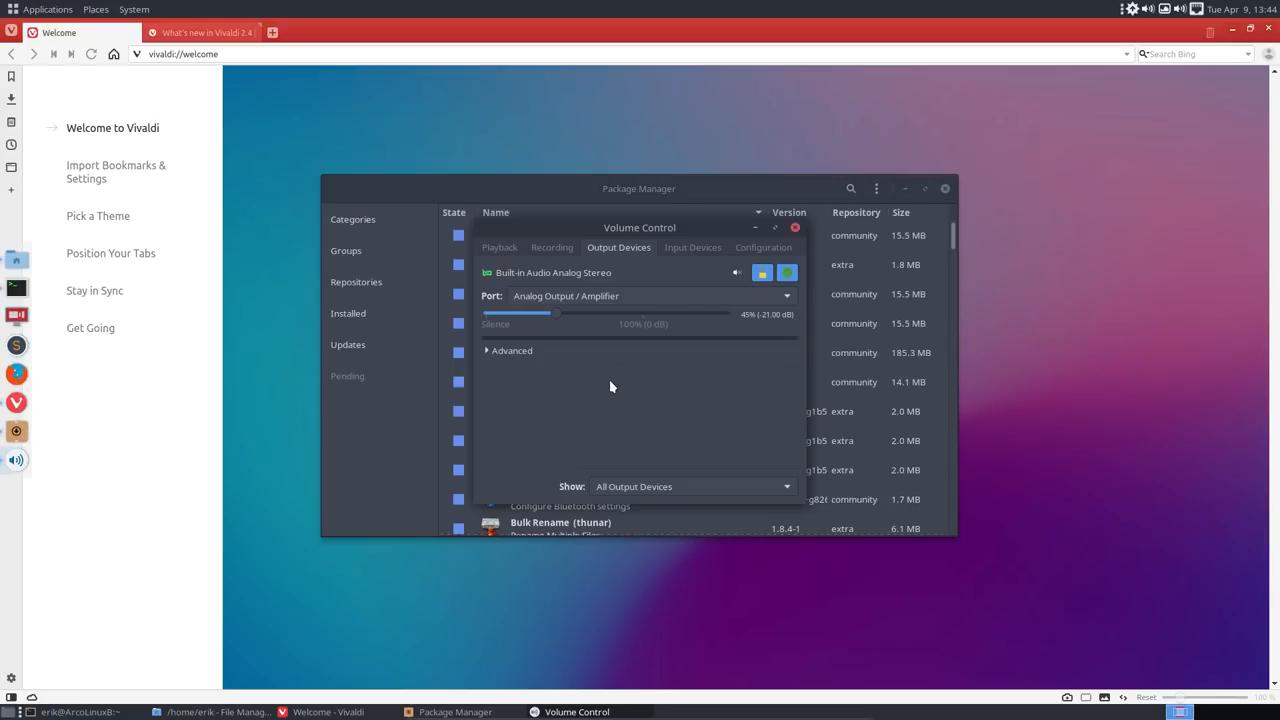
{"action": "mouse_move", "coordinate": [610, 380]}
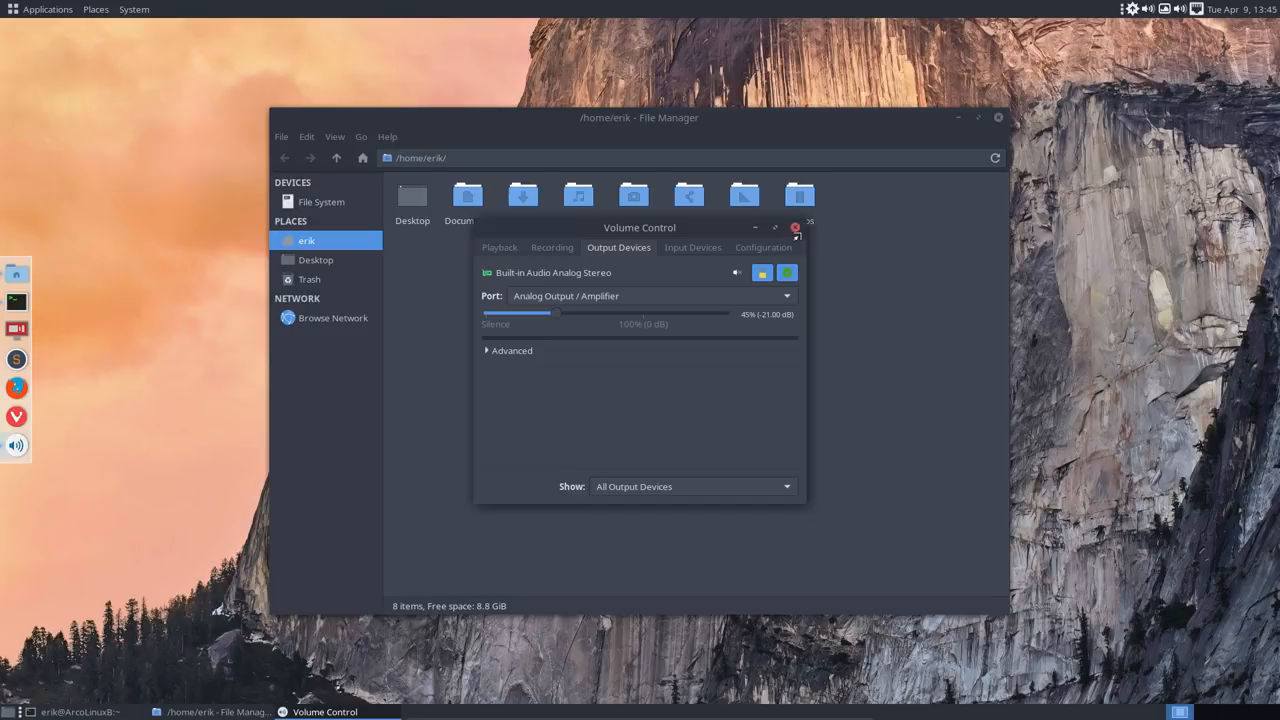
{"action": "left_click", "coordinate": [796, 228]}
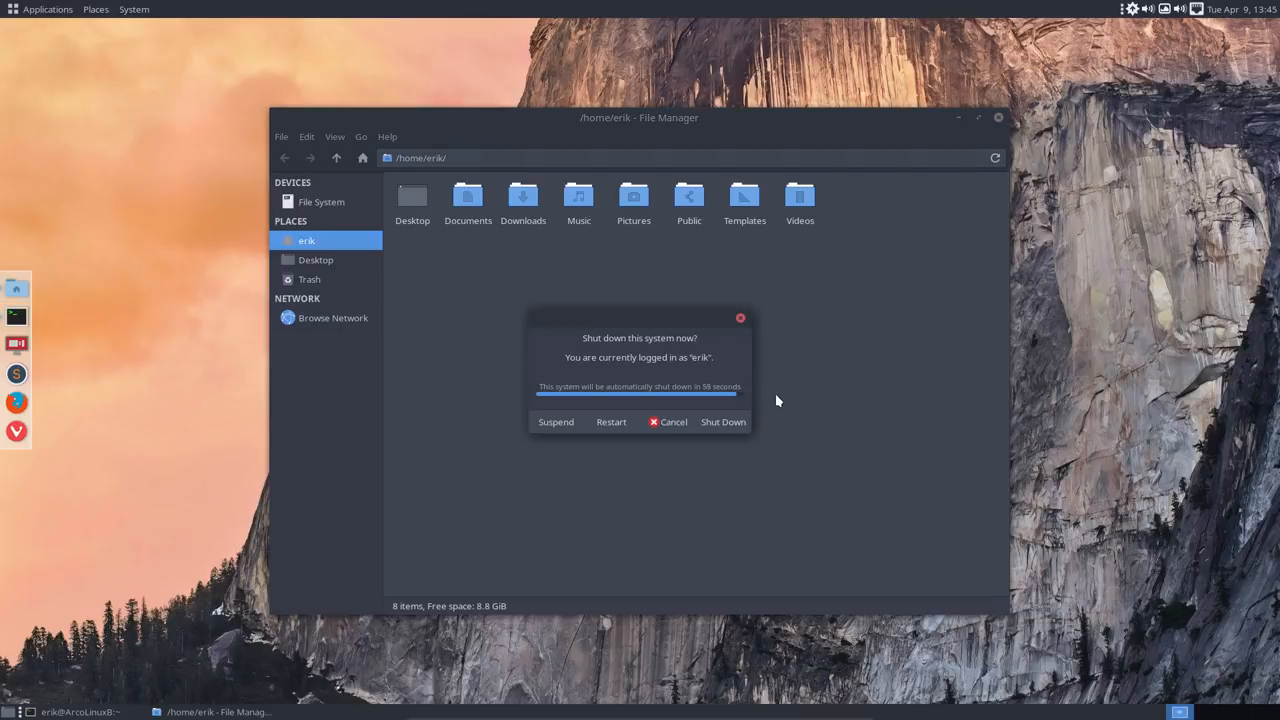
{"action": "left_click", "coordinate": [668, 420]}
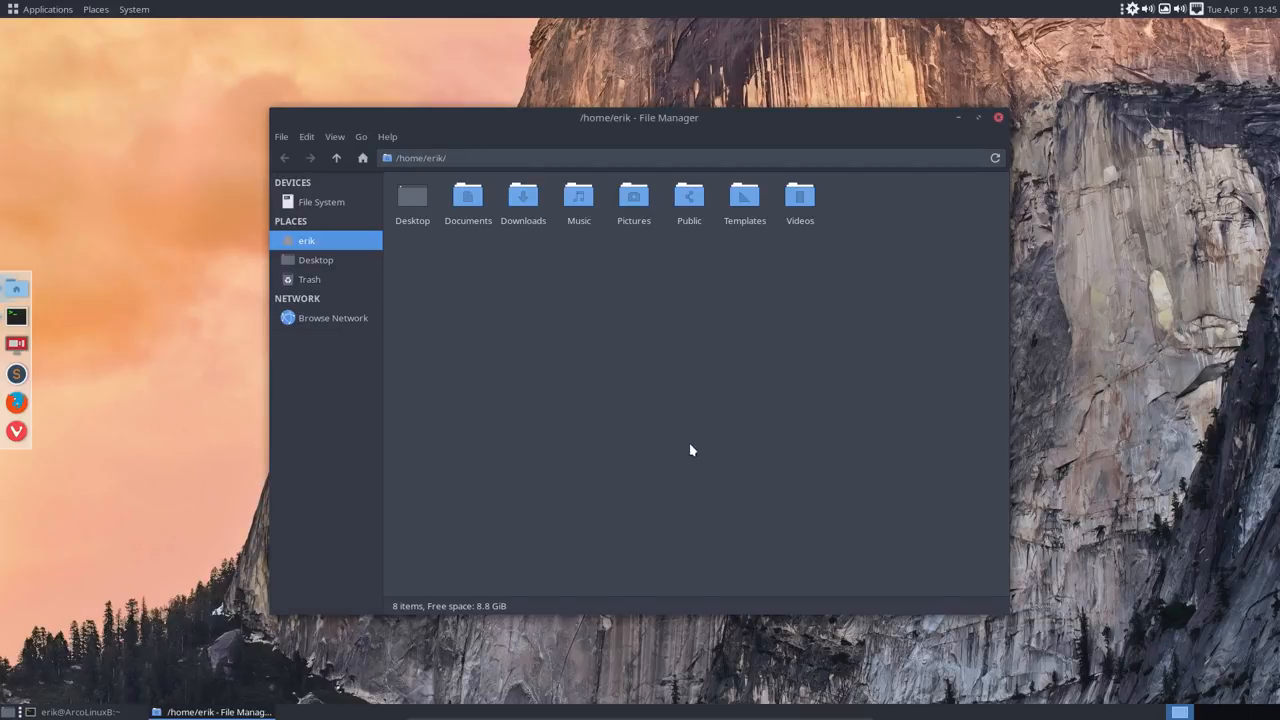
{"action": "mouse_move", "coordinate": [696, 470]}
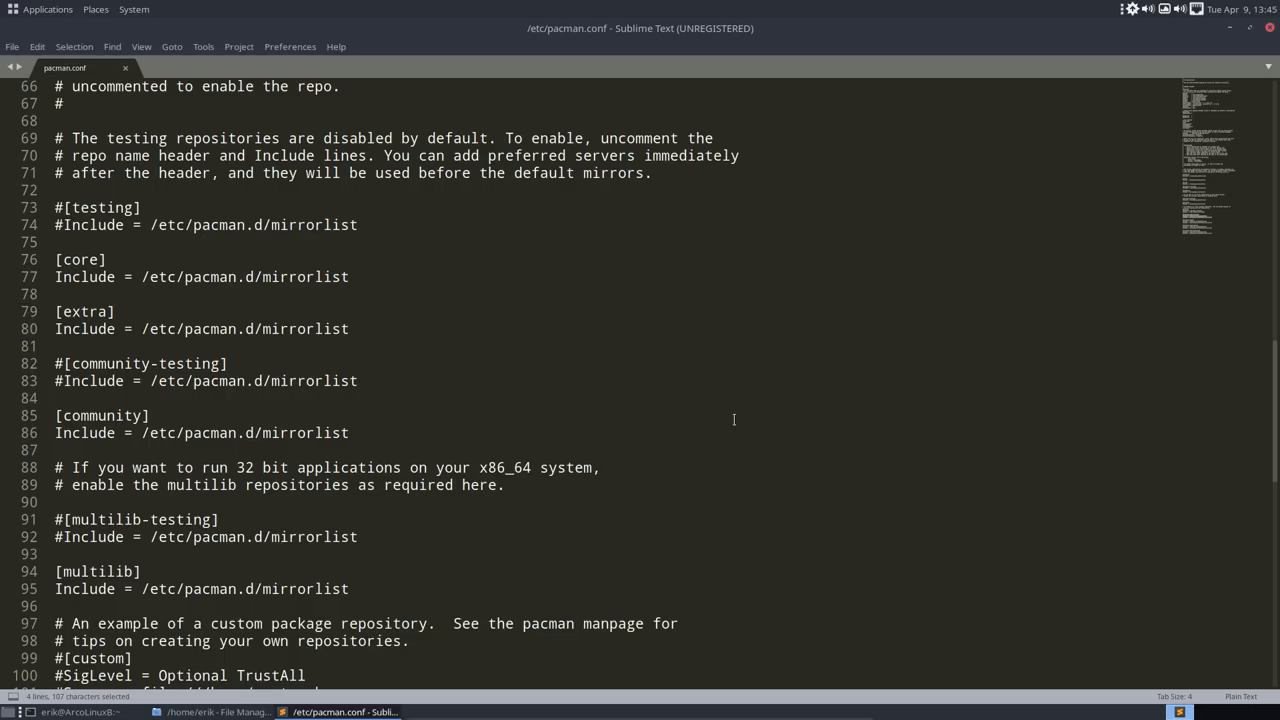
Close the Sublime Text window showing /etc/pacman.conf.
{"action": "left_click", "coordinate": [216, 712]}
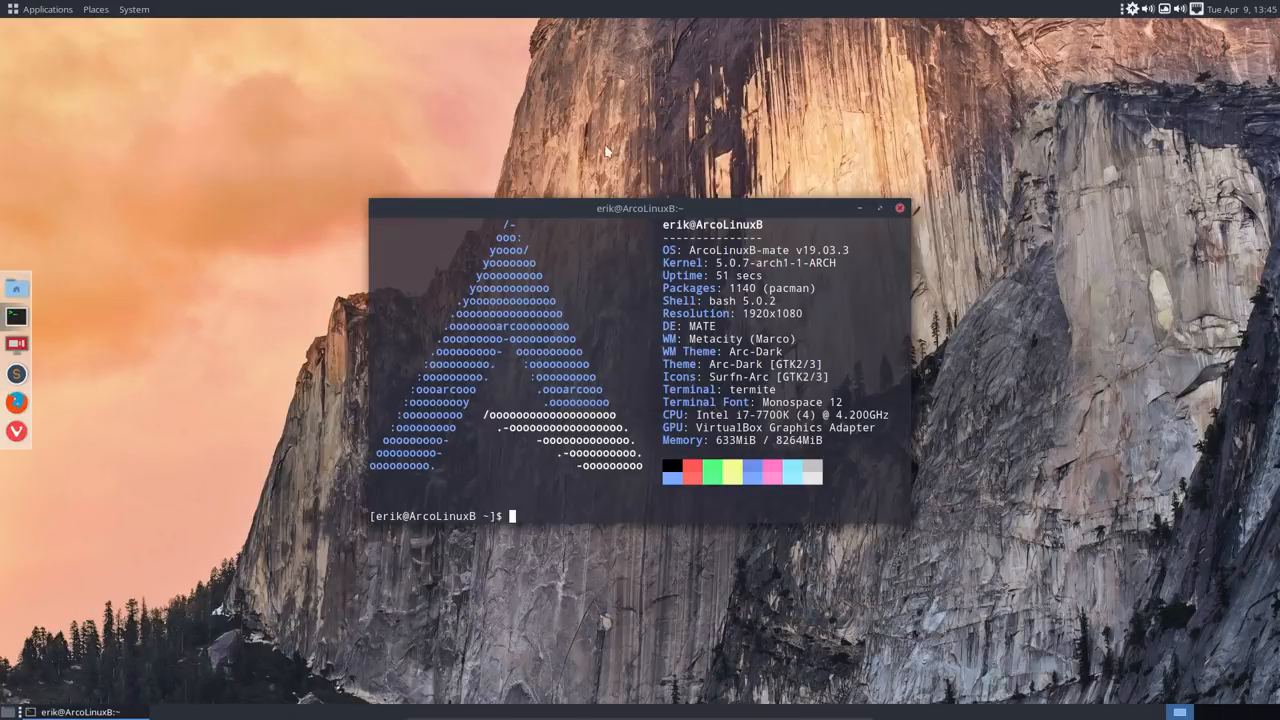
{"action": "left_click", "coordinate": [132, 8]}
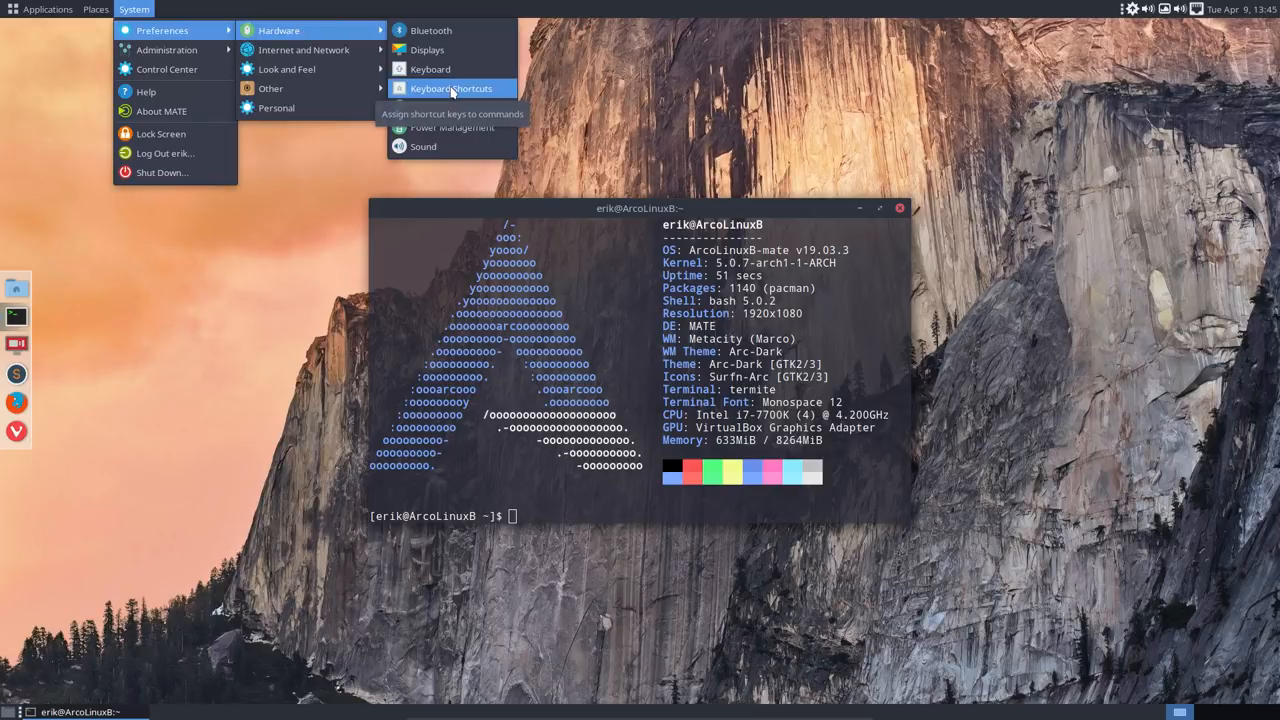
{"action": "left_click", "coordinate": [450, 88]}
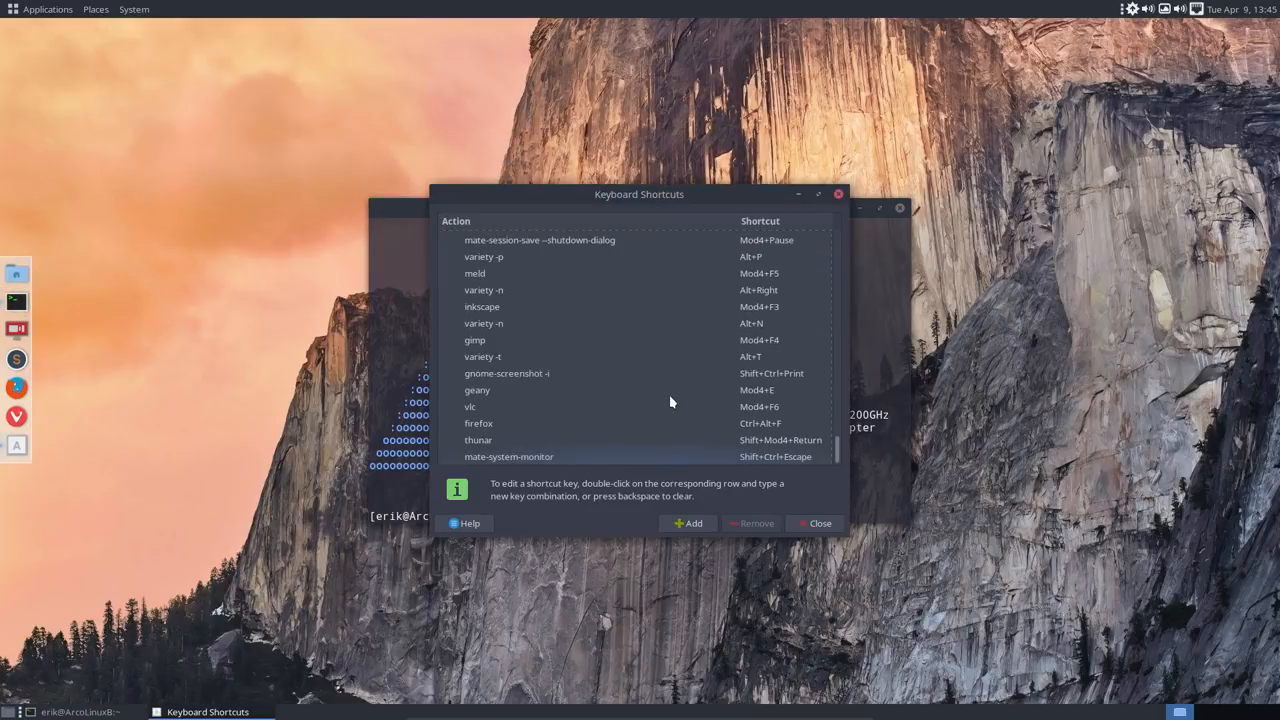
{"action": "left_click", "coordinate": [478, 440]}
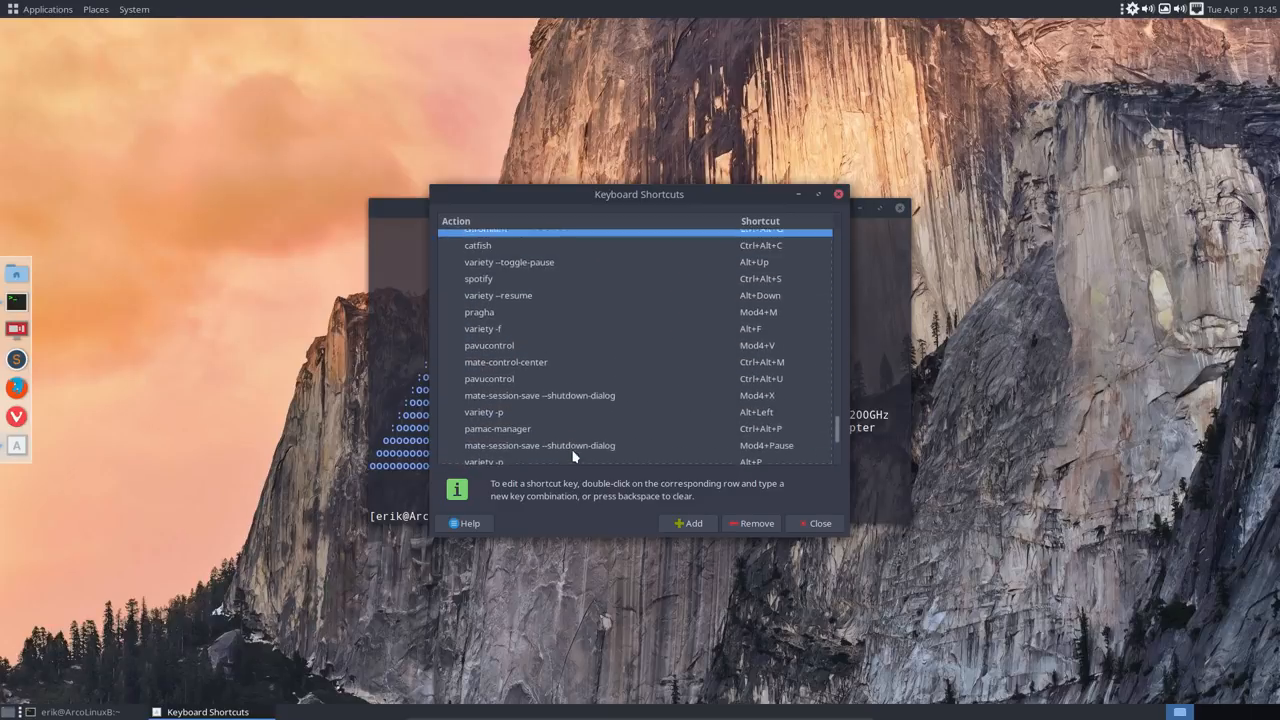
{"action": "scroll", "scroll_direction": "up", "scroll_amount": 3}
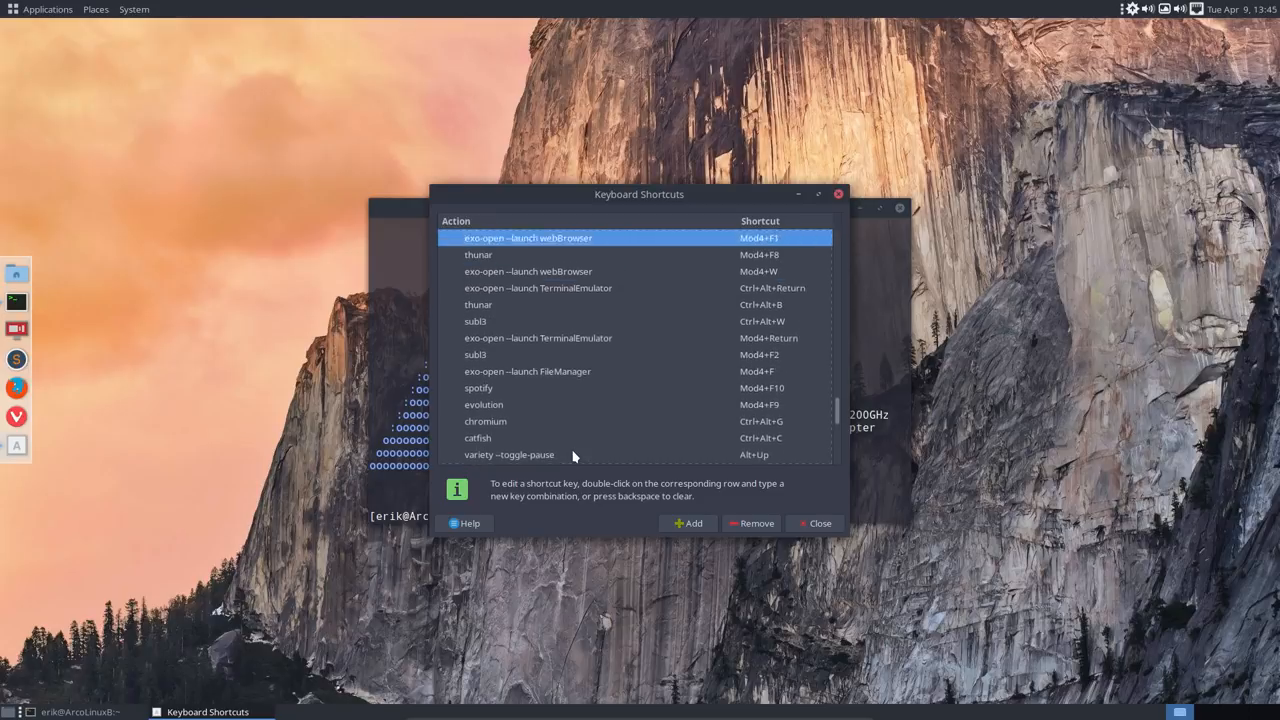
{"action": "scroll", "scroll_direction": "up", "scroll_amount": 3}
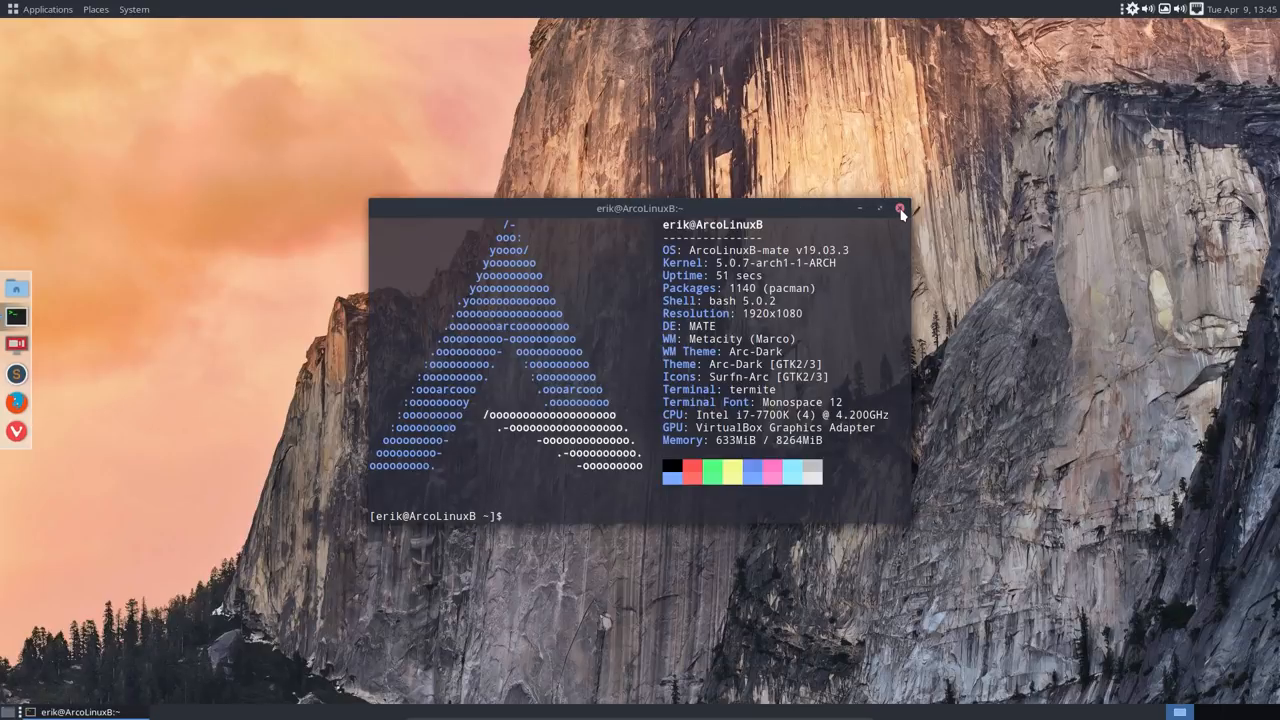
Close termite and shut down the VM so VirtualBox lists ALB+Mate as powered off.
{"action": "left_click", "coordinate": [898, 208]}
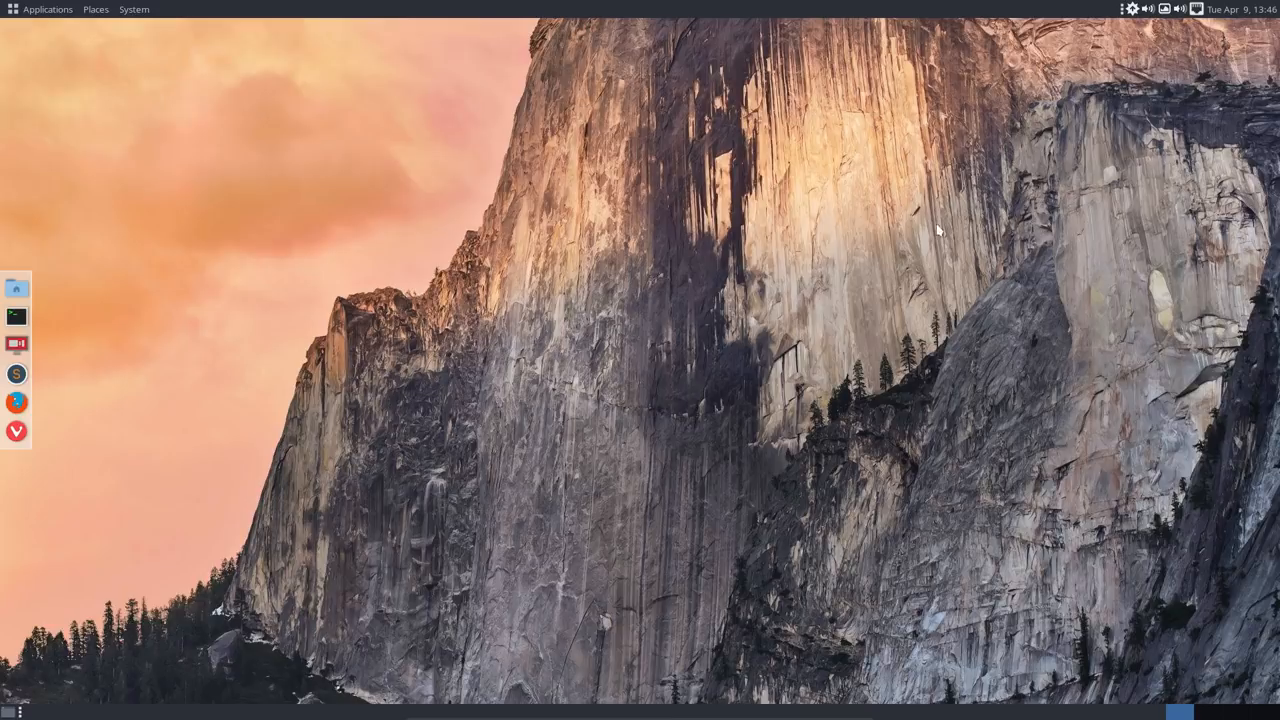
{"action": "mouse_move", "coordinate": [508, 418]}
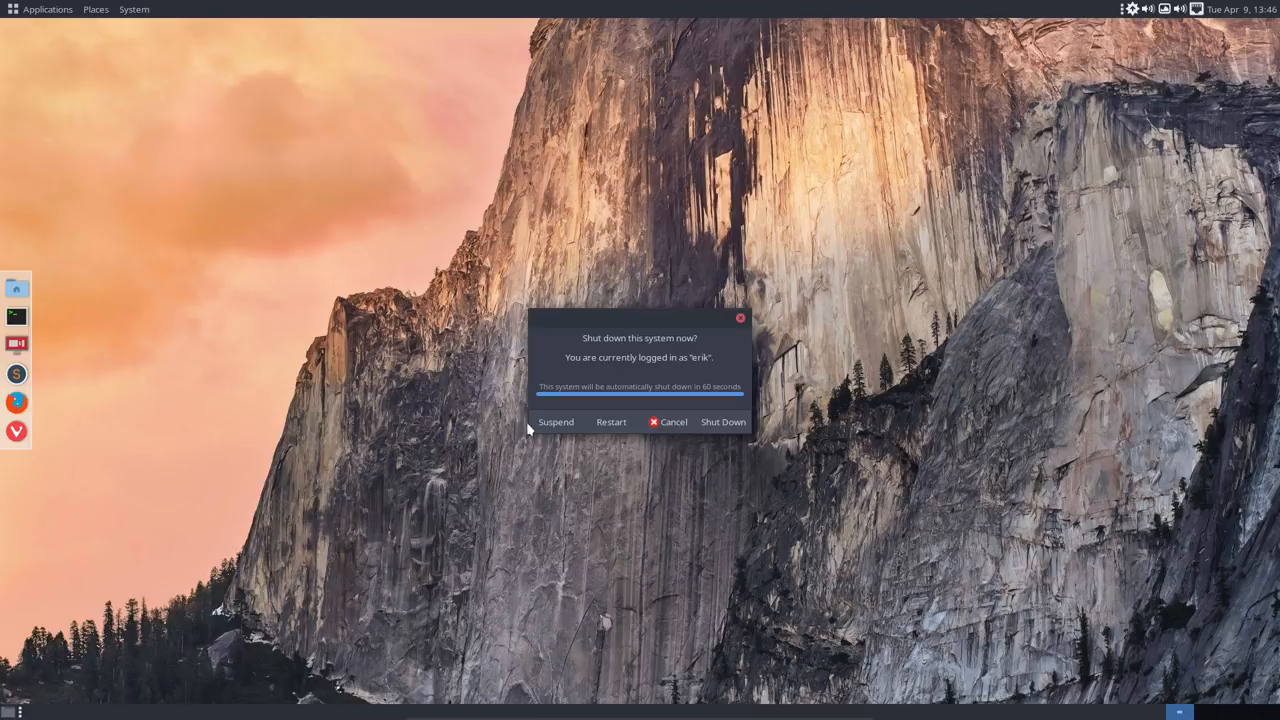
{"action": "left_click", "coordinate": [668, 420]}
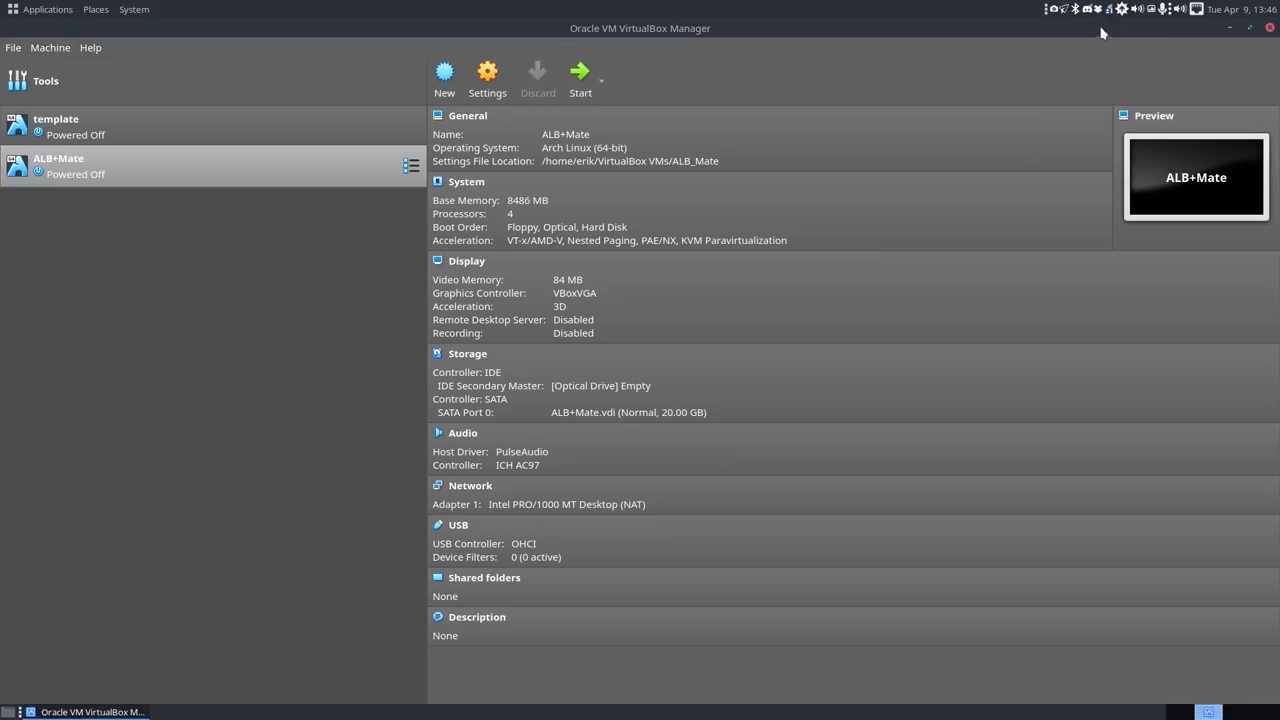
{"action": "left_click", "coordinate": [1056, 8]}
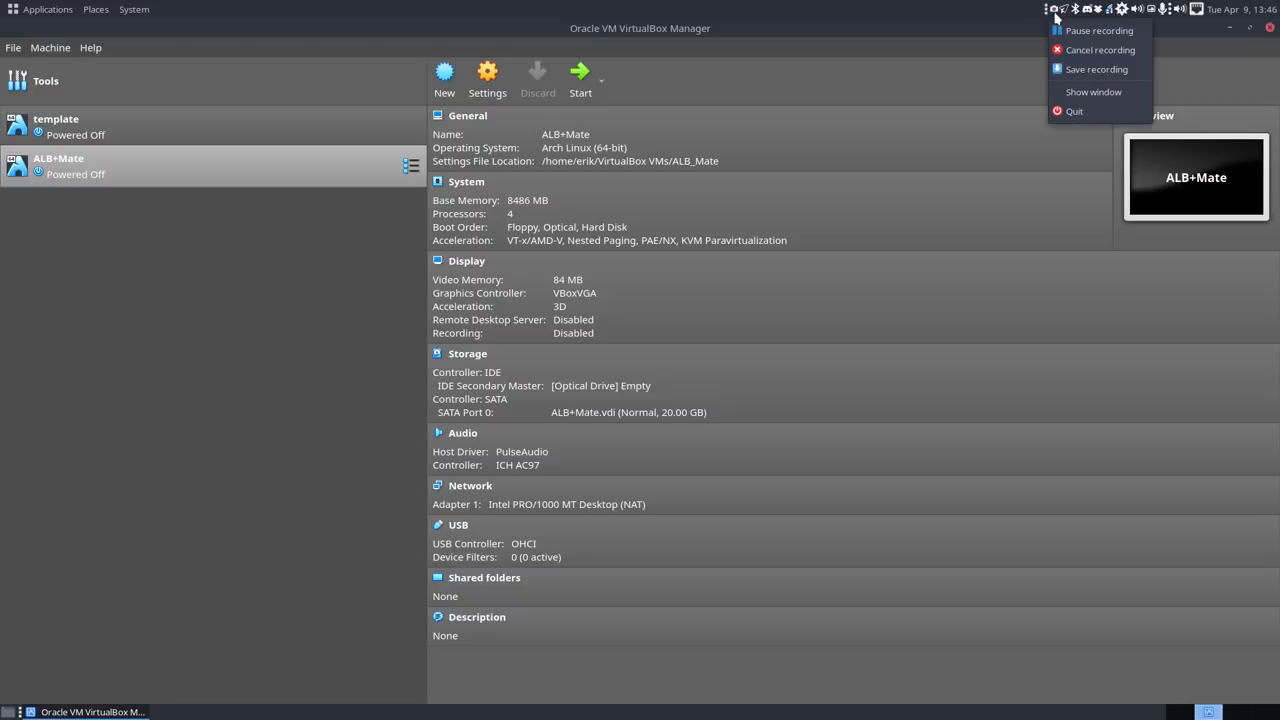